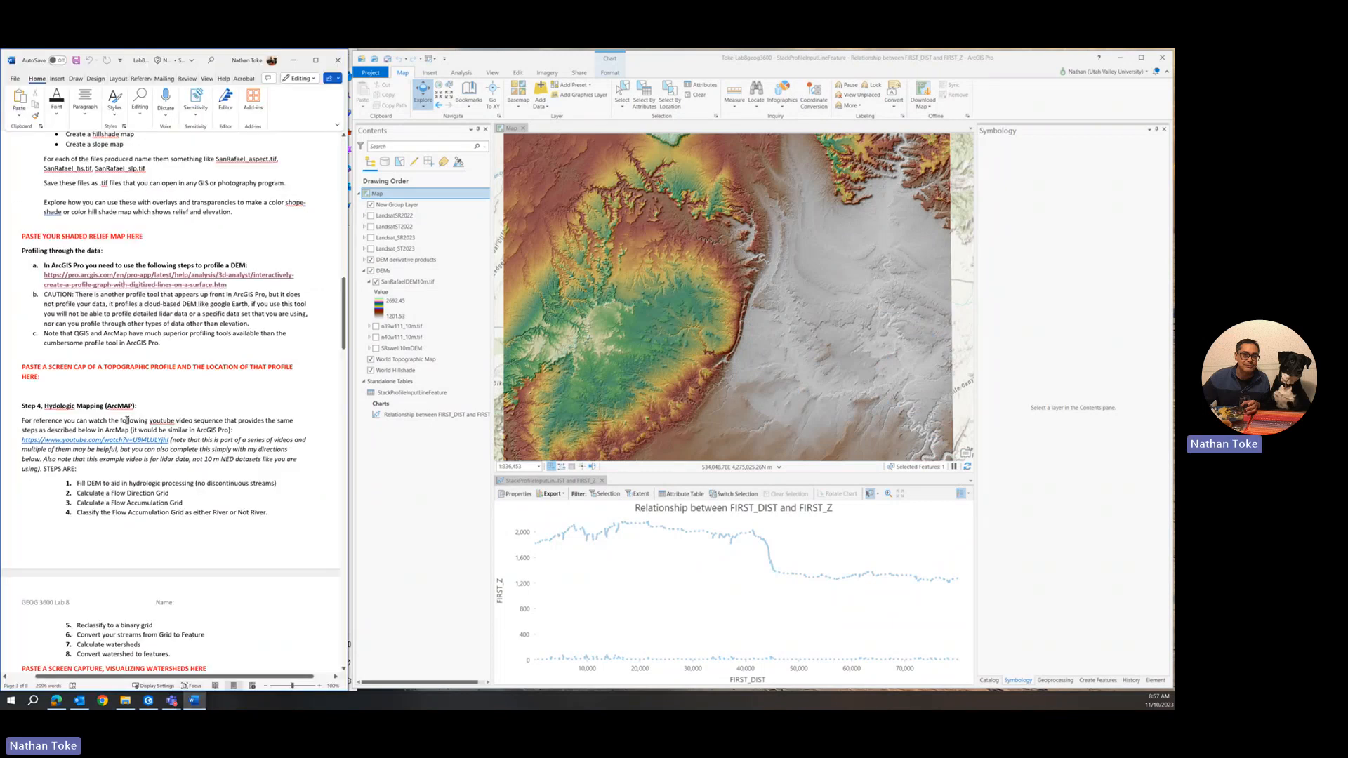
Step: Rename the new empty group layer at the top of Contents to 'Hydrology'
{"action": "left_click", "coordinate": [395, 215]}
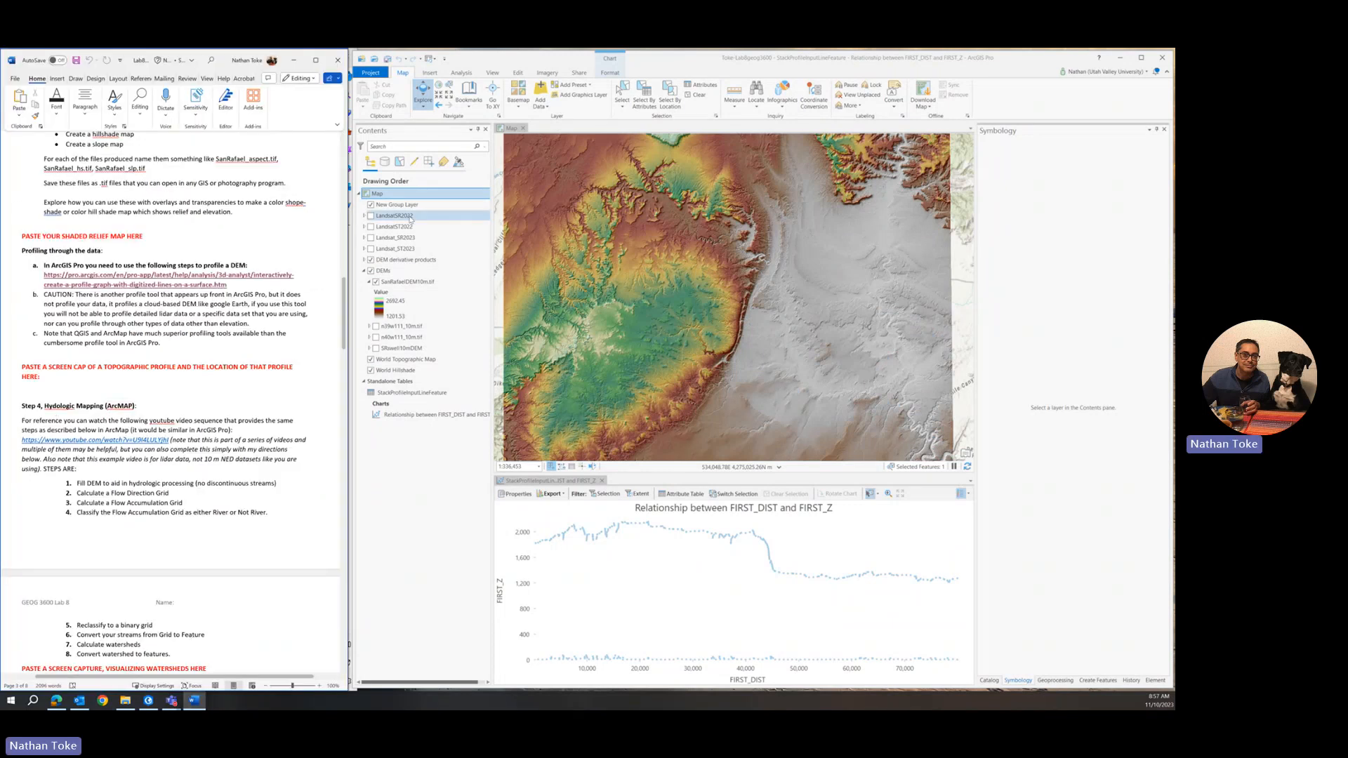
{"action": "left_click", "coordinate": [398, 204]}
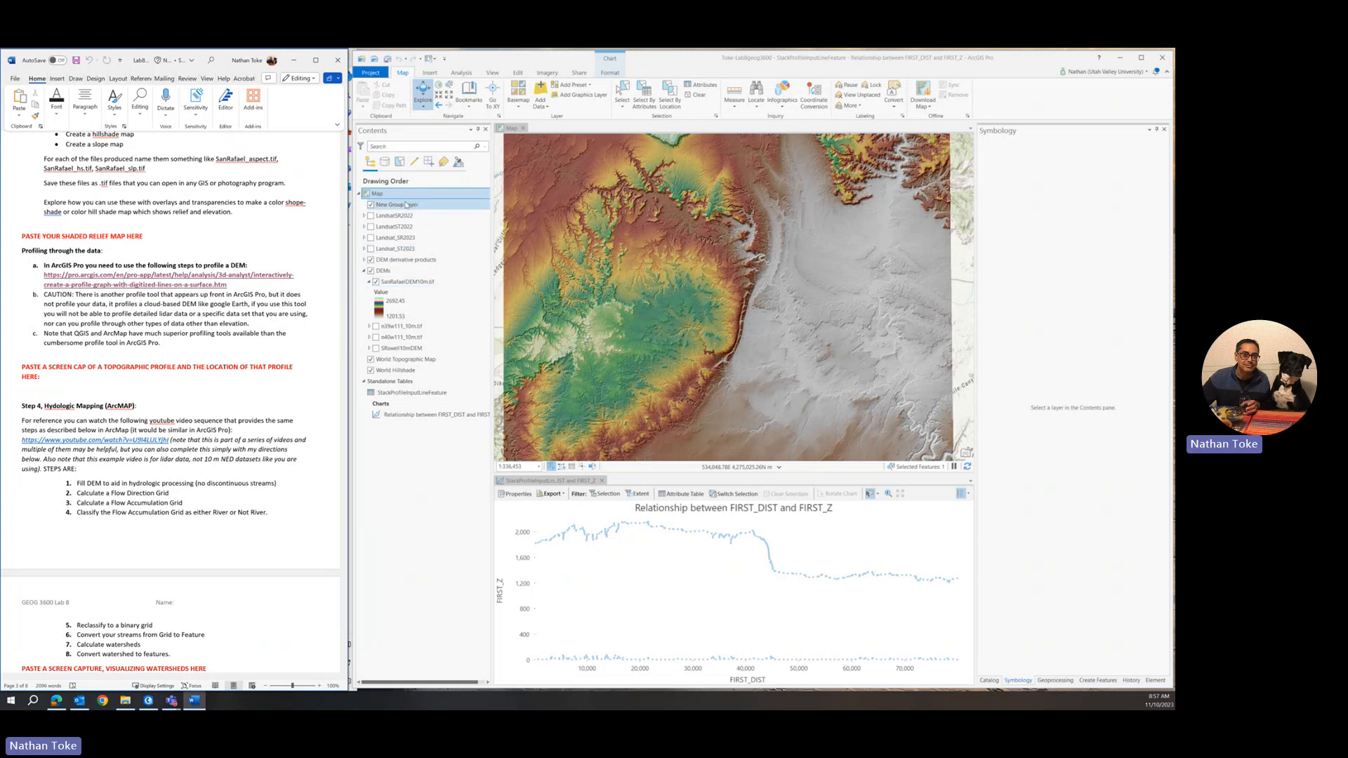
{"action": "left_click", "coordinate": [394, 204]}
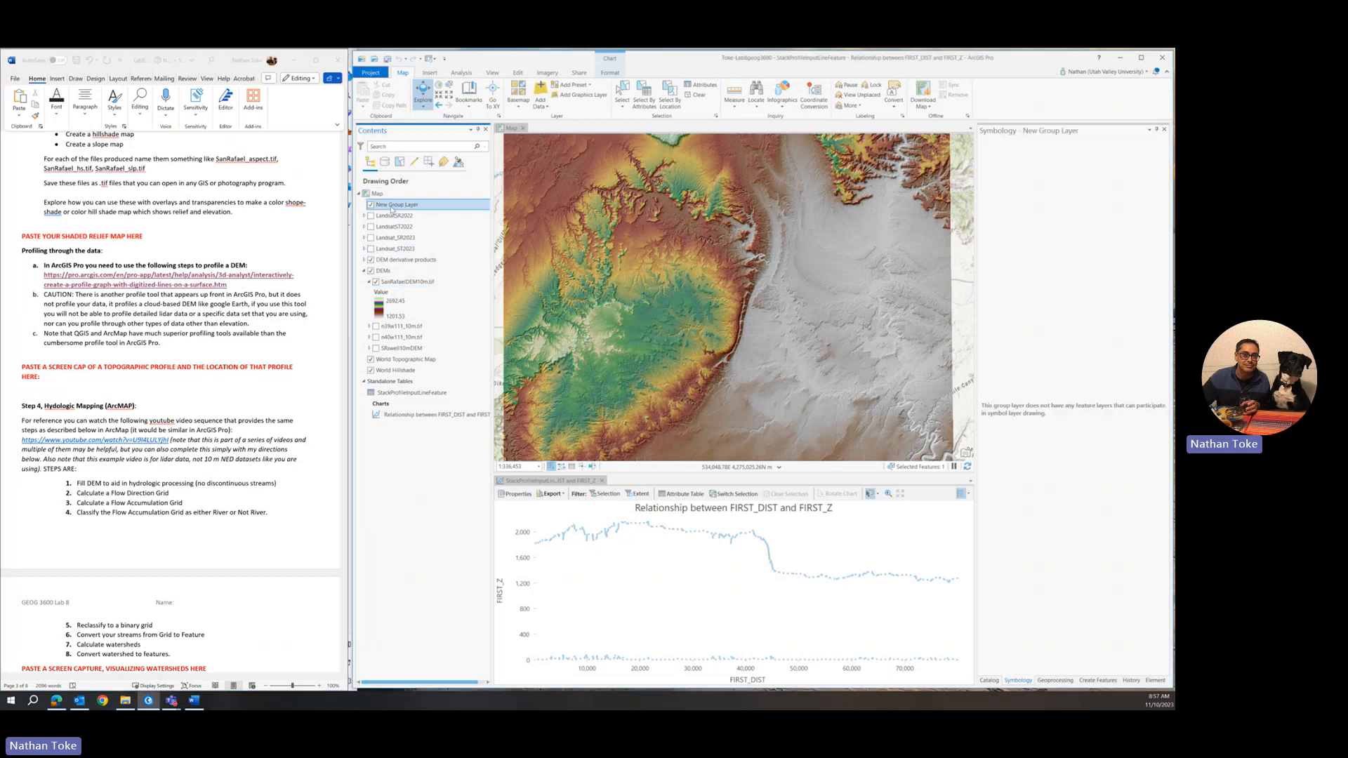
{"action": "left_click", "coordinate": [395, 204]}
{"action": "type", "text": "Hydrology"}
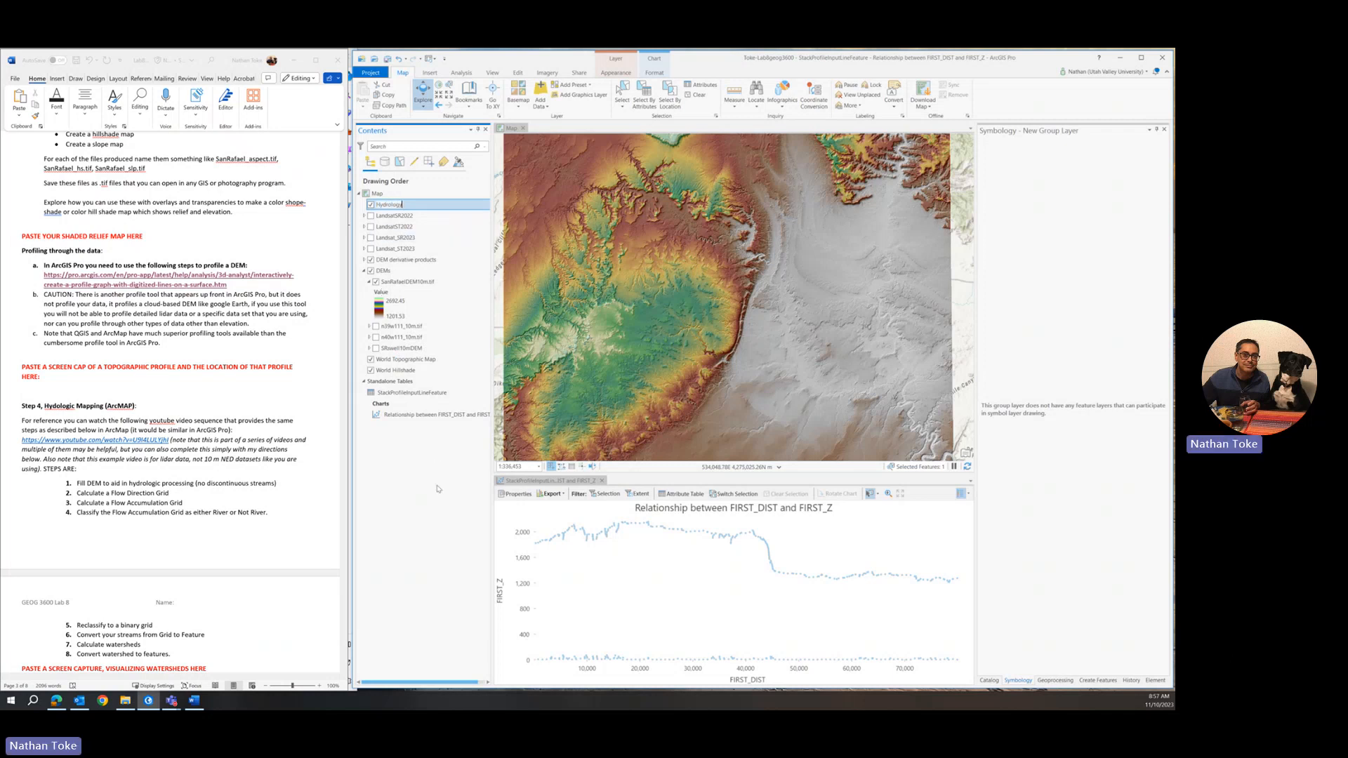
{"action": "left_click", "coordinate": [387, 205]}
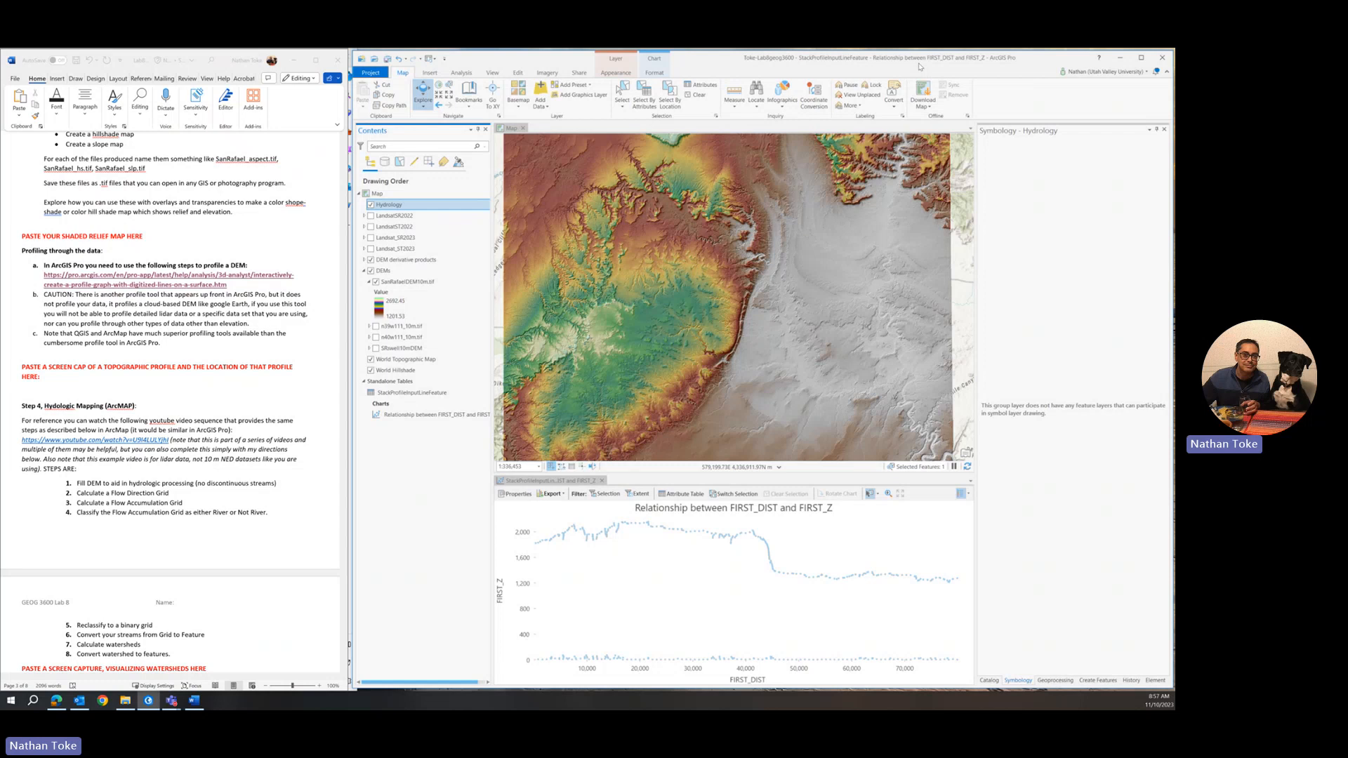
Step: Expand Spatial Analyst Tools > Hydrology in the Geoprocessing toolboxes and launch Fill
{"action": "left_click", "coordinate": [1054, 680]}
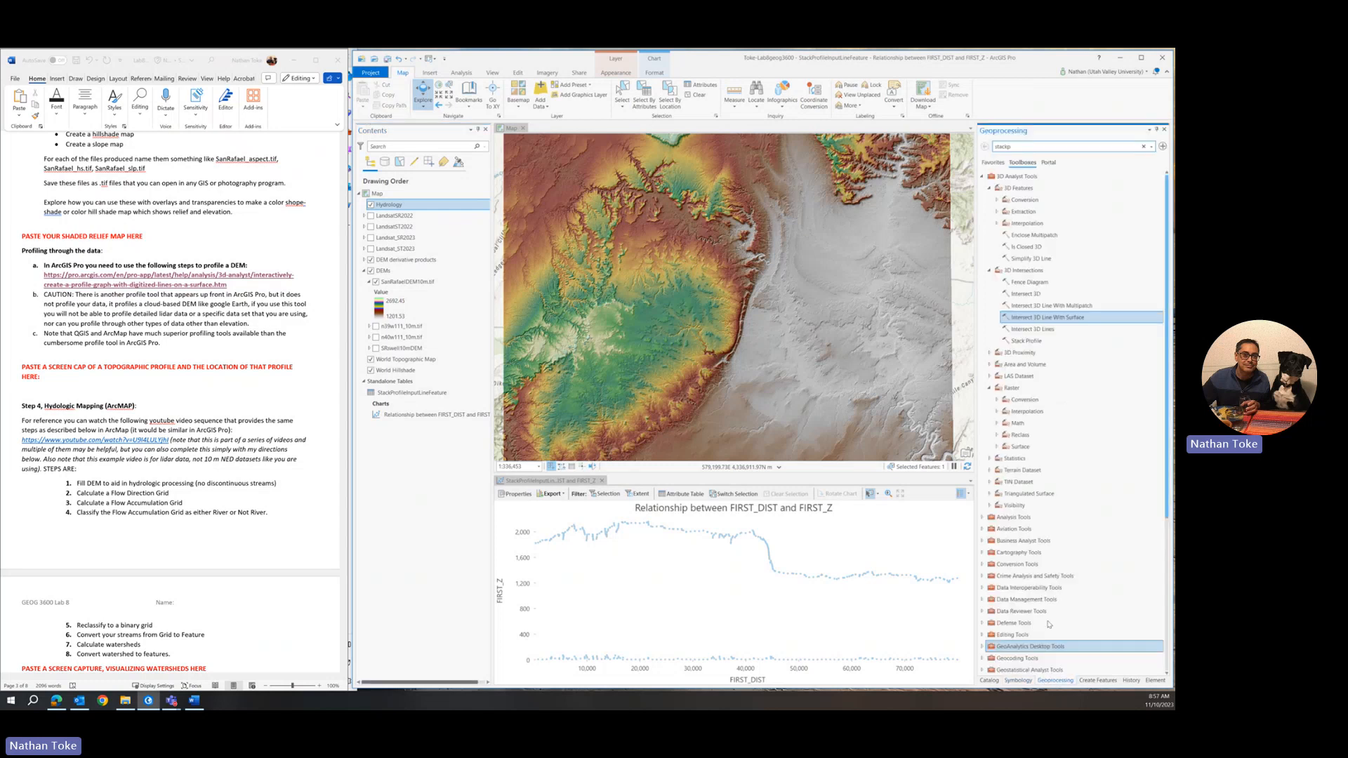
{"action": "left_click", "coordinate": [1020, 175]}
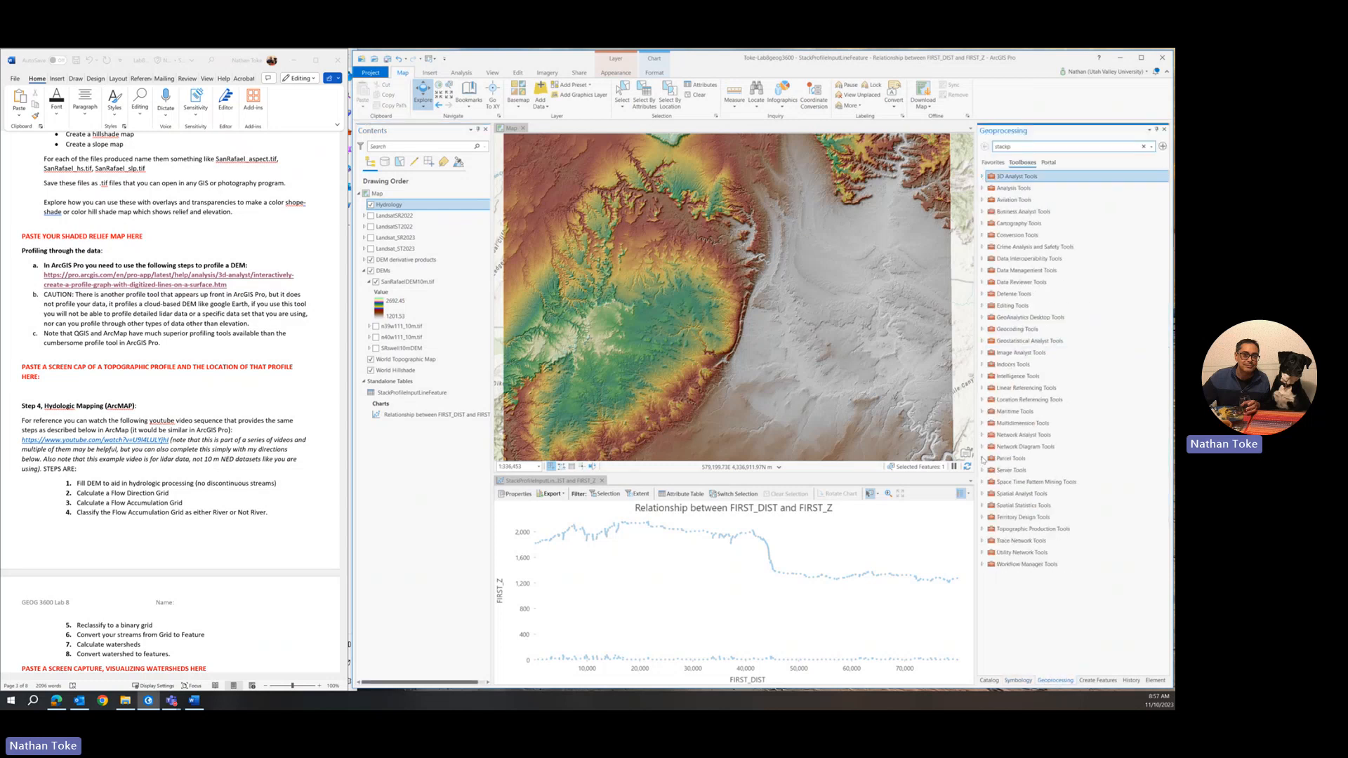
{"action": "left_click", "coordinate": [1018, 471]}
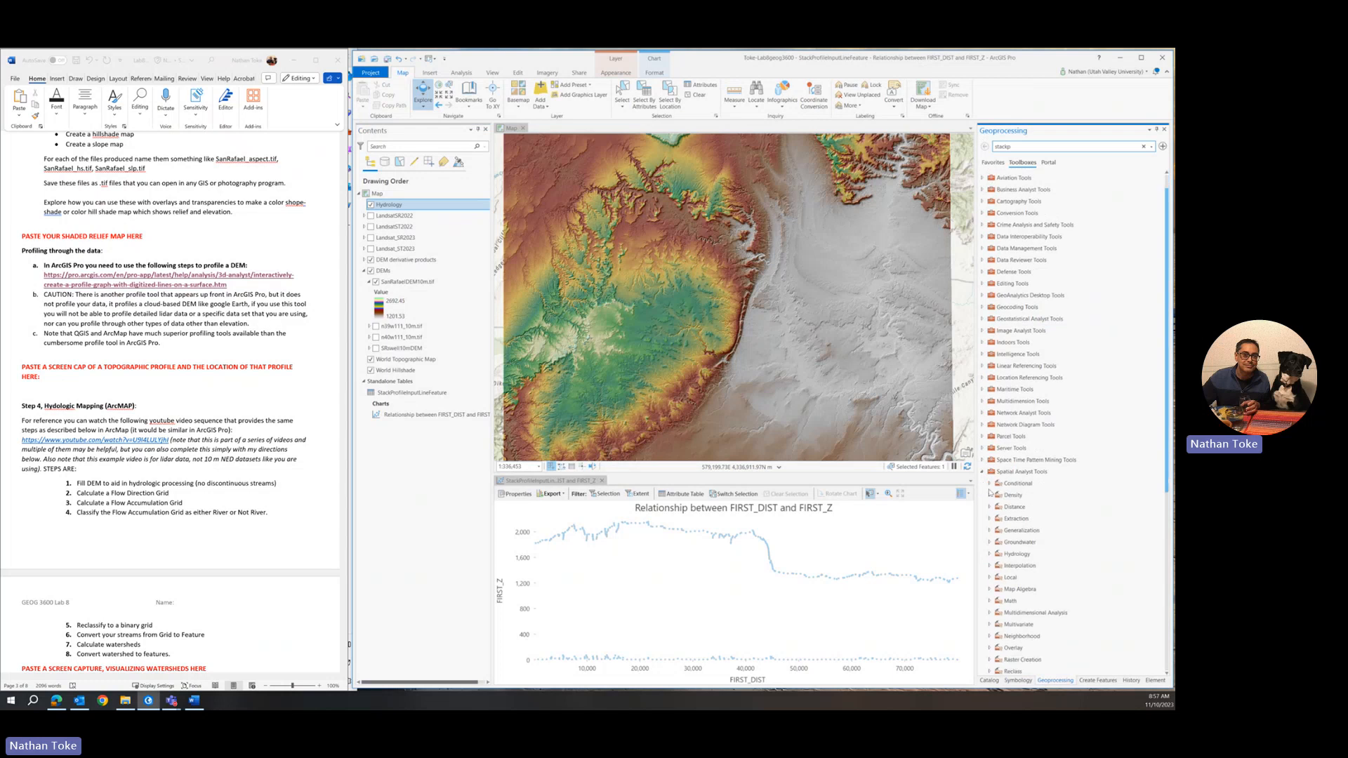
{"action": "left_click", "coordinate": [1018, 443]}
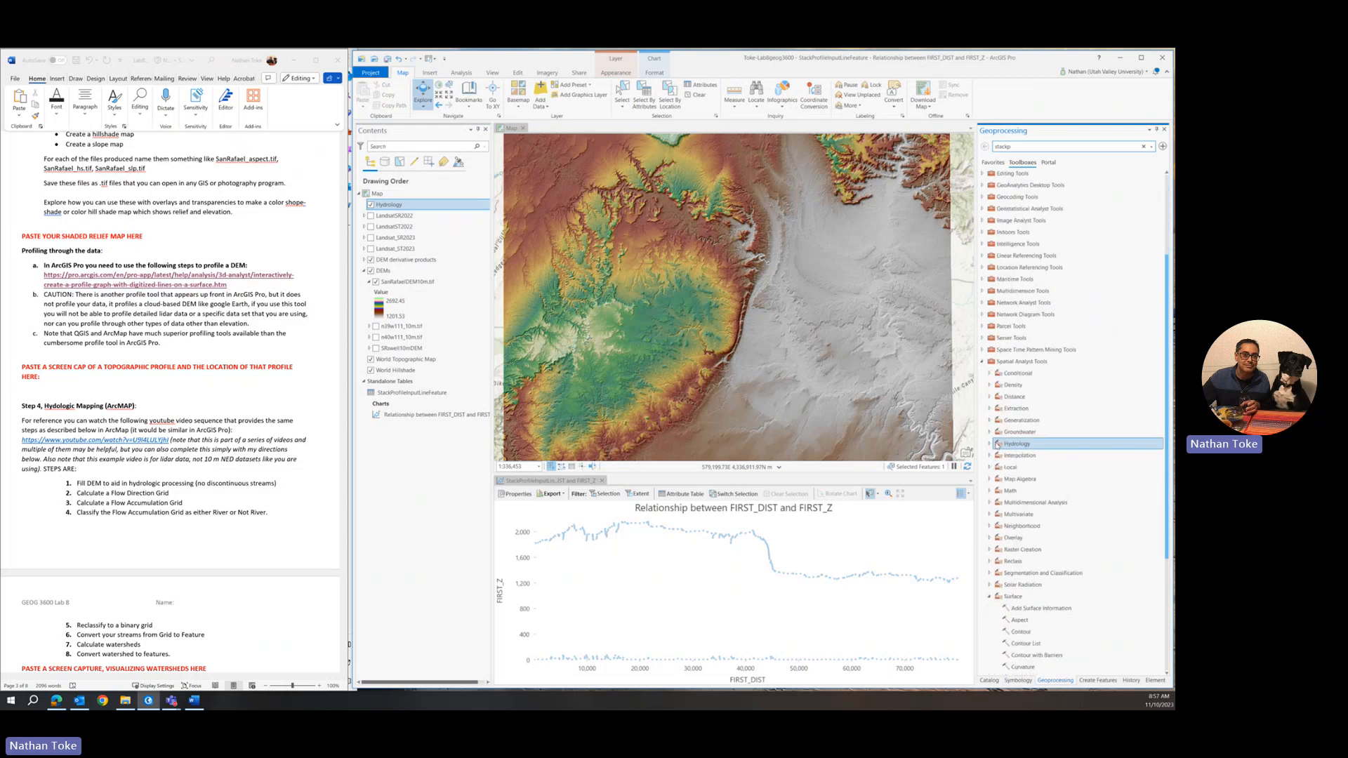
{"action": "left_click", "coordinate": [1019, 444]}
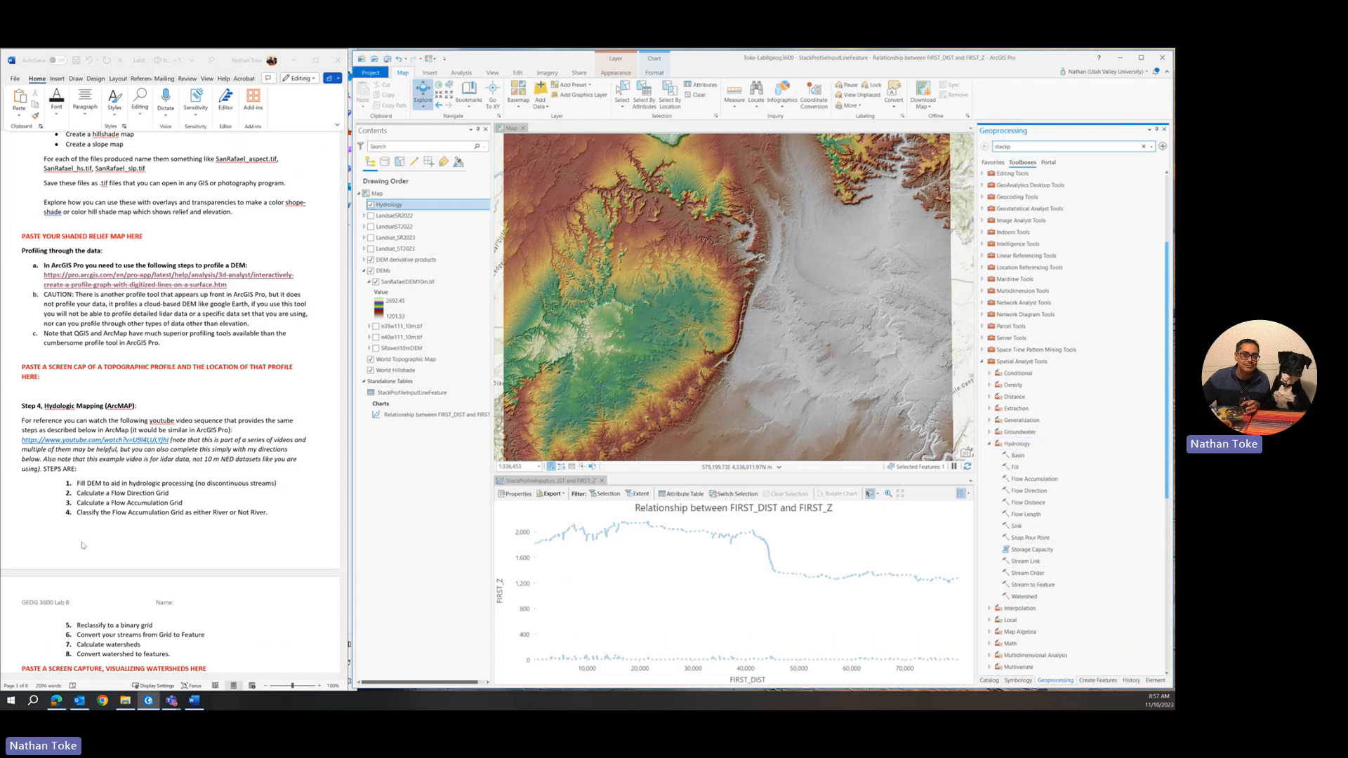
{"action": "scroll", "scroll_direction": "down", "scroll_amount": 3}
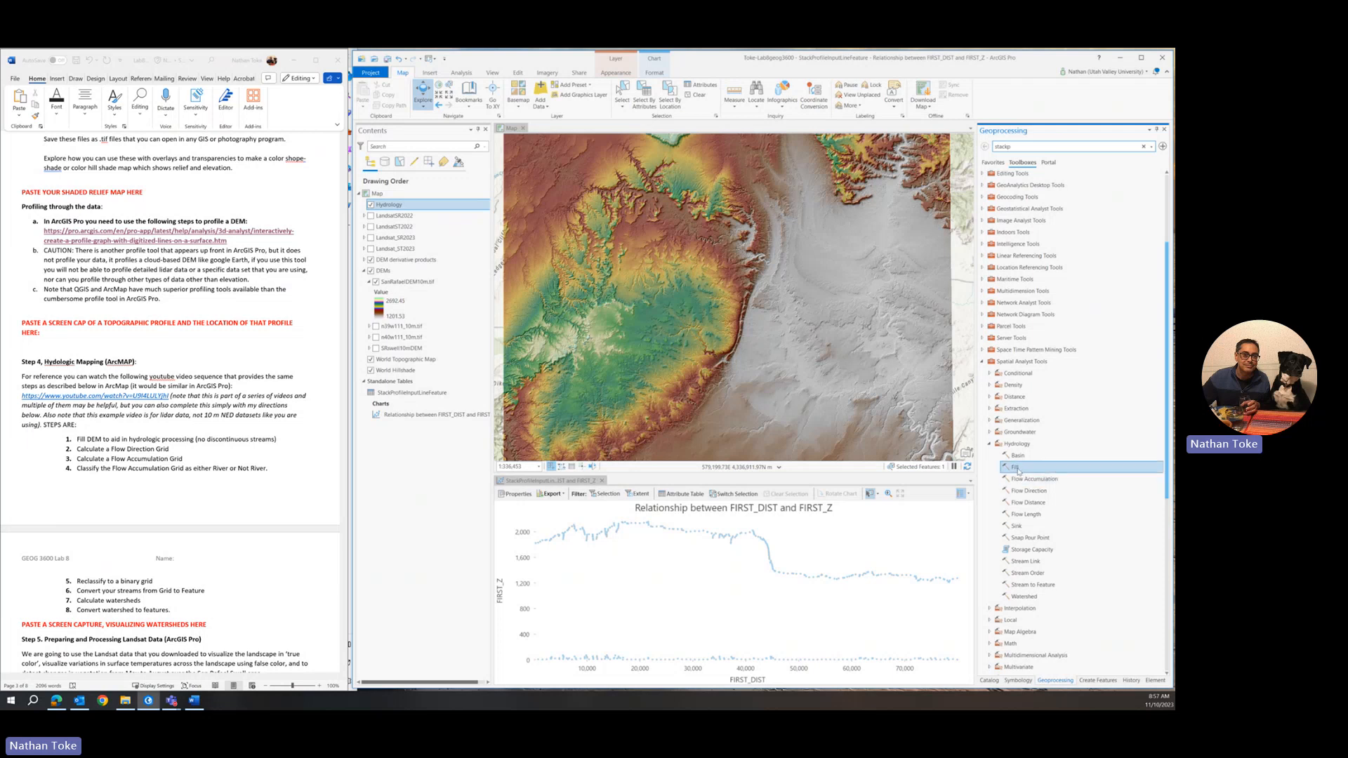
{"action": "mouse_move", "coordinate": [1015, 467]}
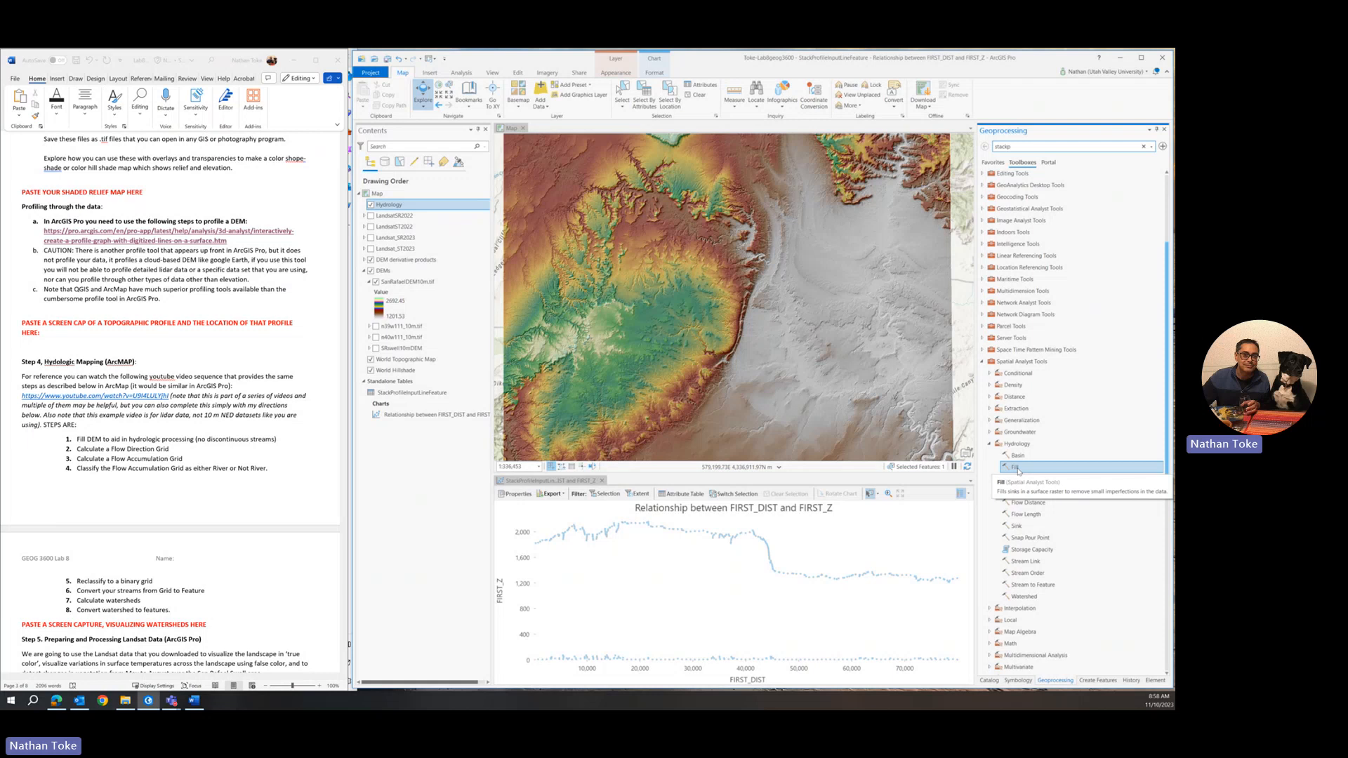
{"action": "left_click", "coordinate": [1014, 467]}
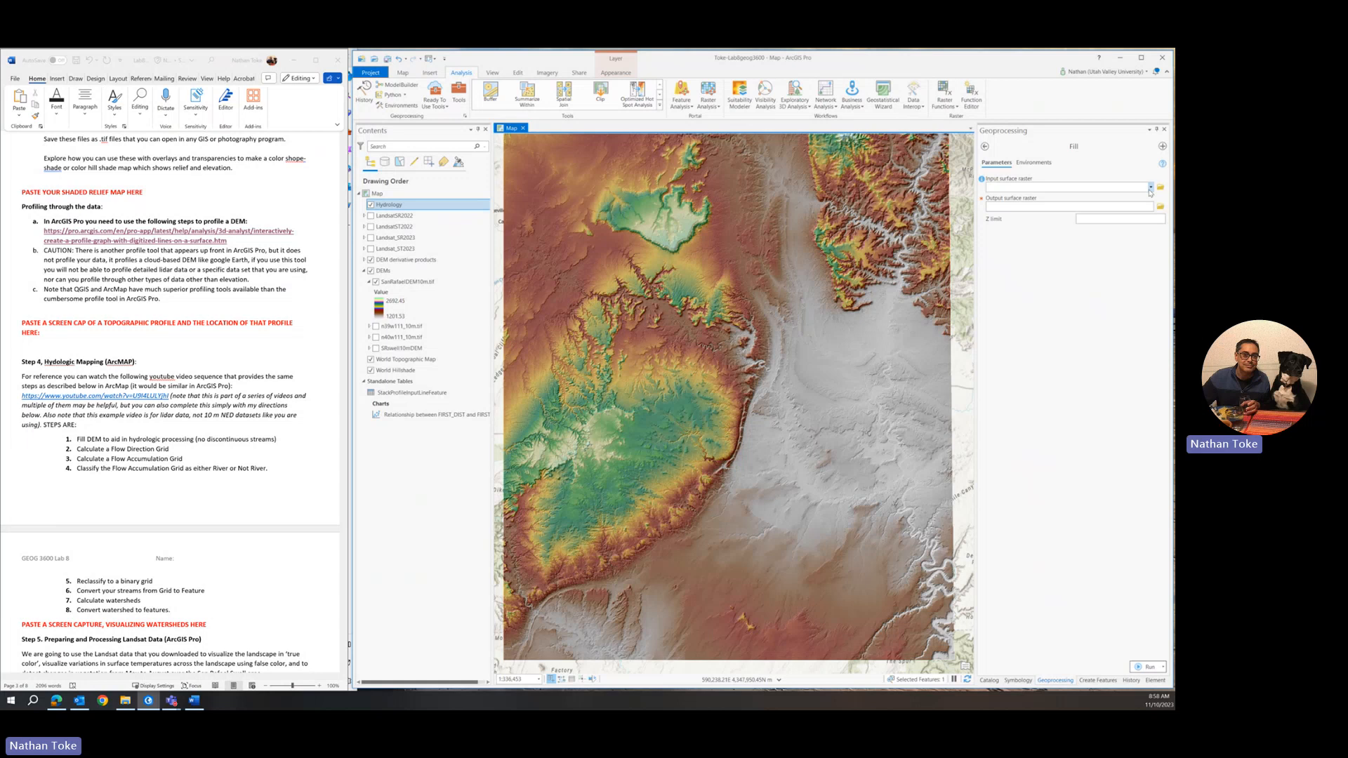
Step: Run Fill on SanRafaelDEM10m.tif producing Fill_SanRafa1, then return to the toolbox list
{"action": "left_click", "coordinate": [1152, 188]}
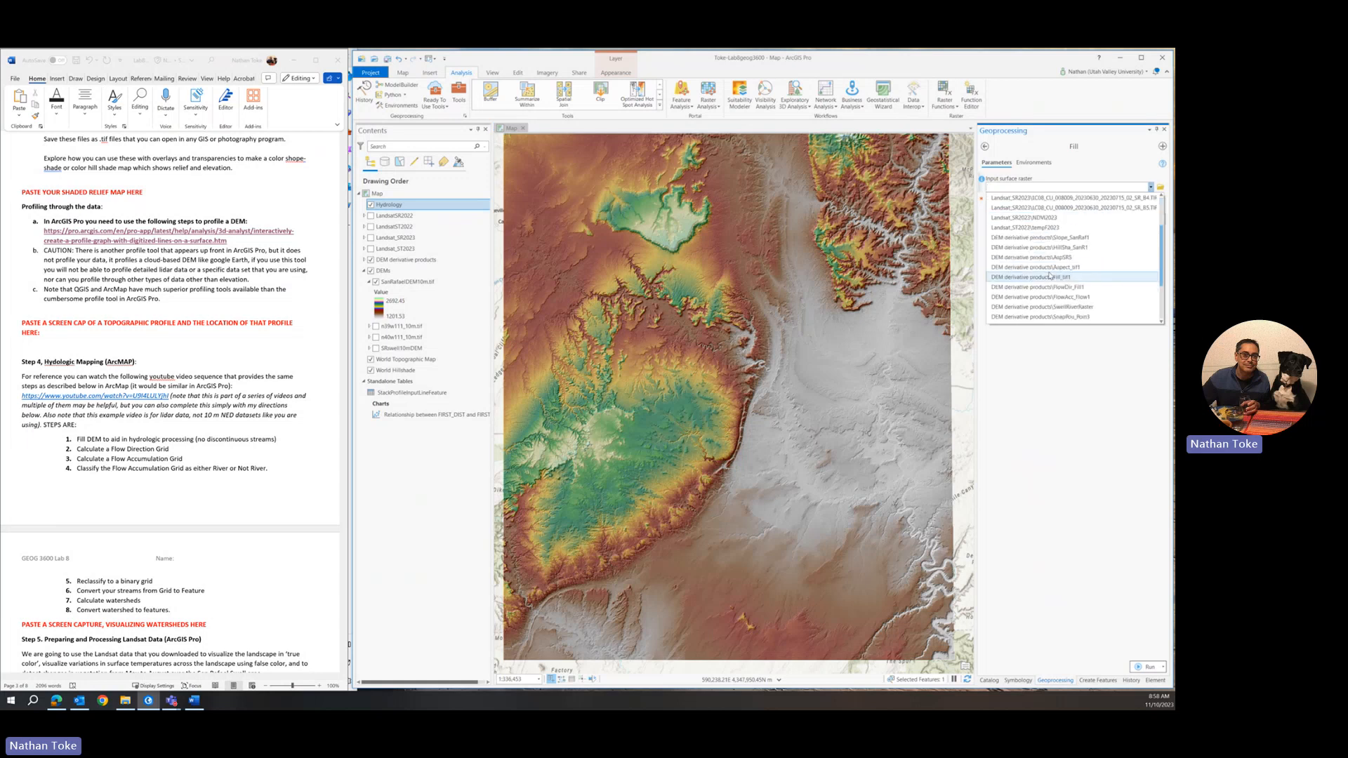
{"action": "left_click", "coordinate": [1041, 276]}
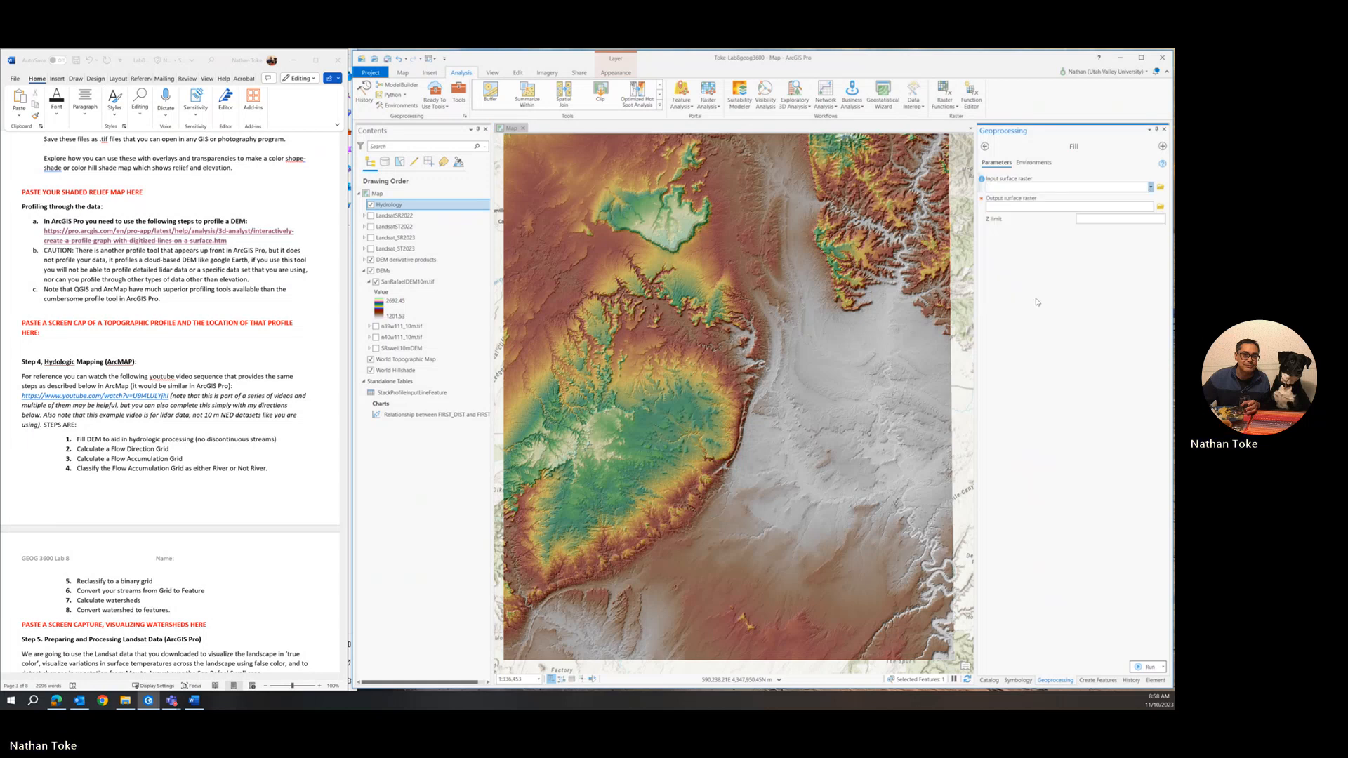
{"action": "left_click", "coordinate": [1065, 187]}
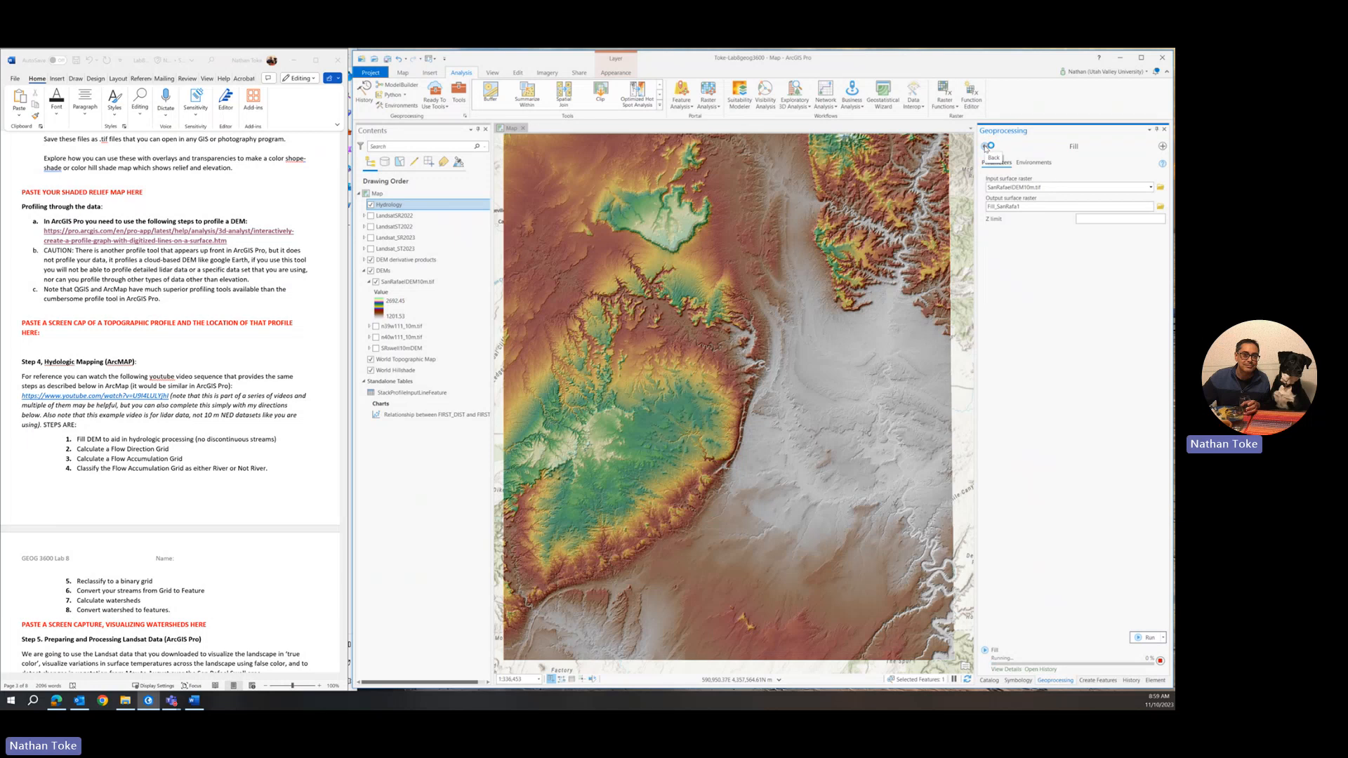
{"action": "left_click", "coordinate": [985, 146]}
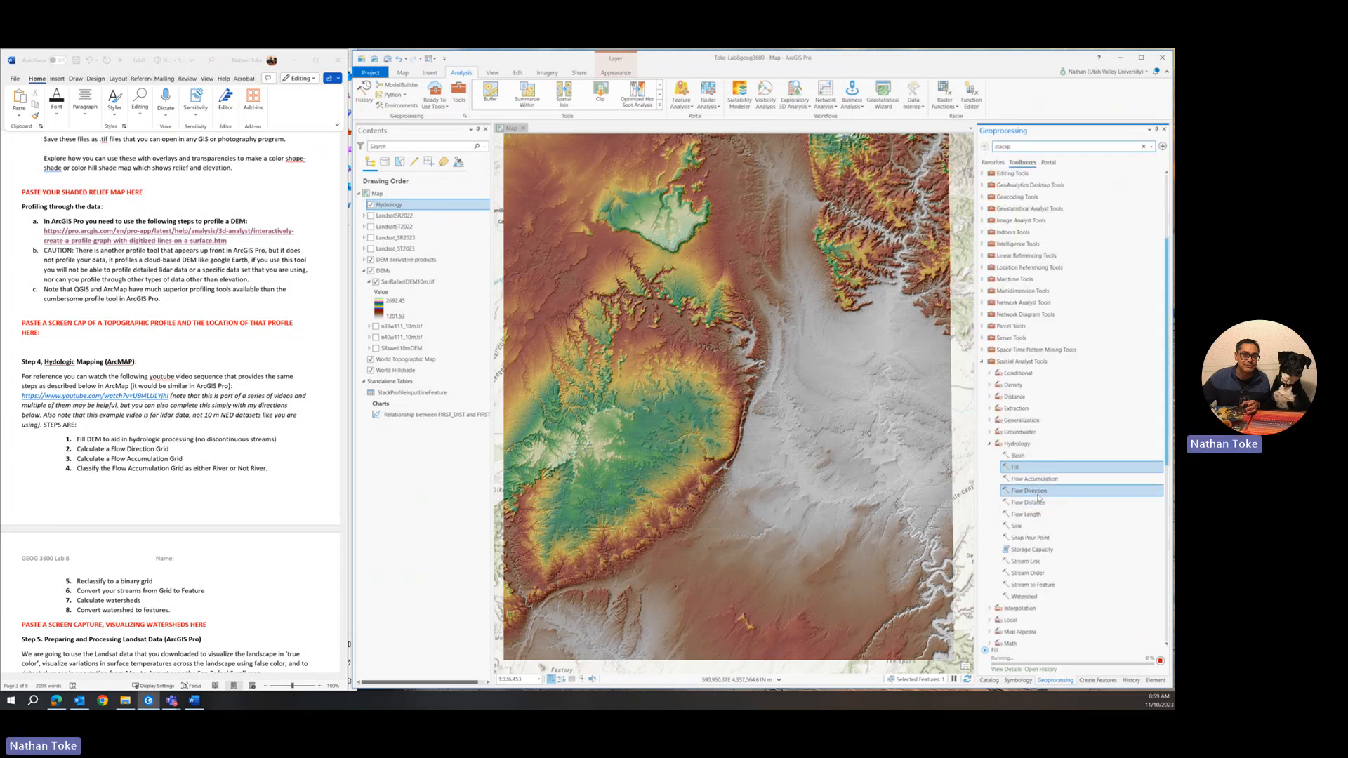
{"action": "mouse_move", "coordinate": [1029, 490]}
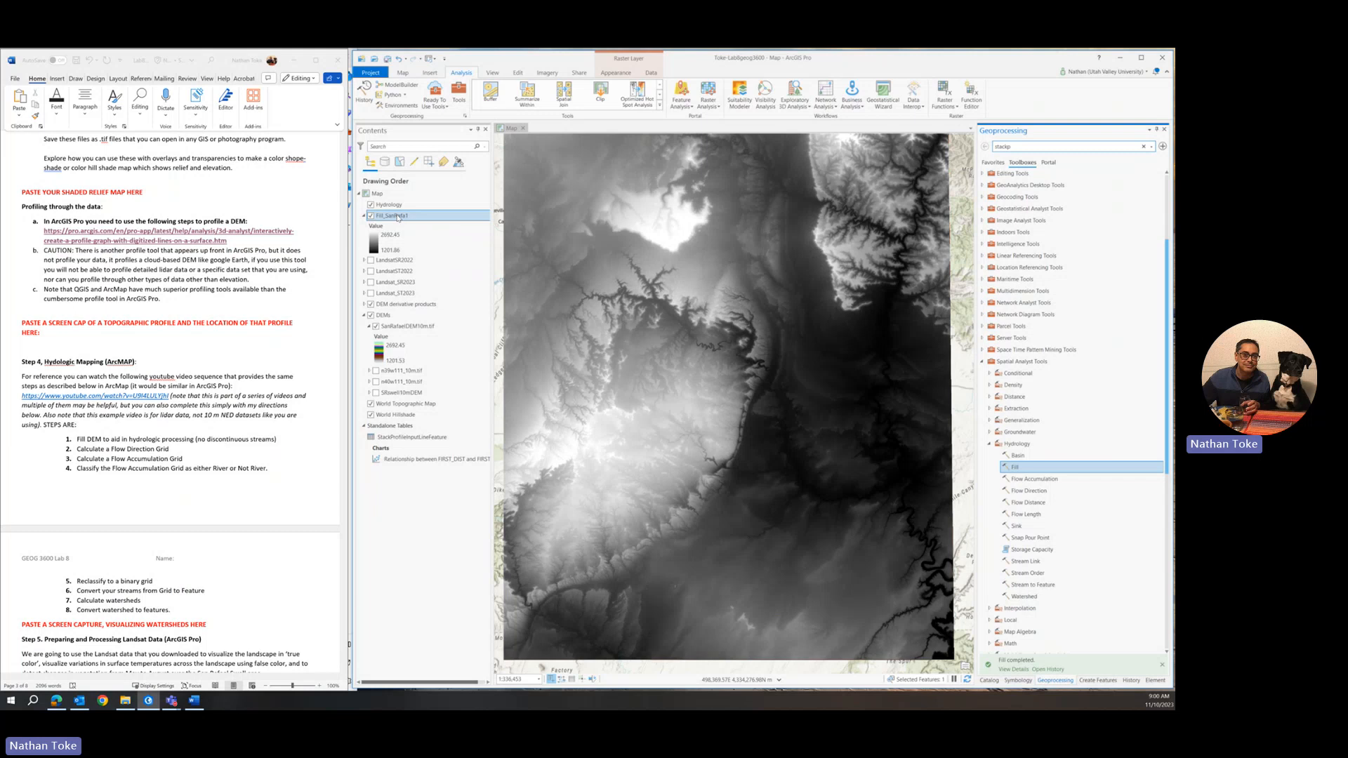
Step: Select the filled DEM layer Fill_SanRafa1 in the Hydrology group
{"action": "left_click", "coordinate": [387, 204]}
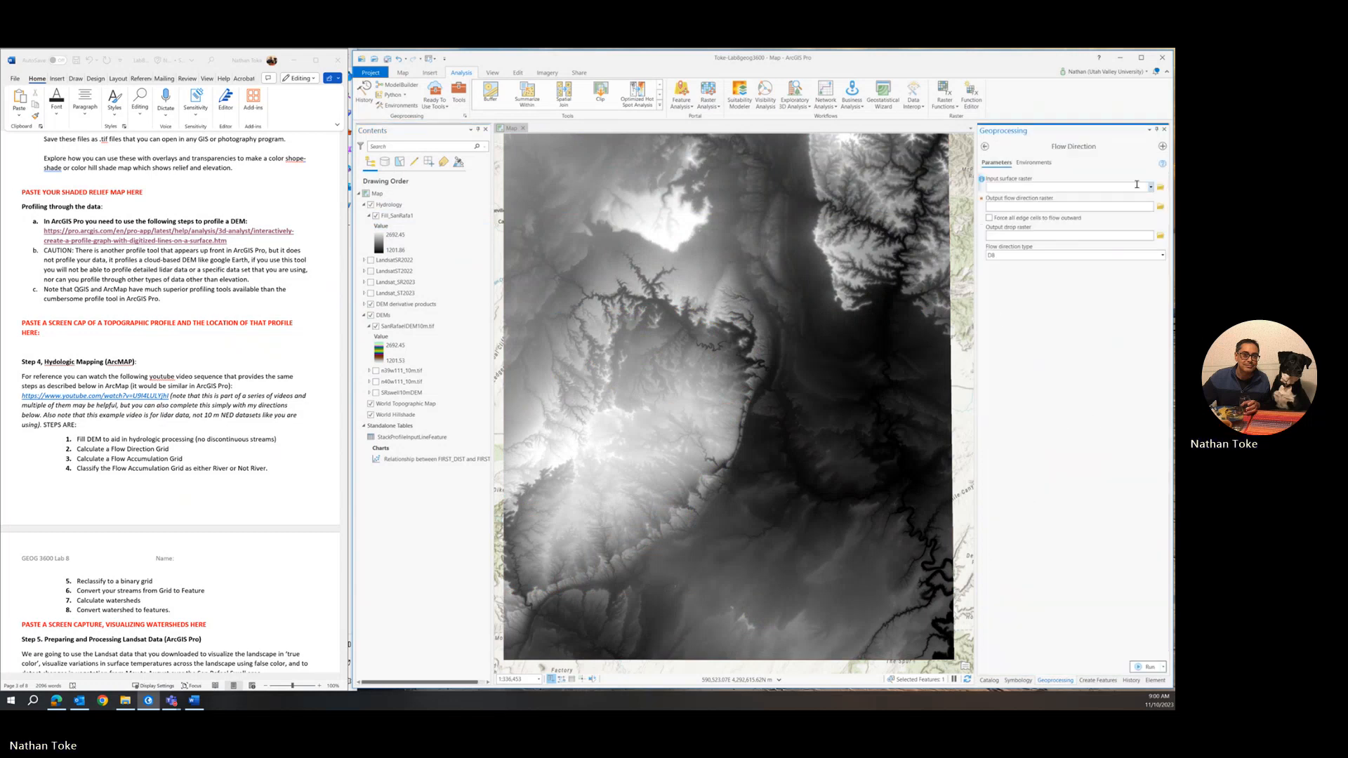
Step: Run D8 Flow Direction on Hydrology\Fill_SanRafa1 writing FlowDir_Fill2, then return to toolboxes
{"action": "left_click", "coordinate": [1150, 185]}
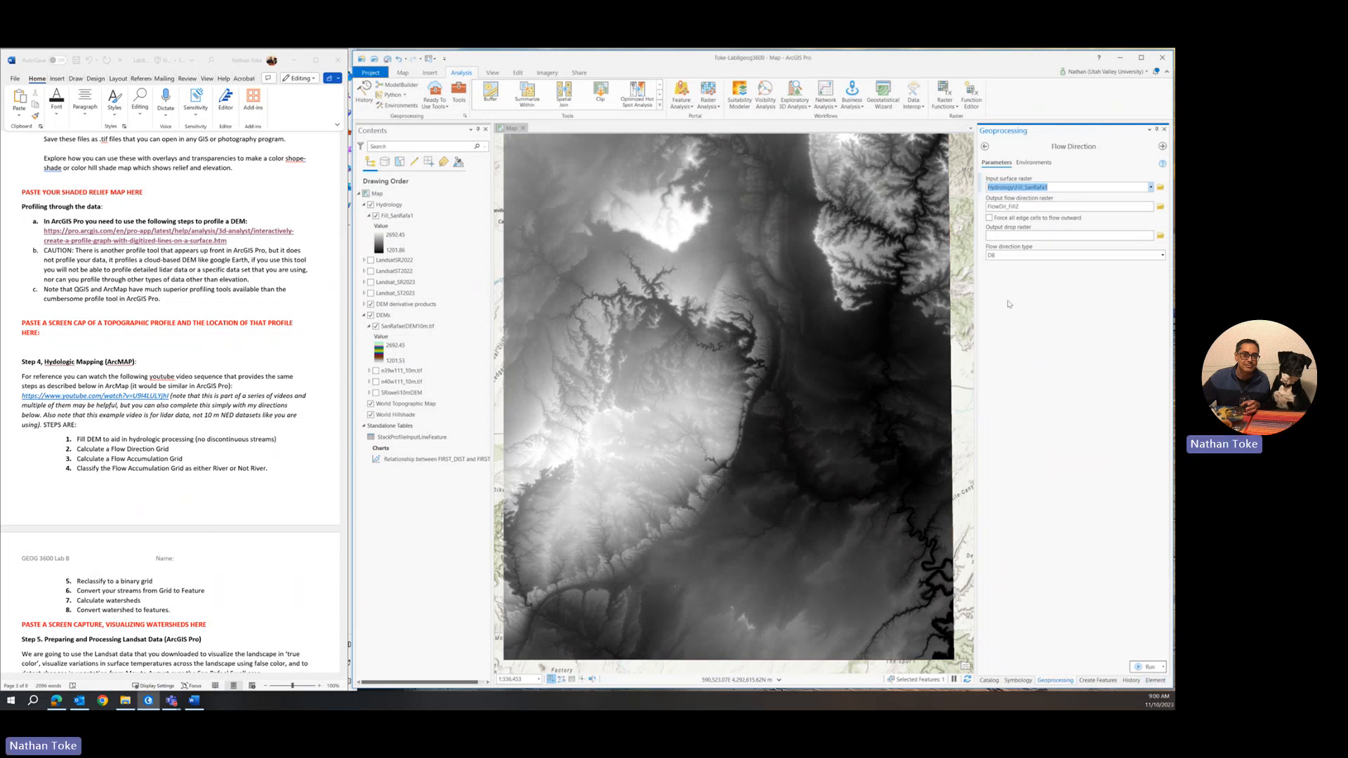
{"action": "left_click", "coordinate": [1162, 255]}
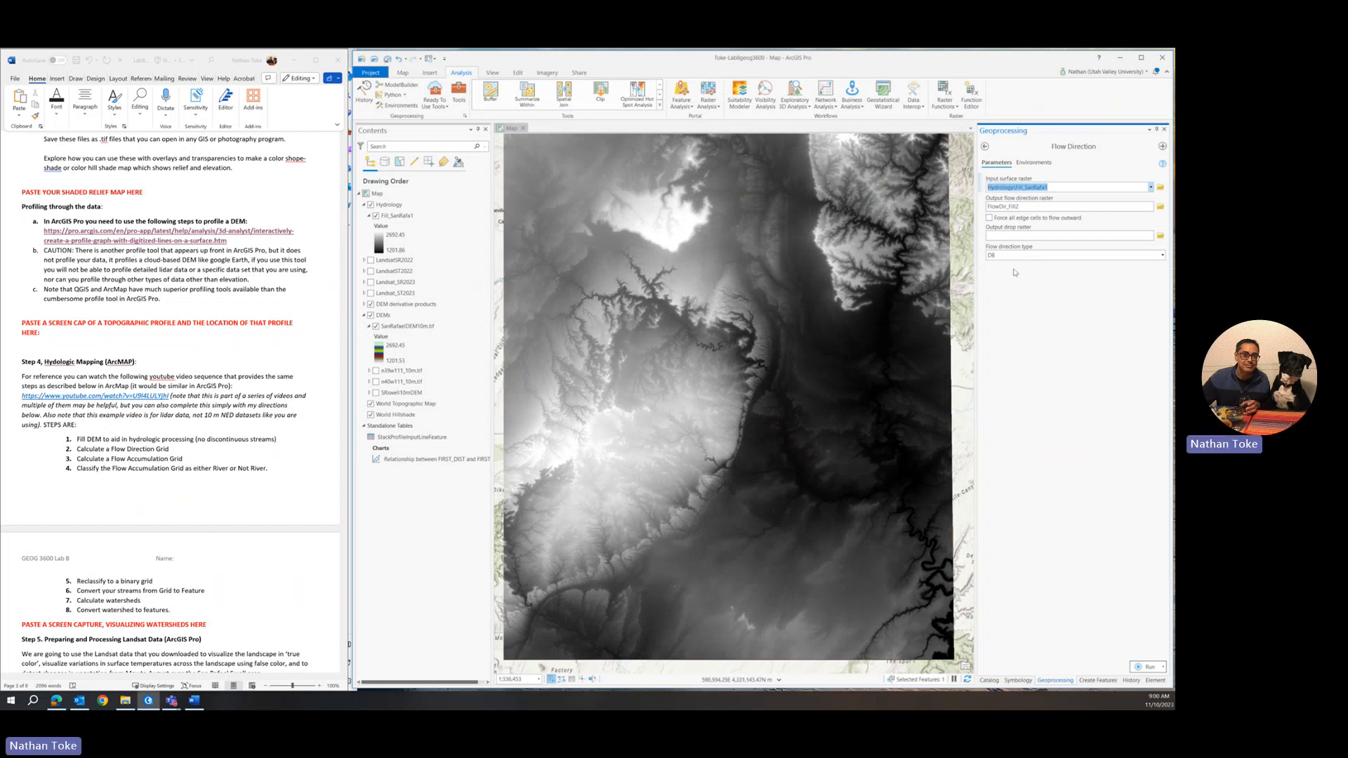
{"action": "left_click", "coordinate": [1163, 254]}
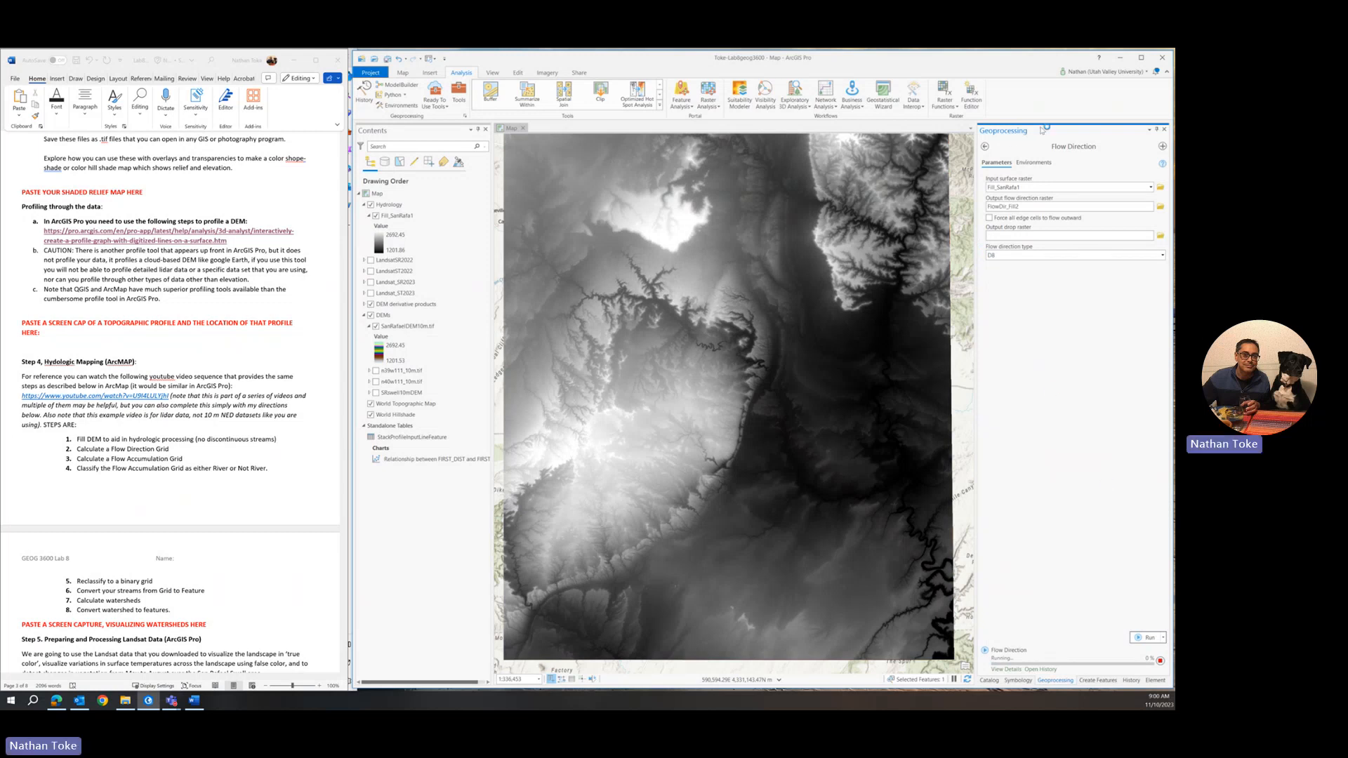
{"action": "left_click", "coordinate": [983, 146]}
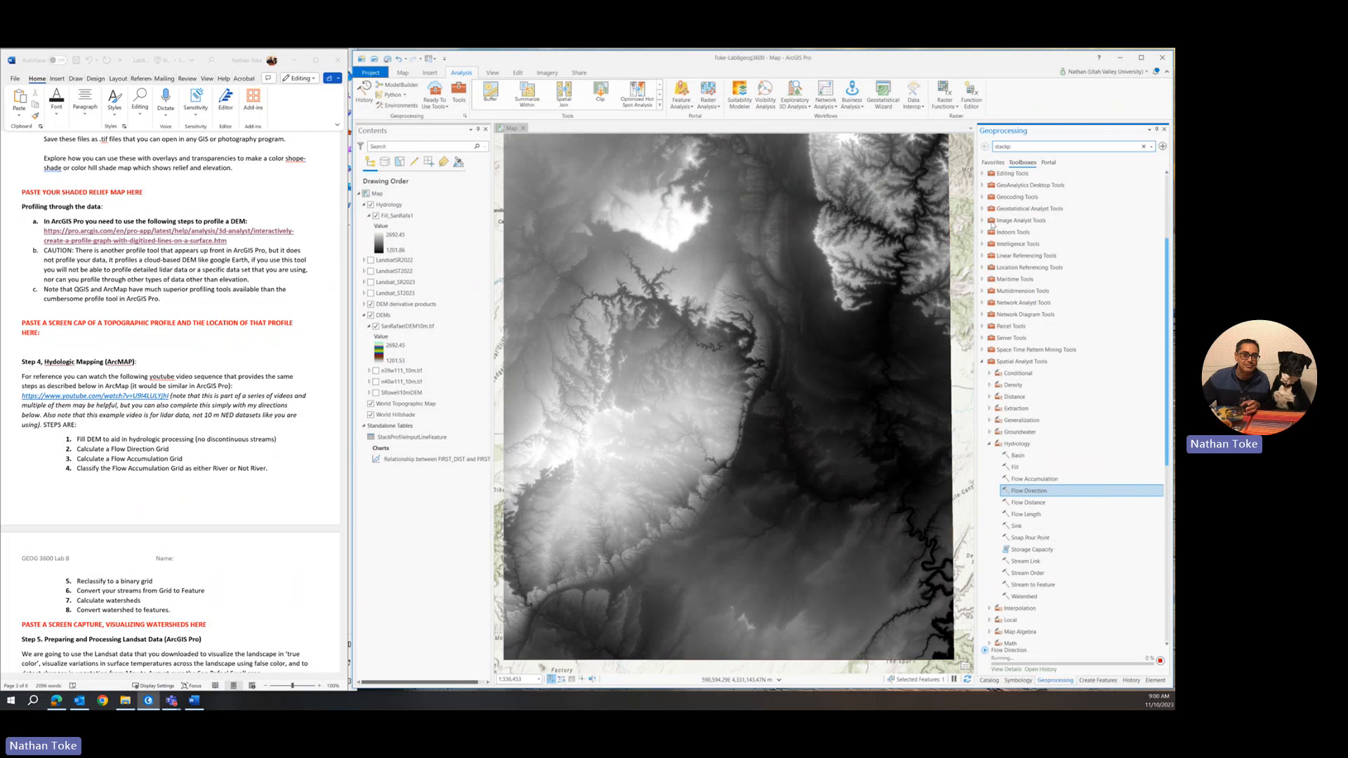
{"action": "mouse_move", "coordinate": [1031, 490]}
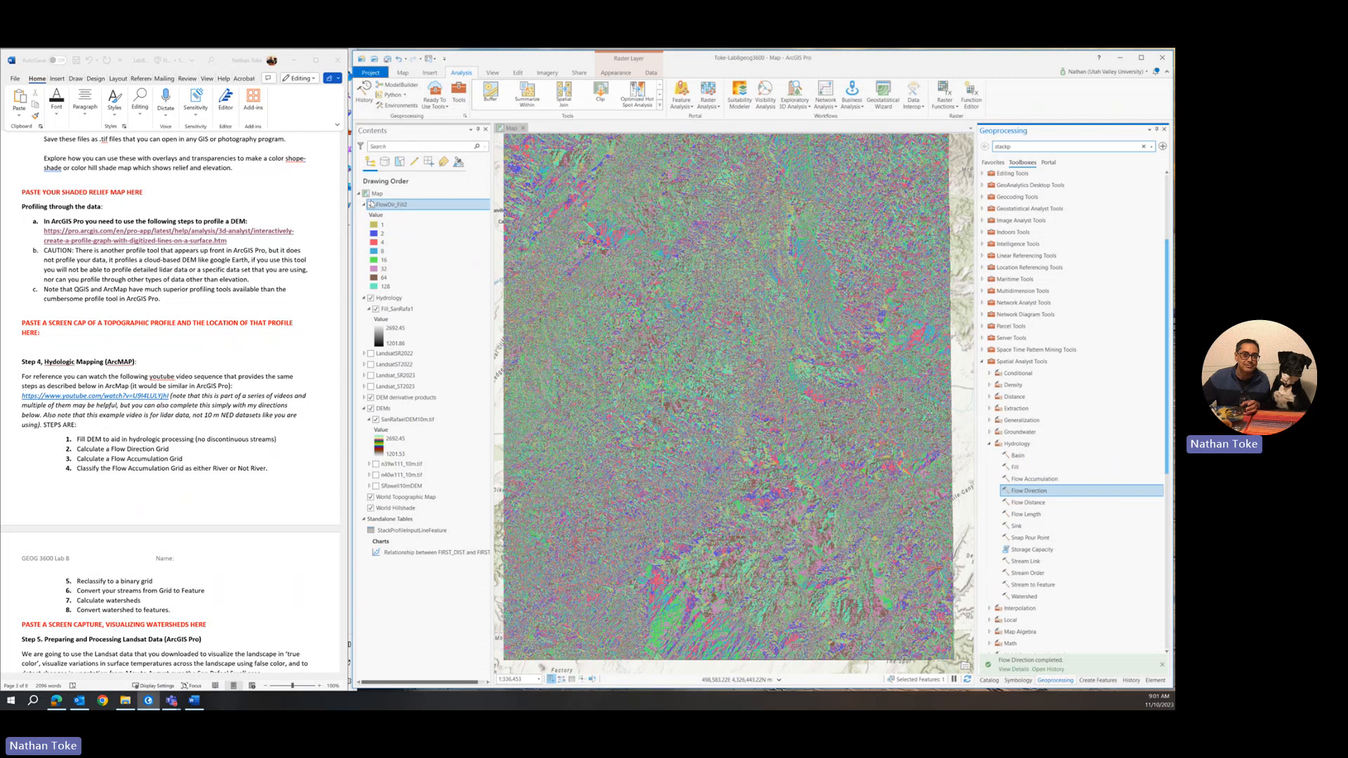
{"action": "mouse_move", "coordinate": [367, 212]}
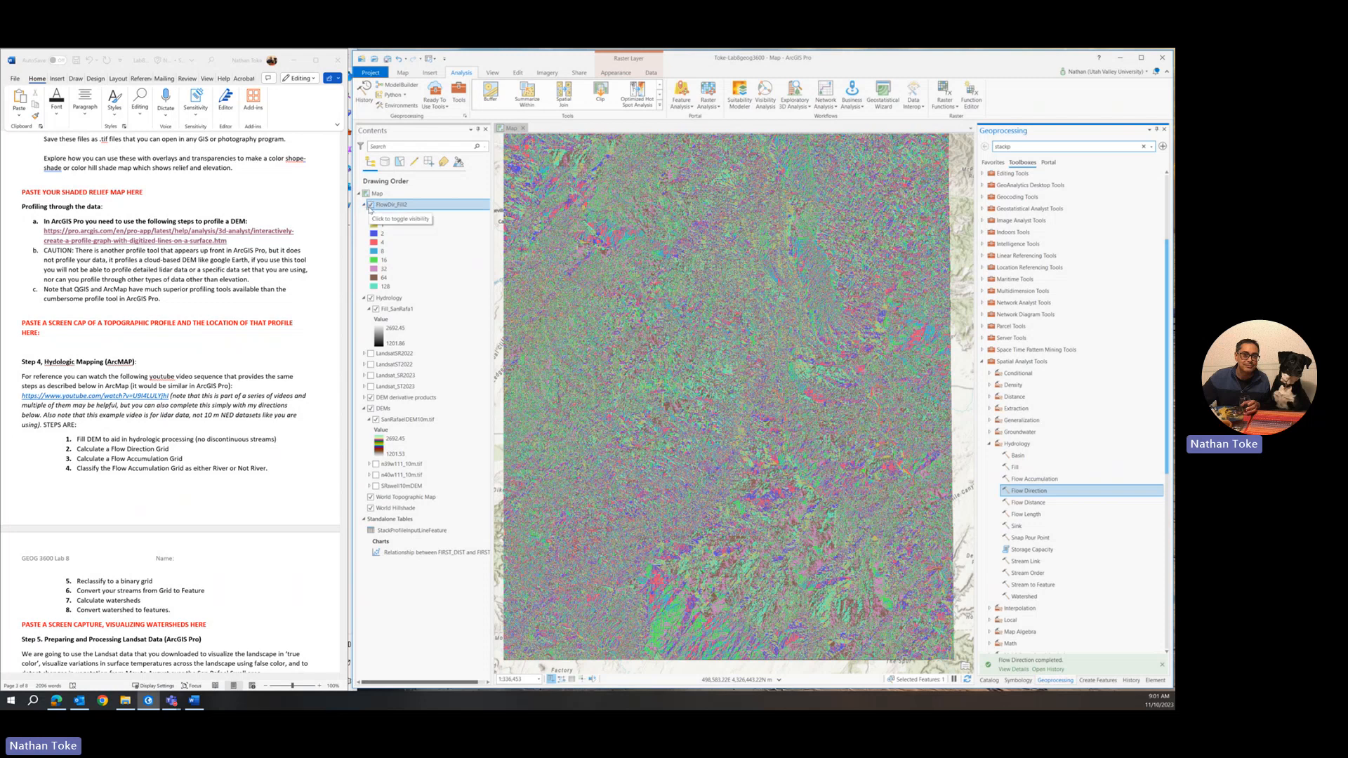
Step: Hide the colourful FlowDir_Fill2 raster and select its layer
{"action": "left_click", "coordinate": [366, 206]}
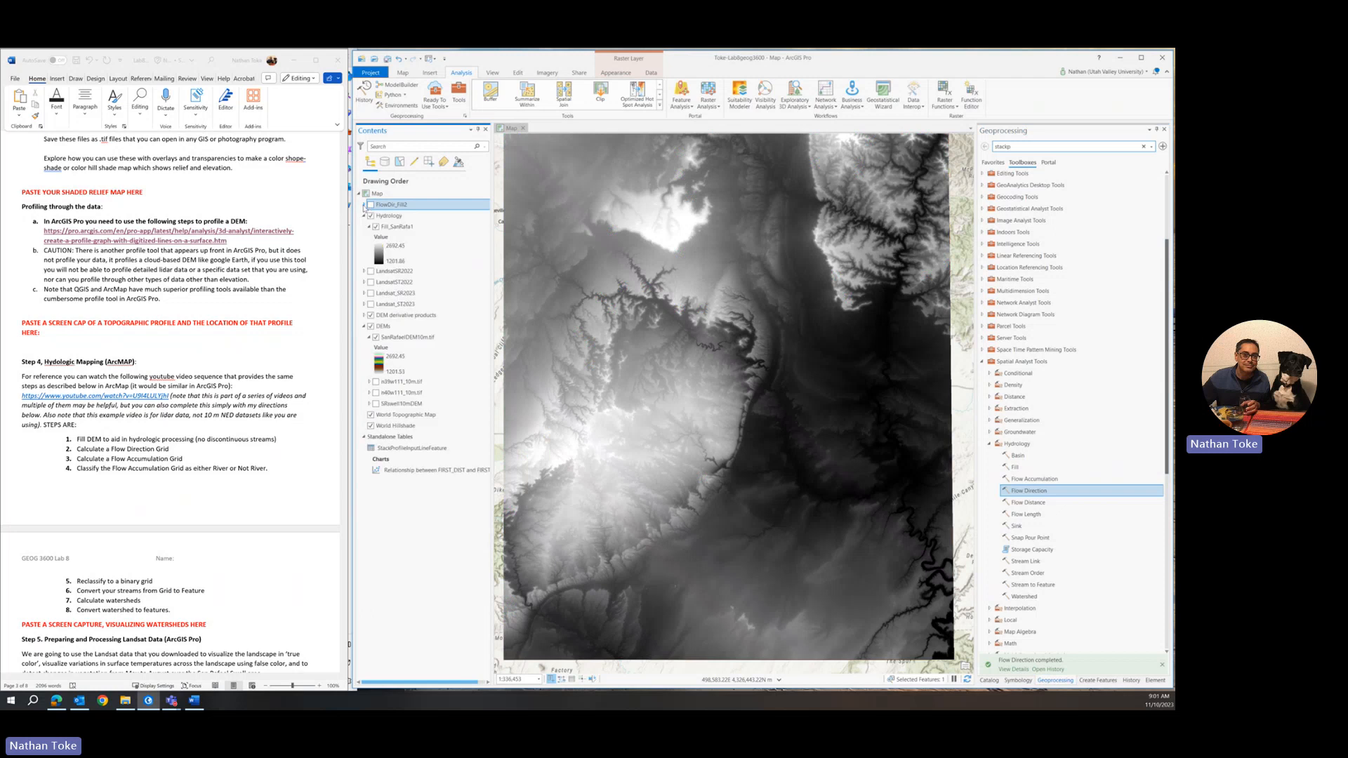
{"action": "left_click", "coordinate": [389, 204]}
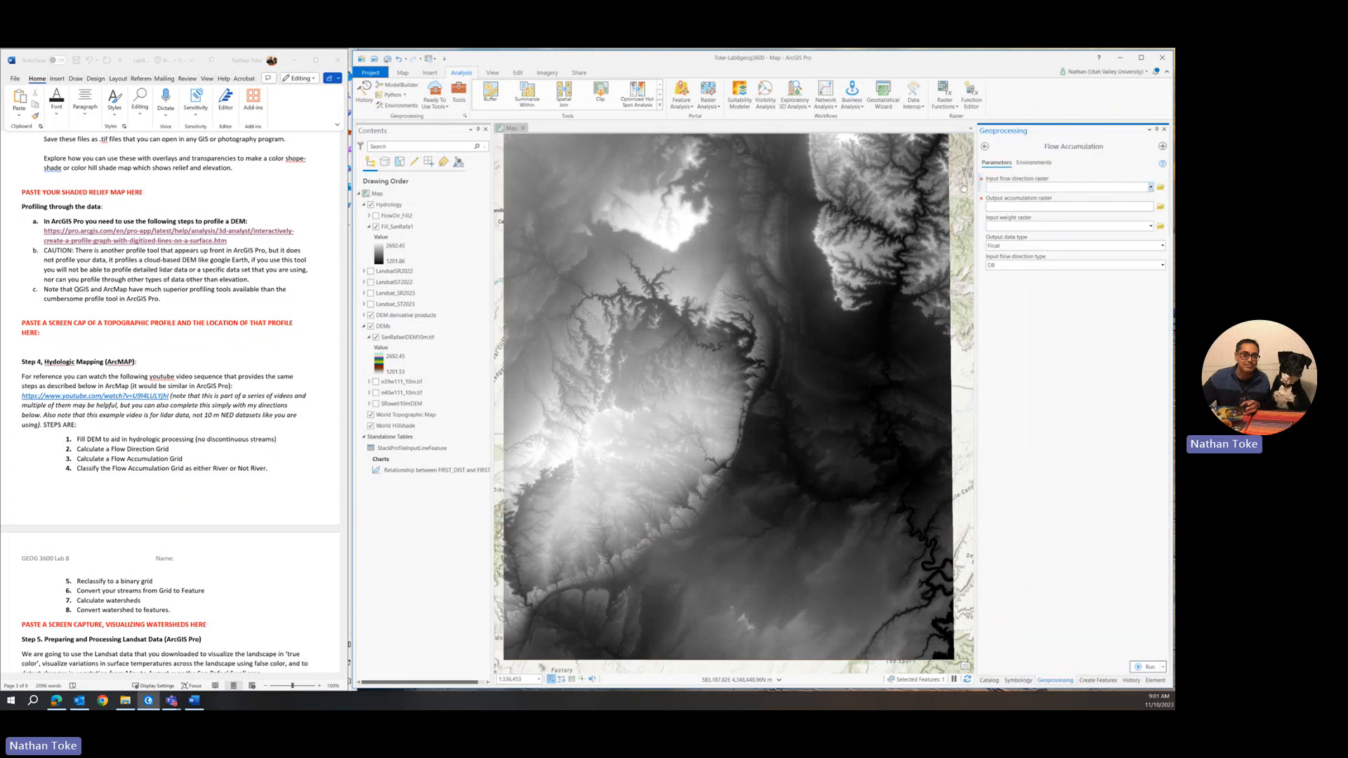
Step: Run Flow Accumulation with input FlowDir_Fill2 and output FlowAcc_Flow2
{"action": "left_click", "coordinate": [1066, 187]}
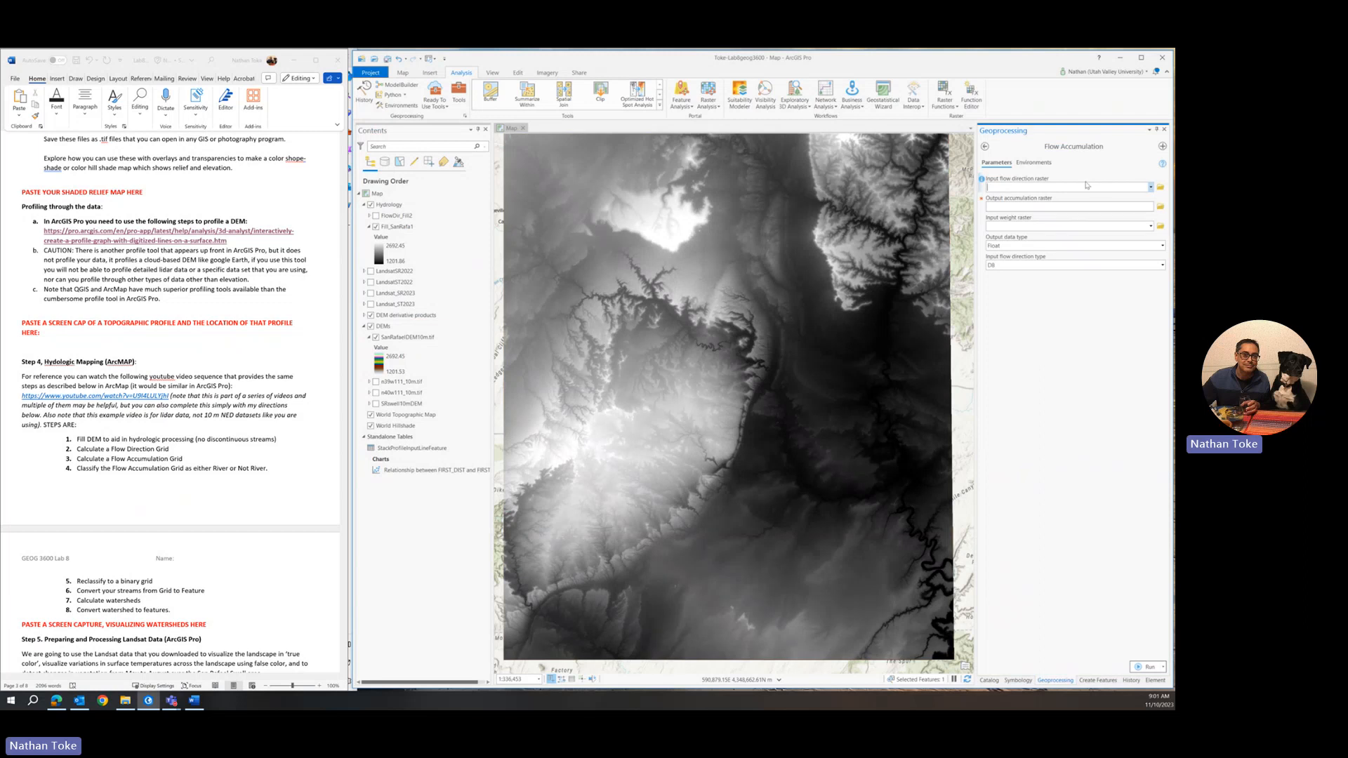
{"action": "left_click", "coordinate": [1152, 187]}
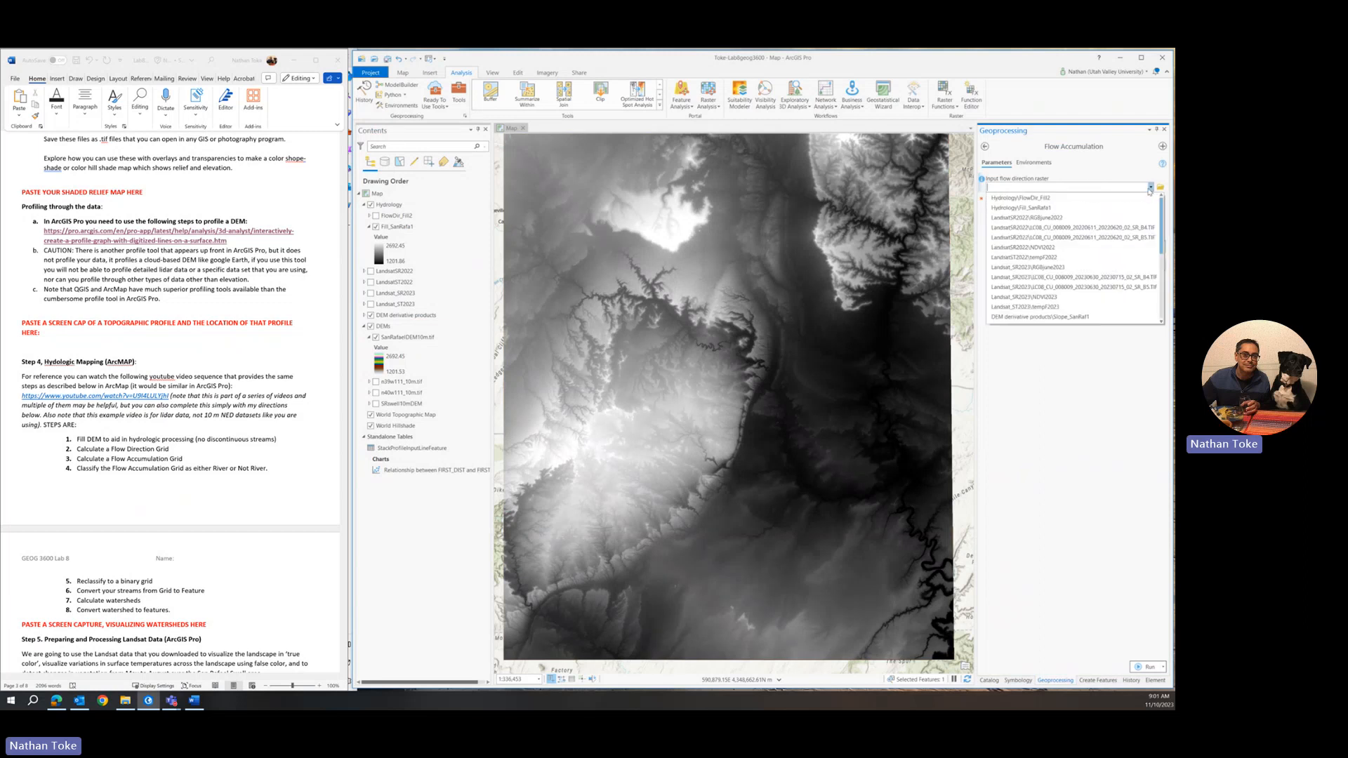
{"action": "left_click", "coordinate": [1015, 197]}
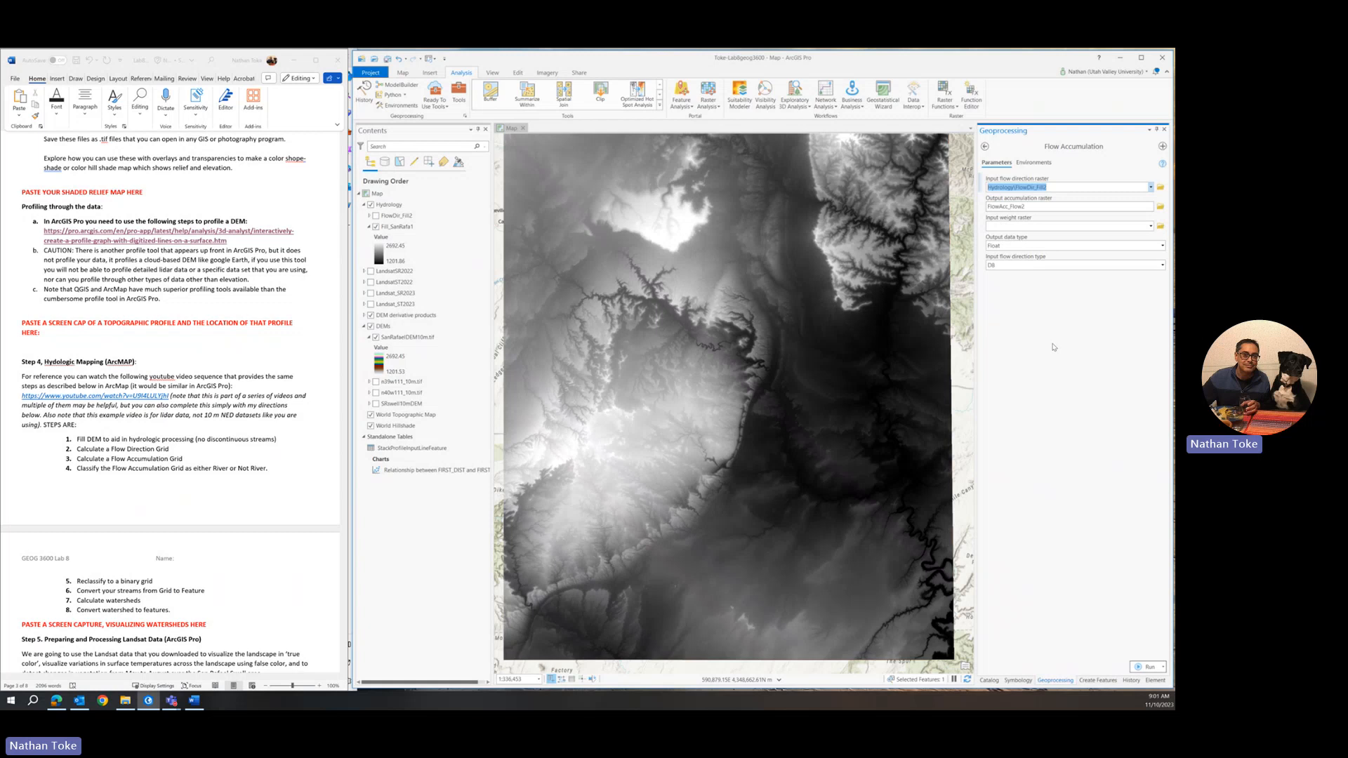
{"action": "mouse_move", "coordinate": [1129, 621]}
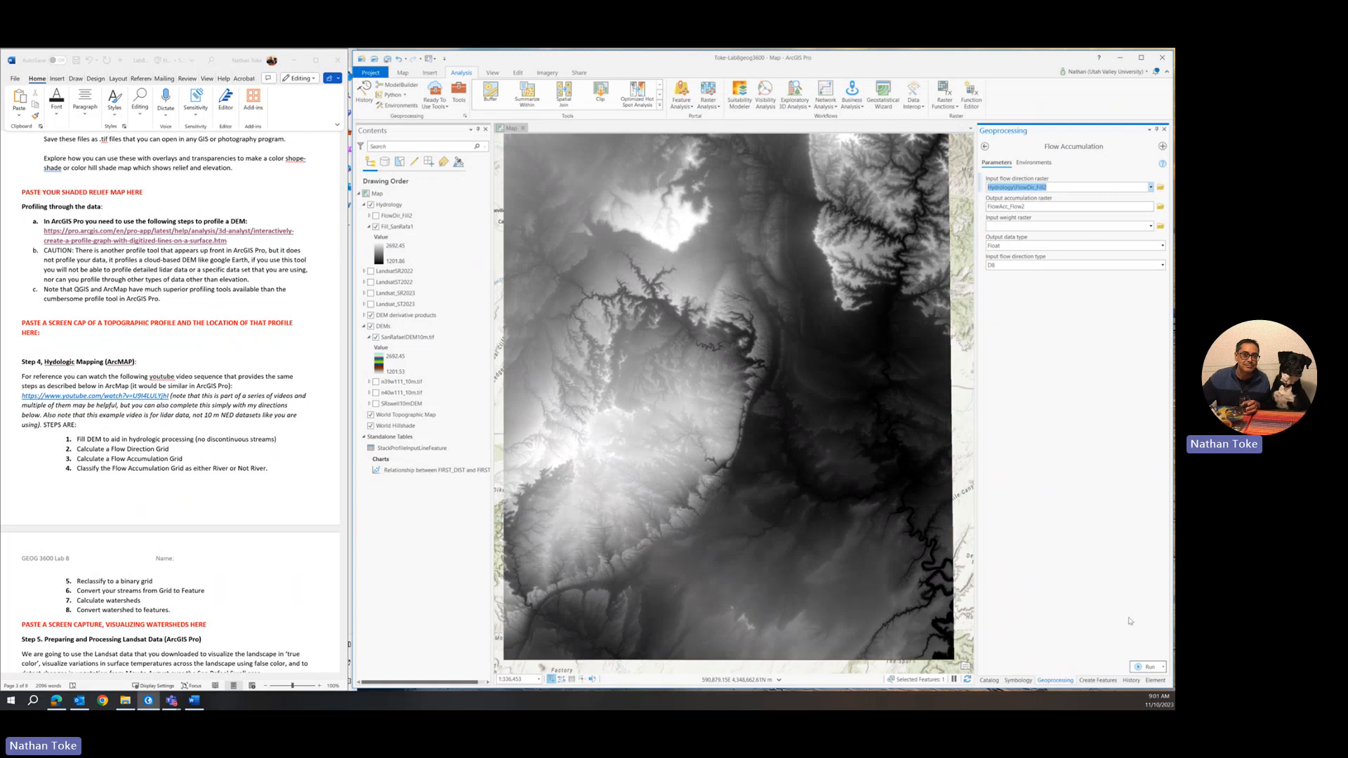
{"action": "left_click", "coordinate": [1147, 666]}
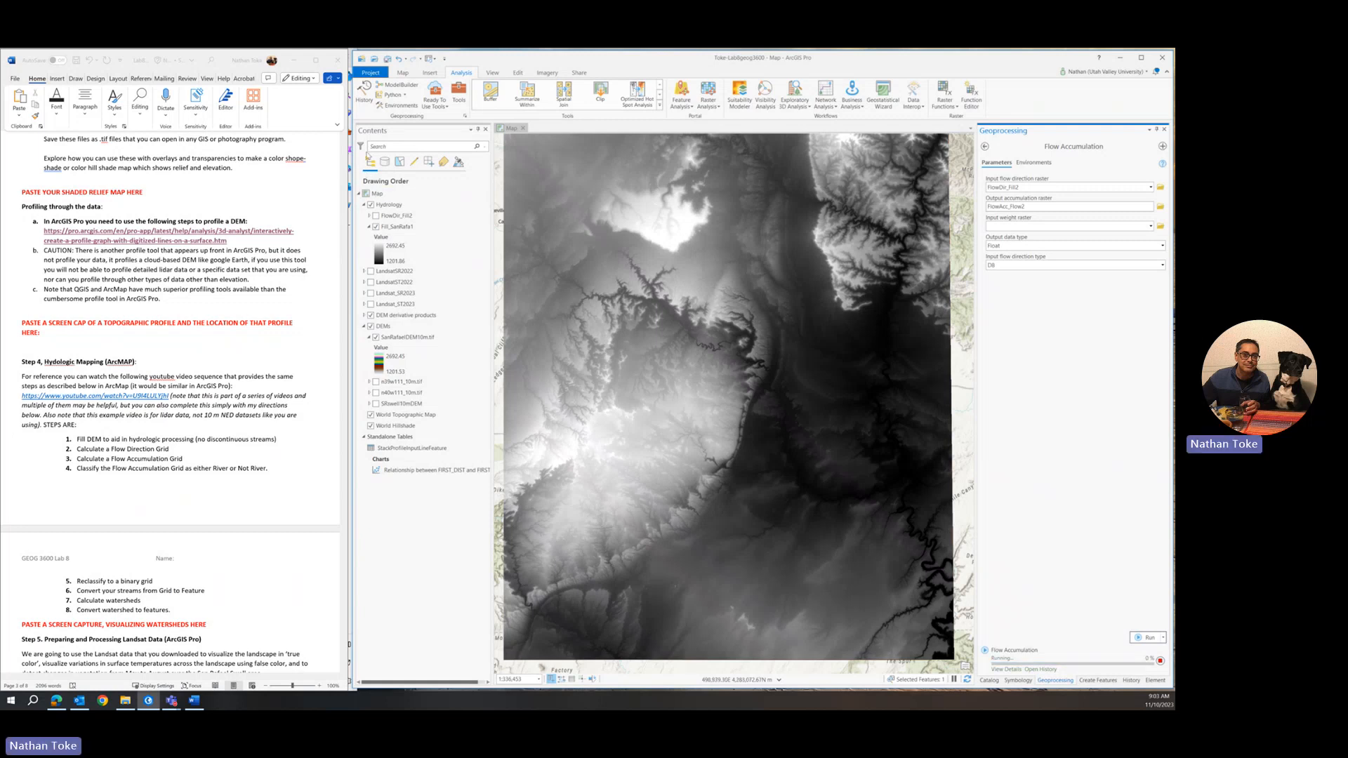
{"action": "left_click", "coordinate": [395, 356]}
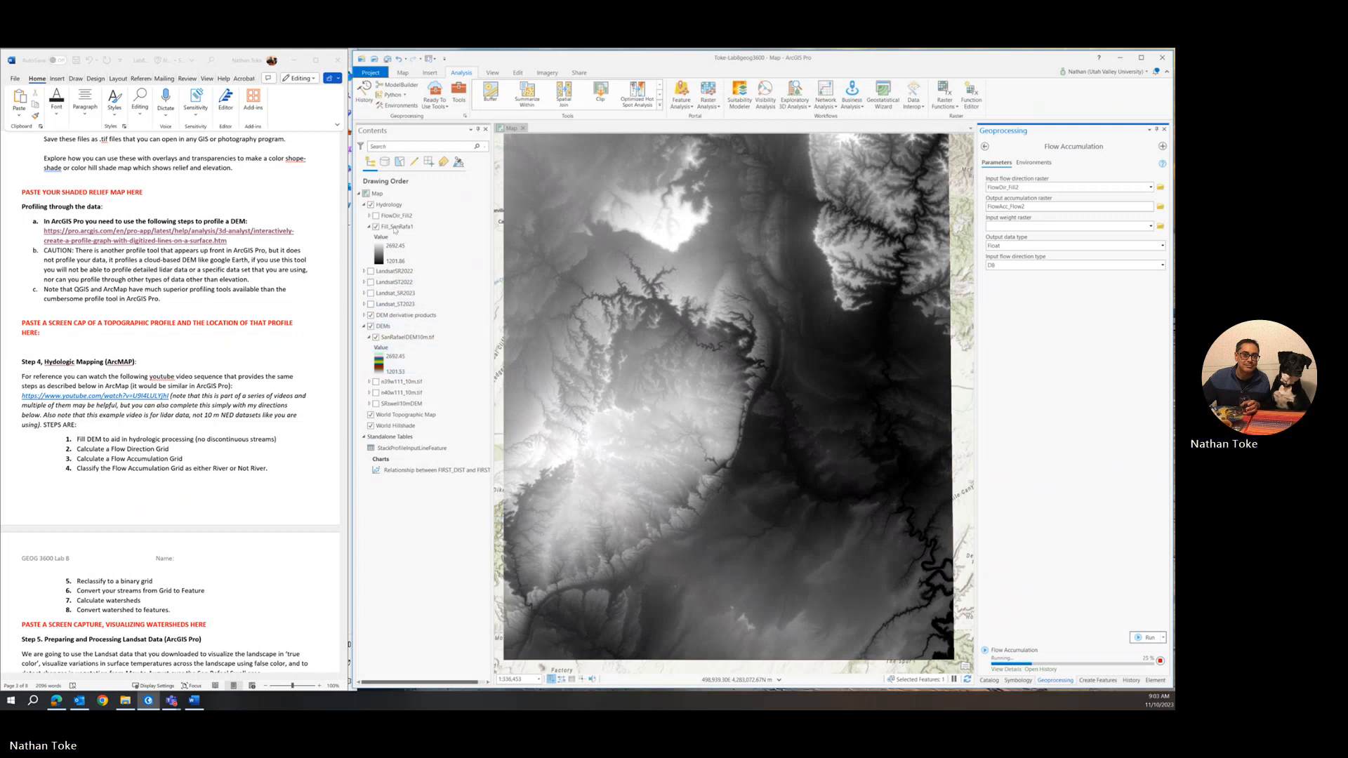
Step: Hide Fill_SanRafa1 in the Hydrology group to reveal the hillshaded DEM, and zoom in
{"action": "left_click", "coordinate": [388, 204]}
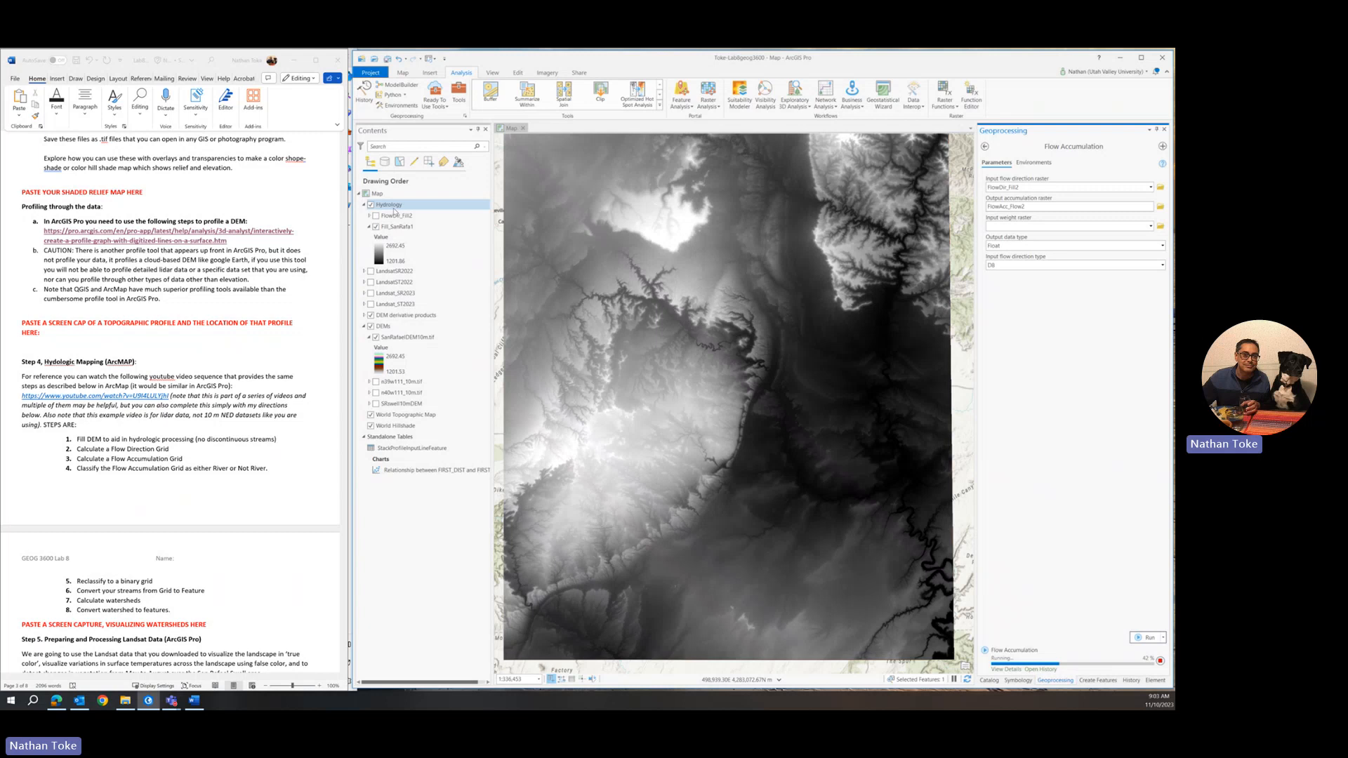
{"action": "left_click", "coordinate": [365, 226]}
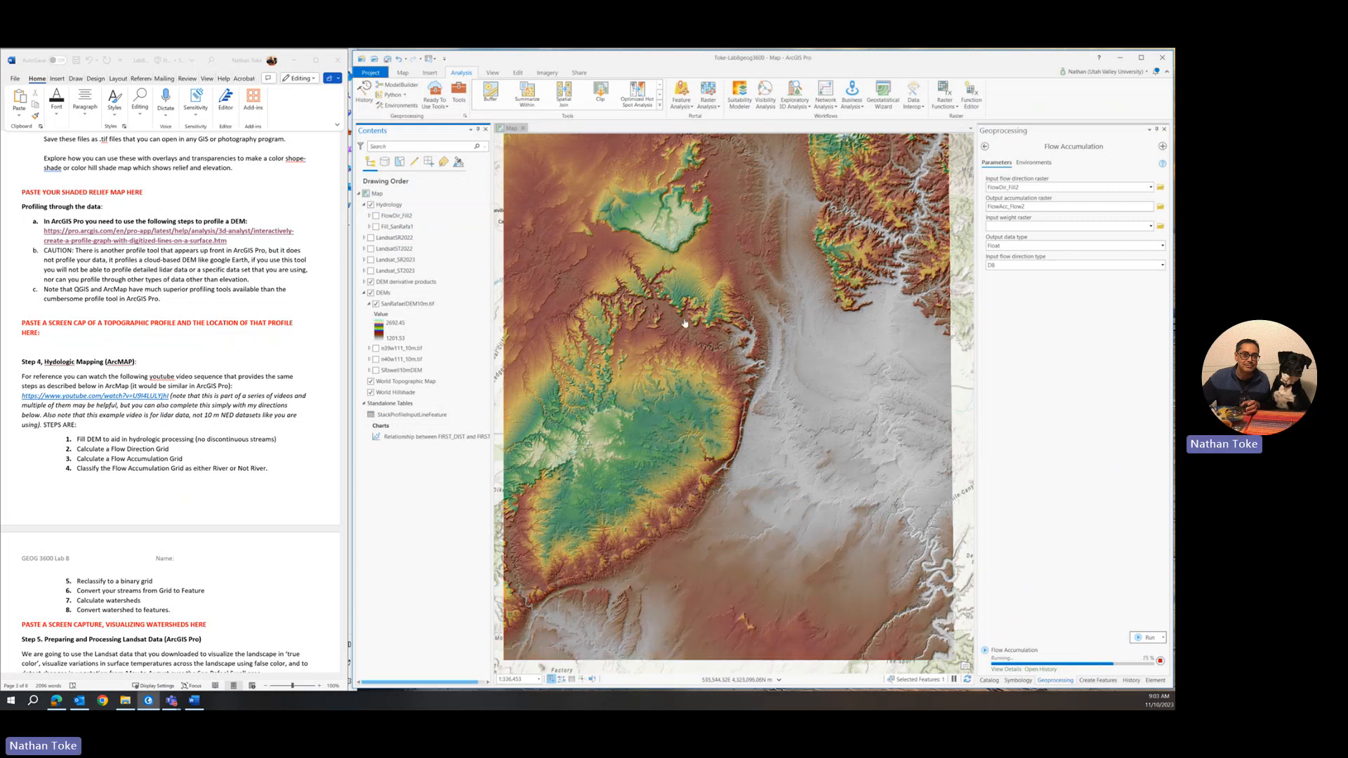
{"action": "scroll", "scroll_direction": "down", "scroll_amount": 3}
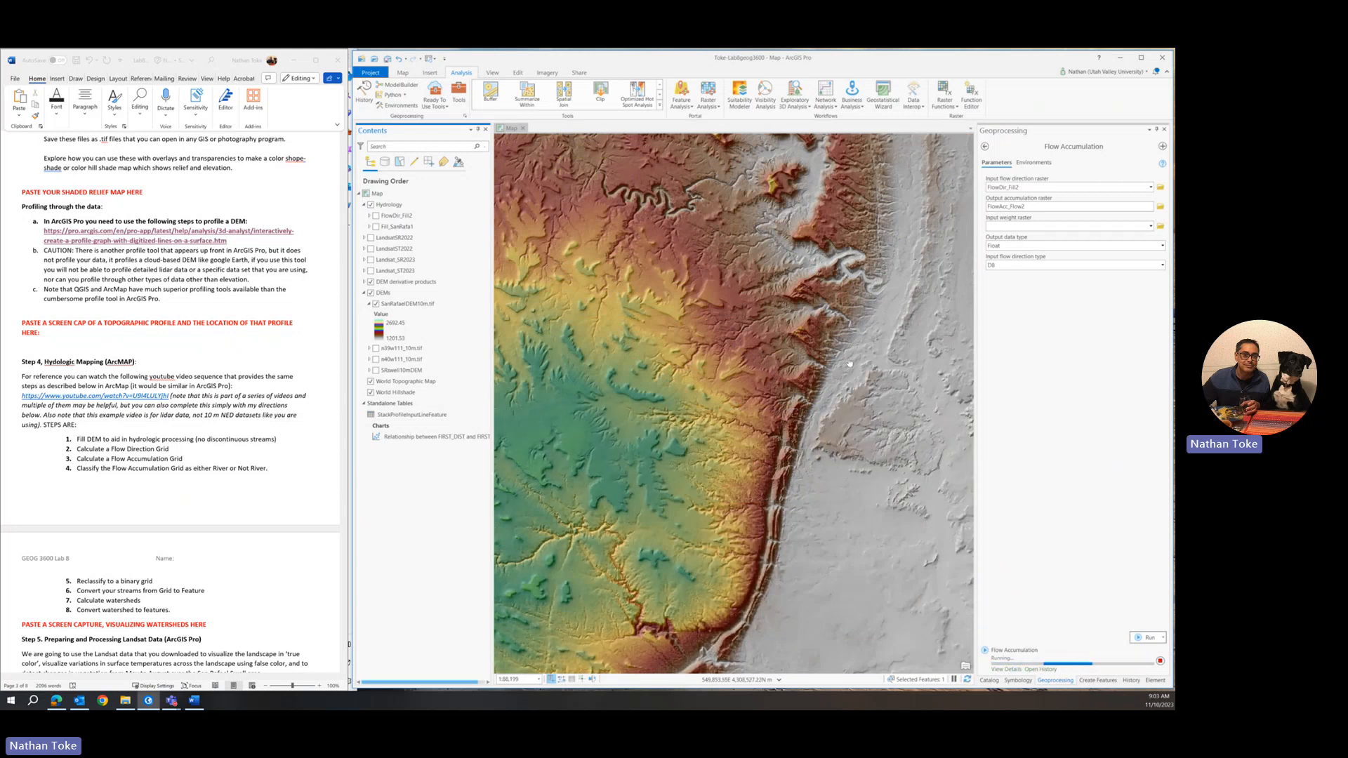
{"action": "mouse_move", "coordinate": [869, 413]}
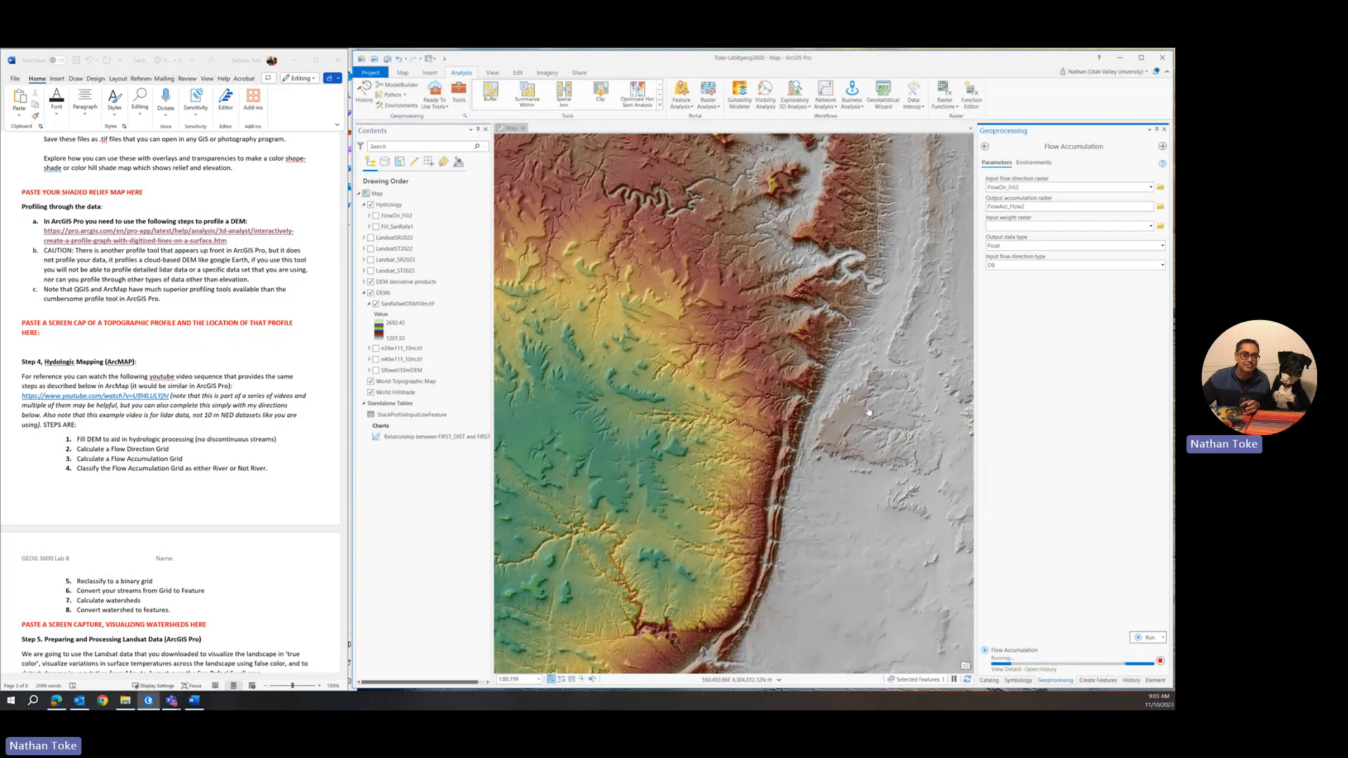
Step: Let Flow Accumulation finish, then right-click the FlowAcc_Flow2 layer in Contents
{"action": "left_click", "coordinate": [1146, 637]}
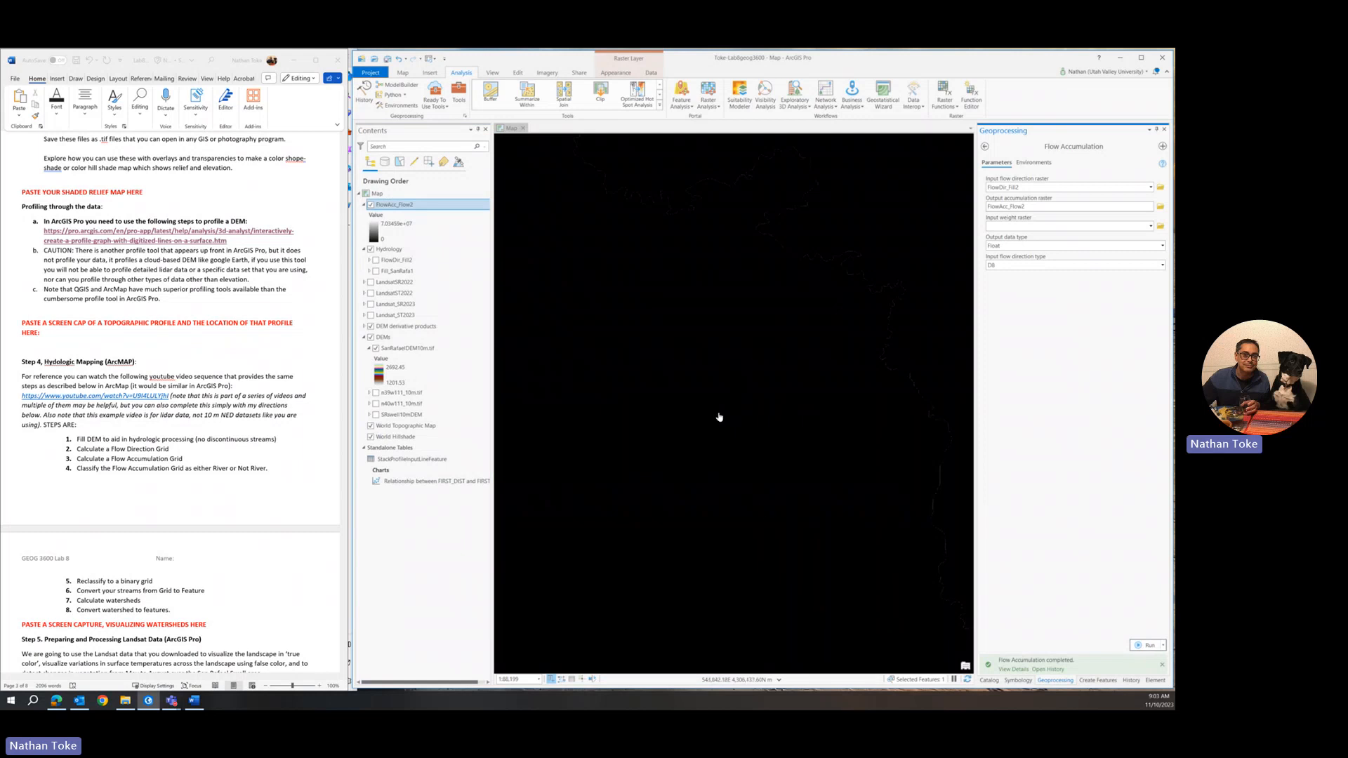
{"action": "mouse_move", "coordinate": [948, 620]}
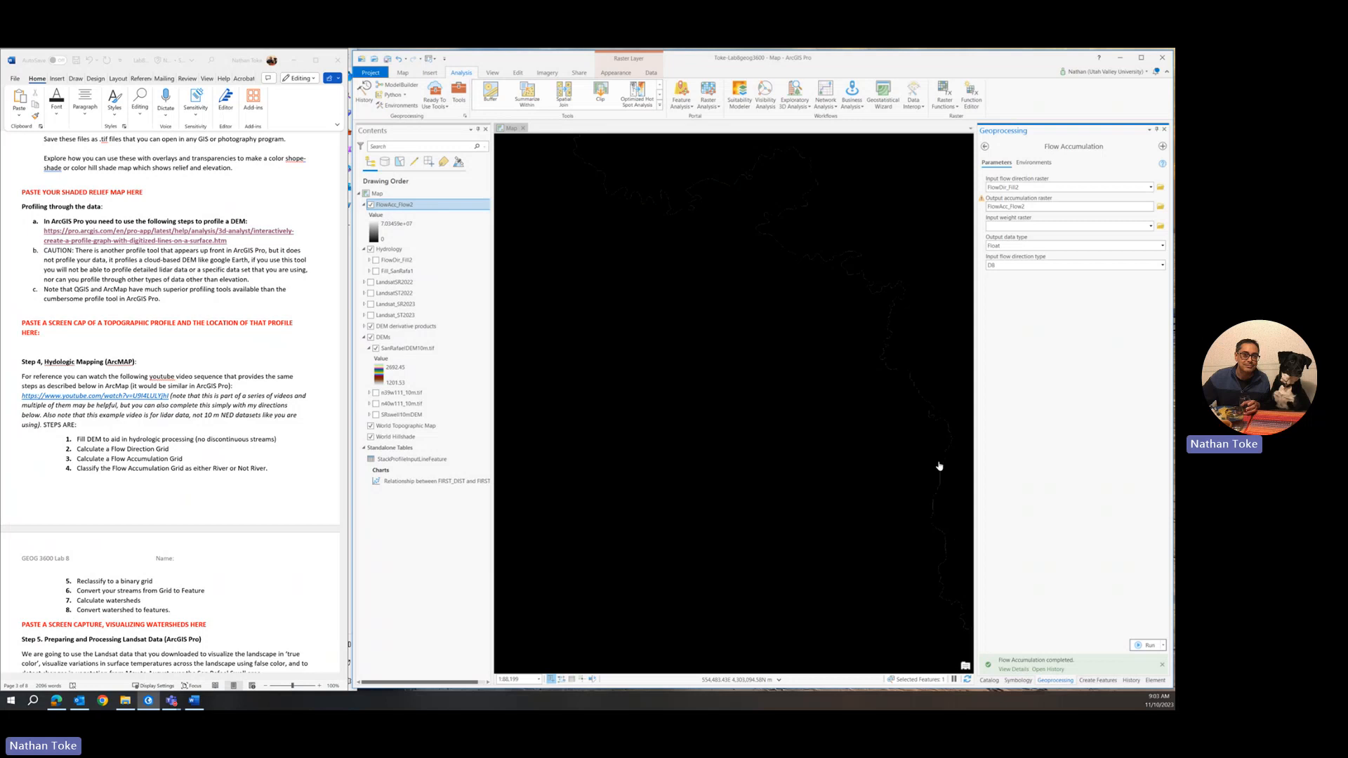
{"action": "mouse_move", "coordinate": [705, 157]}
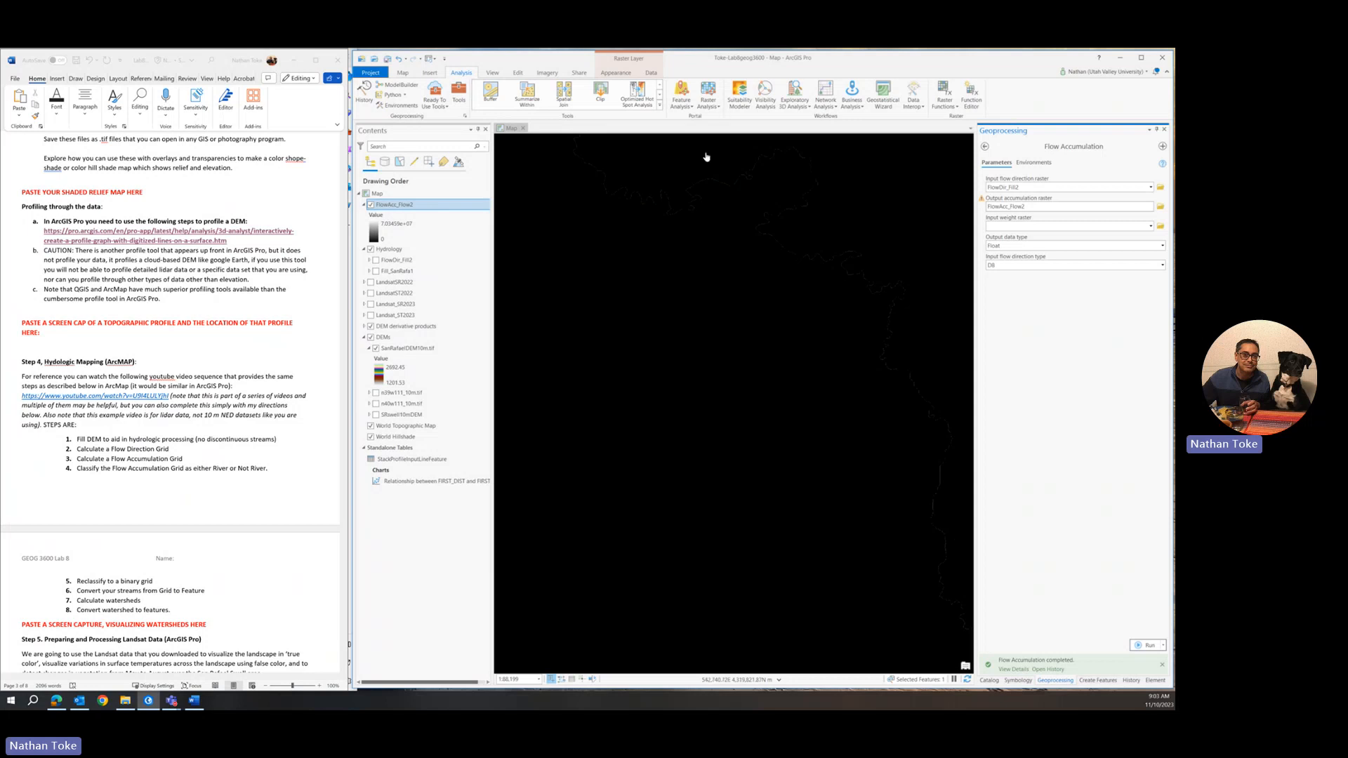
{"action": "mouse_move", "coordinate": [914, 516]}
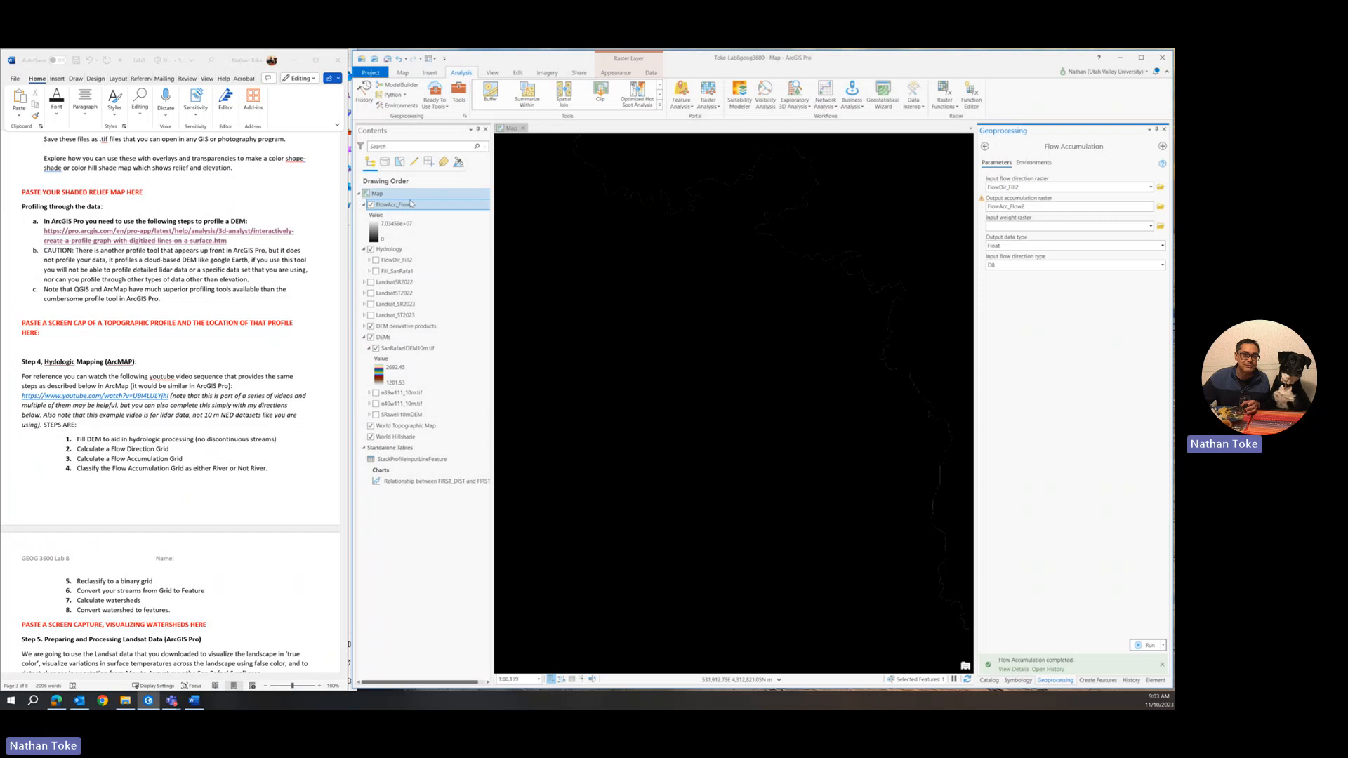
{"action": "right_click", "coordinate": [395, 204]}
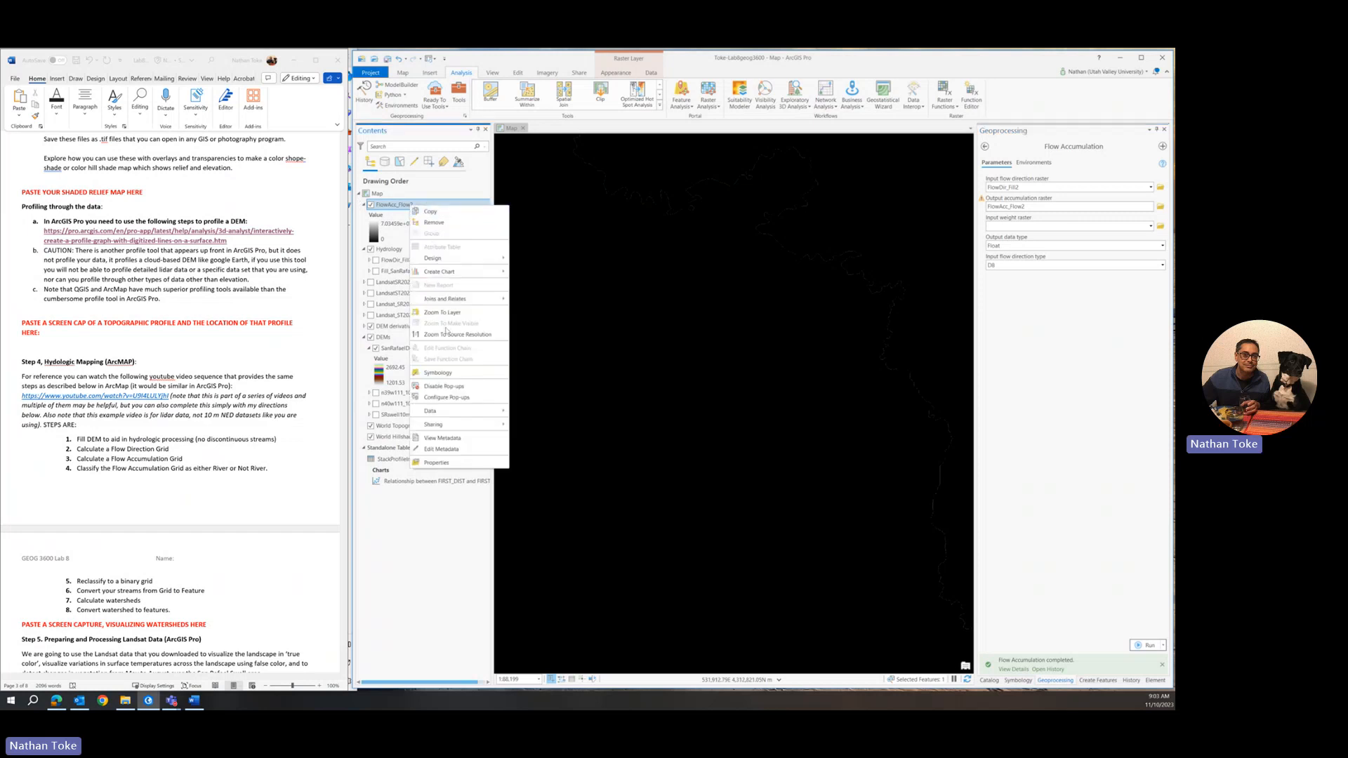
Step: Set FlowAcc_Flow2's primary symbology to Classify with 2 classes
{"action": "left_click", "coordinate": [437, 372]}
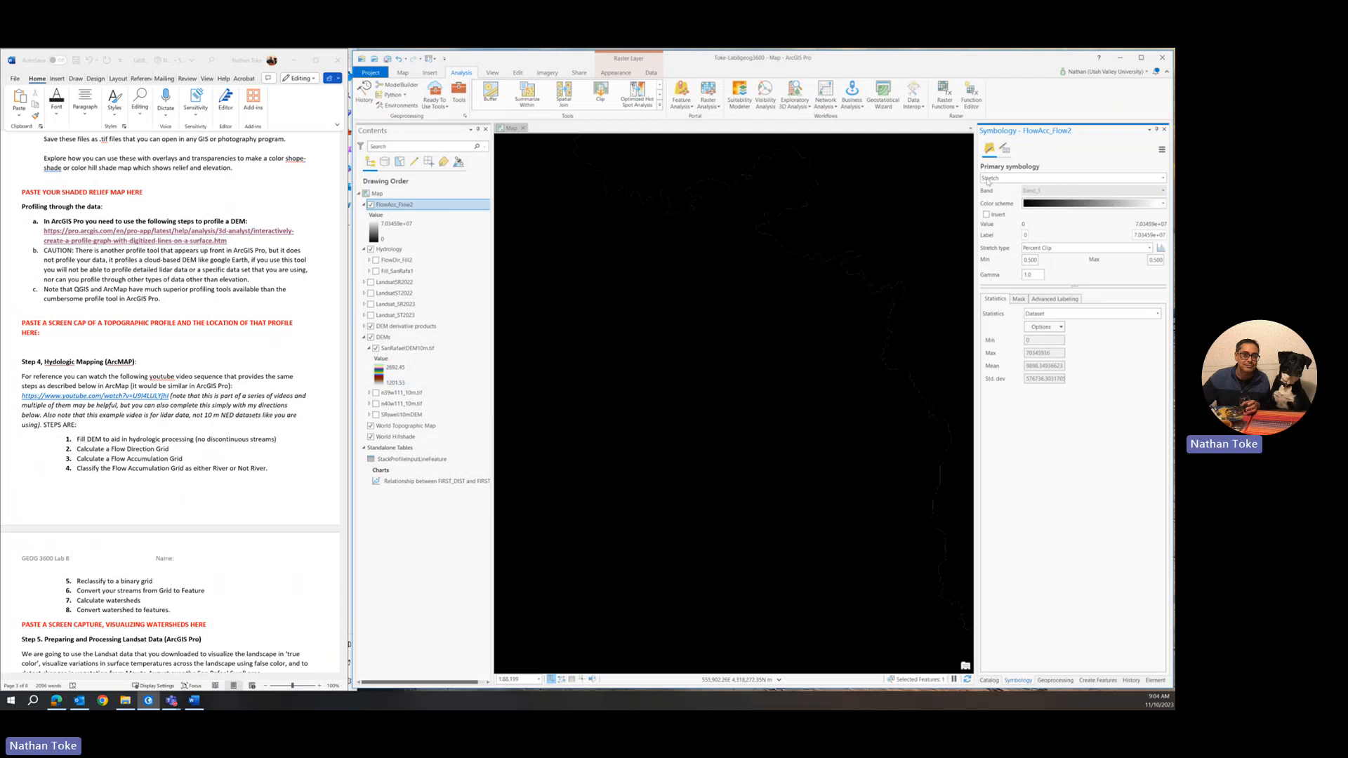
{"action": "left_click", "coordinate": [1162, 178]}
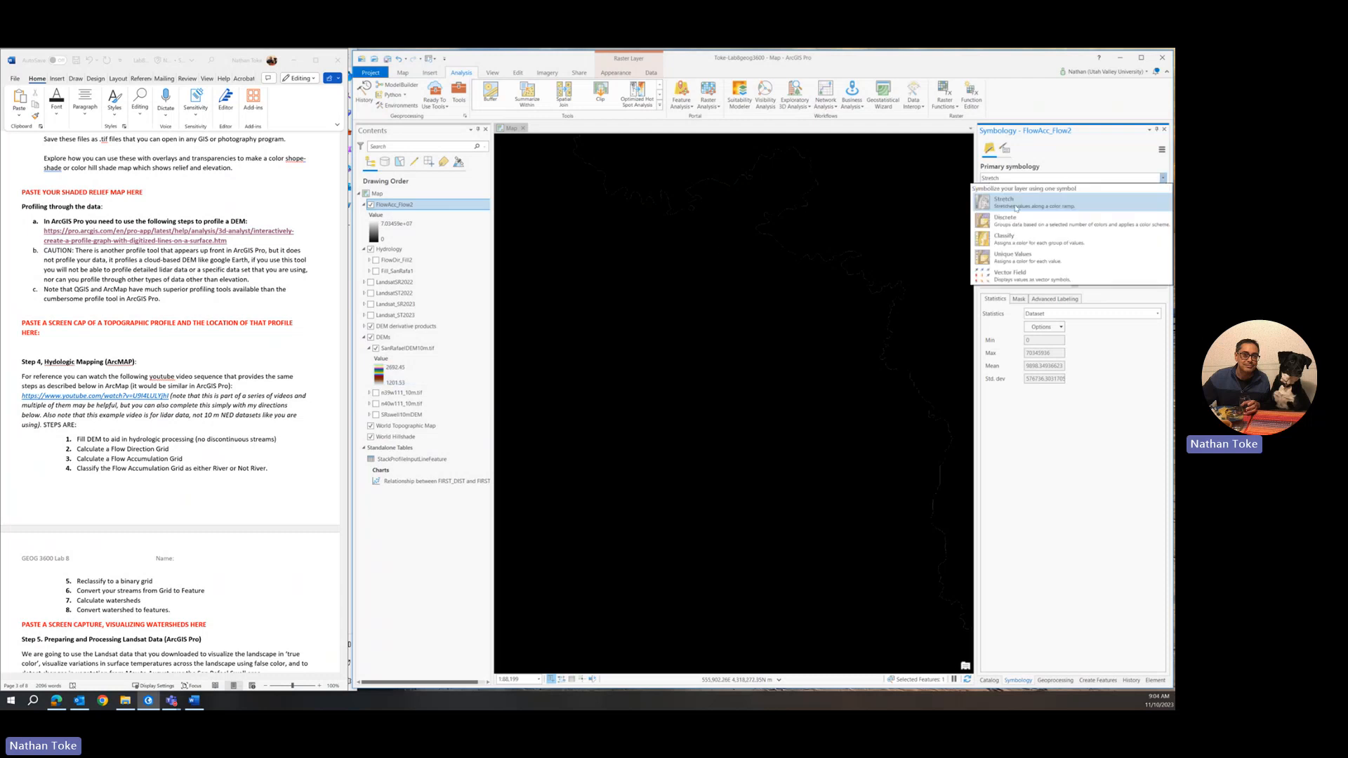
{"action": "left_click", "coordinate": [1004, 237]}
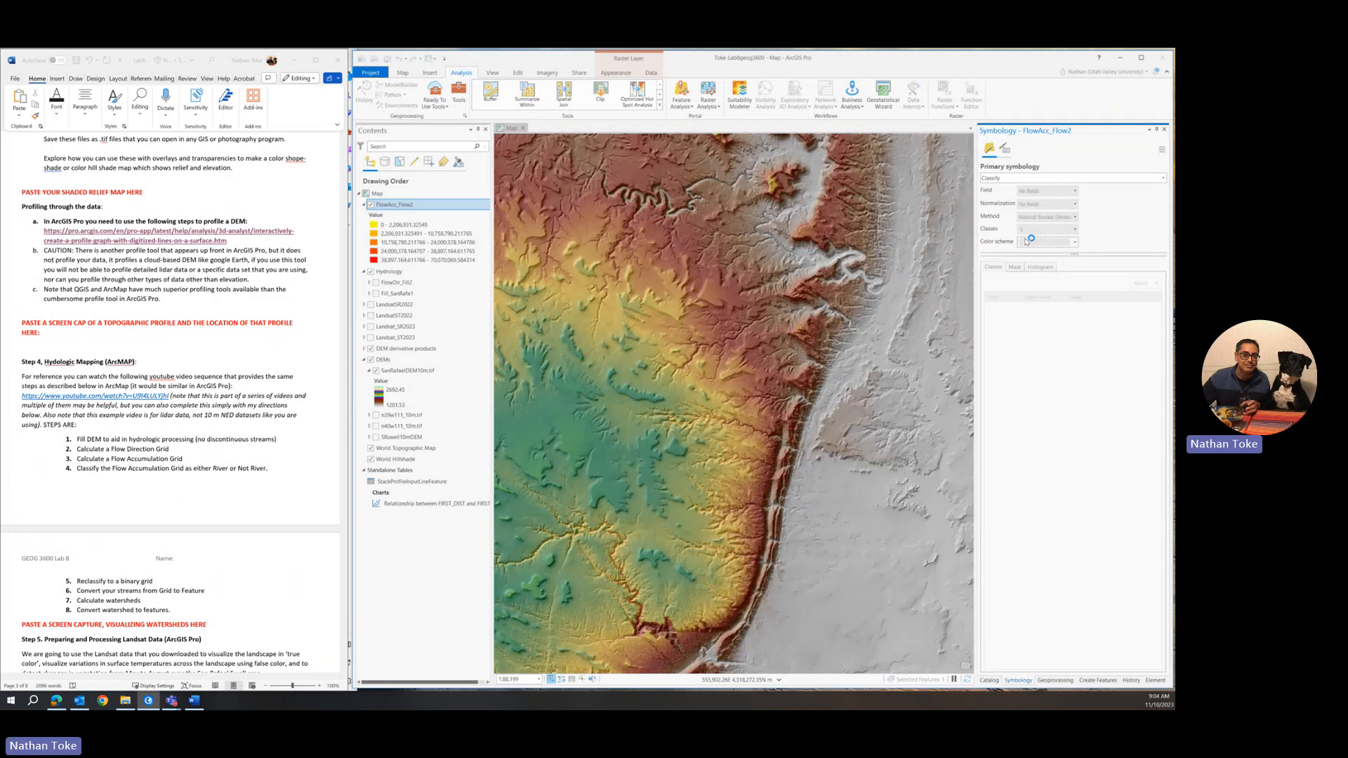
{"action": "left_click", "coordinate": [1077, 228]}
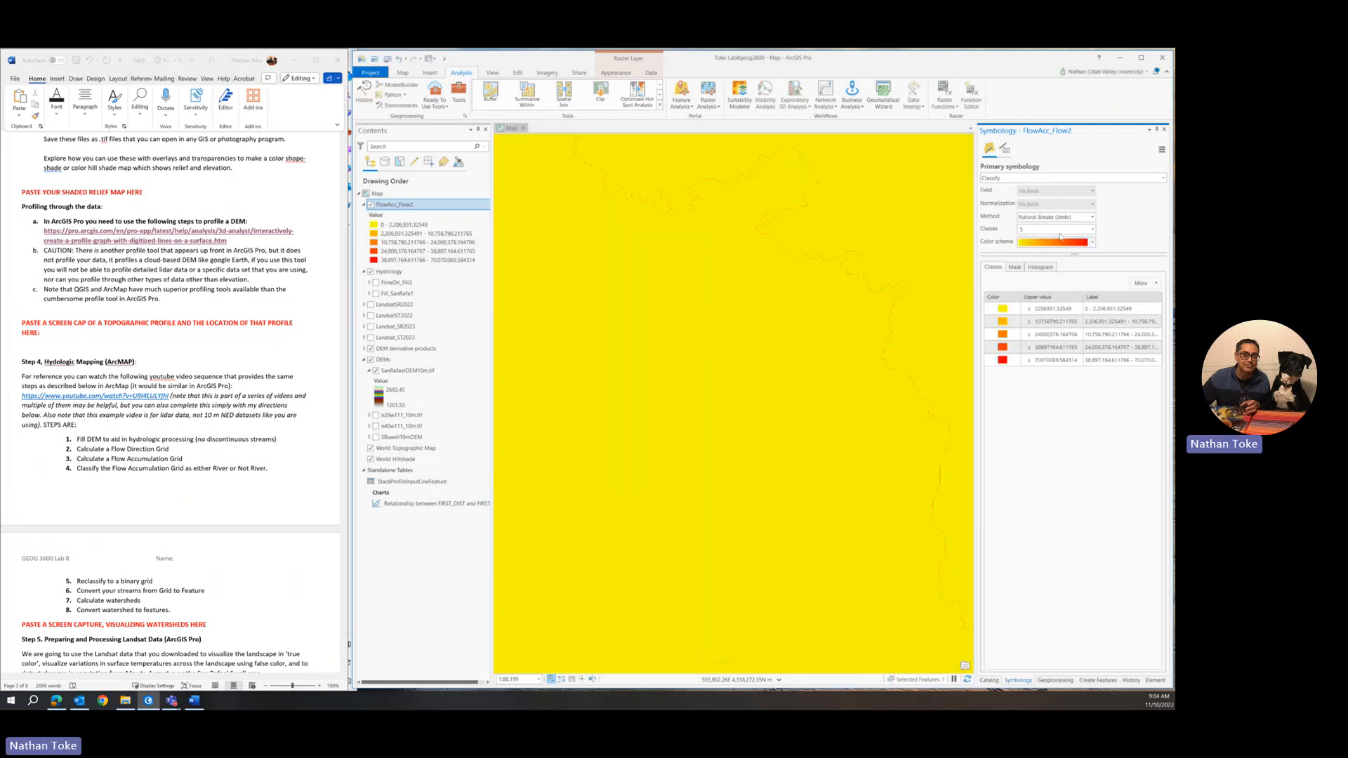
{"action": "left_click", "coordinate": [1090, 227]}
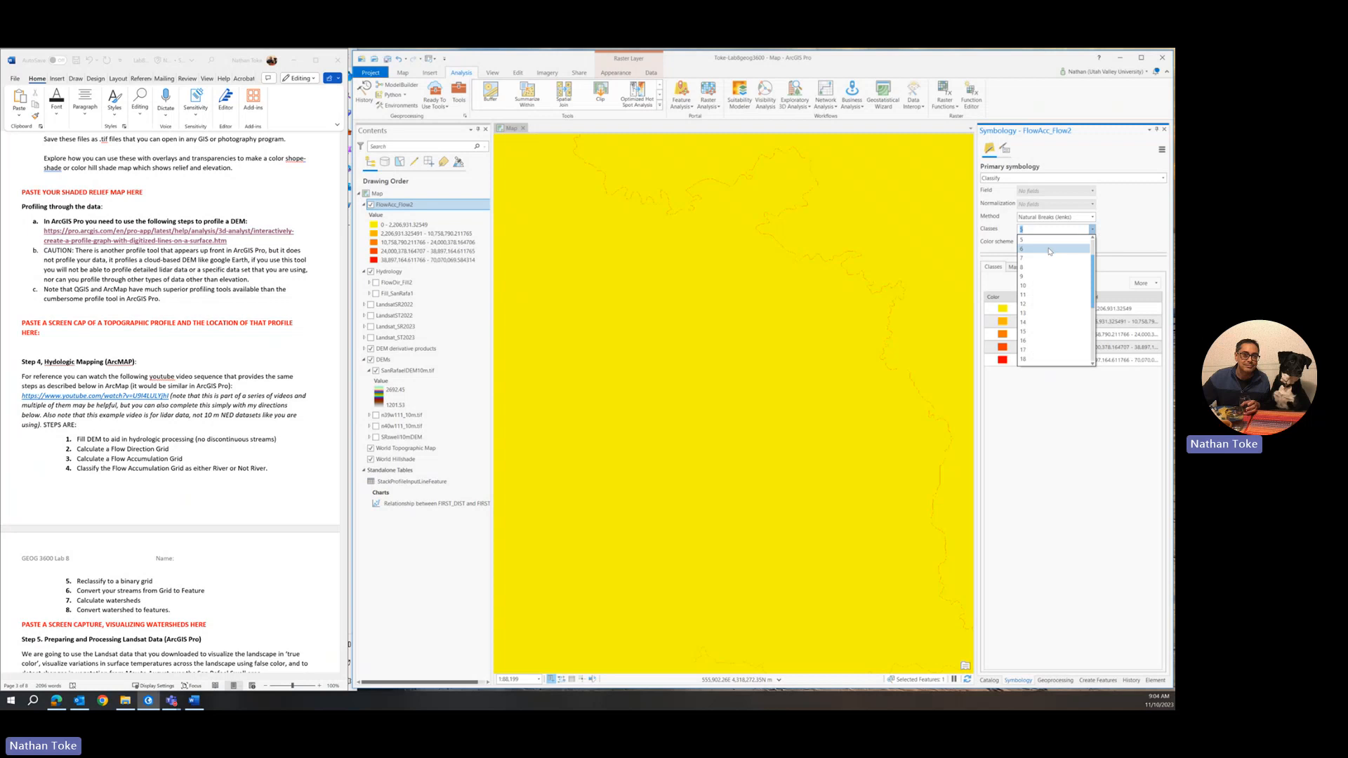
{"action": "left_click", "coordinate": [1023, 238]}
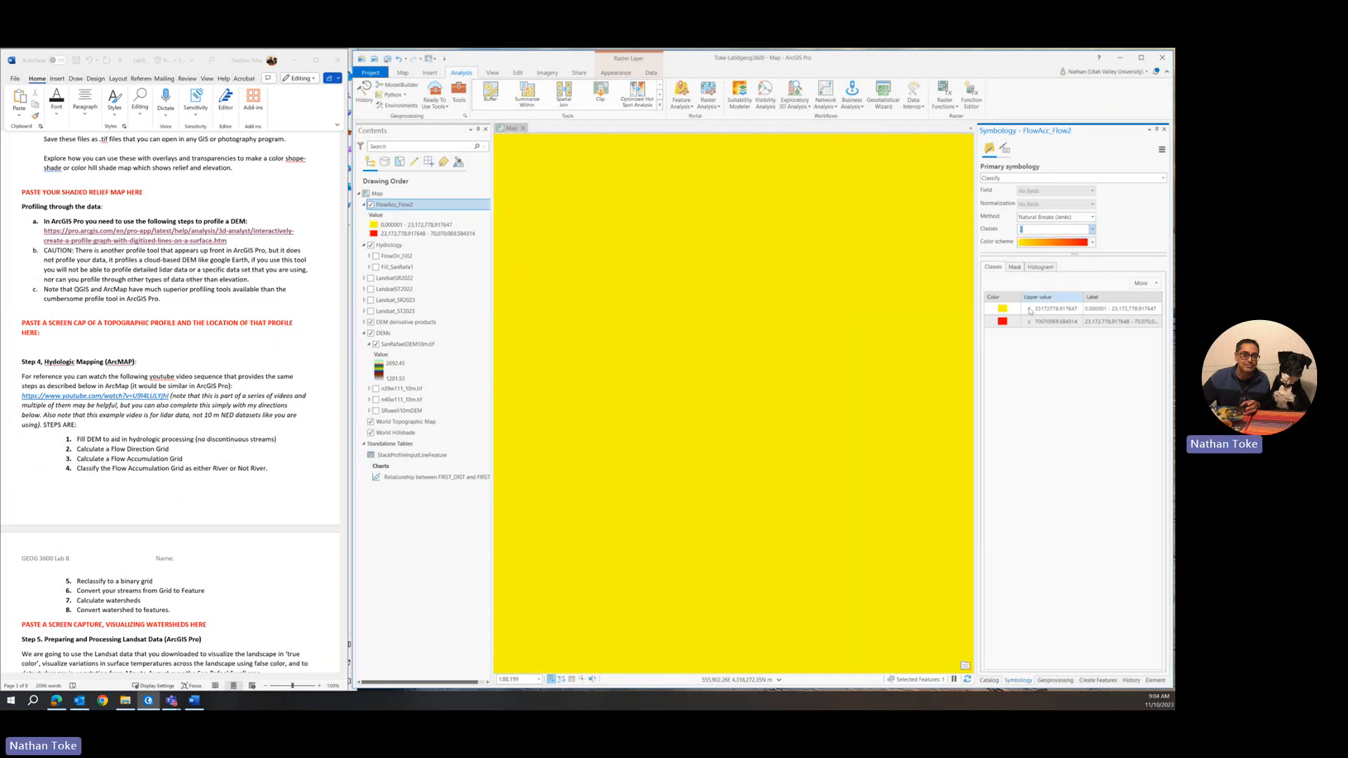
Step: Give the low-value class No color so the DEM shows through
{"action": "left_click", "coordinate": [1041, 308]}
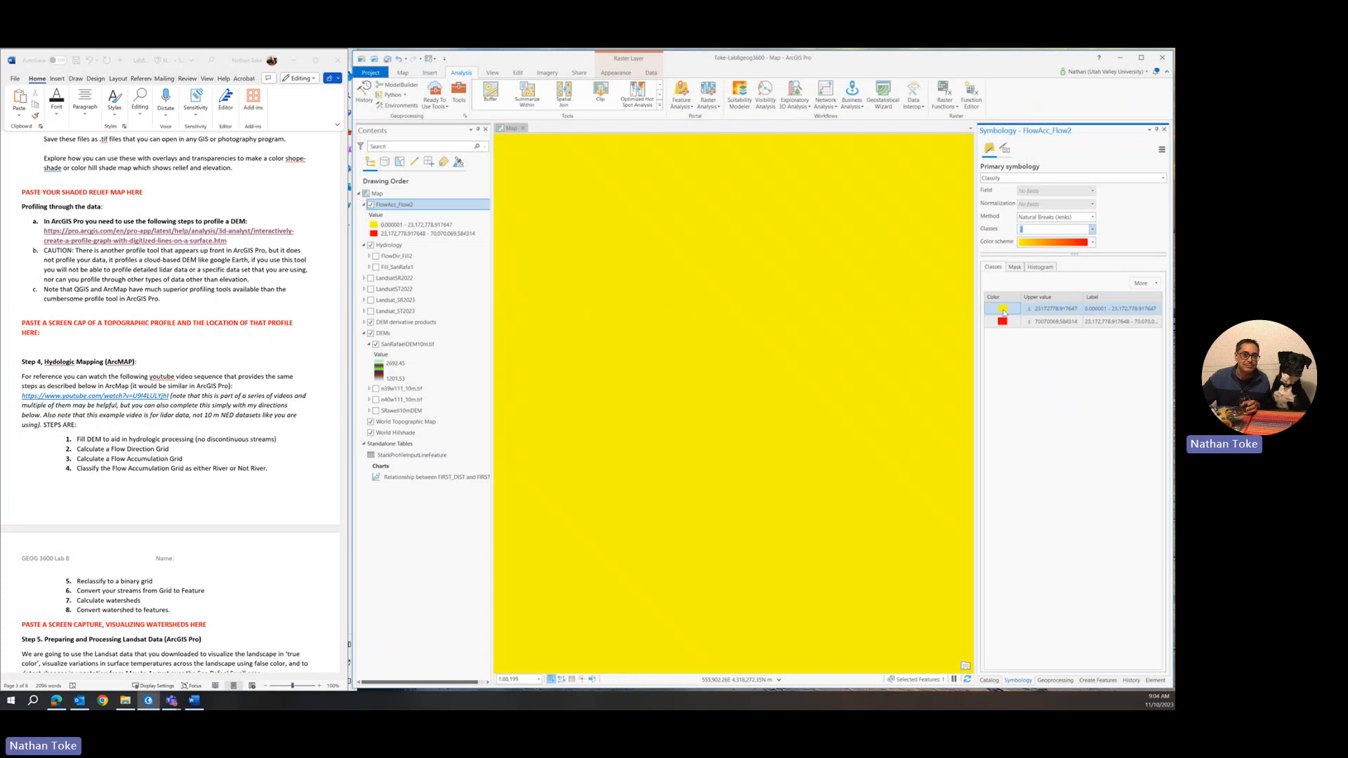
{"action": "left_click", "coordinate": [994, 309]}
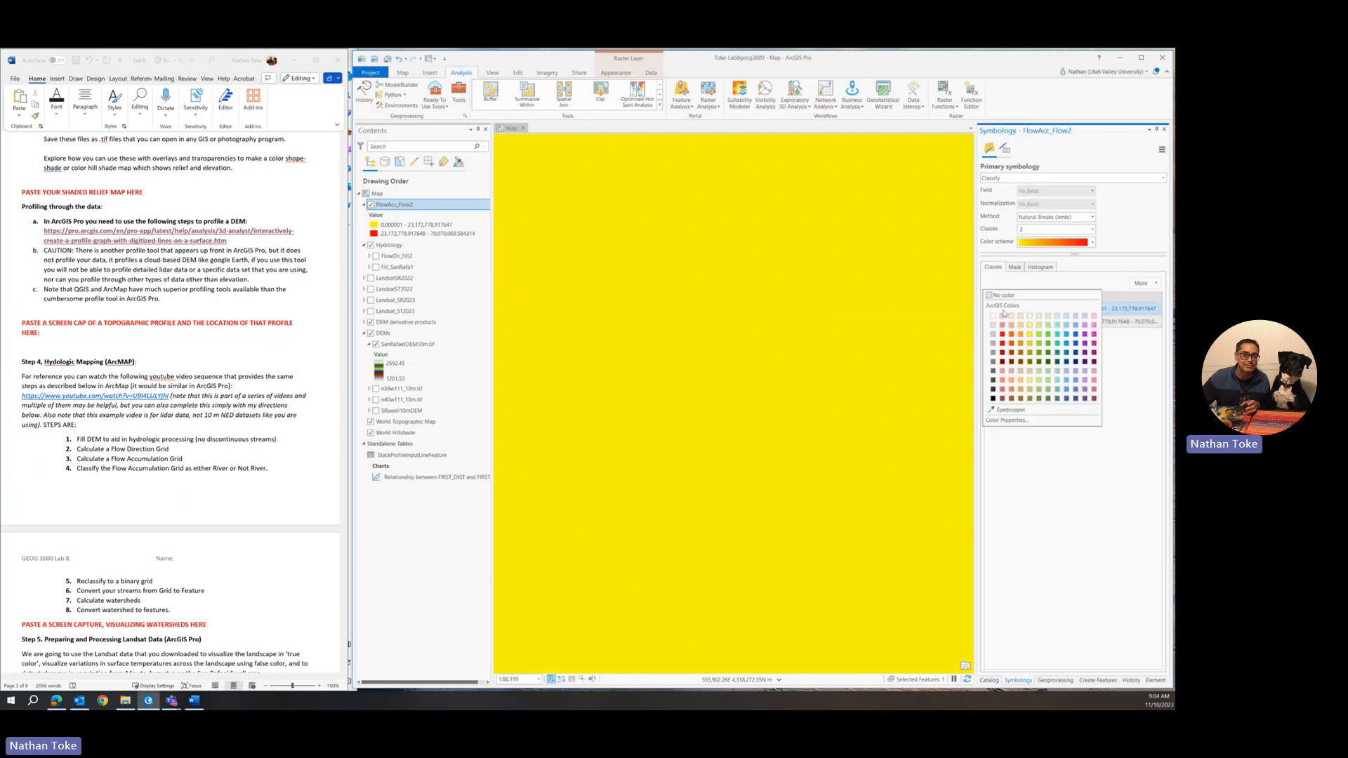
{"action": "left_click", "coordinate": [993, 321]}
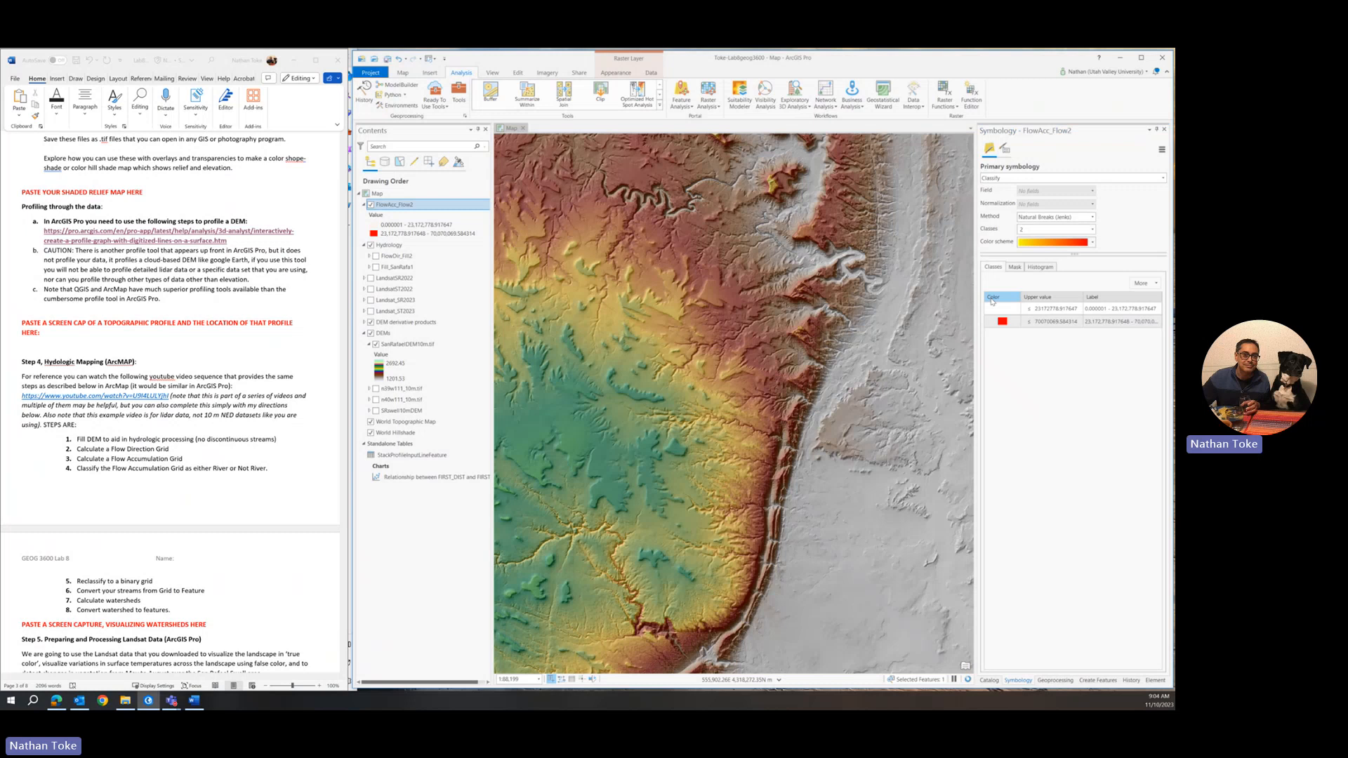
{"action": "left_click", "coordinate": [994, 307]}
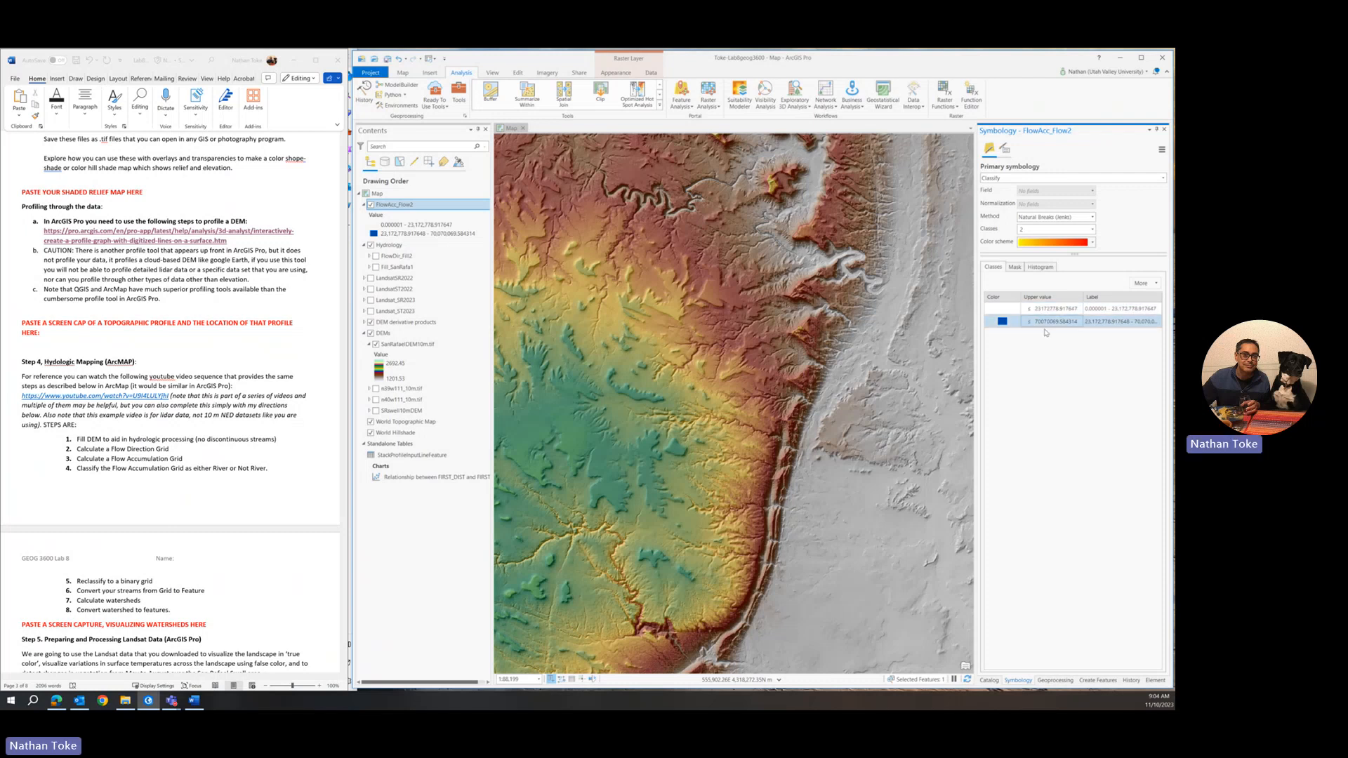
Step: Colour FlowAcc_Flow2's high-flow class blue and begin editing its class break value
{"action": "left_click", "coordinate": [1066, 307]}
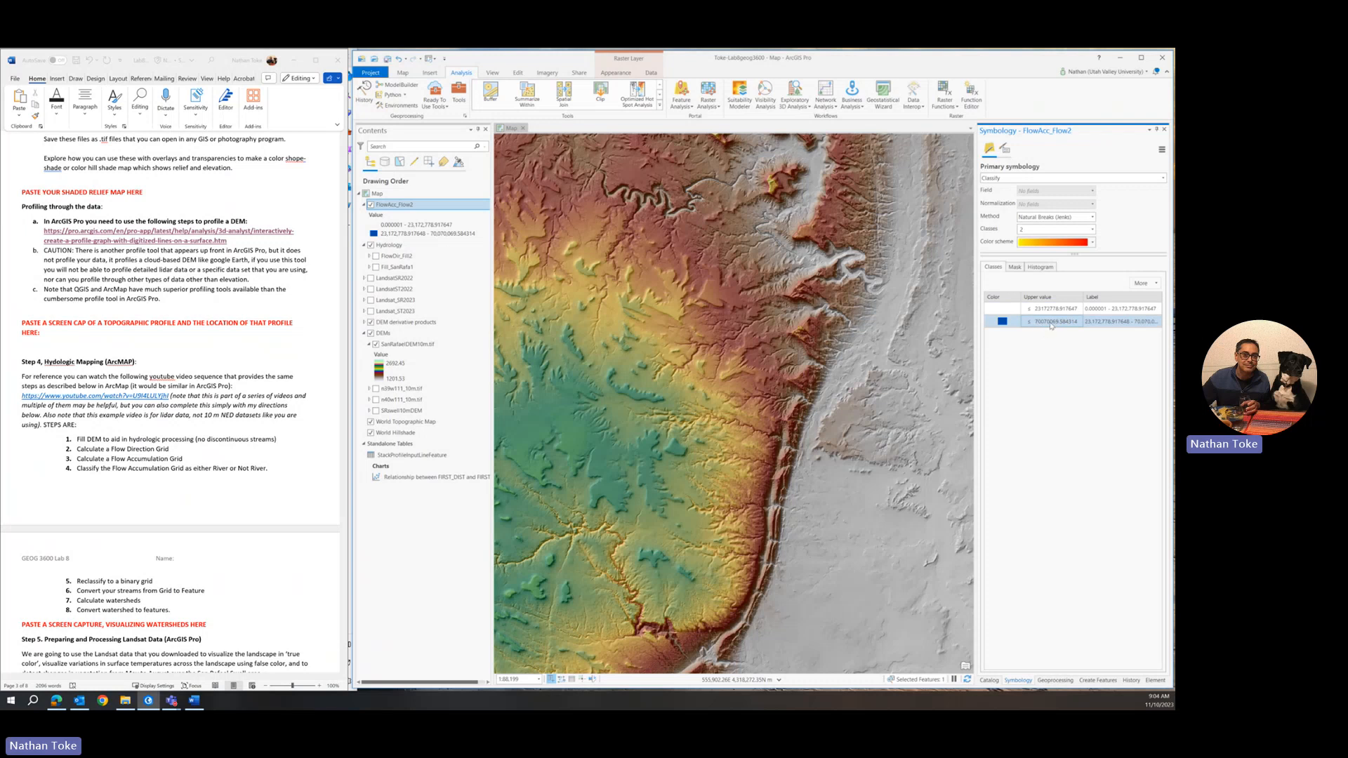
{"action": "left_click", "coordinate": [1075, 307]}
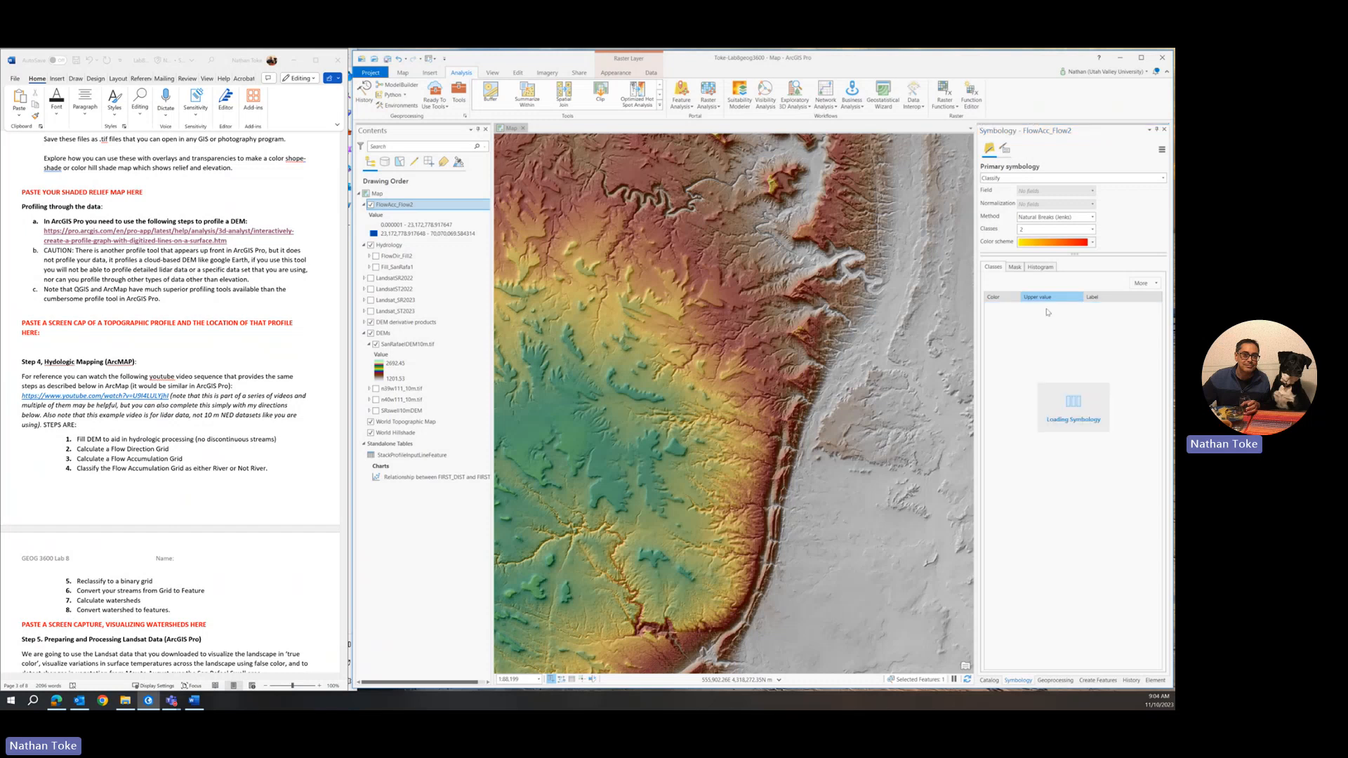
{"action": "left_click", "coordinate": [1053, 216]}
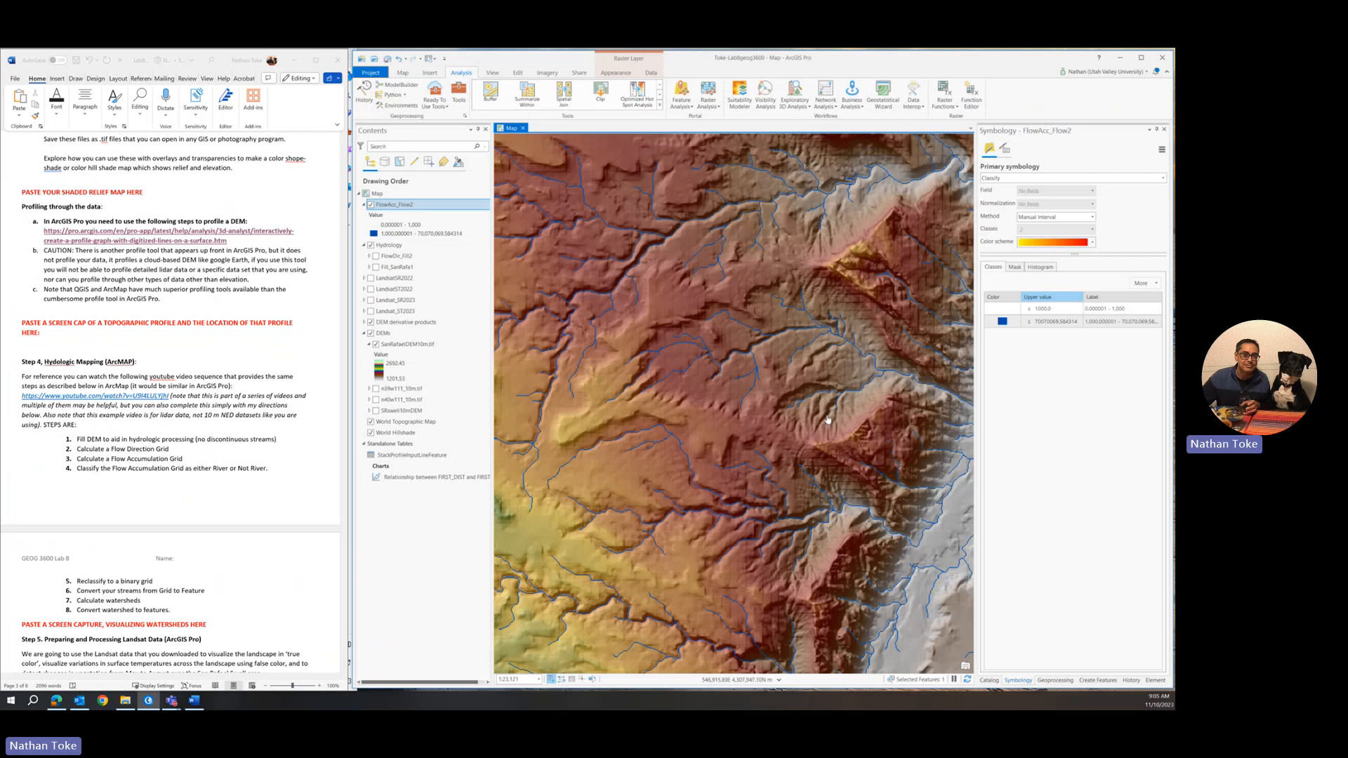
{"action": "mouse_move", "coordinate": [820, 431]}
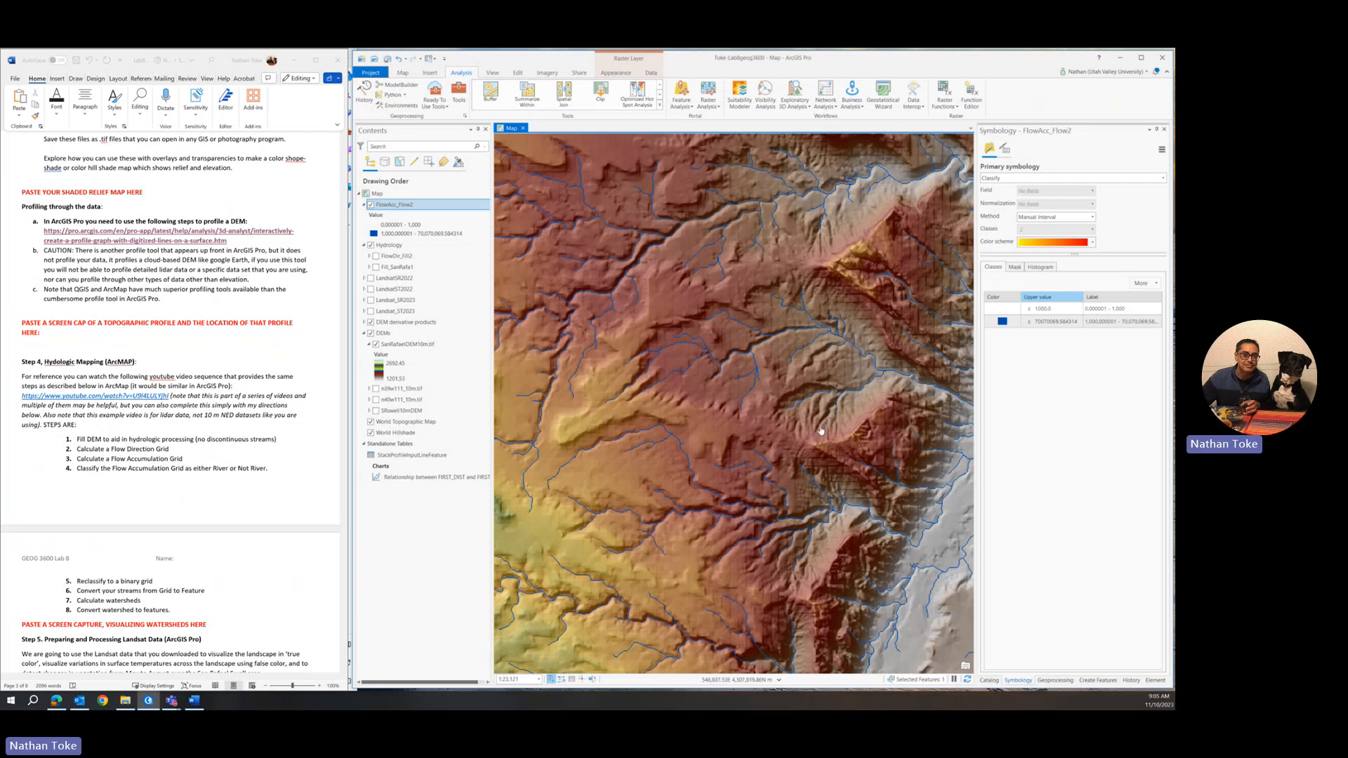
{"action": "mouse_move", "coordinate": [819, 424]}
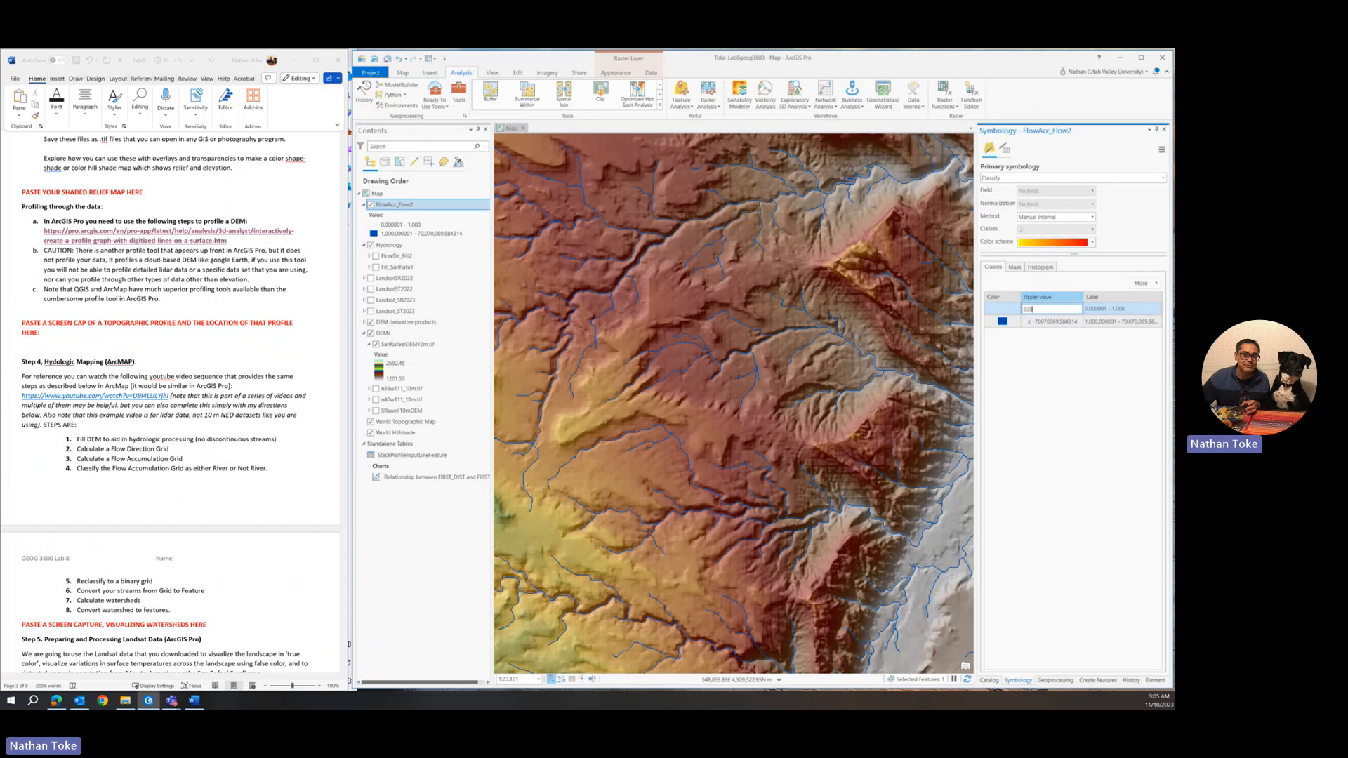
Step: Enter 500 as the first class's upper break value
{"action": "type", "text": "500"}
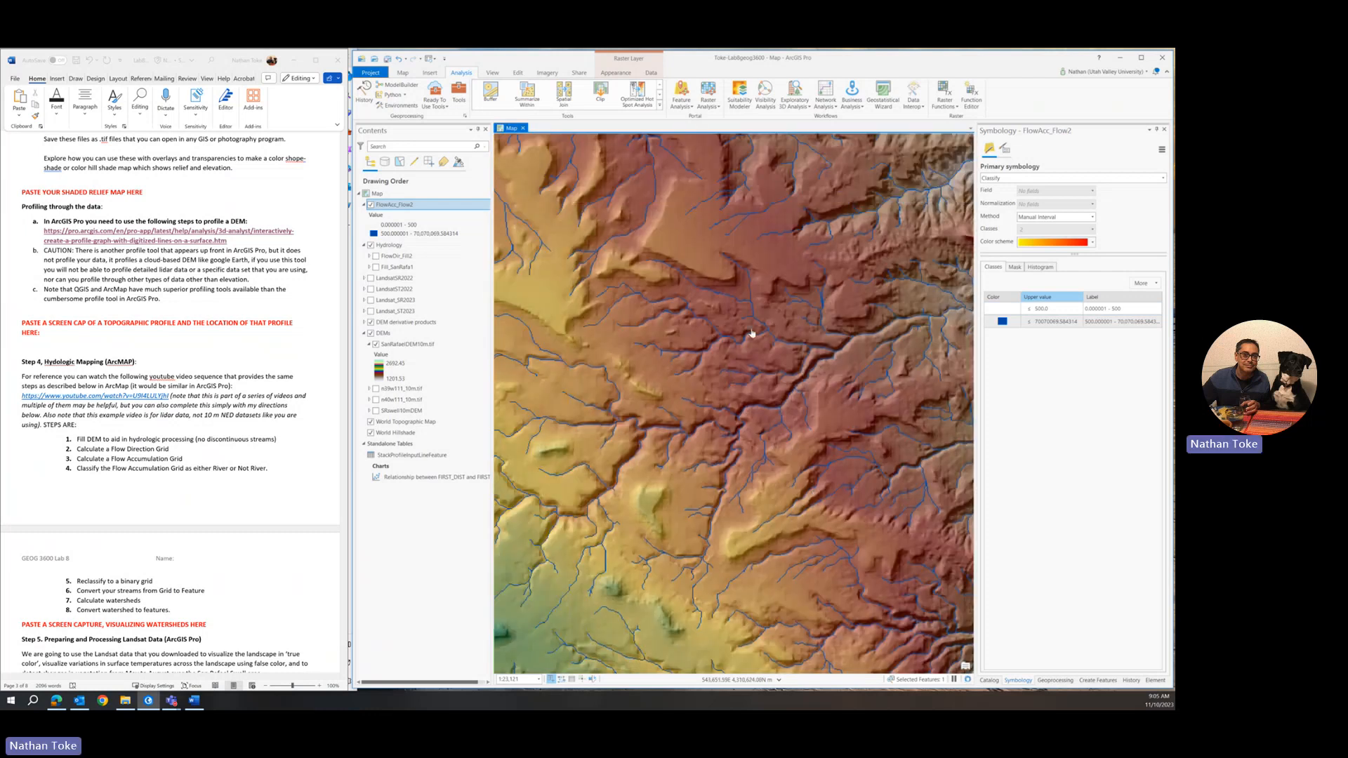
Step: Raise FlowAcc_Flow2's first class upper value from 500 to 10,000
{"action": "scroll", "scroll_direction": "down", "scroll_amount": 3}
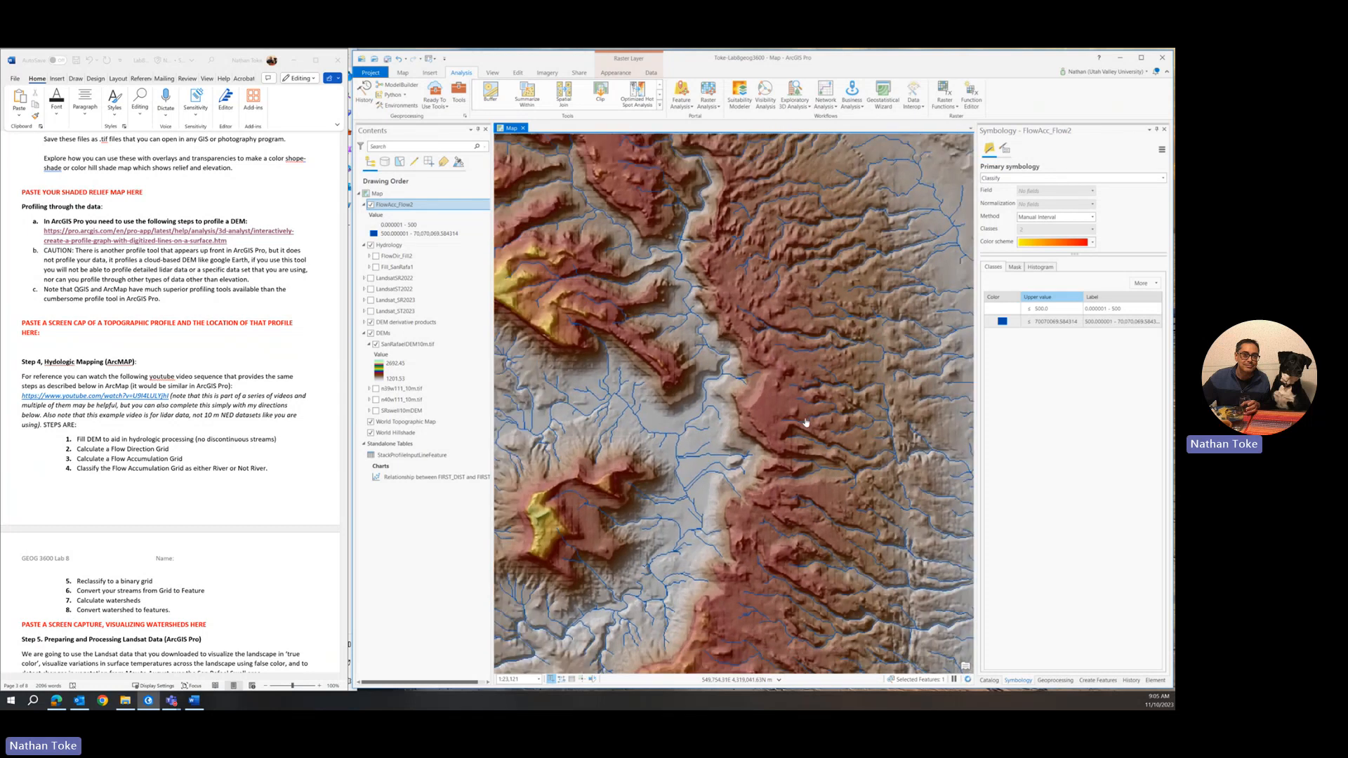
{"action": "scroll", "scroll_direction": "down", "scroll_amount": 3}
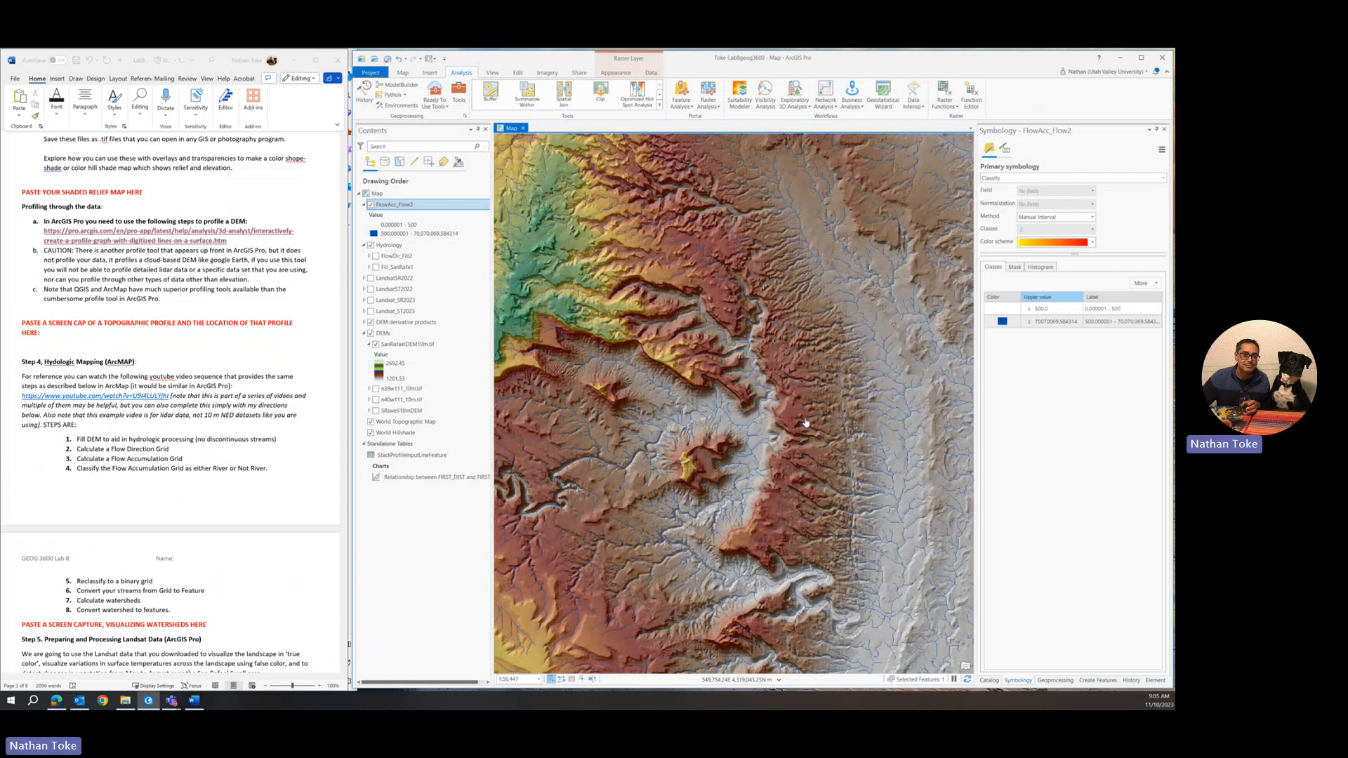
{"action": "mouse_move", "coordinate": [652, 364]}
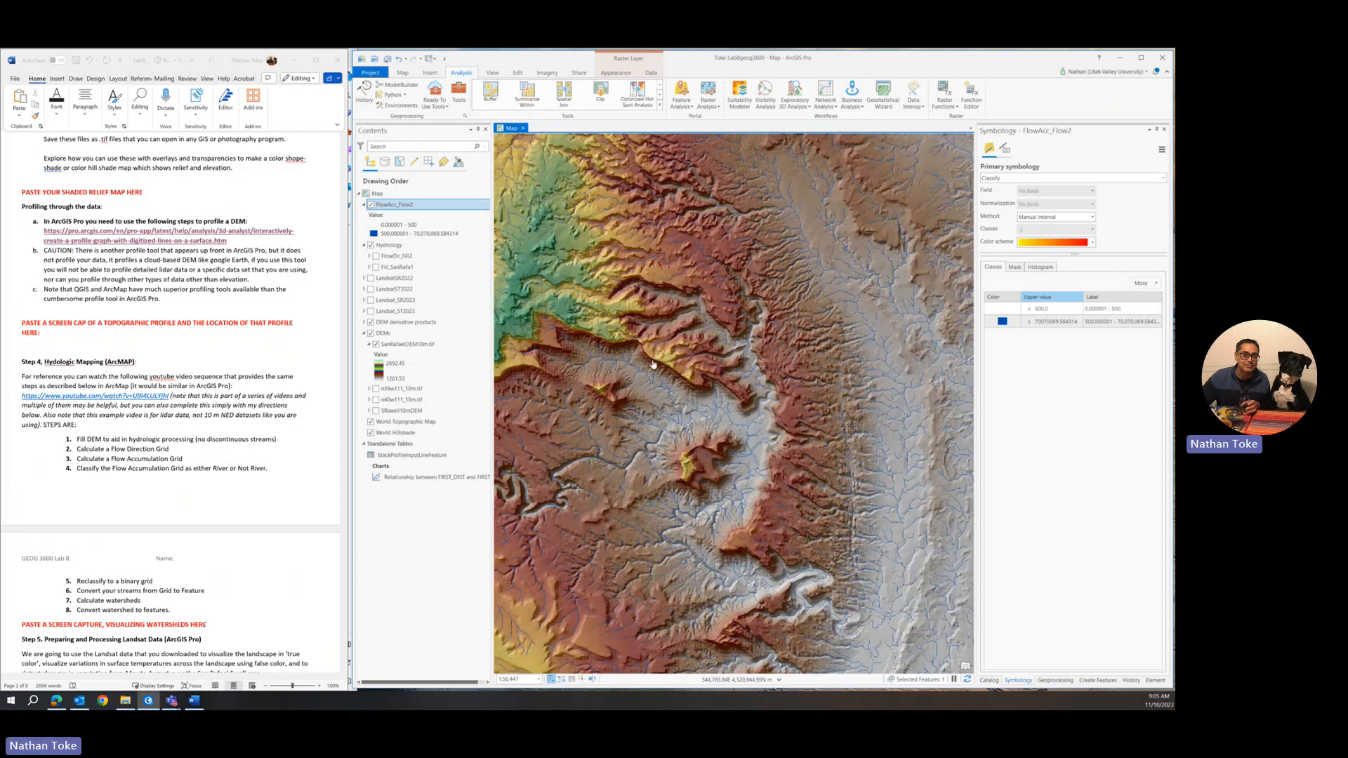
{"action": "mouse_move", "coordinate": [649, 394]}
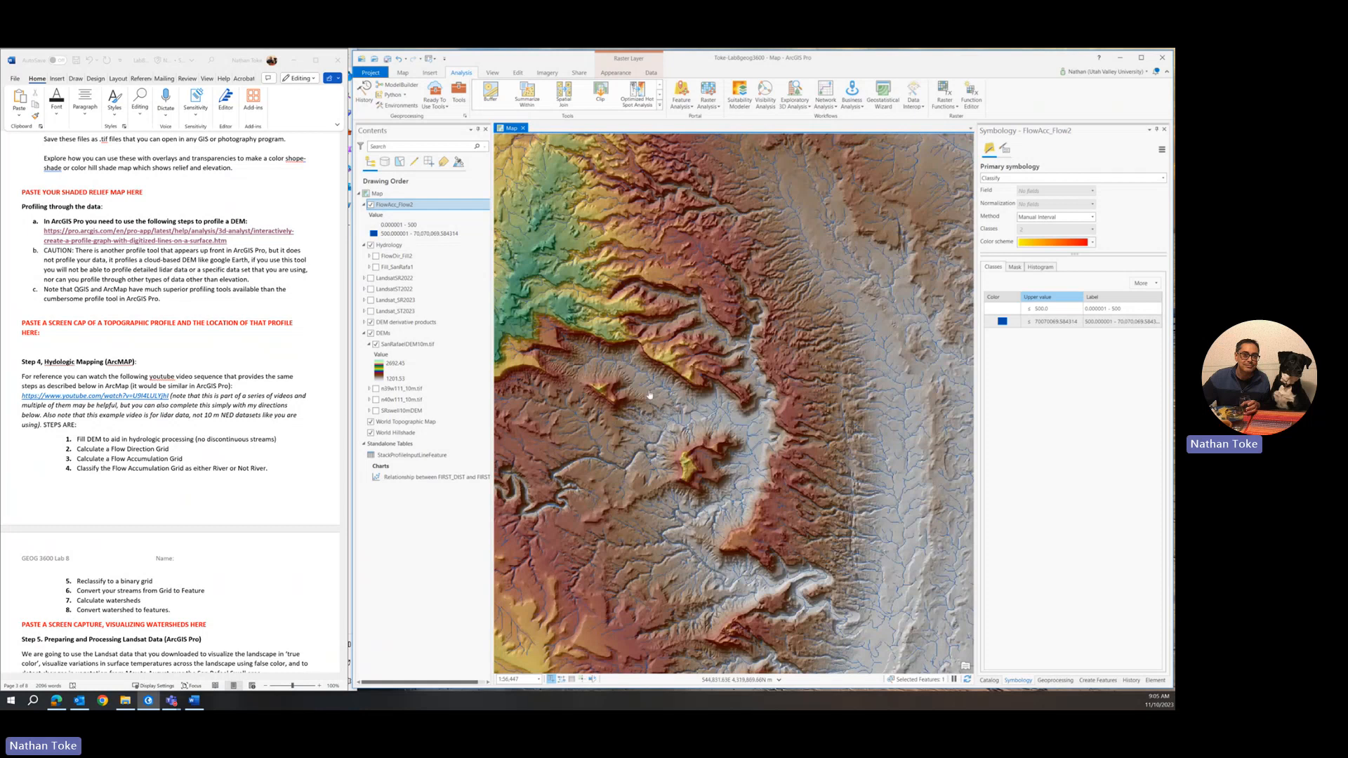
{"action": "scroll", "scroll_direction": "up", "scroll_amount": 3}
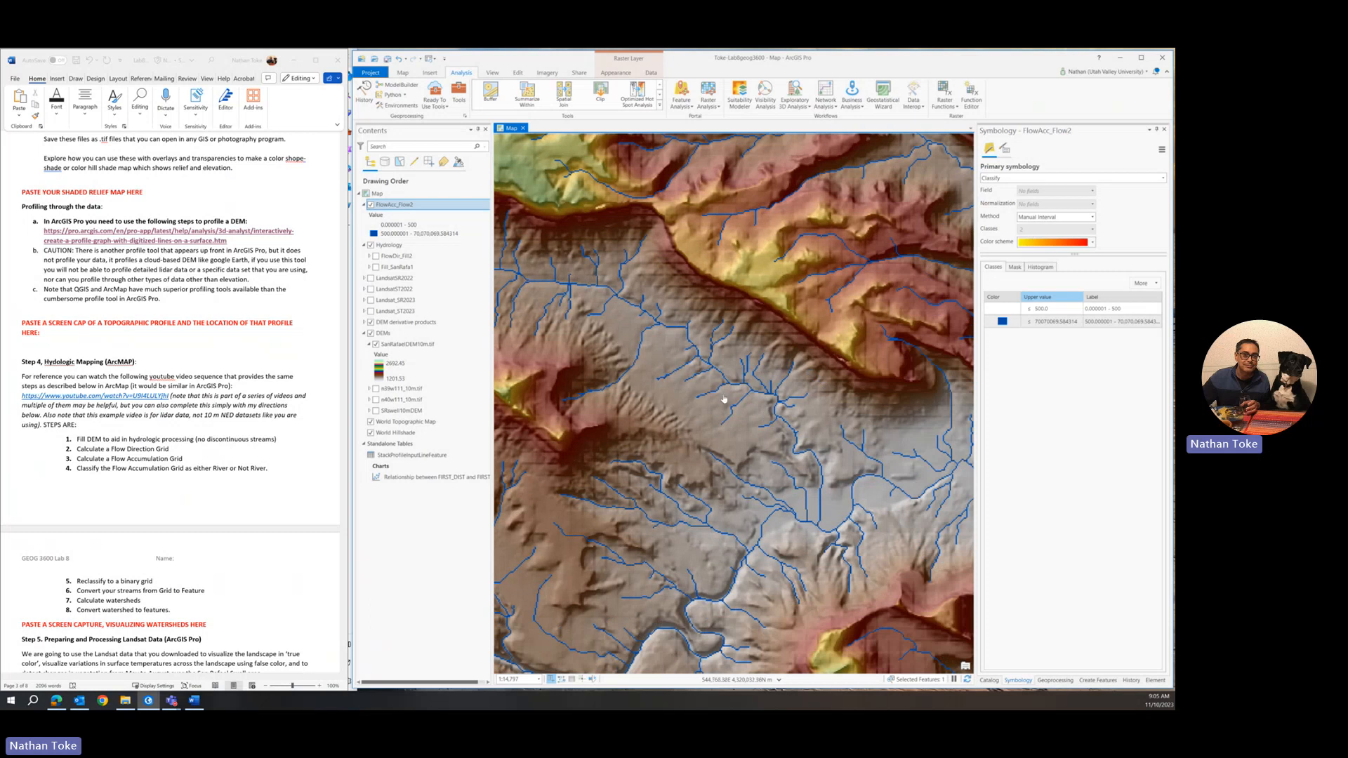
{"action": "mouse_move", "coordinate": [823, 463]}
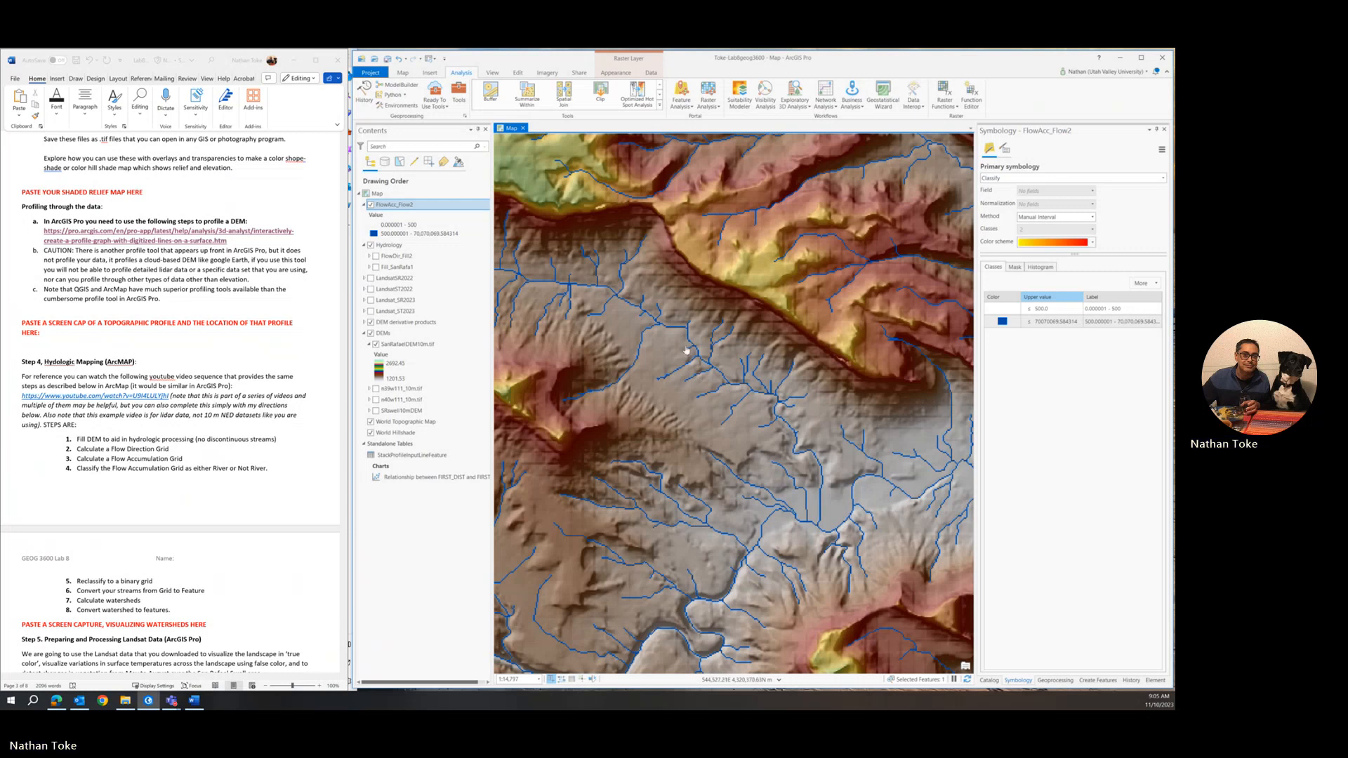
{"action": "scroll", "scroll_direction": "down", "scroll_amount": 3}
{"action": "type", "text": "10000"}
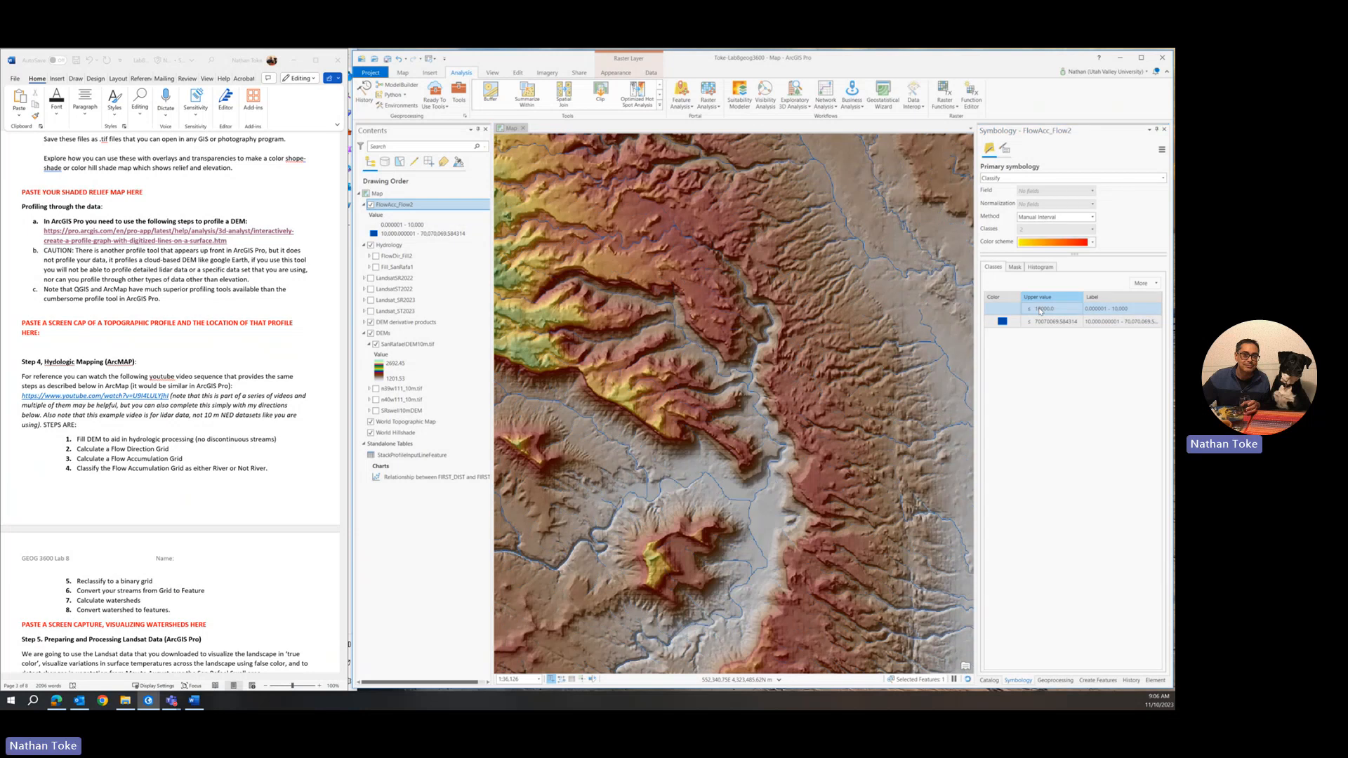
{"action": "left_click", "coordinate": [1044, 307]}
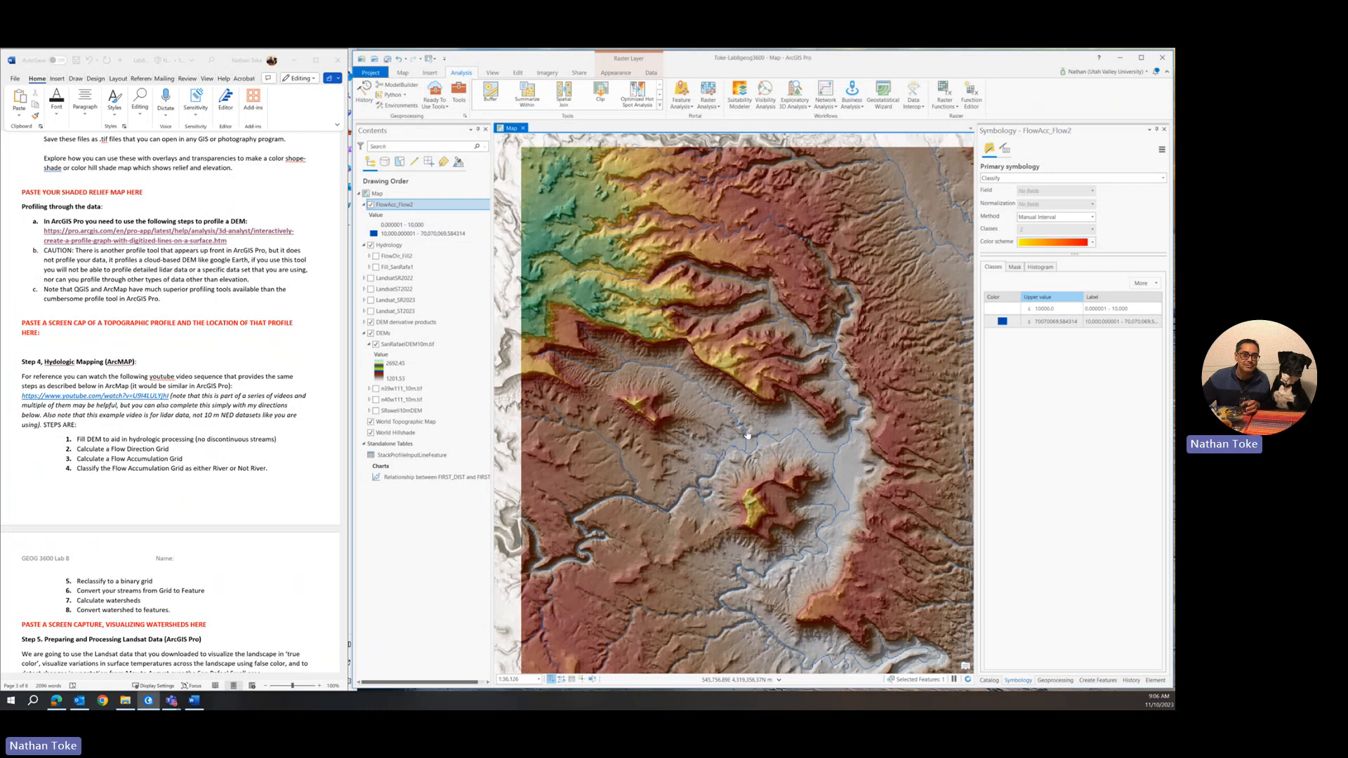
Step: Reset the first class break to 1000 and reopen the Flow Accumulation geoprocessing tool
{"action": "scroll", "scroll_direction": "down", "scroll_amount": 3}
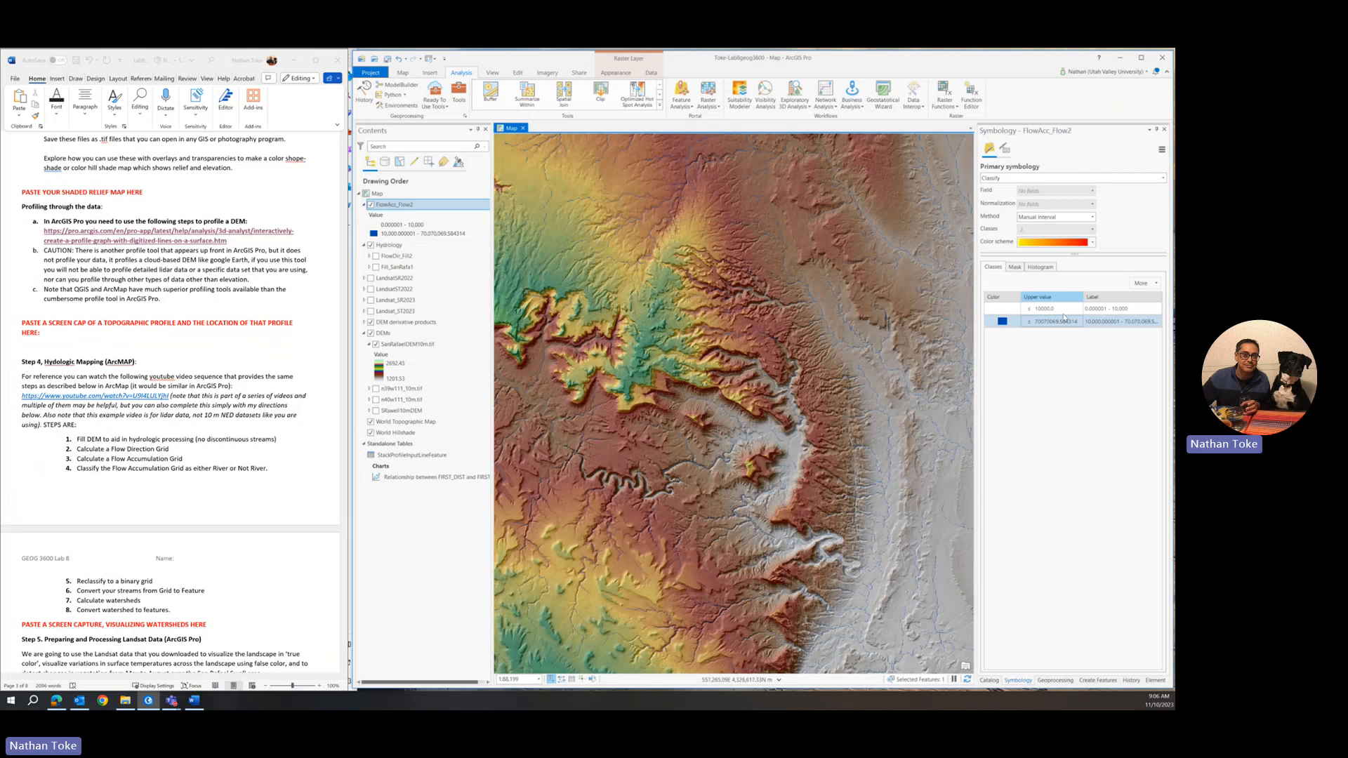
{"action": "double_click", "coordinate": [1042, 308]}
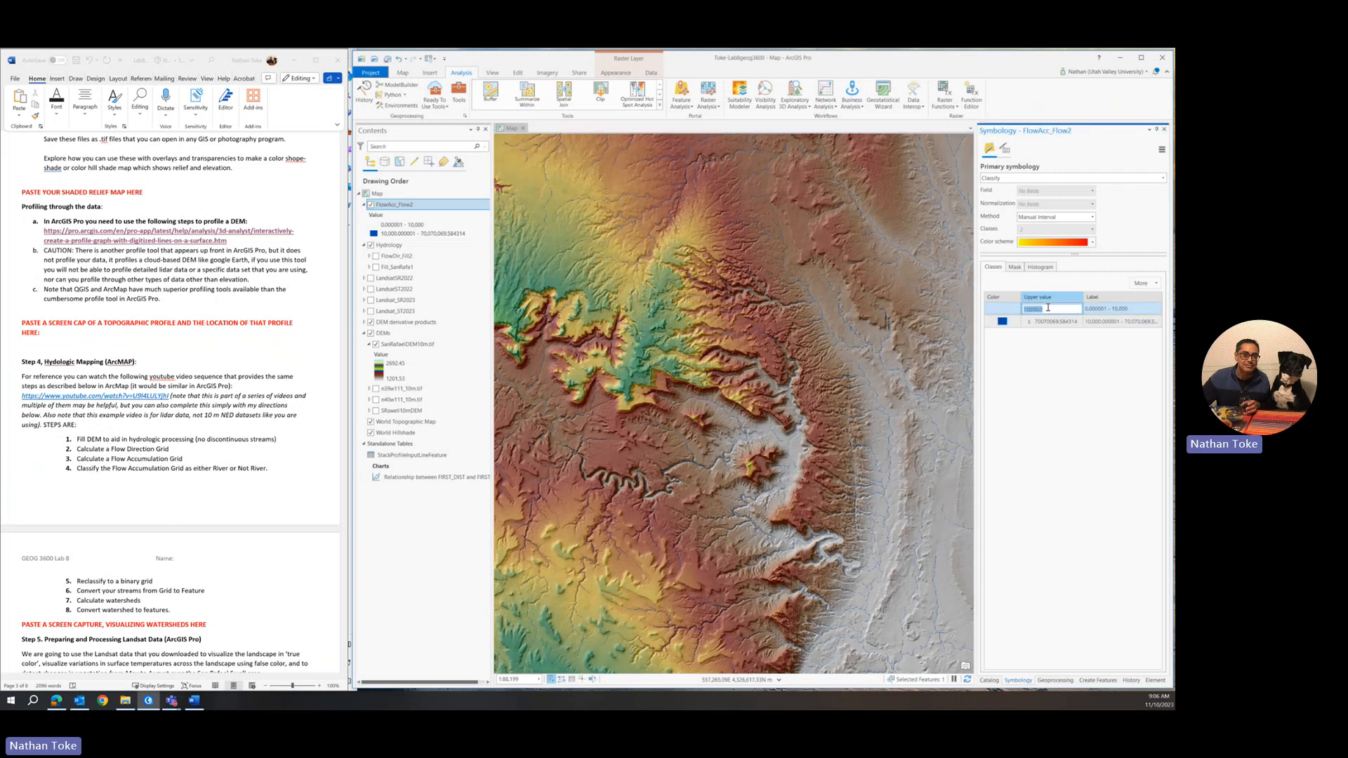
{"action": "type", "text": "1000"}
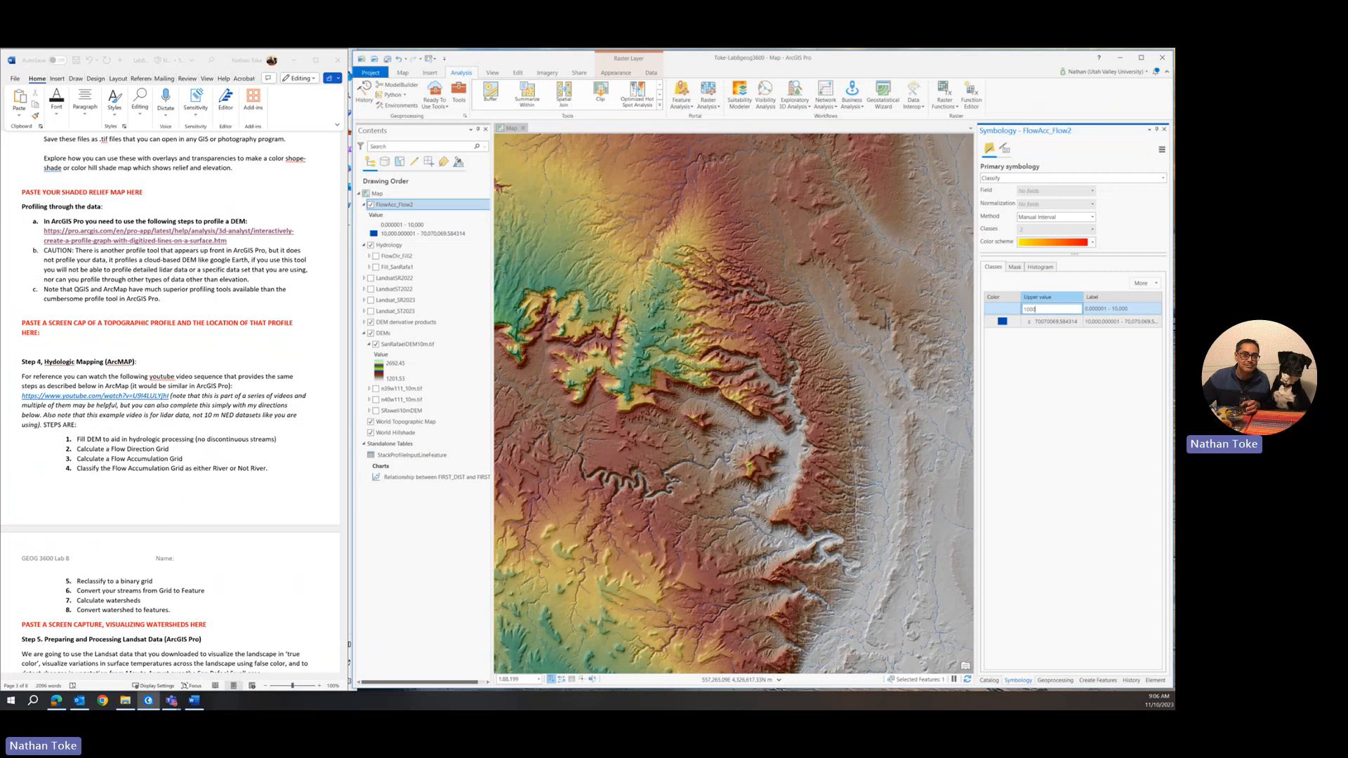
{"action": "type", "text": "1000"}
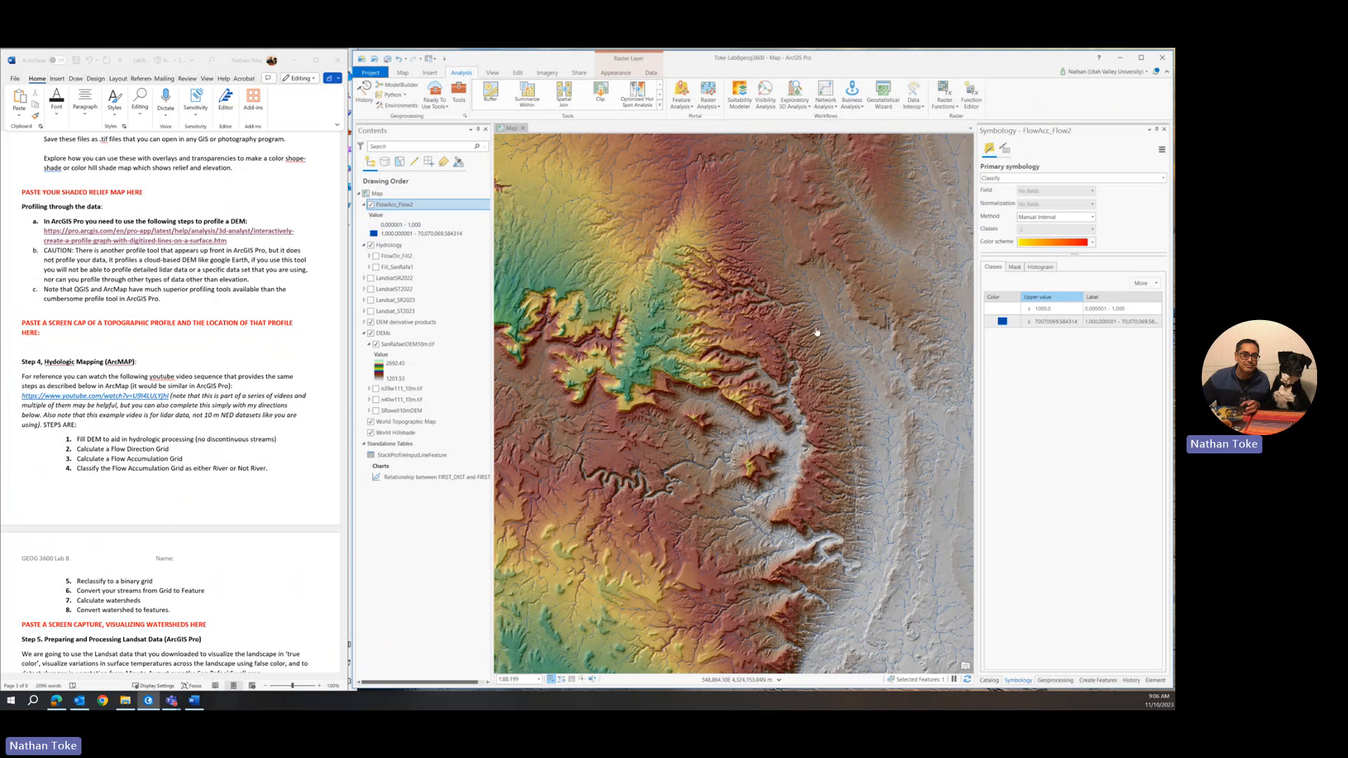
{"action": "left_click", "coordinate": [1041, 309]}
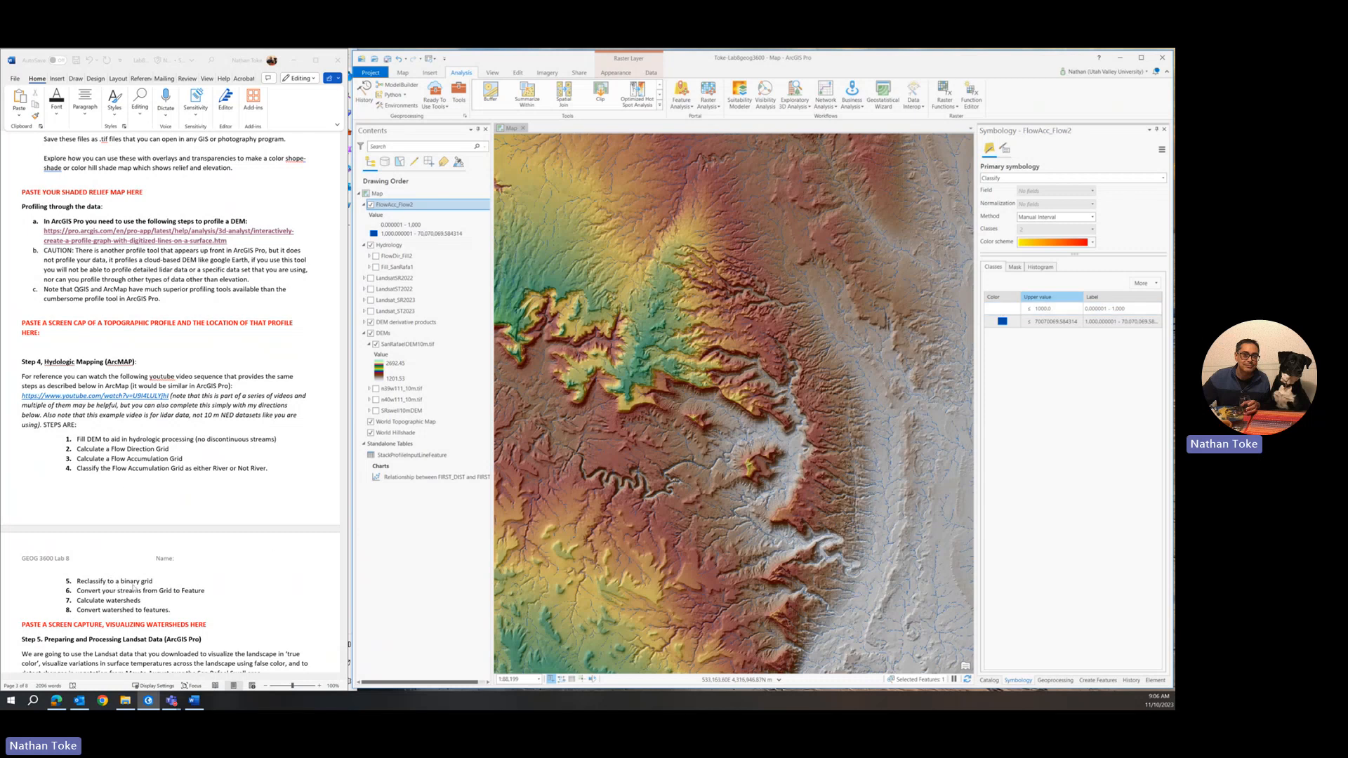
{"action": "mouse_move", "coordinate": [298, 495]}
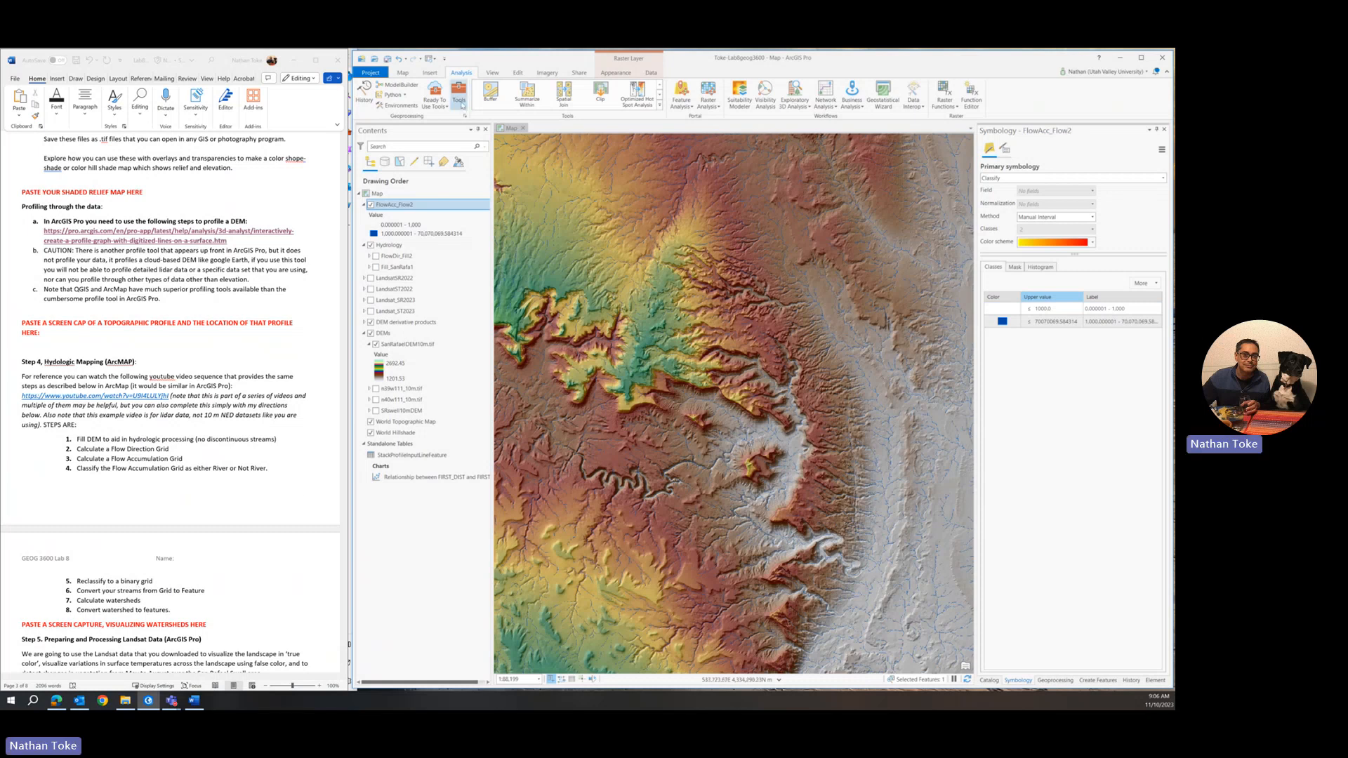
{"action": "left_click", "coordinate": [1054, 680]}
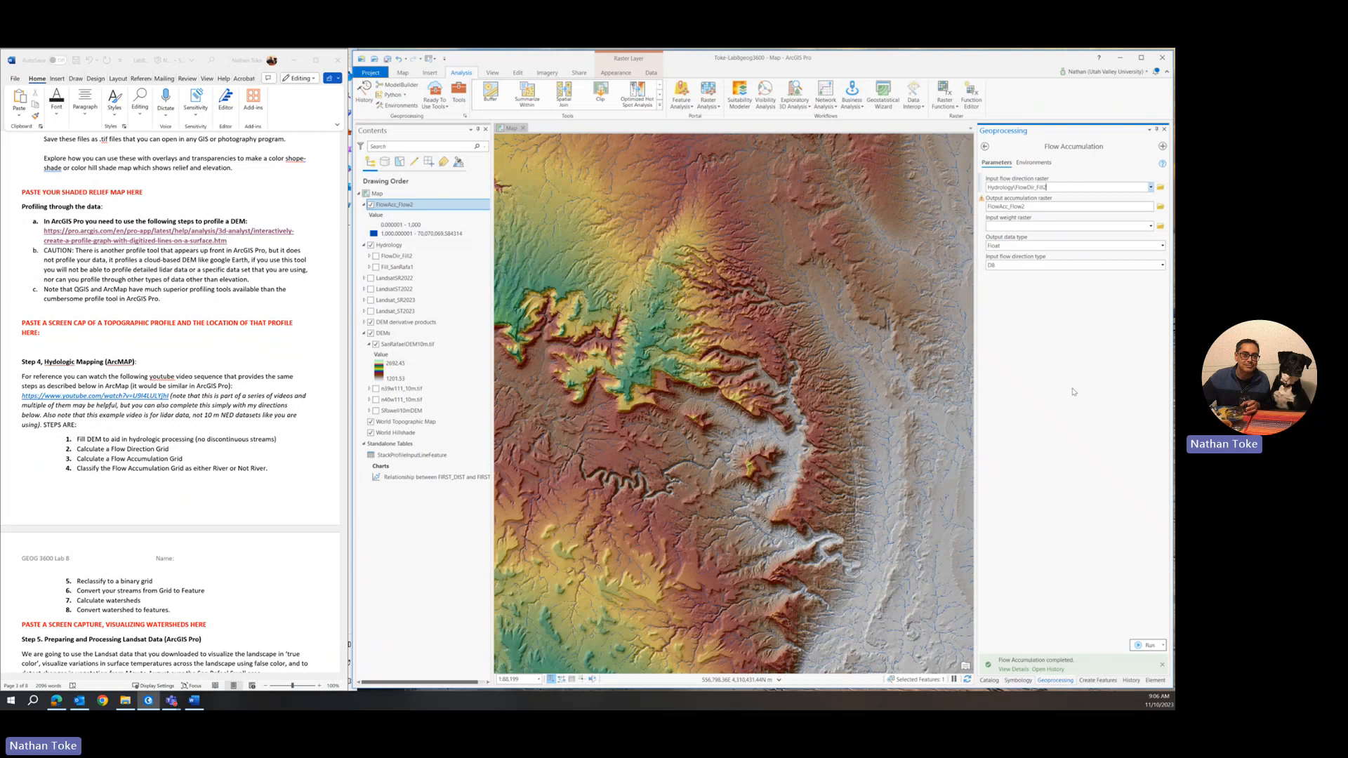
Step: Try Stream to Feature with FlowAcc_Flow2 as stream raster, then return to the tools list
{"action": "left_click", "coordinate": [982, 146]}
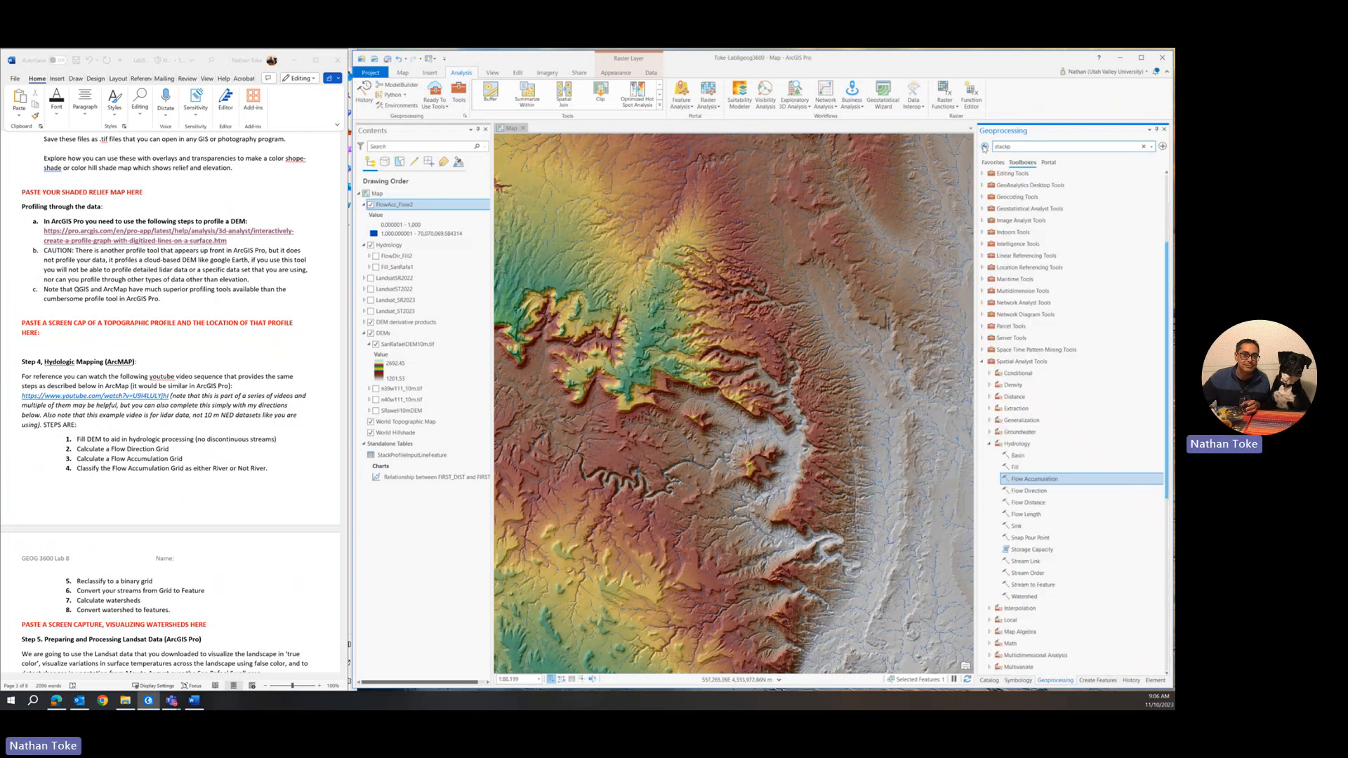
{"action": "mouse_move", "coordinate": [1023, 536]}
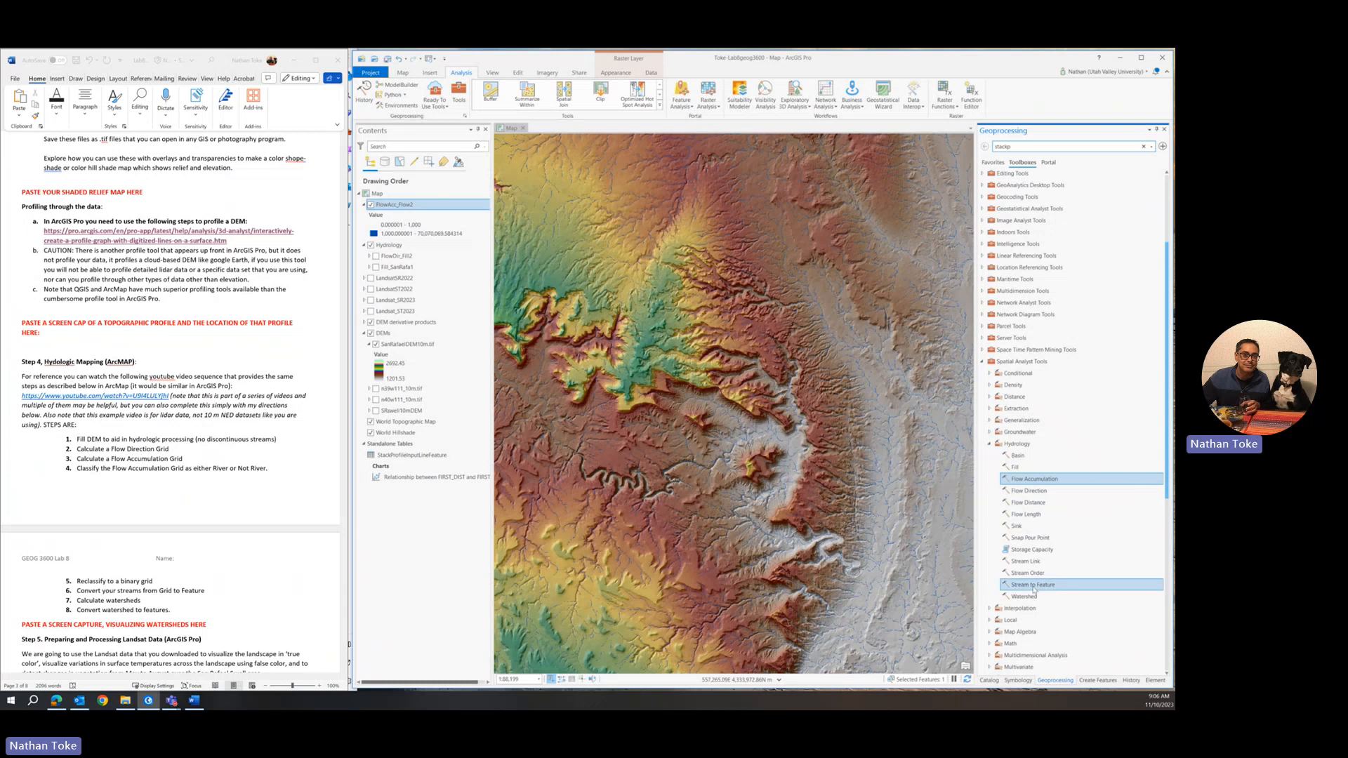
{"action": "mouse_move", "coordinate": [1033, 584]}
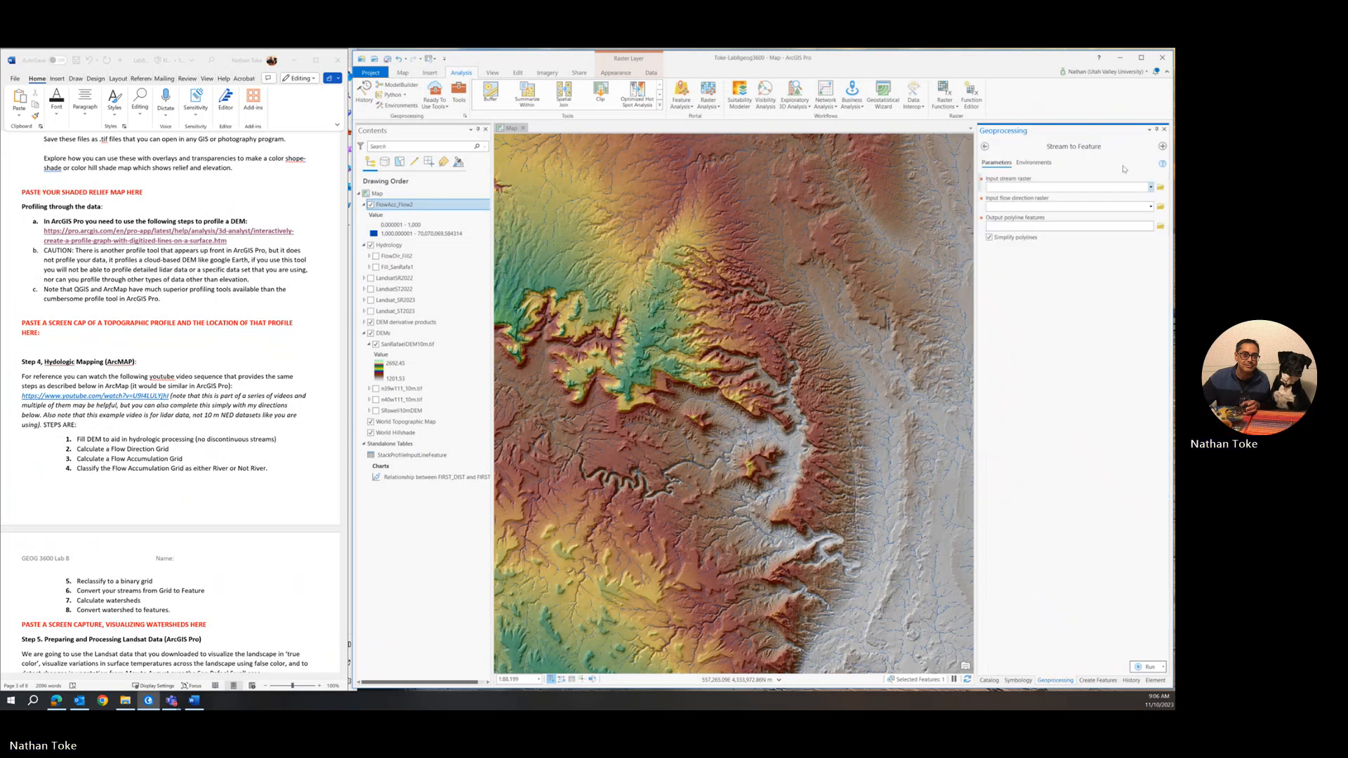
{"action": "left_click", "coordinate": [1151, 187]}
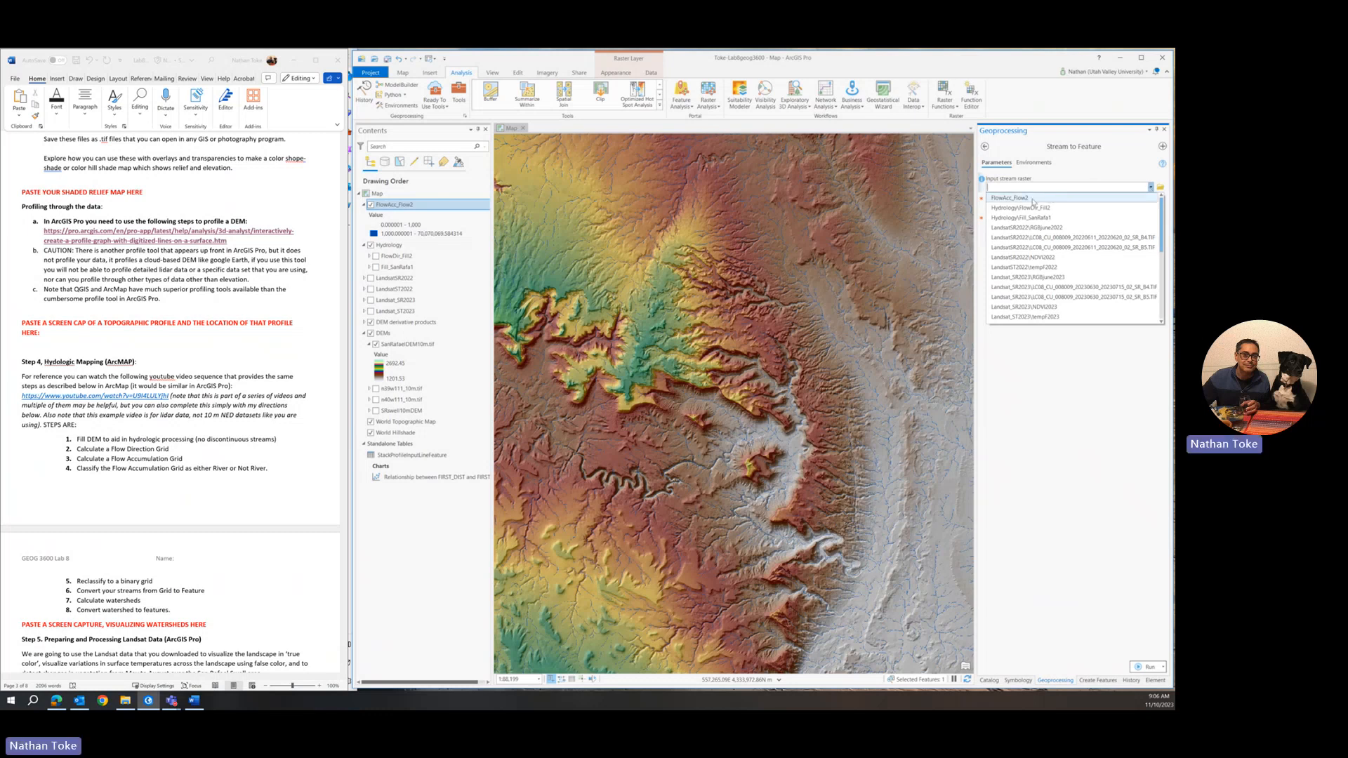
{"action": "left_click", "coordinate": [1019, 197]}
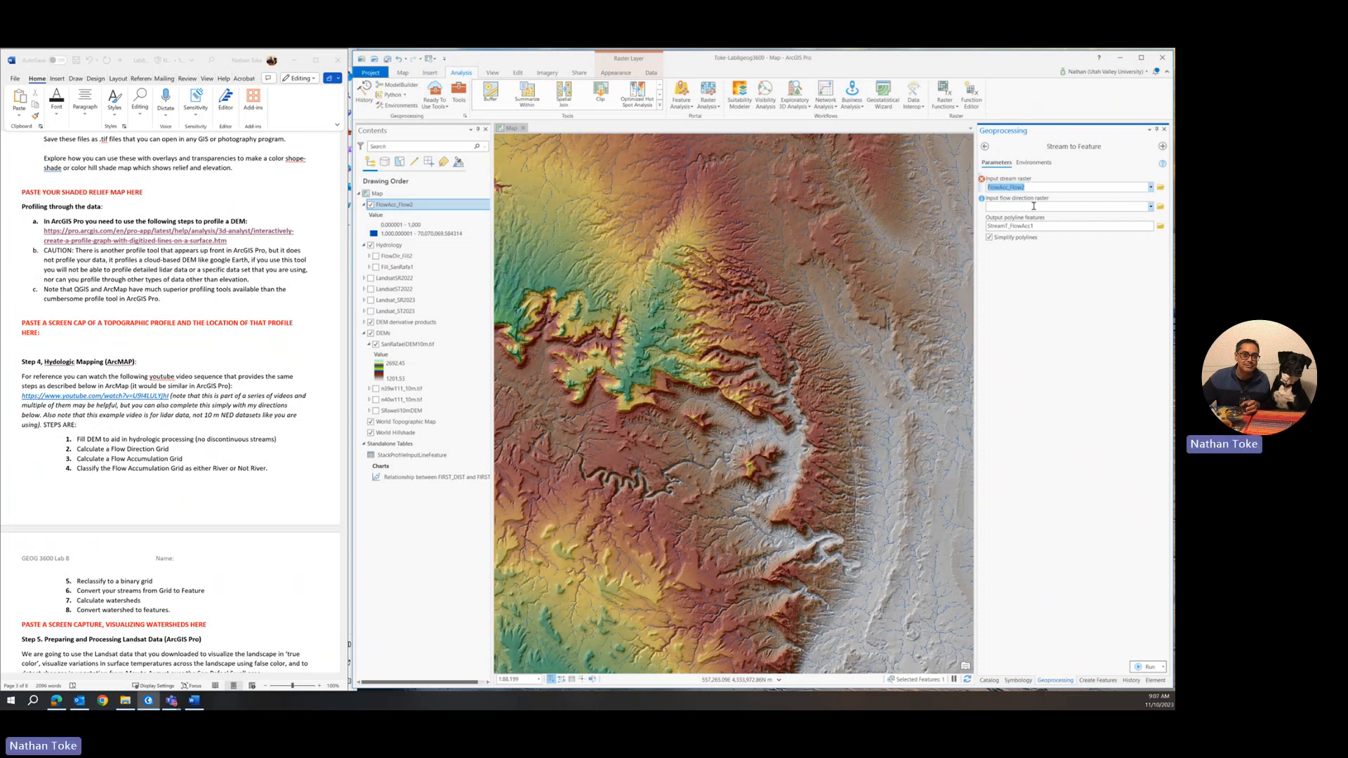
{"action": "mouse_move", "coordinate": [1134, 209]}
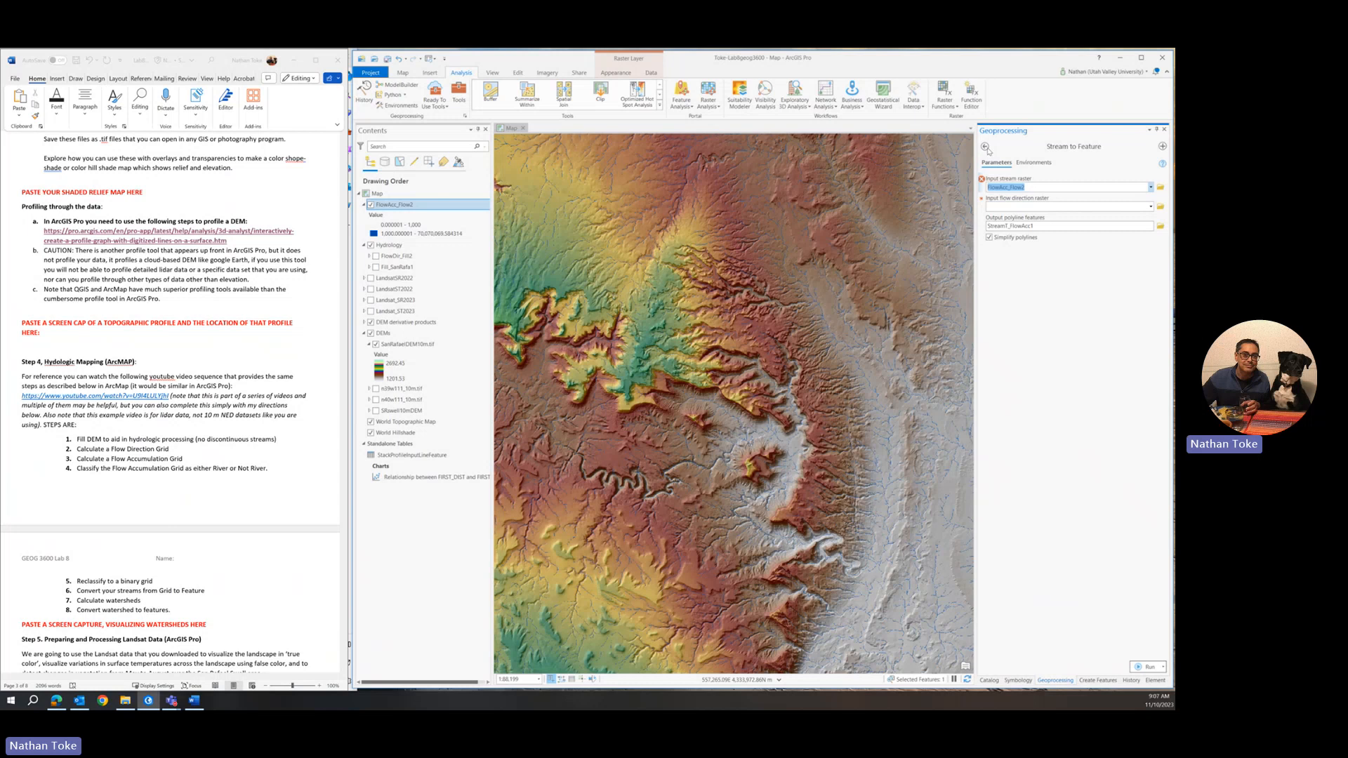
{"action": "left_click", "coordinate": [986, 146]}
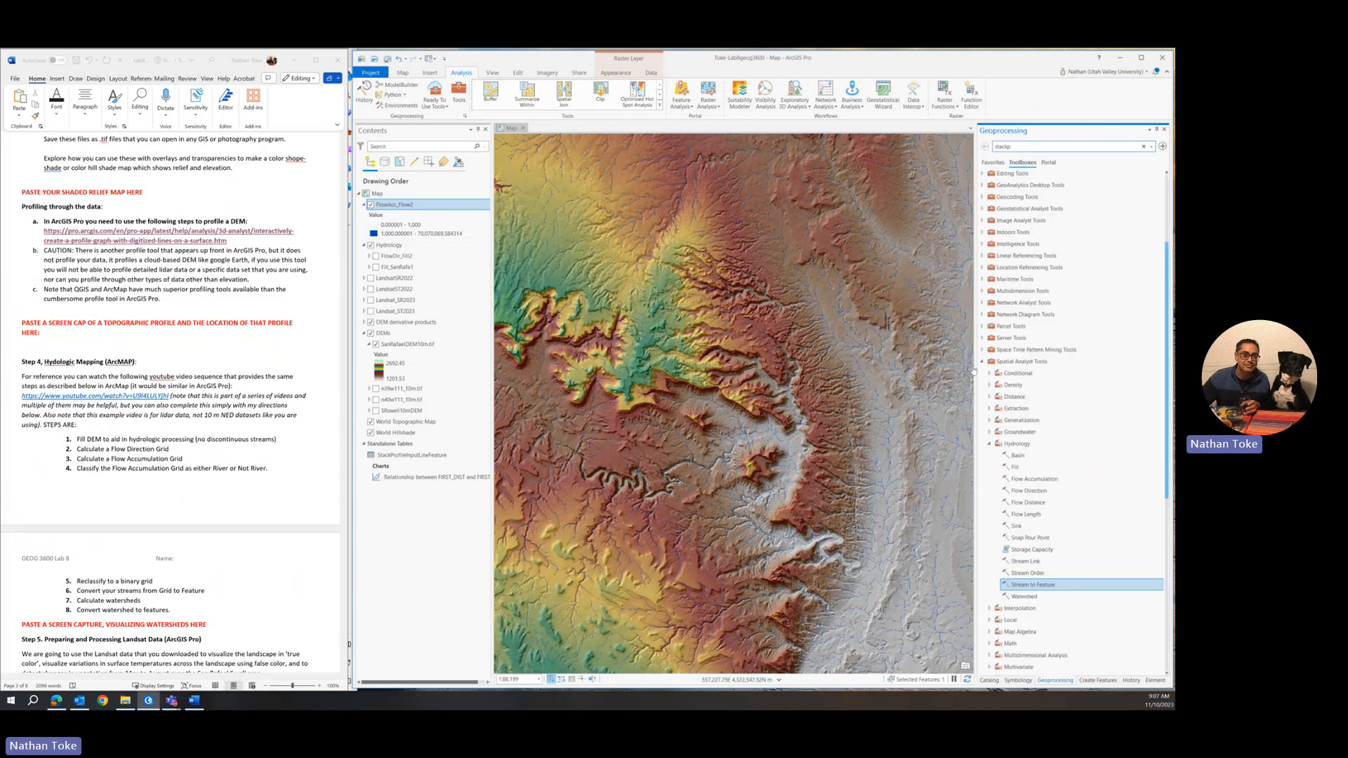
Step: Browse Conversion Tools > From Raster, then expand Spatial Analyst Tools > Reclass
{"action": "left_click", "coordinate": [988, 362]}
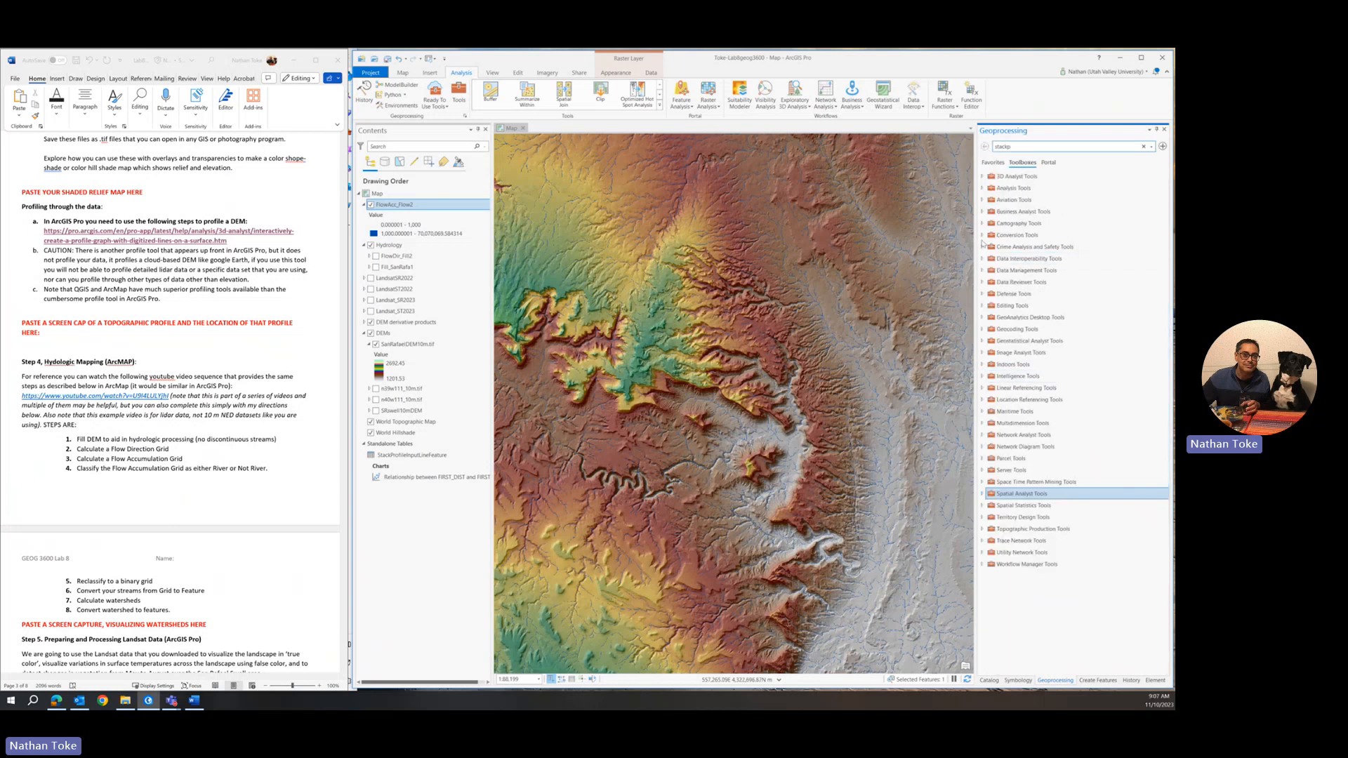
{"action": "left_click", "coordinate": [984, 235]}
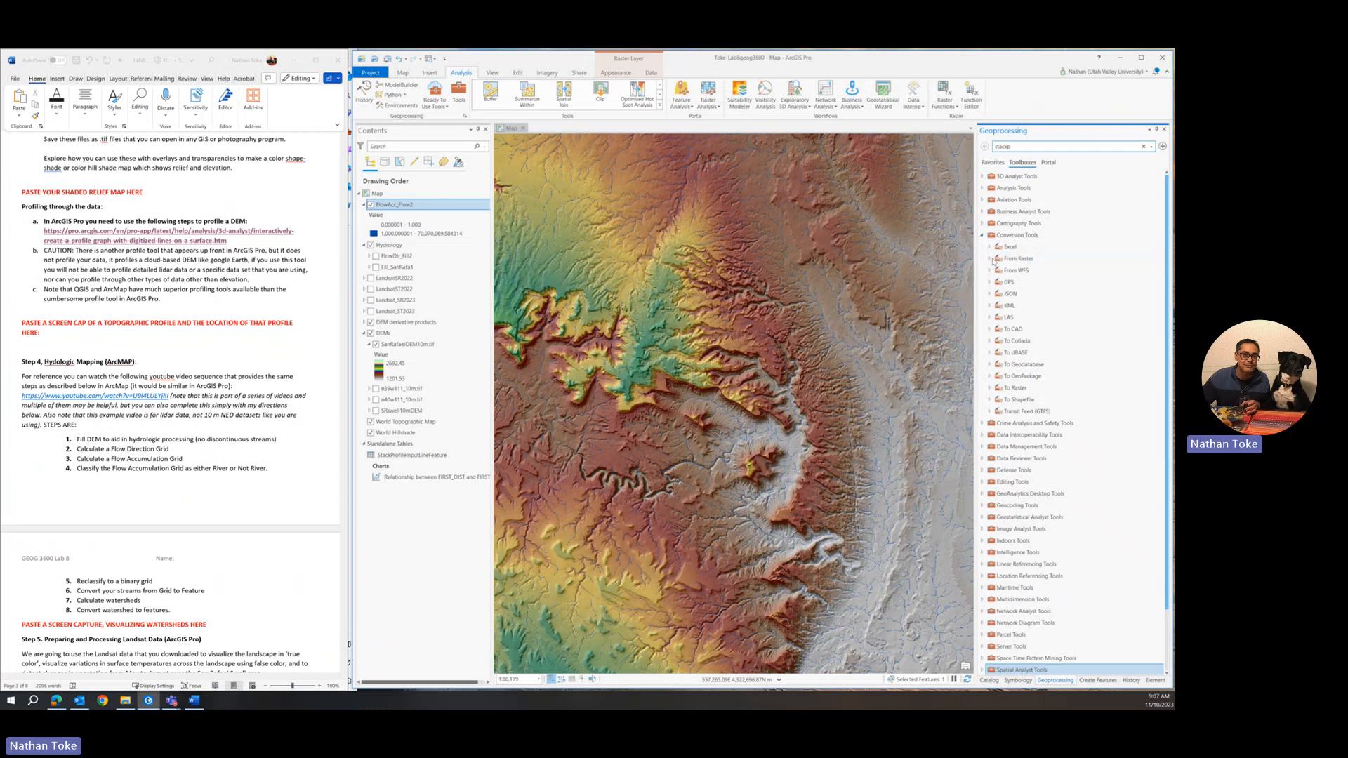
{"action": "left_click", "coordinate": [1018, 257]}
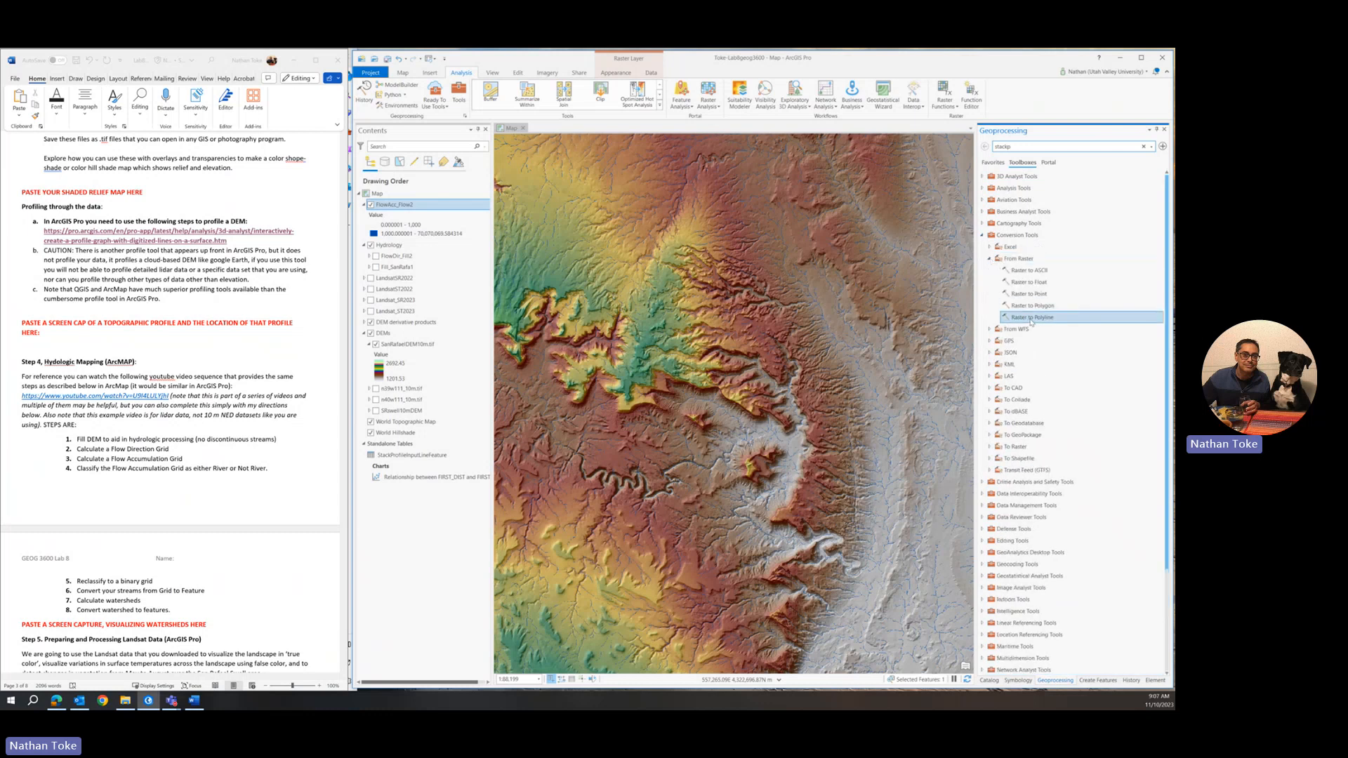
{"action": "mouse_move", "coordinate": [1034, 318]}
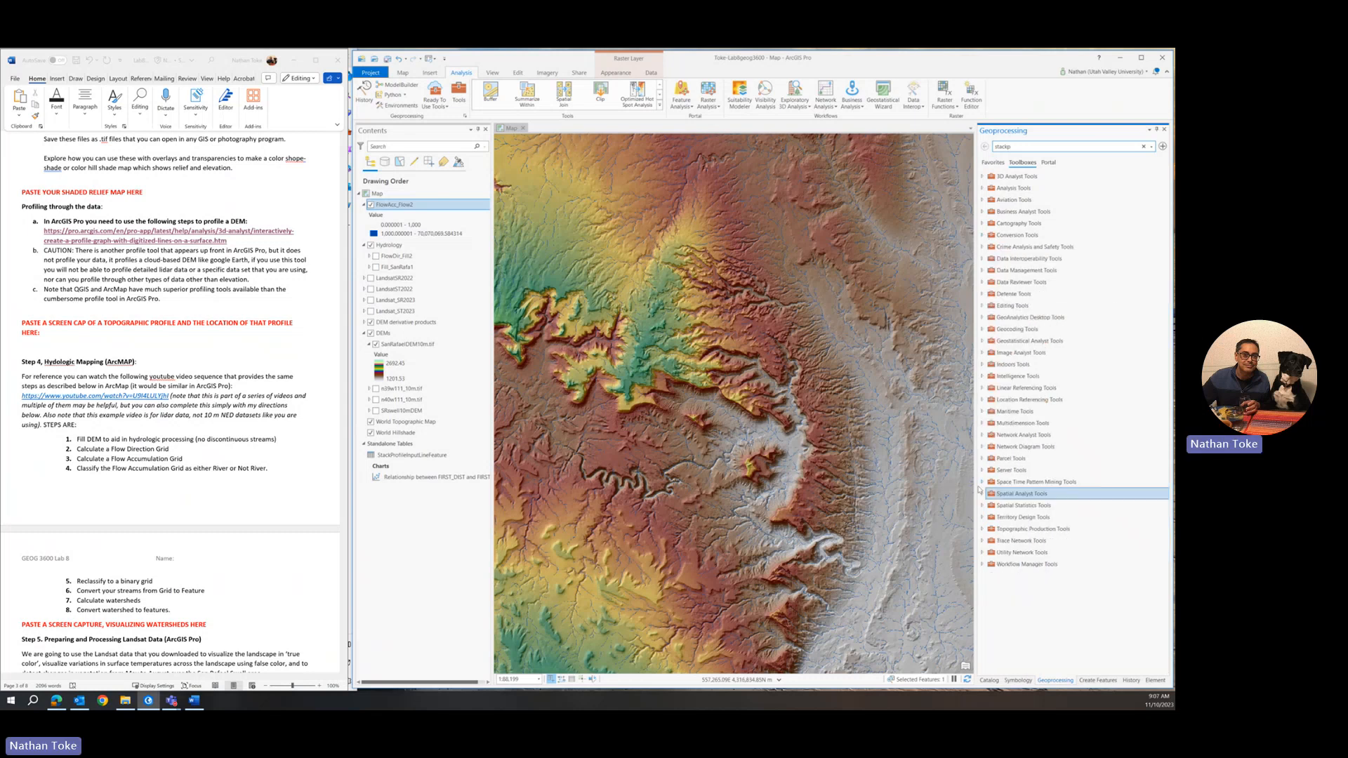
{"action": "left_click", "coordinate": [990, 493]}
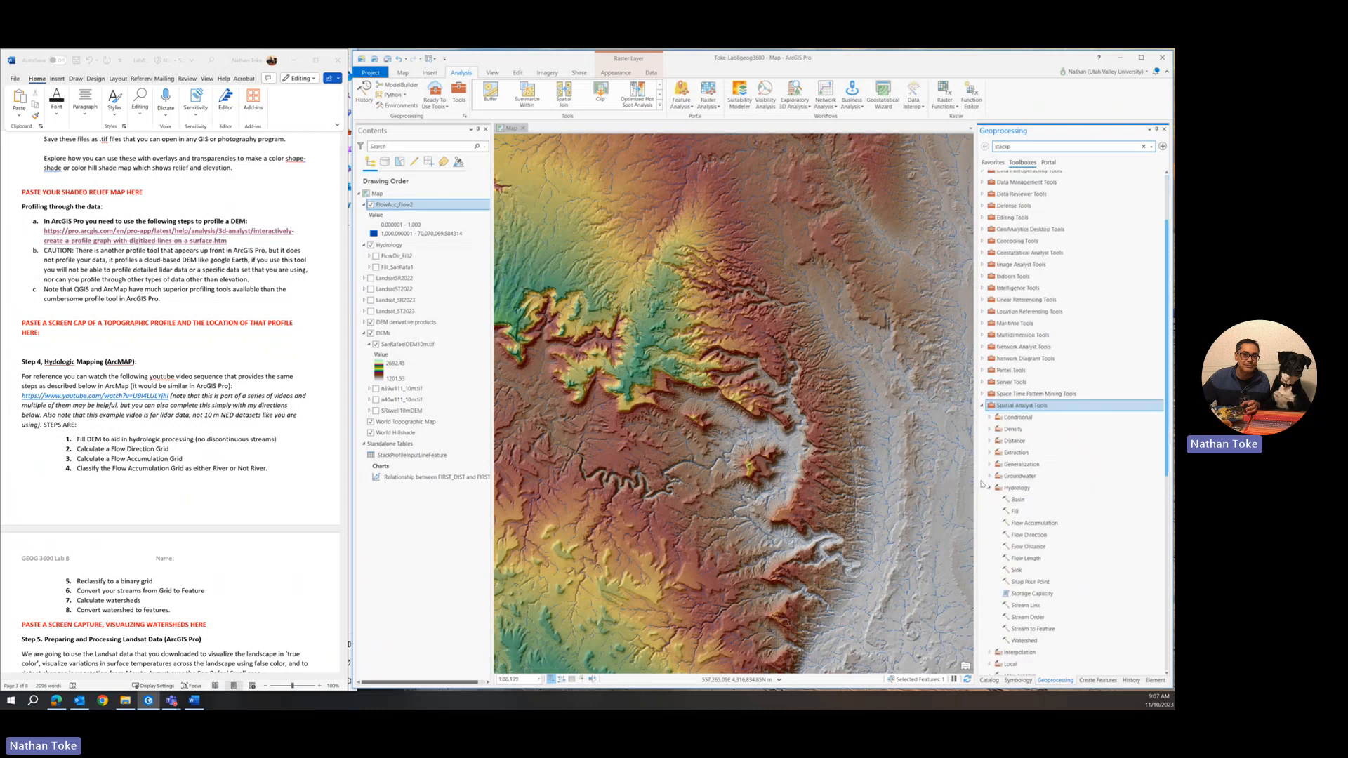
{"action": "scroll", "scroll_direction": "up", "scroll_amount": 3}
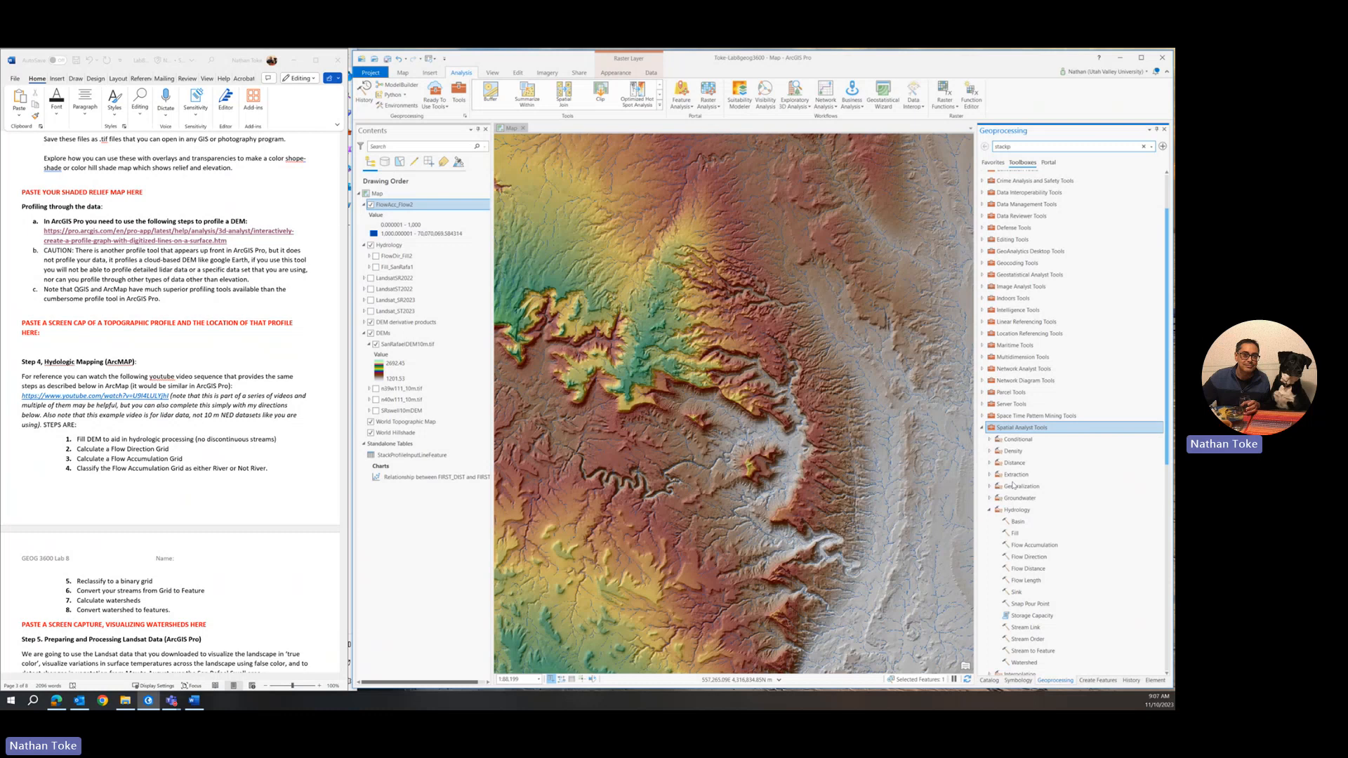
{"action": "scroll", "scroll_direction": "down", "scroll_amount": 3}
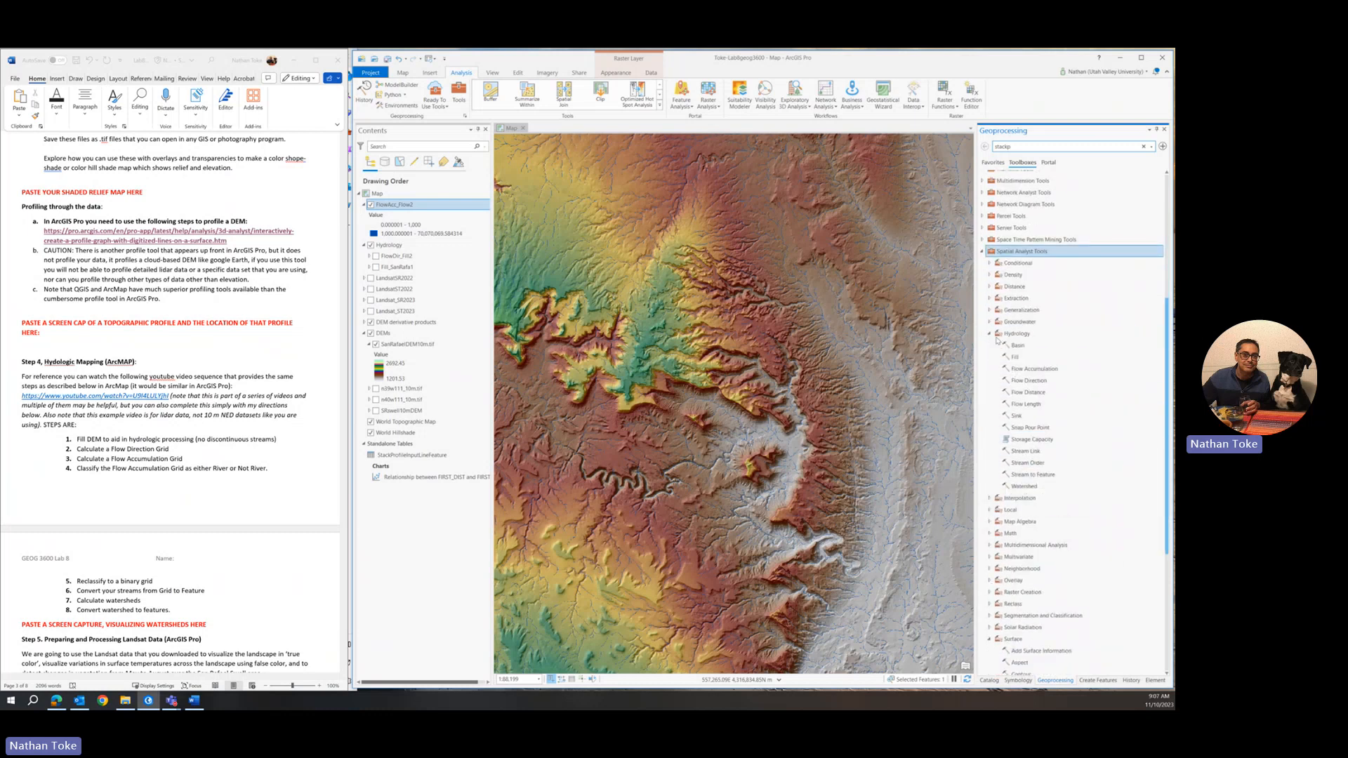
{"action": "left_click", "coordinate": [1018, 333]}
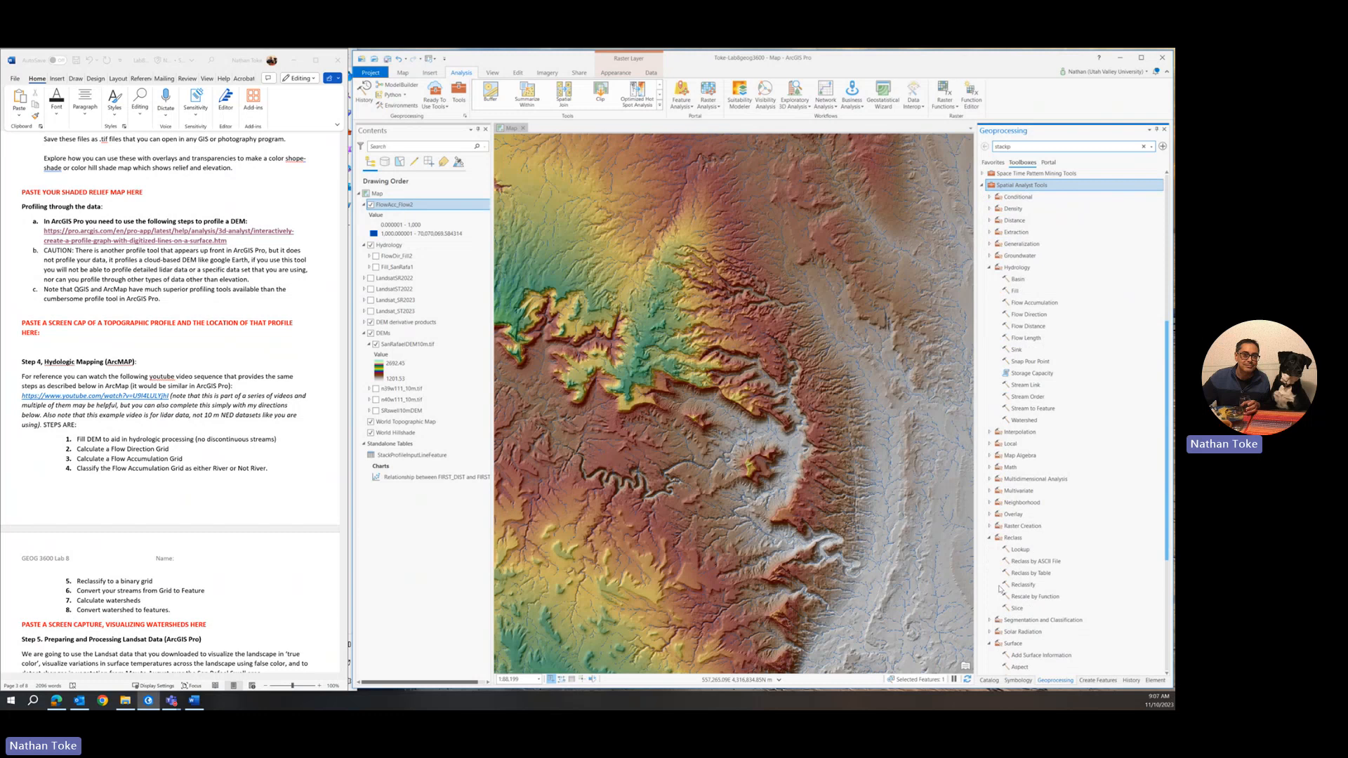
{"action": "mouse_move", "coordinate": [1031, 572]}
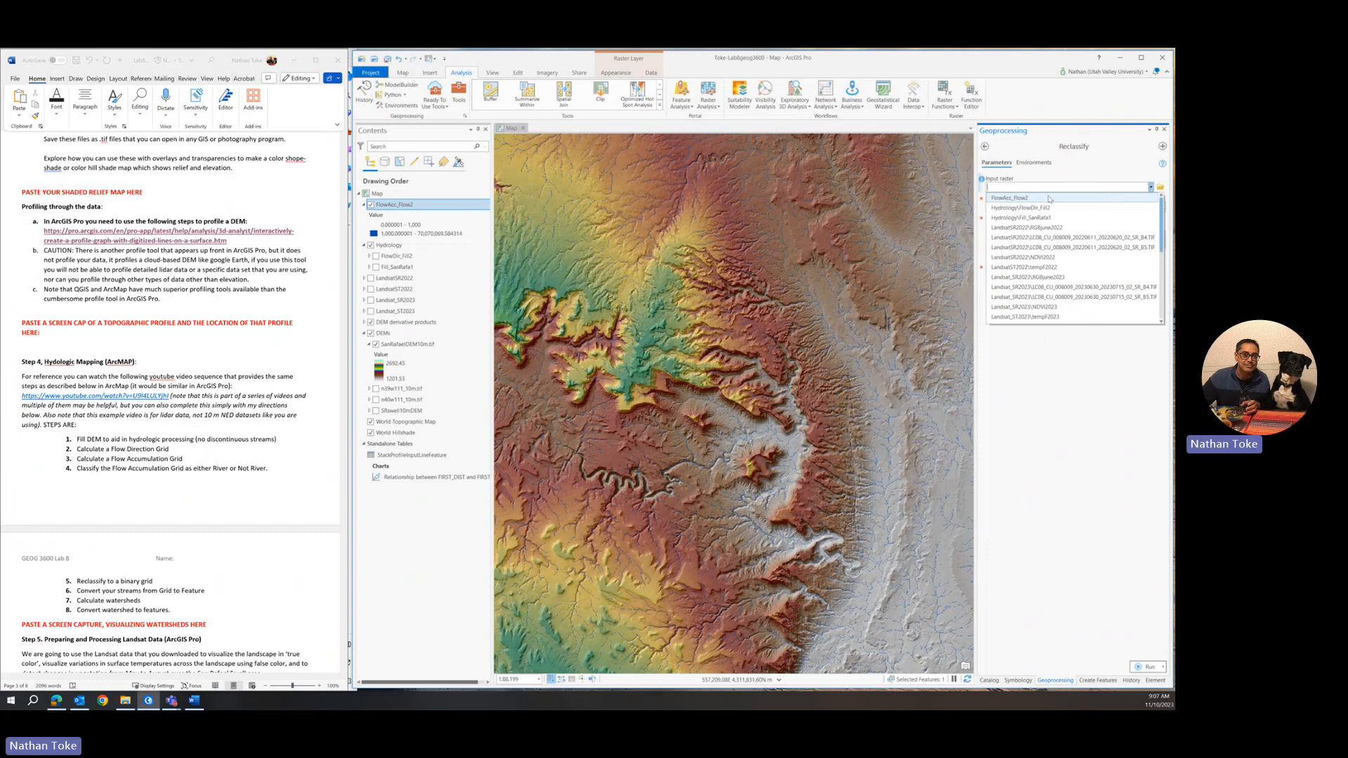
Step: Reclassify FlowAcc_Flow2: 0–1000 to NoData, above 1000 to 1, output Reclass_Flow1
{"action": "left_click", "coordinate": [1010, 196]}
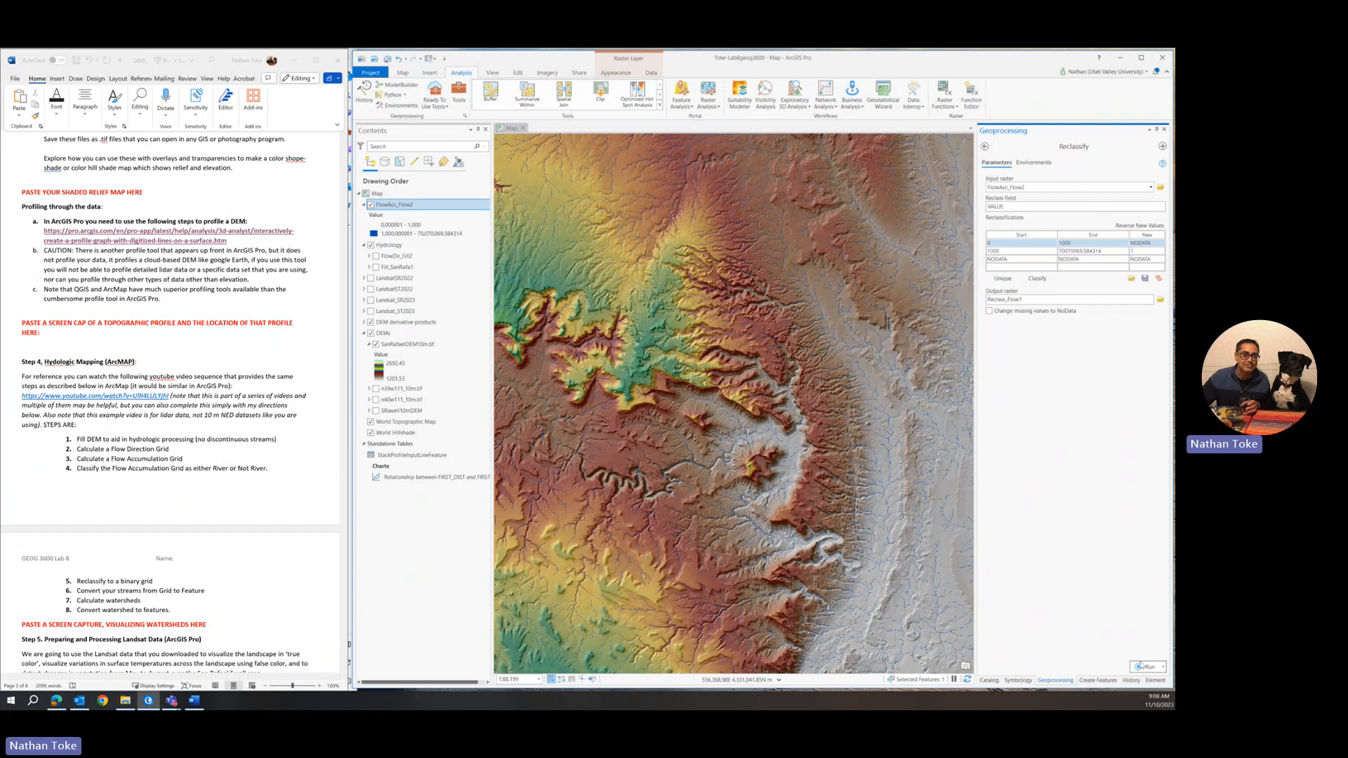
{"action": "left_click", "coordinate": [1146, 666]}
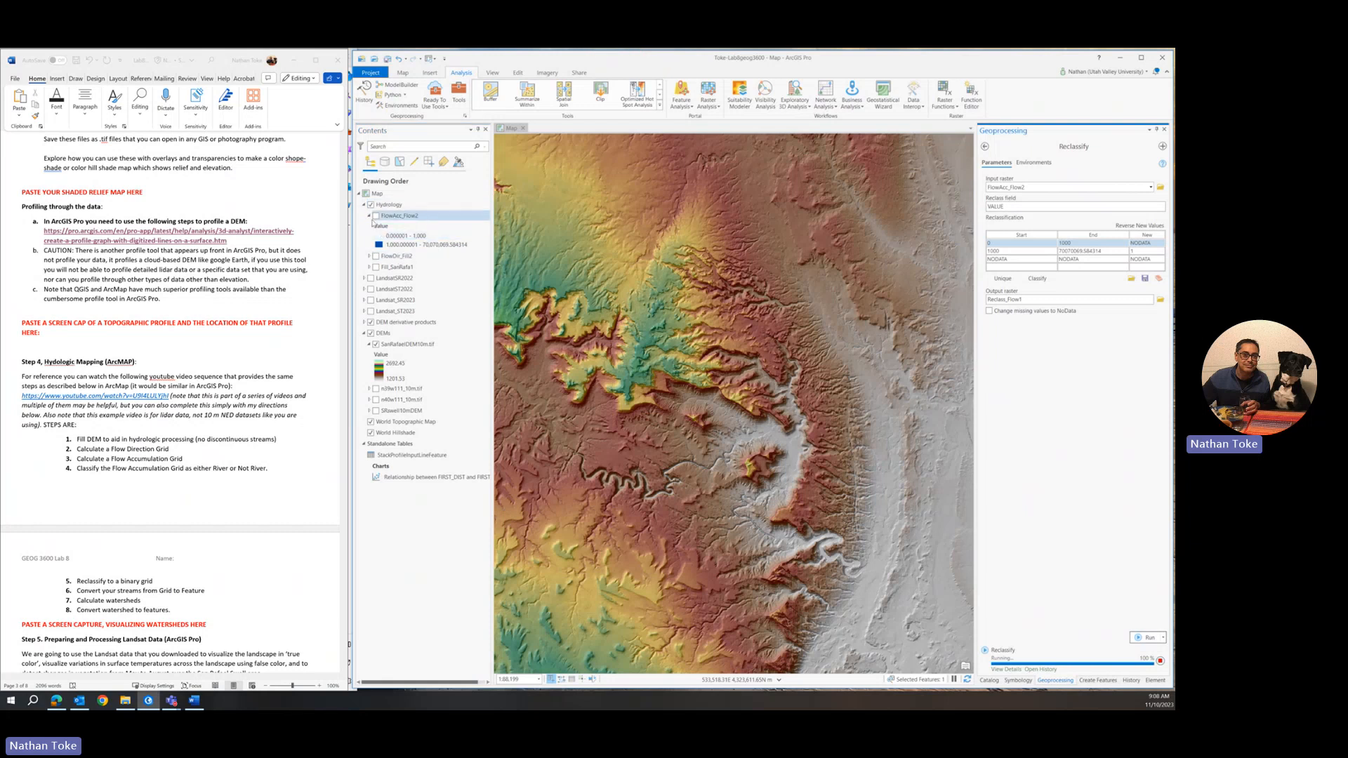
{"action": "left_click", "coordinate": [364, 216]}
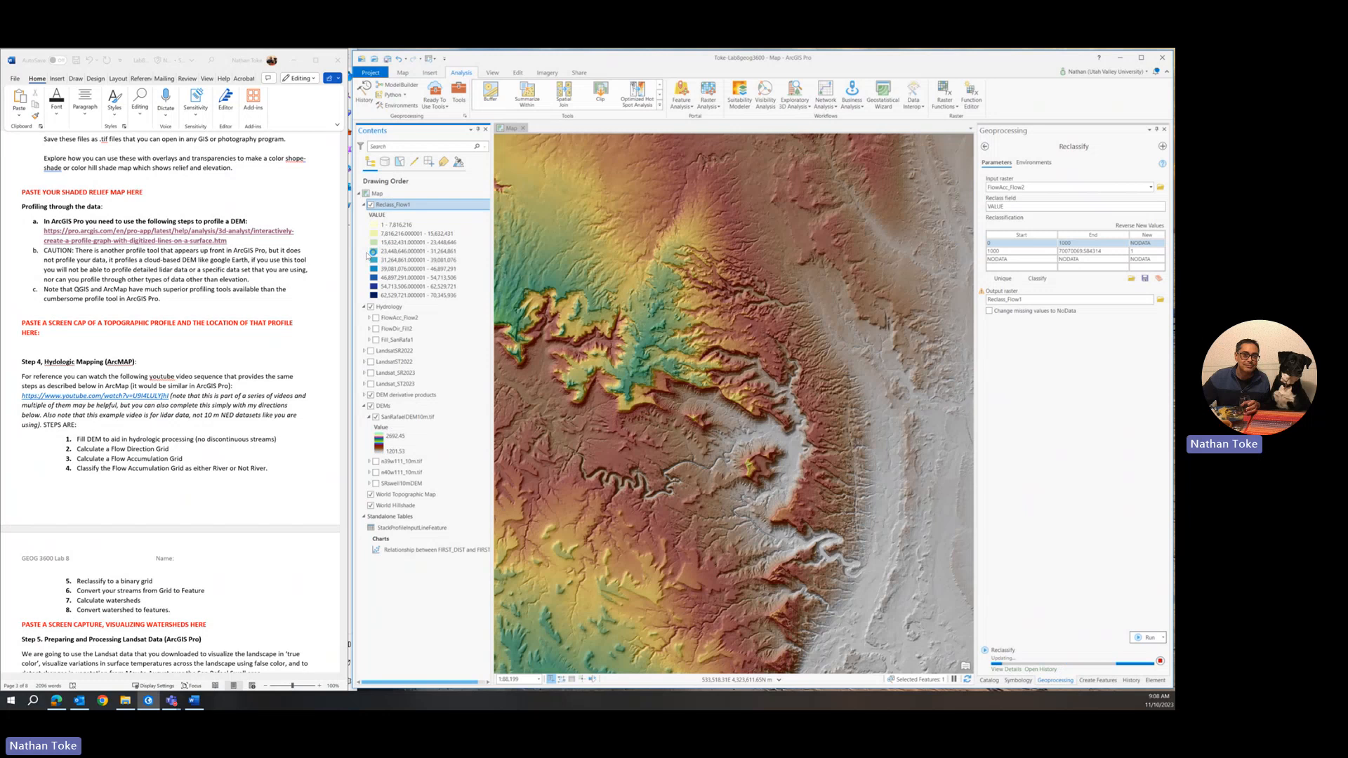
Step: Symbolize Reclass_Flow1 as five Natural Breaks classes in yellow-to-red and view the histogram
{"action": "left_click", "coordinate": [1149, 646]}
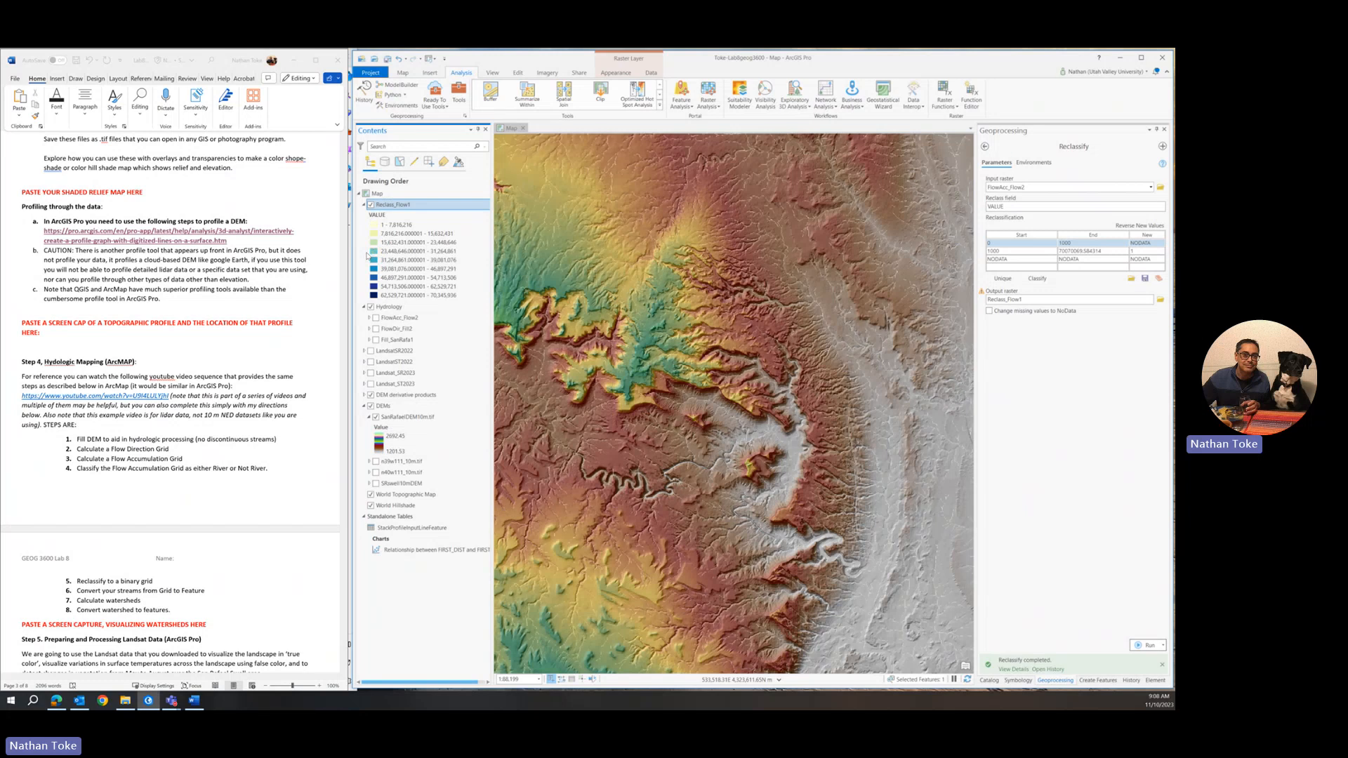
{"action": "mouse_move", "coordinate": [820, 309]}
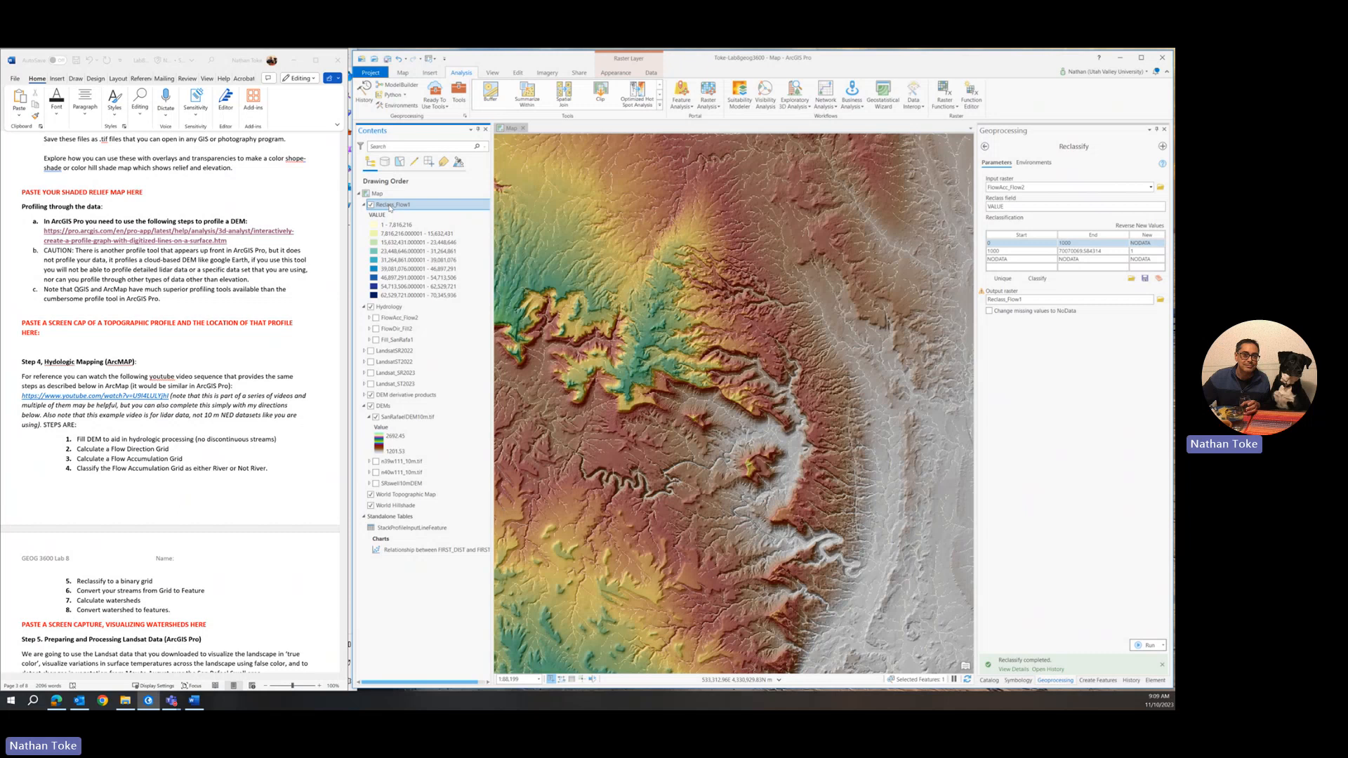
{"action": "right_click", "coordinate": [389, 204]}
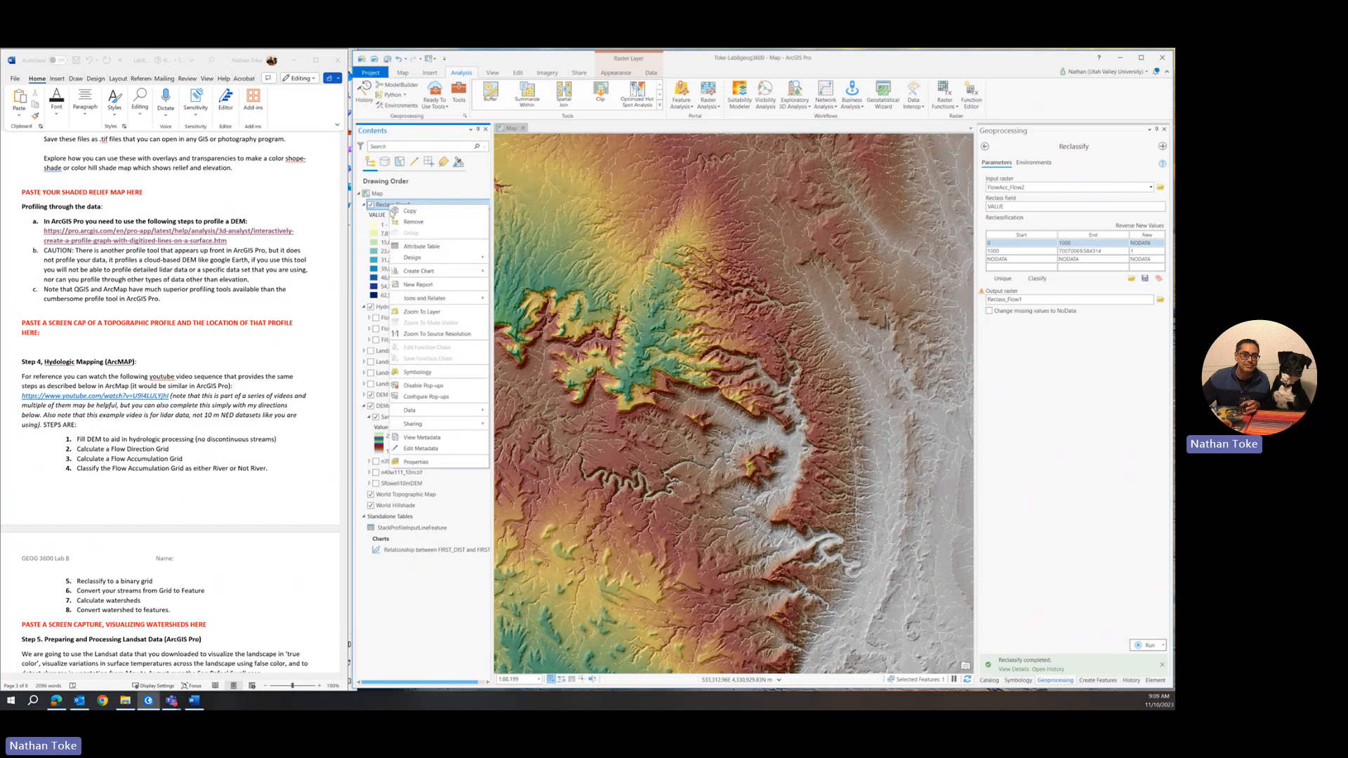
{"action": "left_click", "coordinate": [417, 371]}
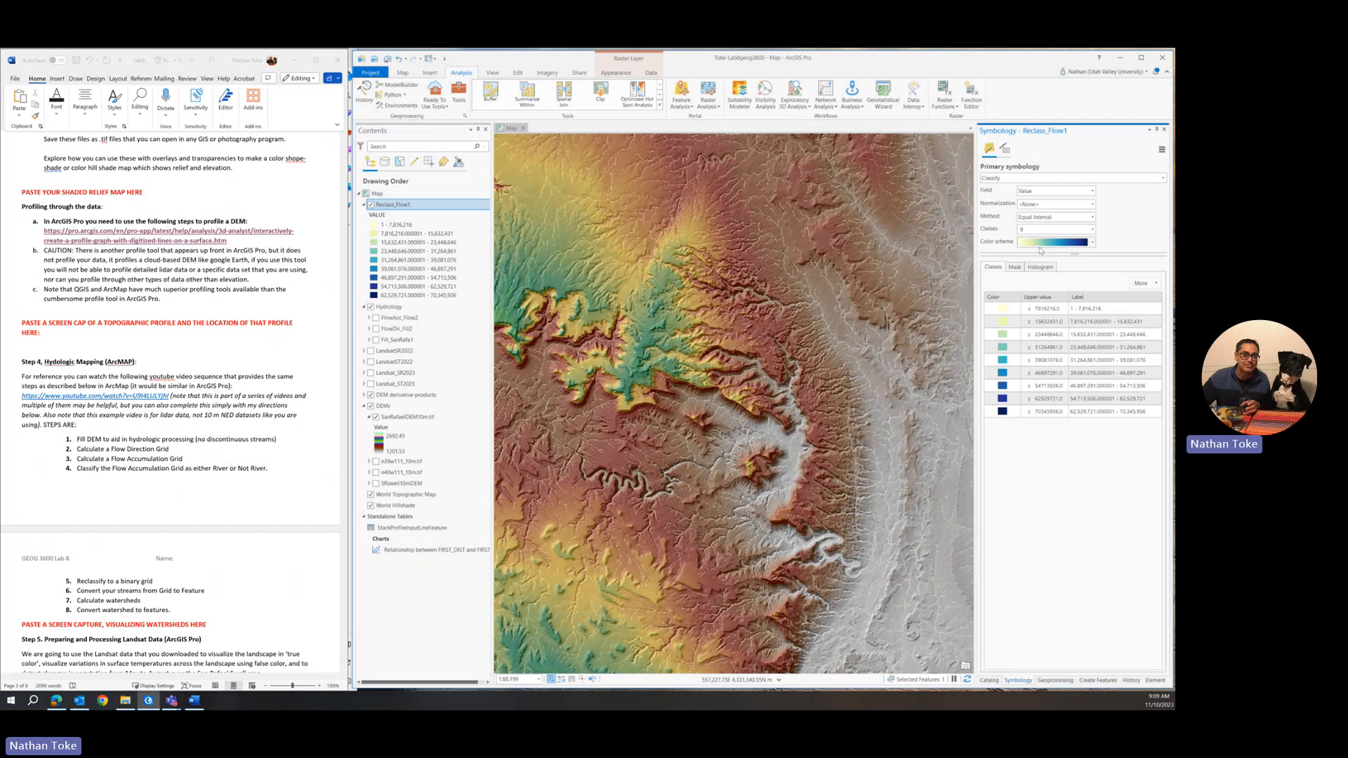
{"action": "mouse_move", "coordinate": [1040, 179]}
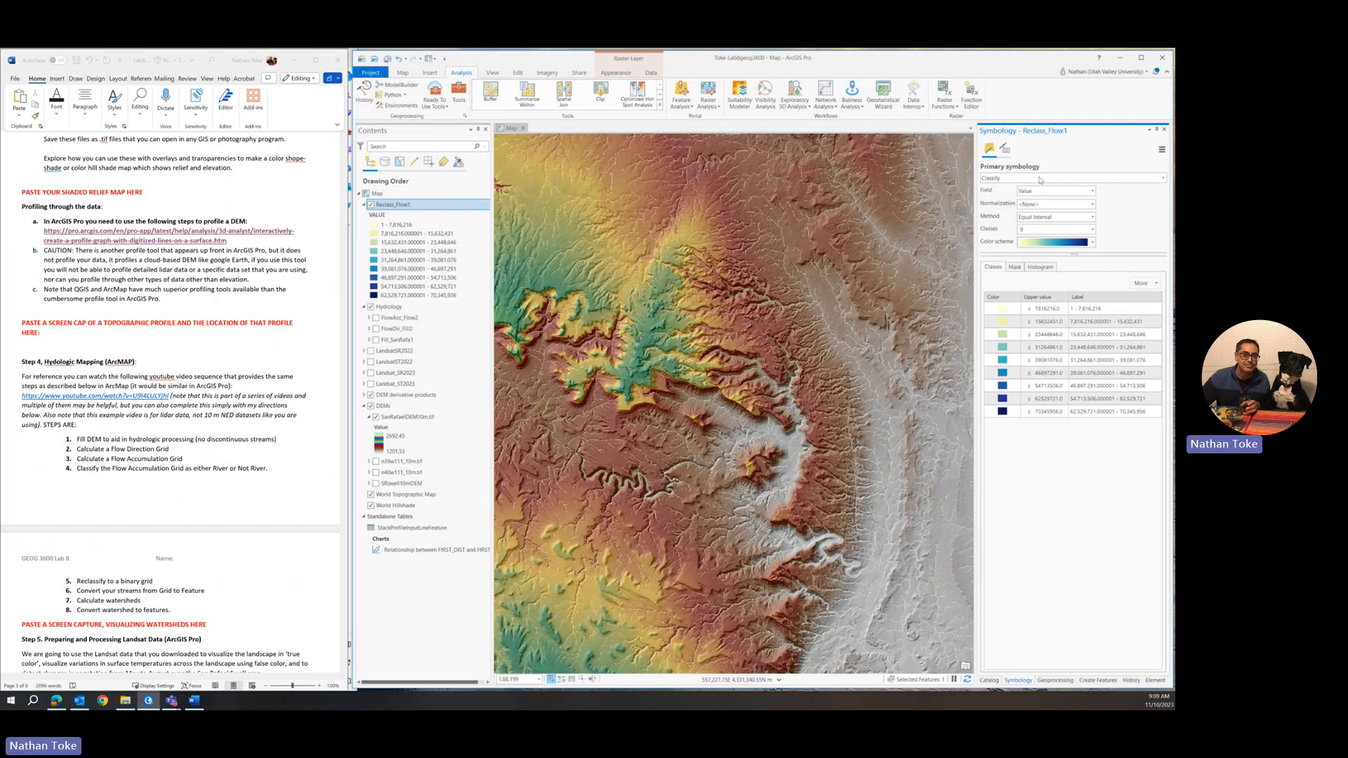
{"action": "left_click", "coordinate": [1070, 178]}
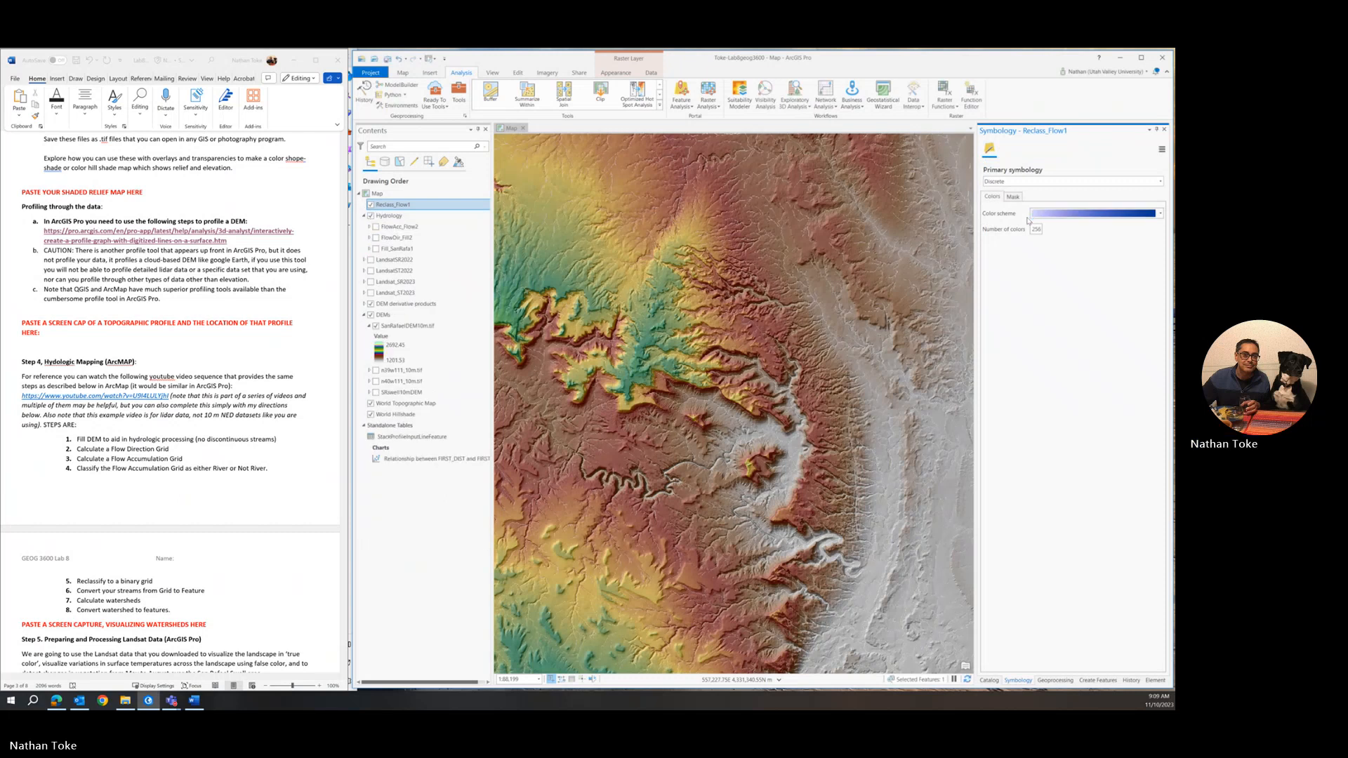
{"action": "mouse_move", "coordinate": [1020, 336]}
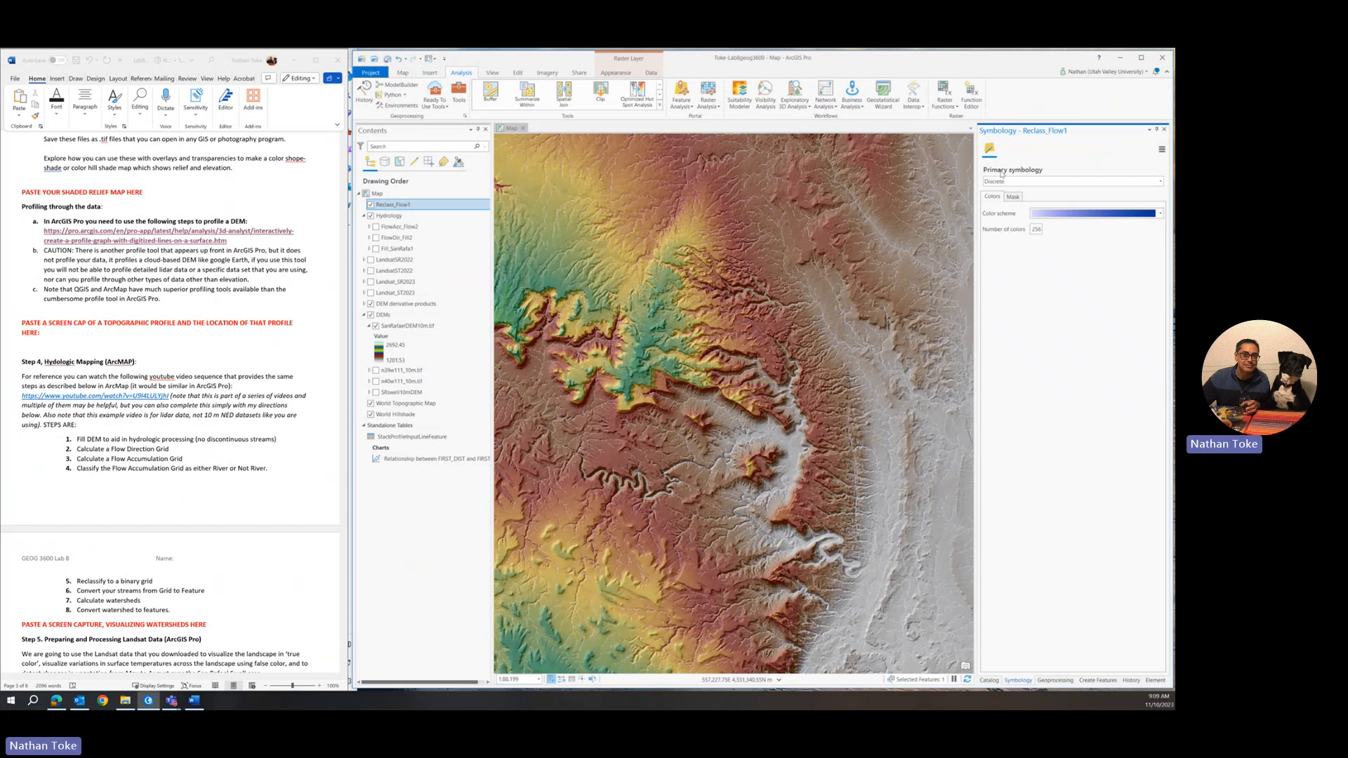
{"action": "left_click", "coordinate": [1072, 180]}
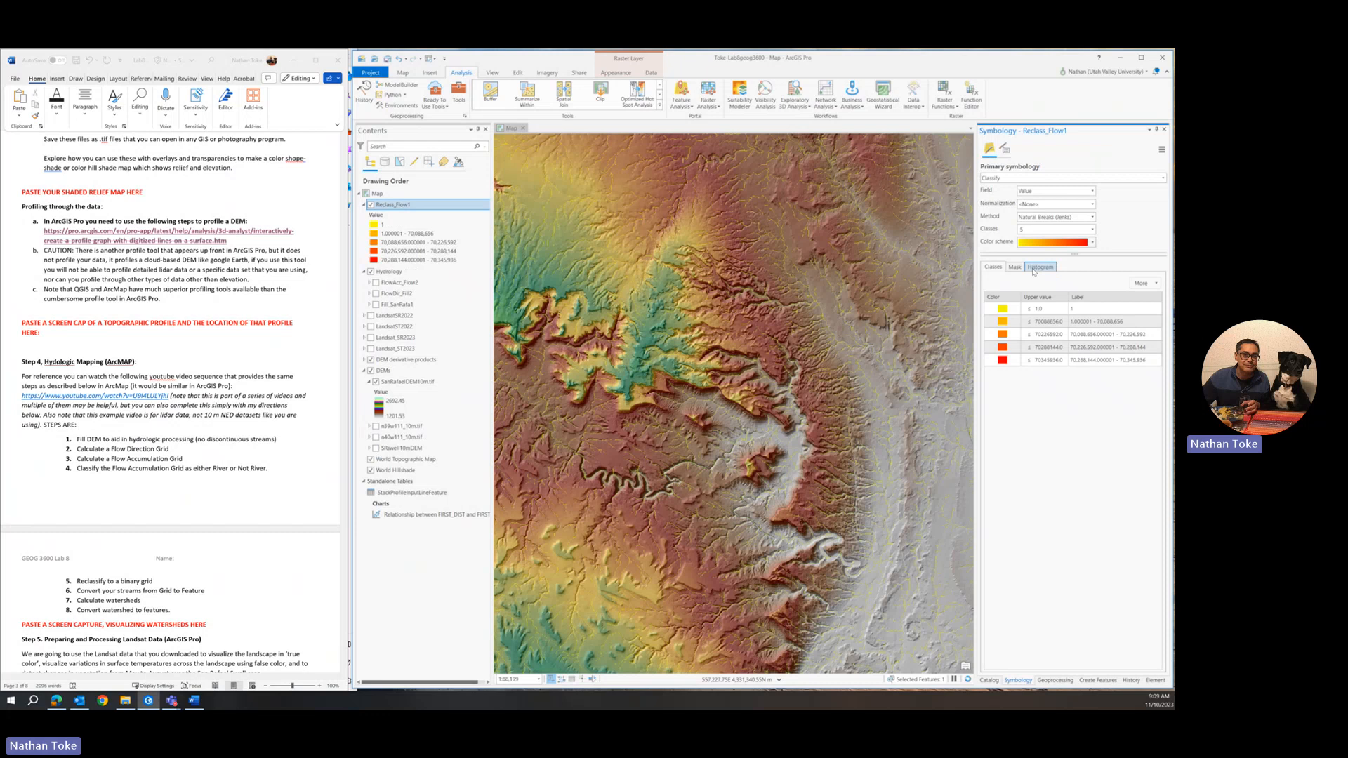
{"action": "left_click", "coordinate": [1040, 267]}
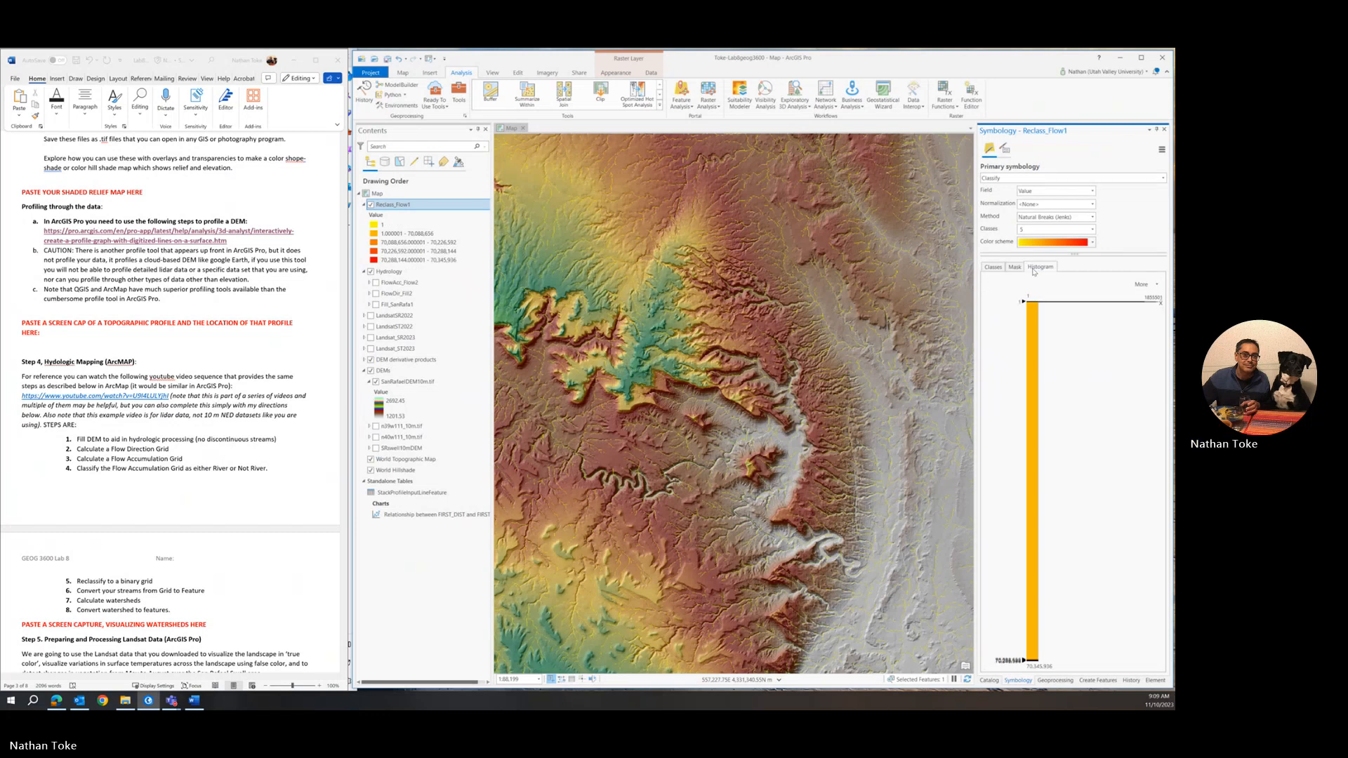
{"action": "mouse_move", "coordinate": [1029, 320]}
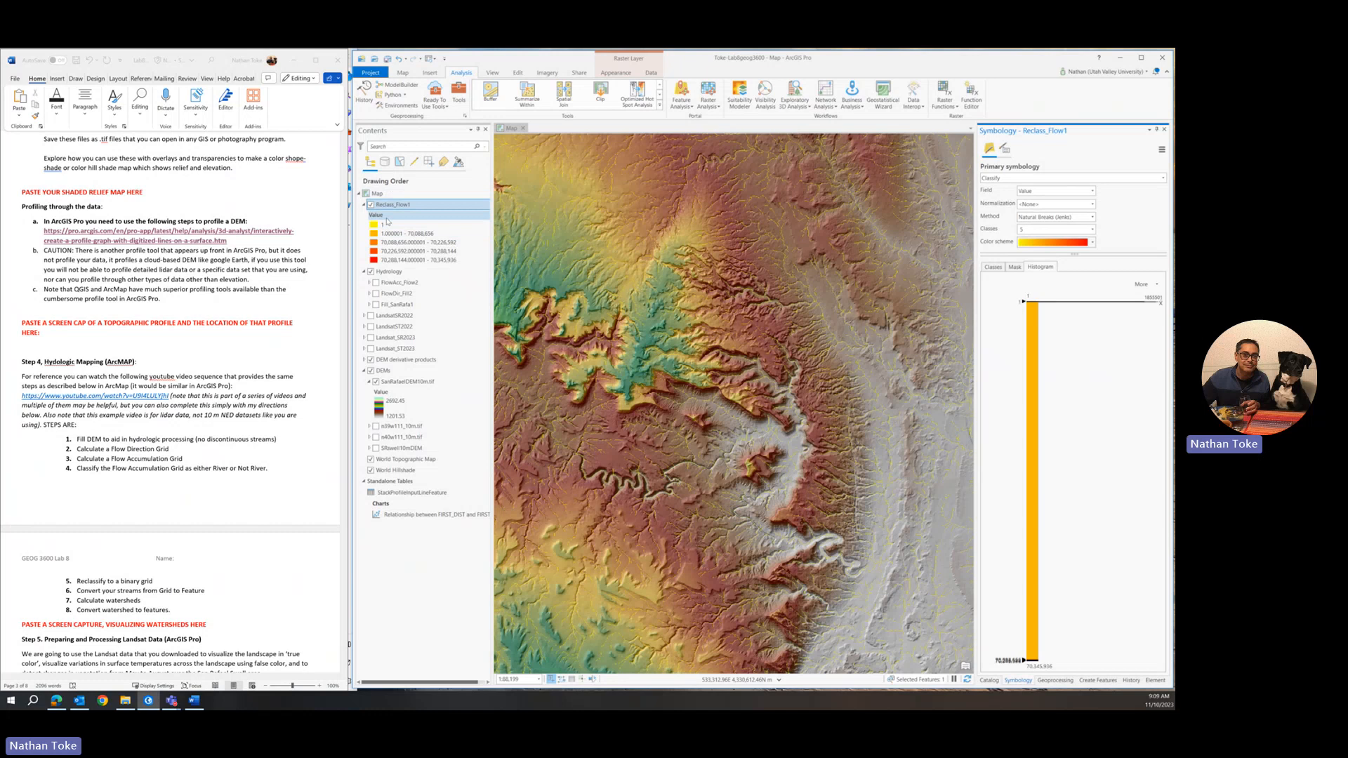
{"action": "left_click", "coordinate": [376, 215]}
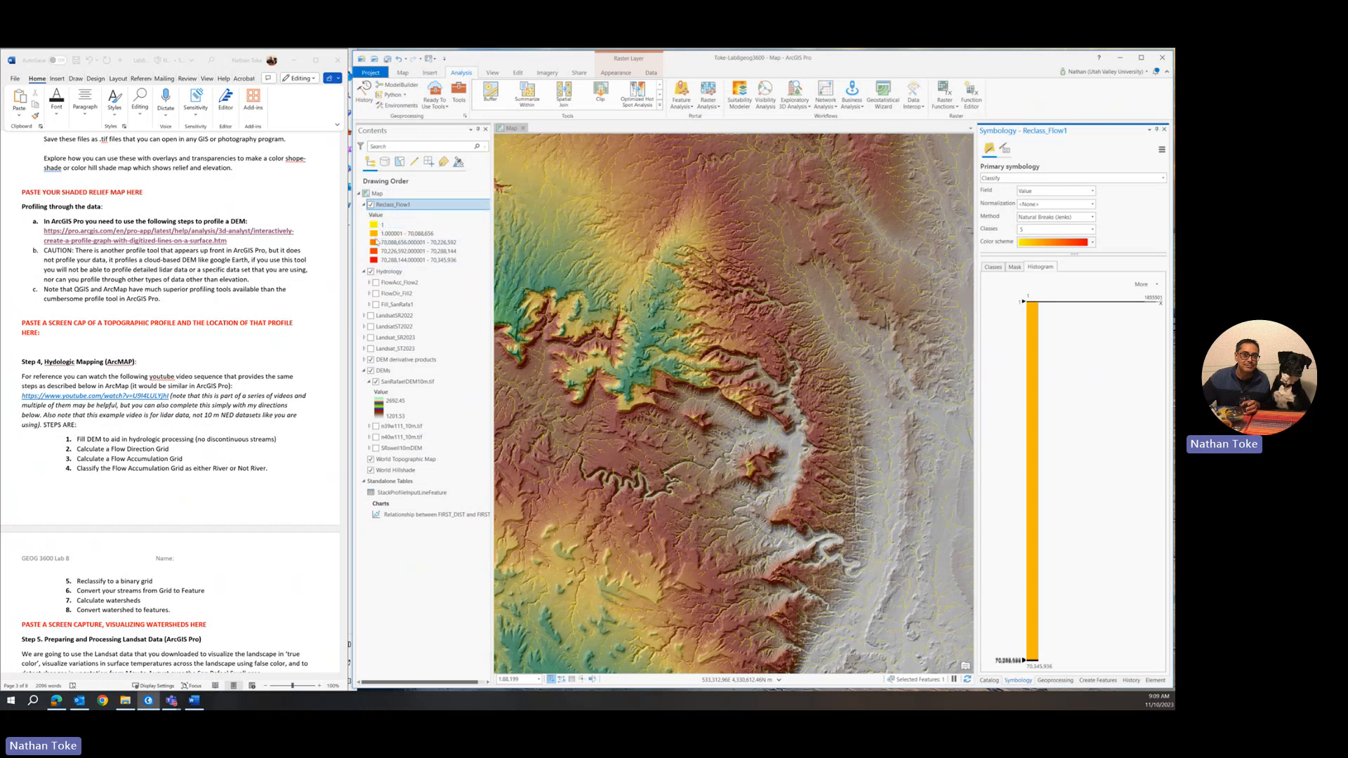
{"action": "left_click", "coordinate": [403, 282]}
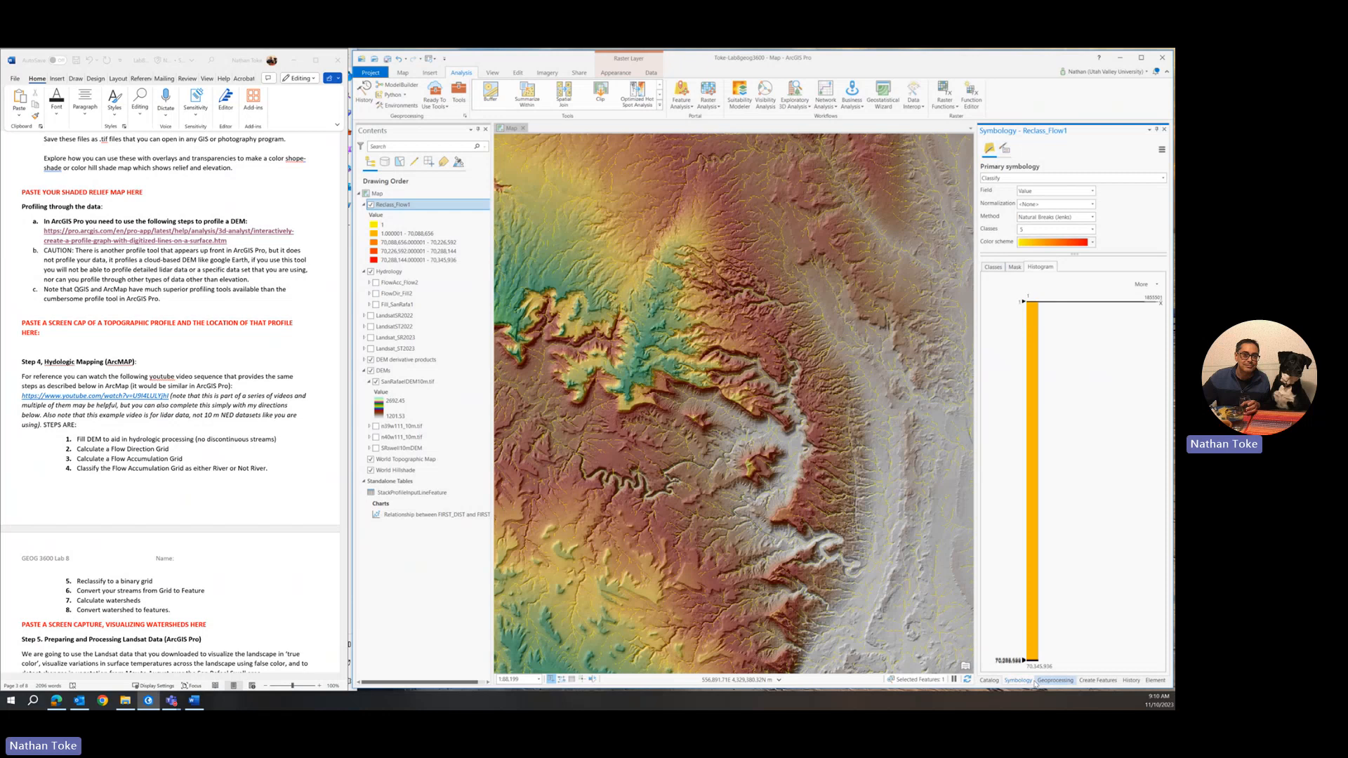
Step: Run Stream to Feature on Reclass_Flow1 with FlowDir_Fill2, naming the output Stream1_Reclass1
{"action": "left_click", "coordinate": [1054, 680]}
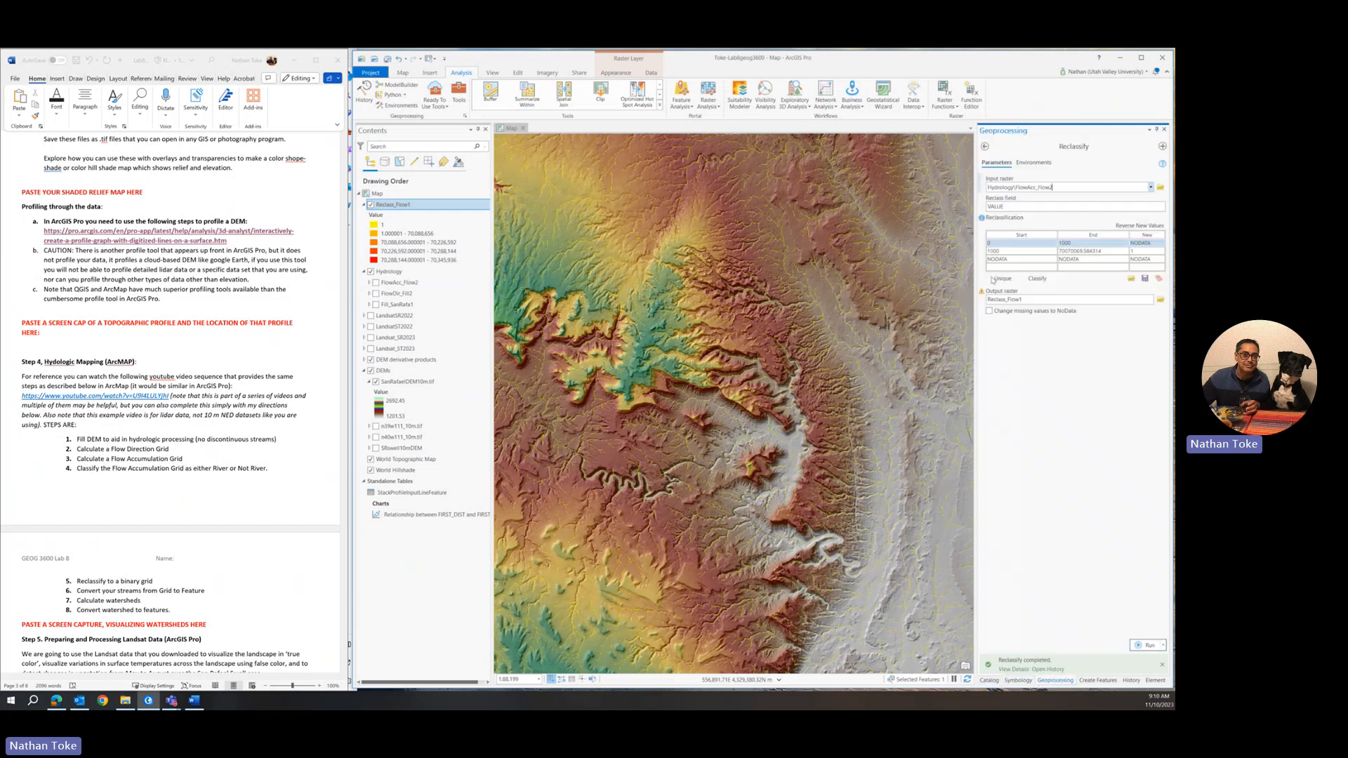
{"action": "left_click", "coordinate": [985, 146]}
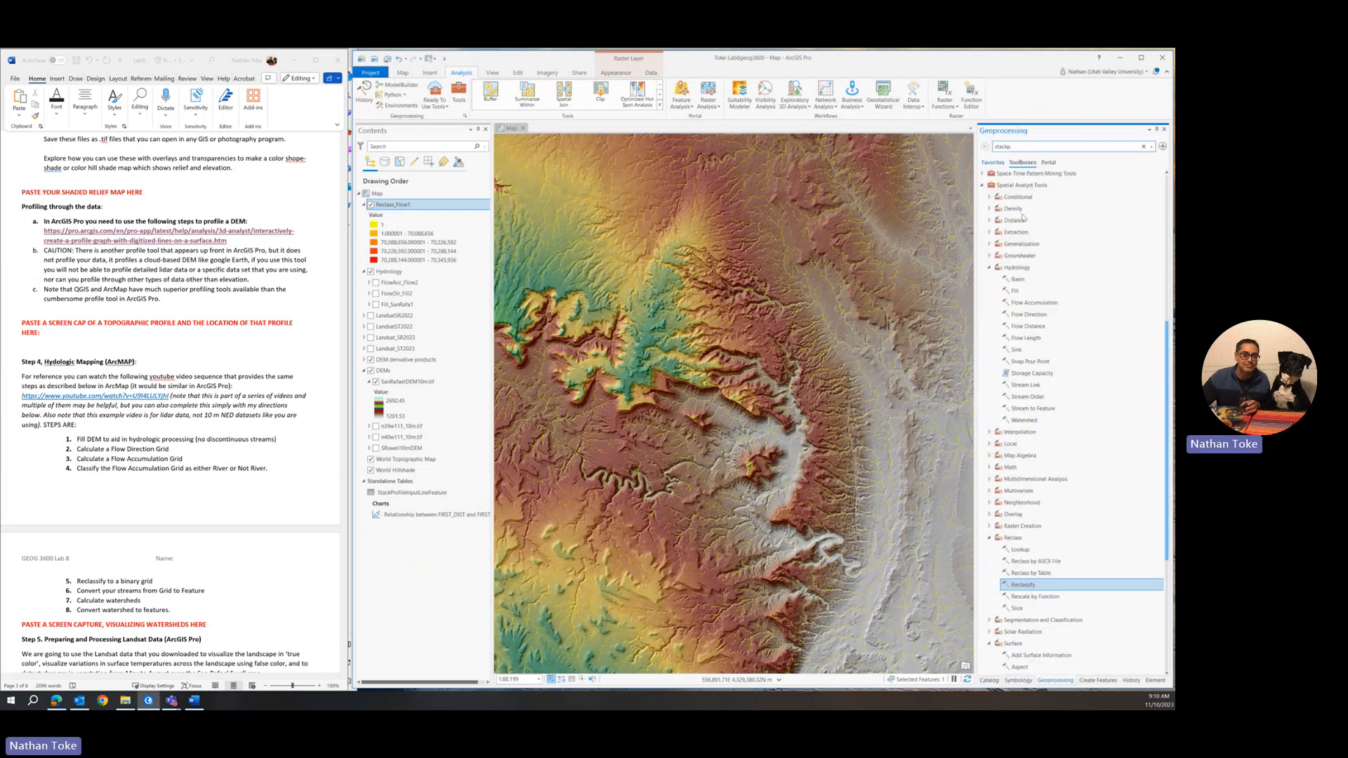
{"action": "mouse_move", "coordinate": [1031, 438]}
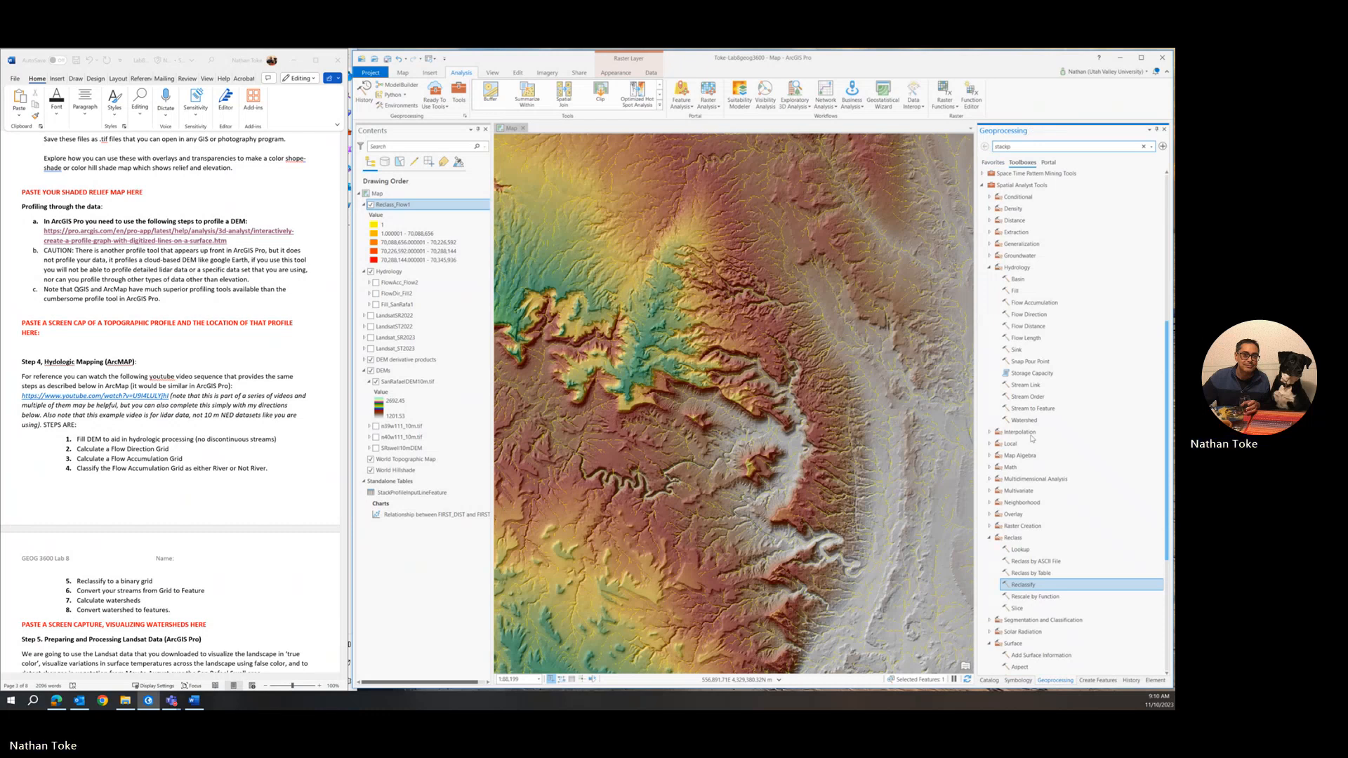
{"action": "left_click", "coordinate": [1031, 409]}
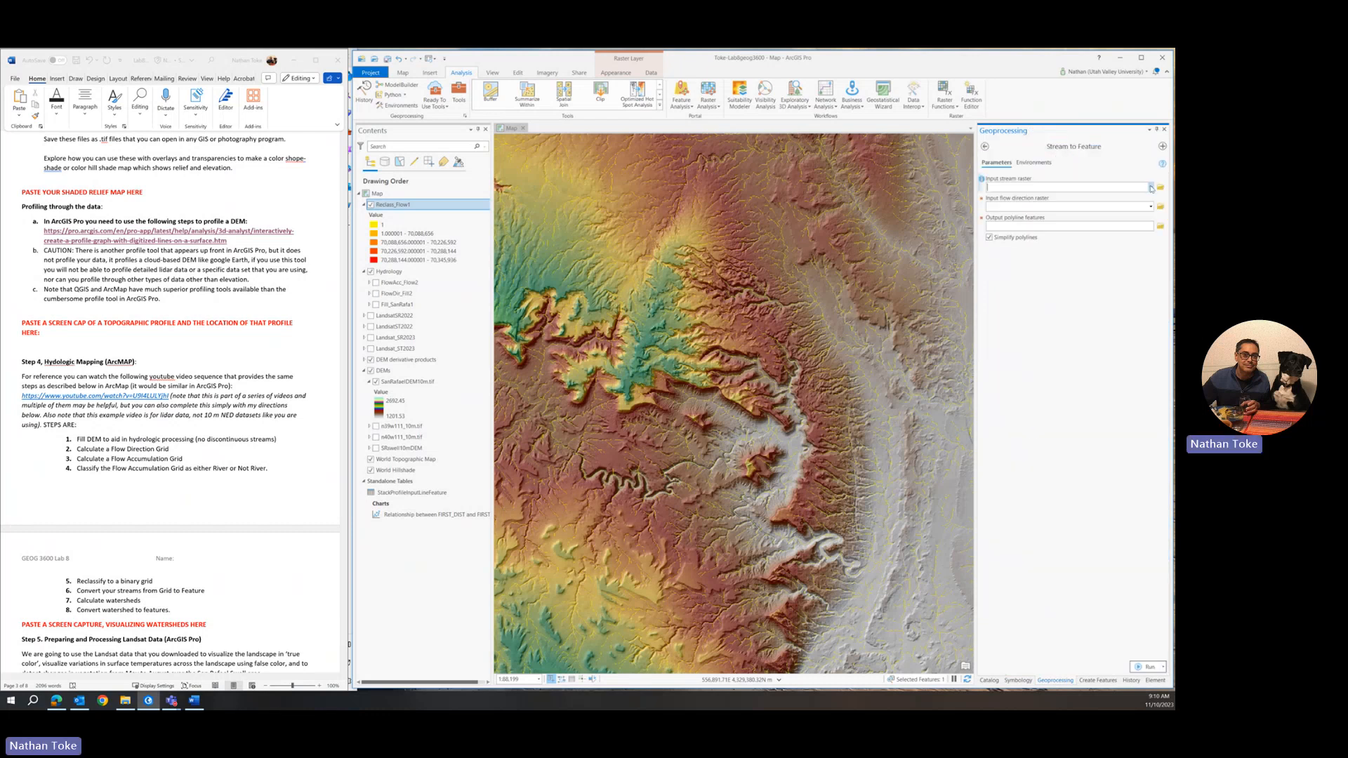
{"action": "left_click", "coordinate": [1150, 187]}
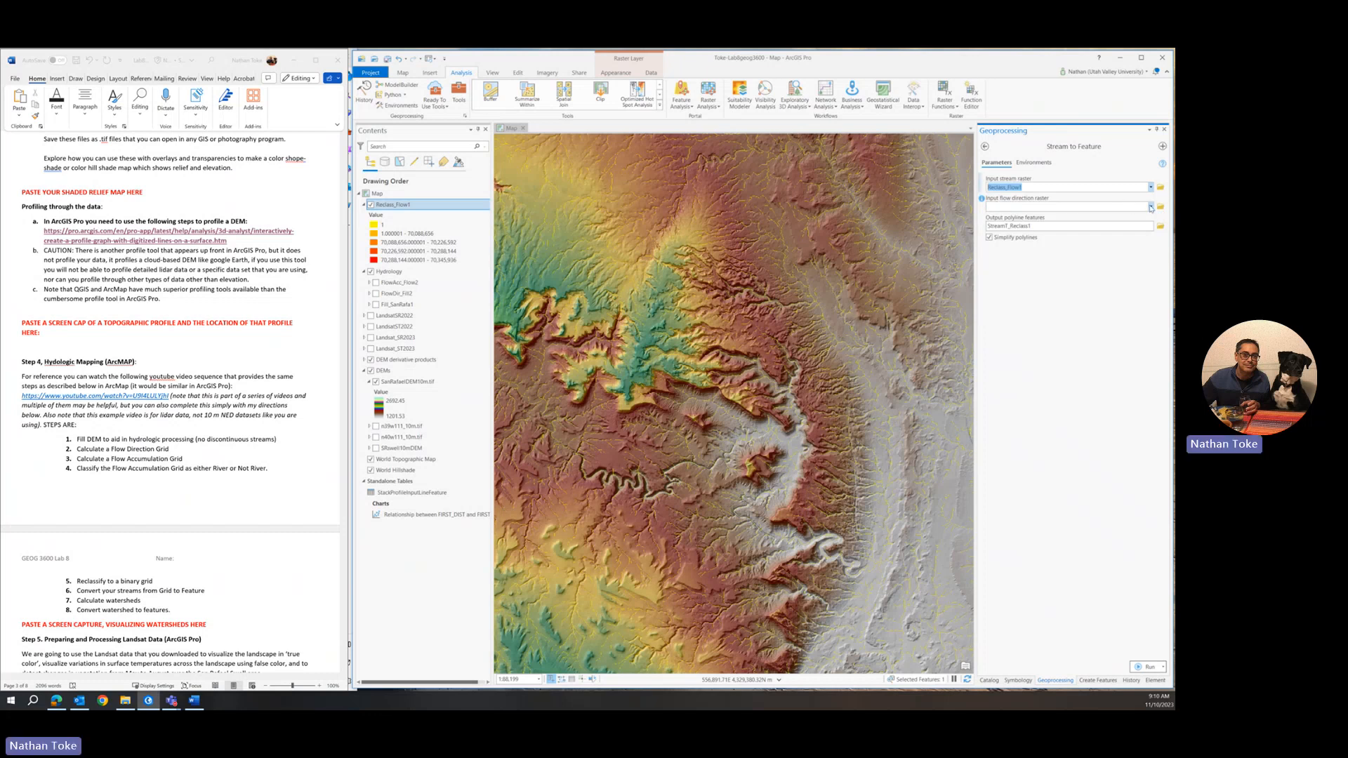
{"action": "left_click", "coordinate": [1151, 206]}
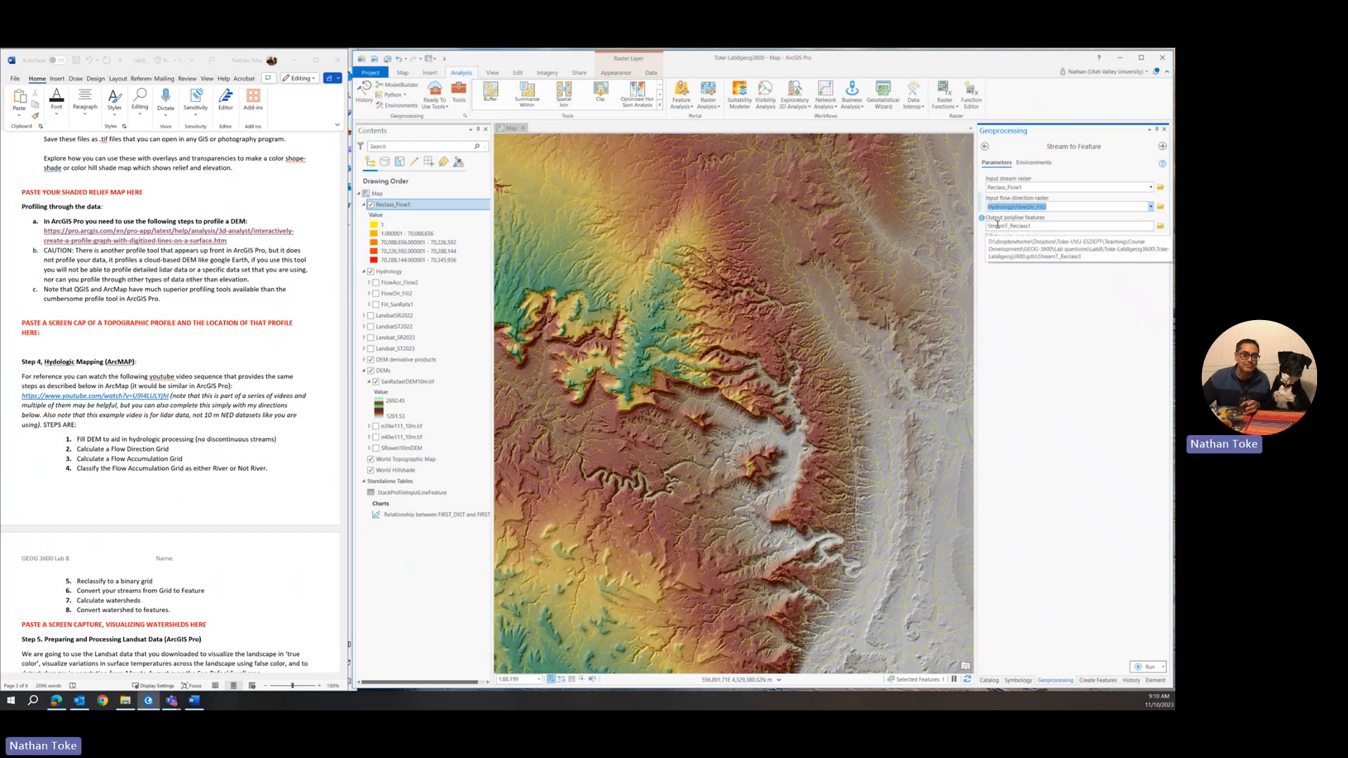
{"action": "left_click", "coordinate": [1068, 206]}
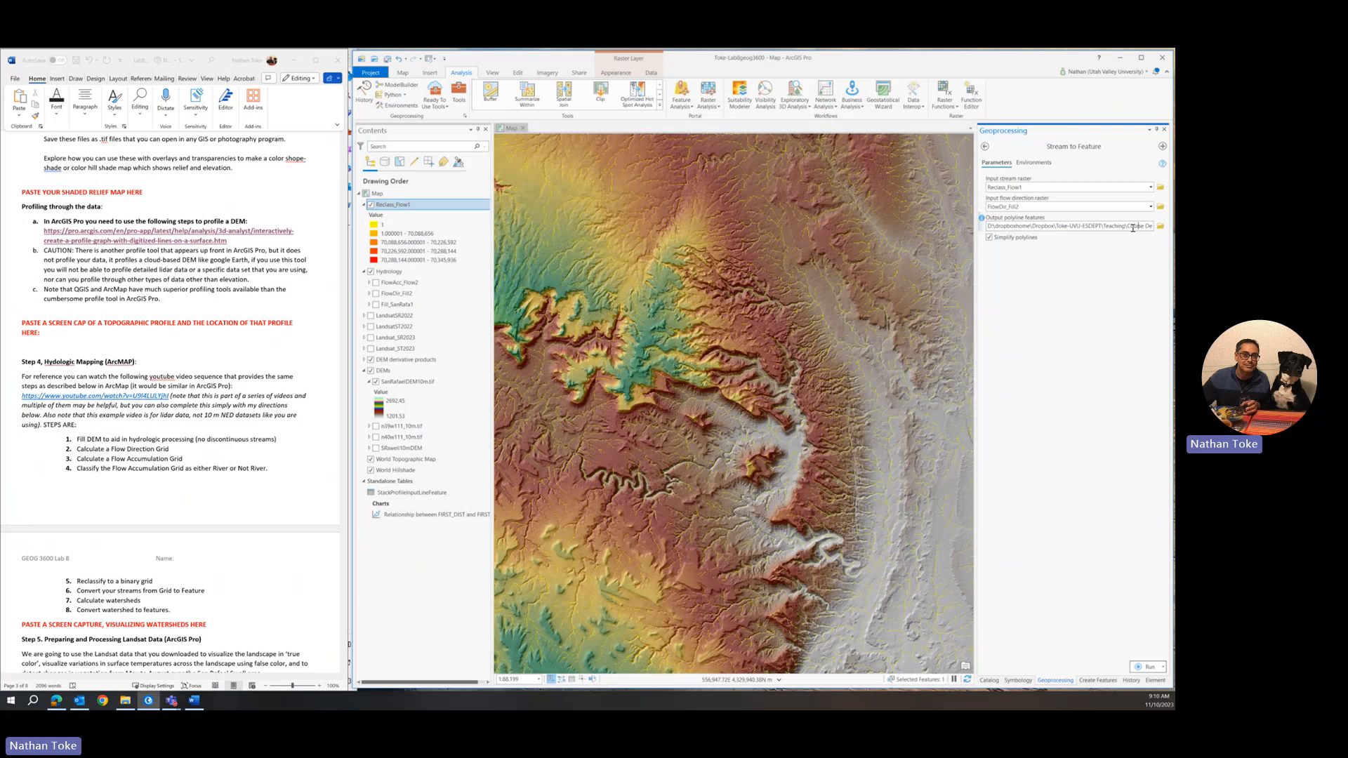
{"action": "type", "text": "Stream1_Reclass1"}
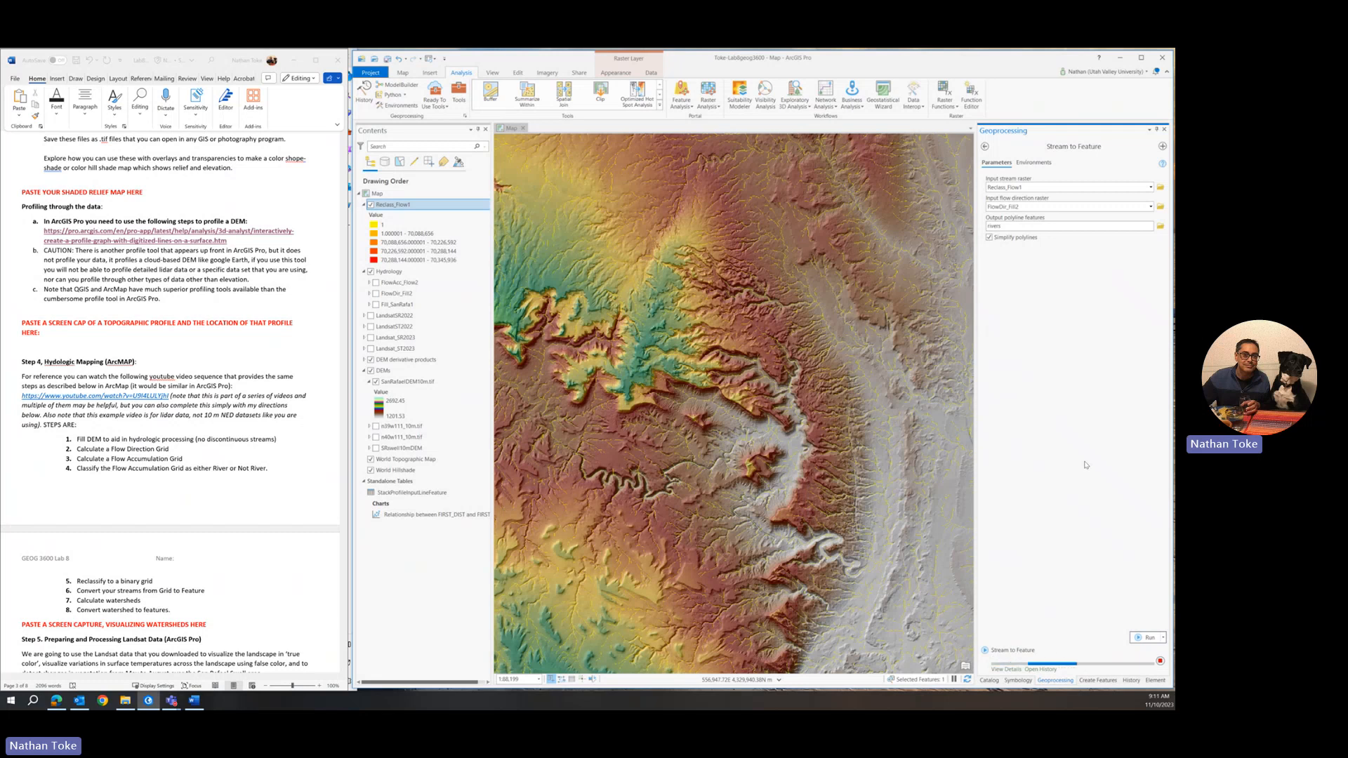
{"action": "left_click", "coordinate": [1149, 636]}
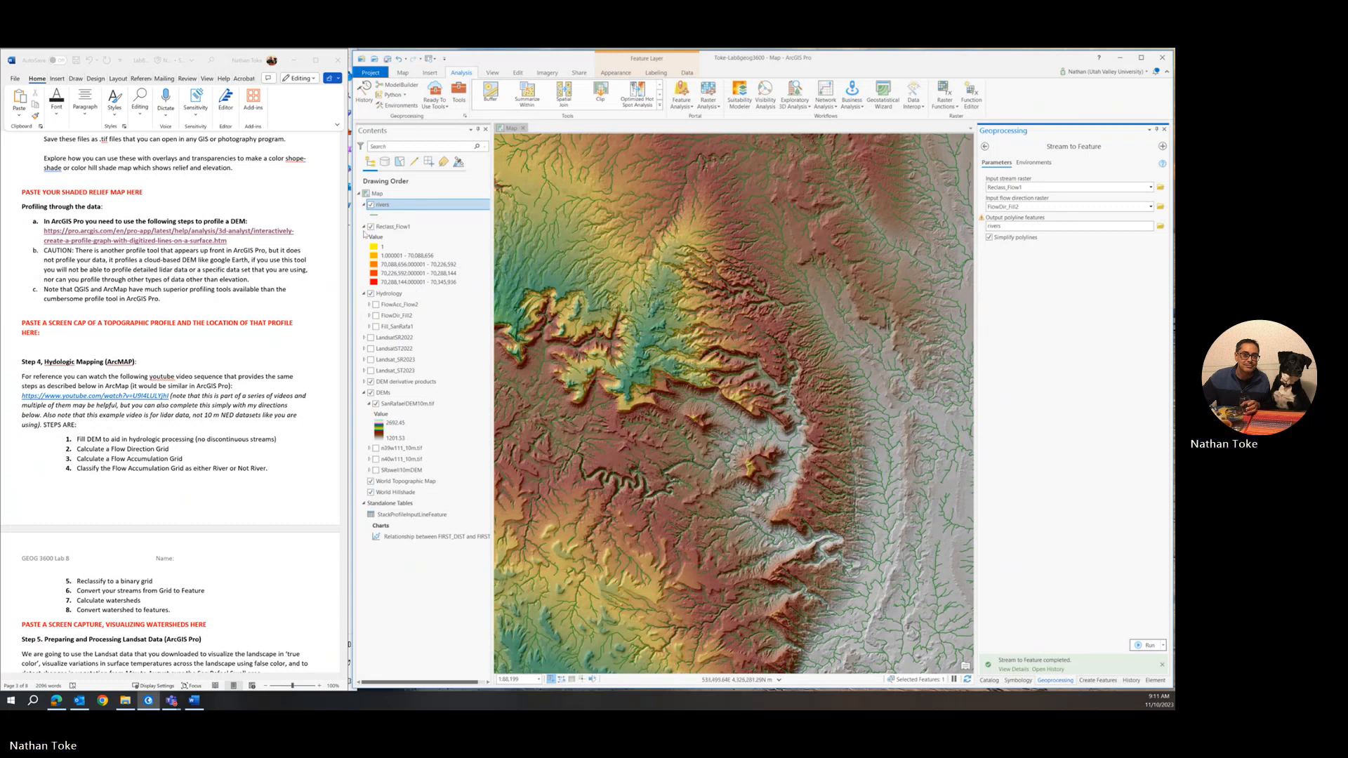
Step: Move Reclass_Flow1 into the Hydrology group and recolour the river lines yellow
{"action": "left_click", "coordinate": [362, 226]}
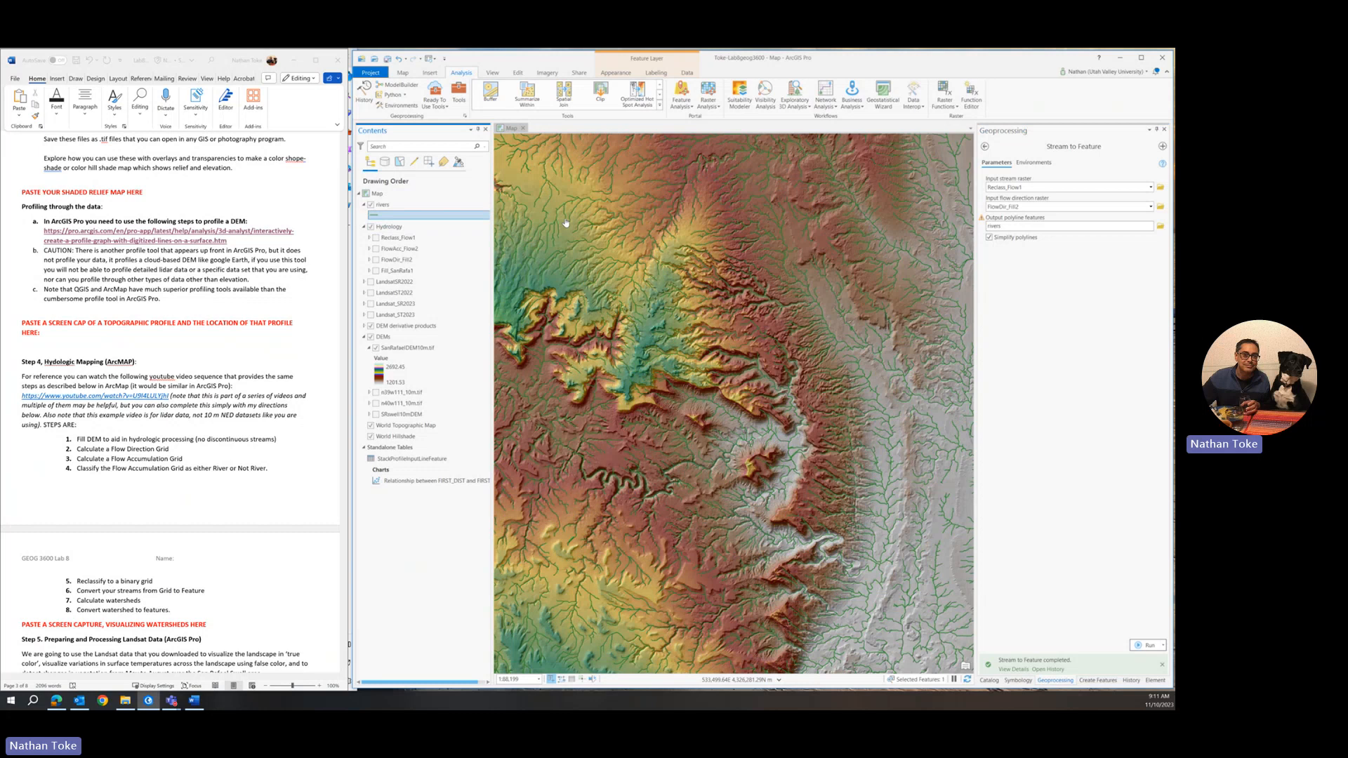
{"action": "left_click", "coordinate": [1054, 680]}
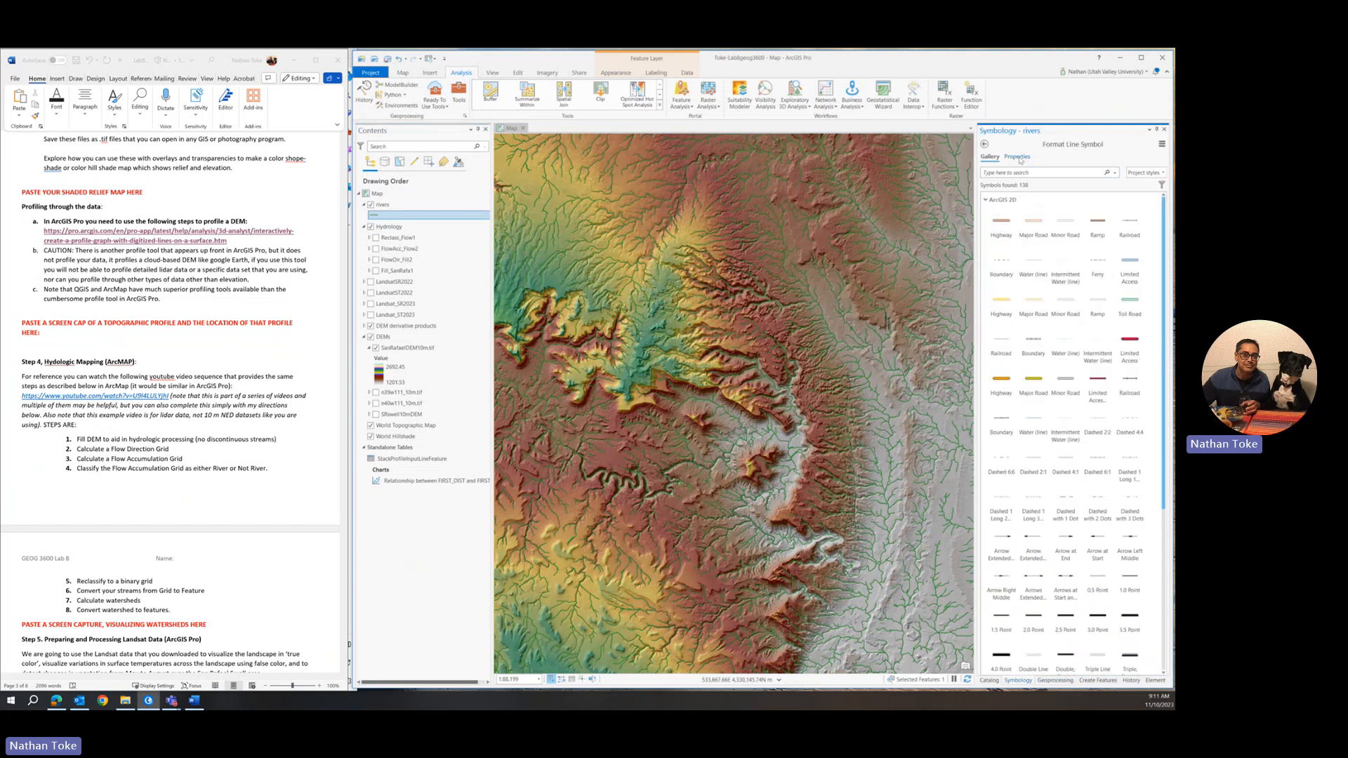
{"action": "left_click", "coordinate": [1017, 157]}
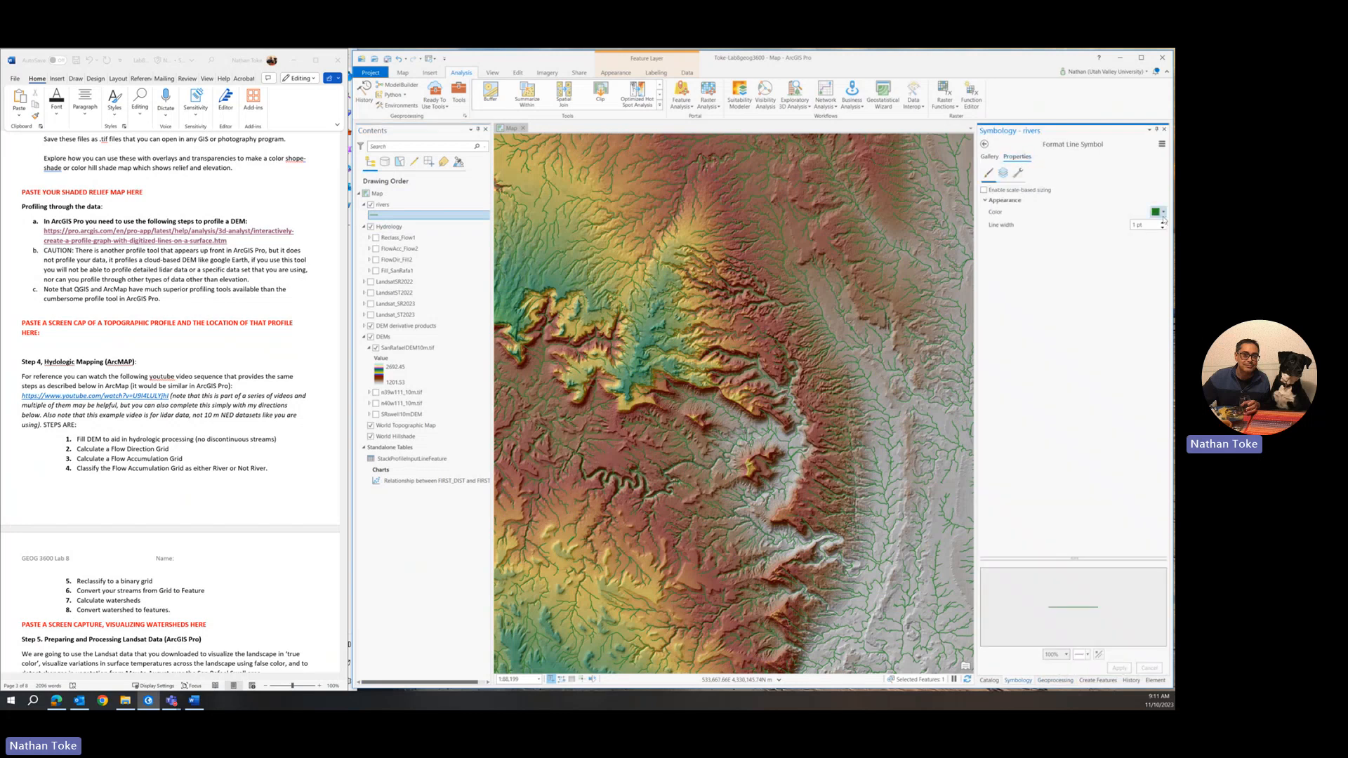
{"action": "left_click", "coordinate": [1157, 211]}
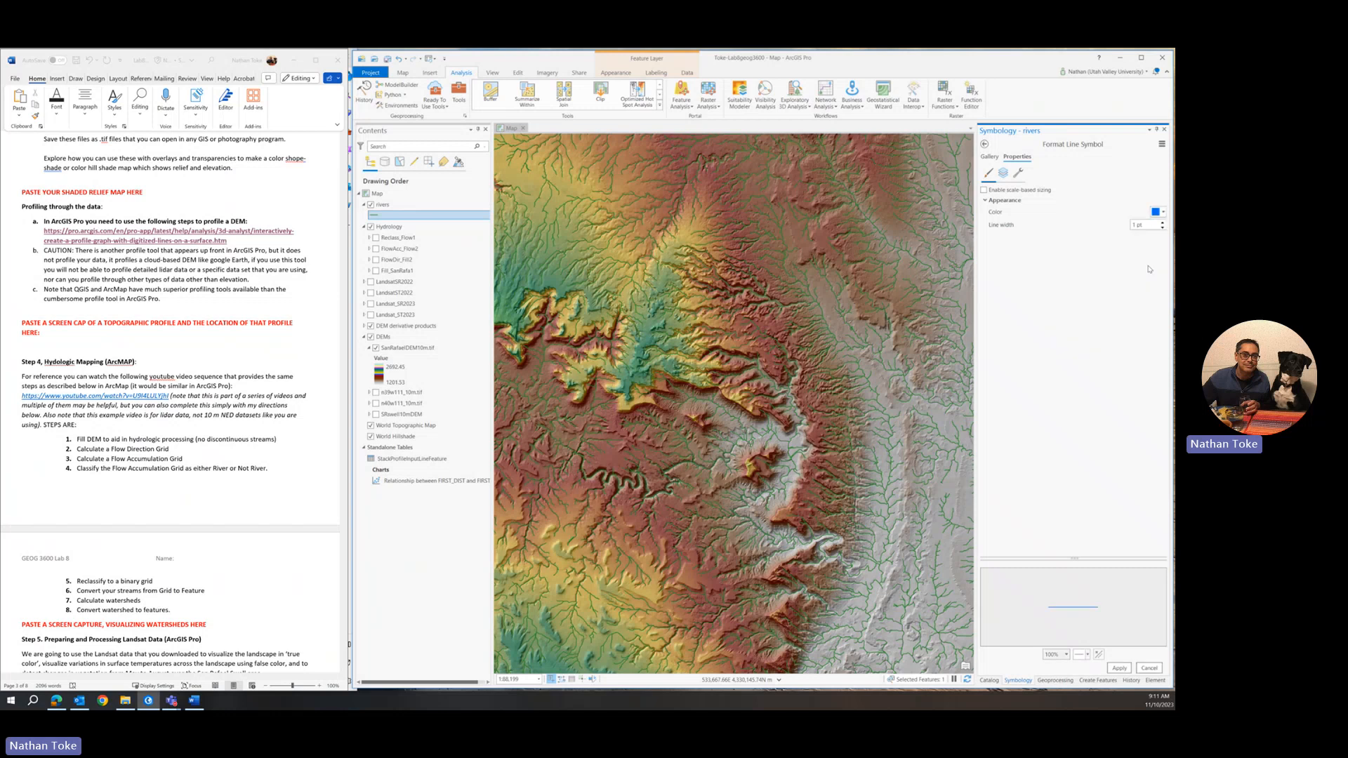
{"action": "left_click", "coordinate": [1119, 667]}
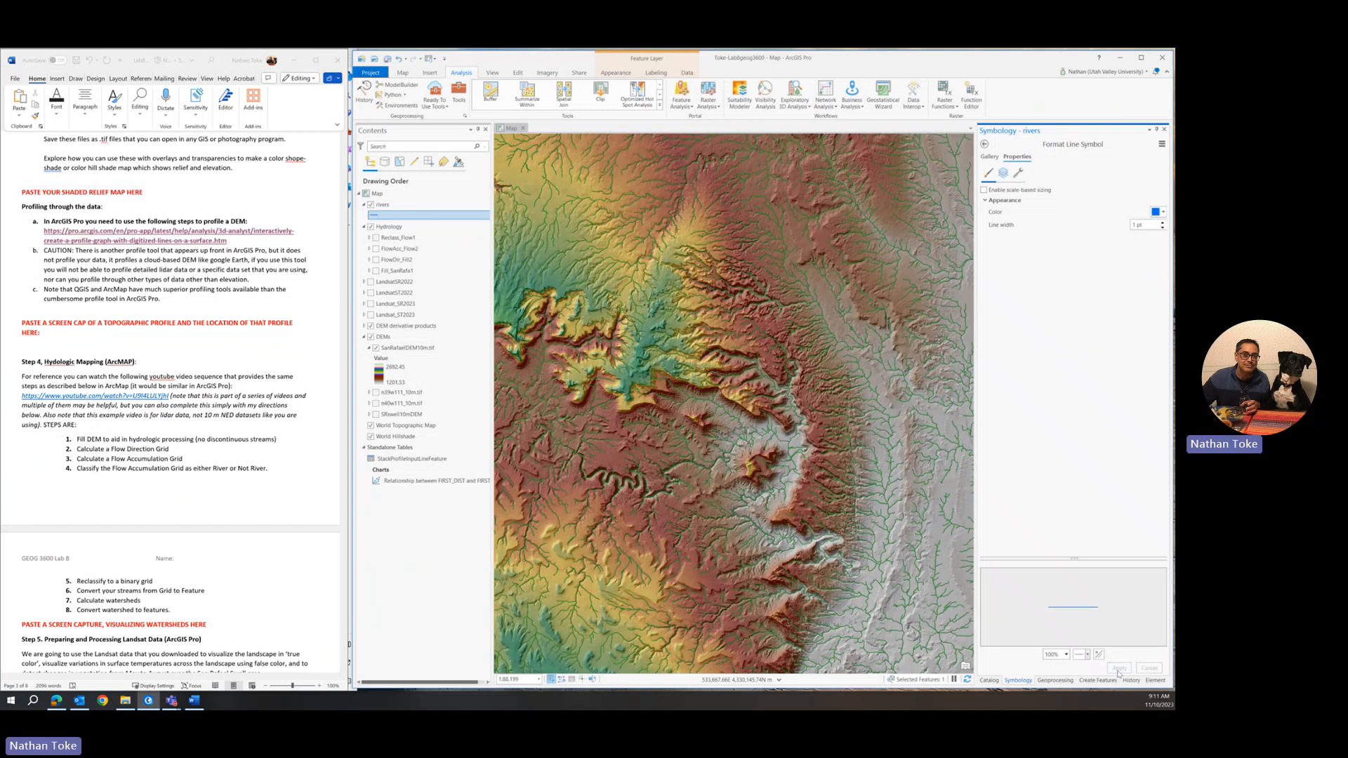
{"action": "left_click", "coordinate": [1156, 211]}
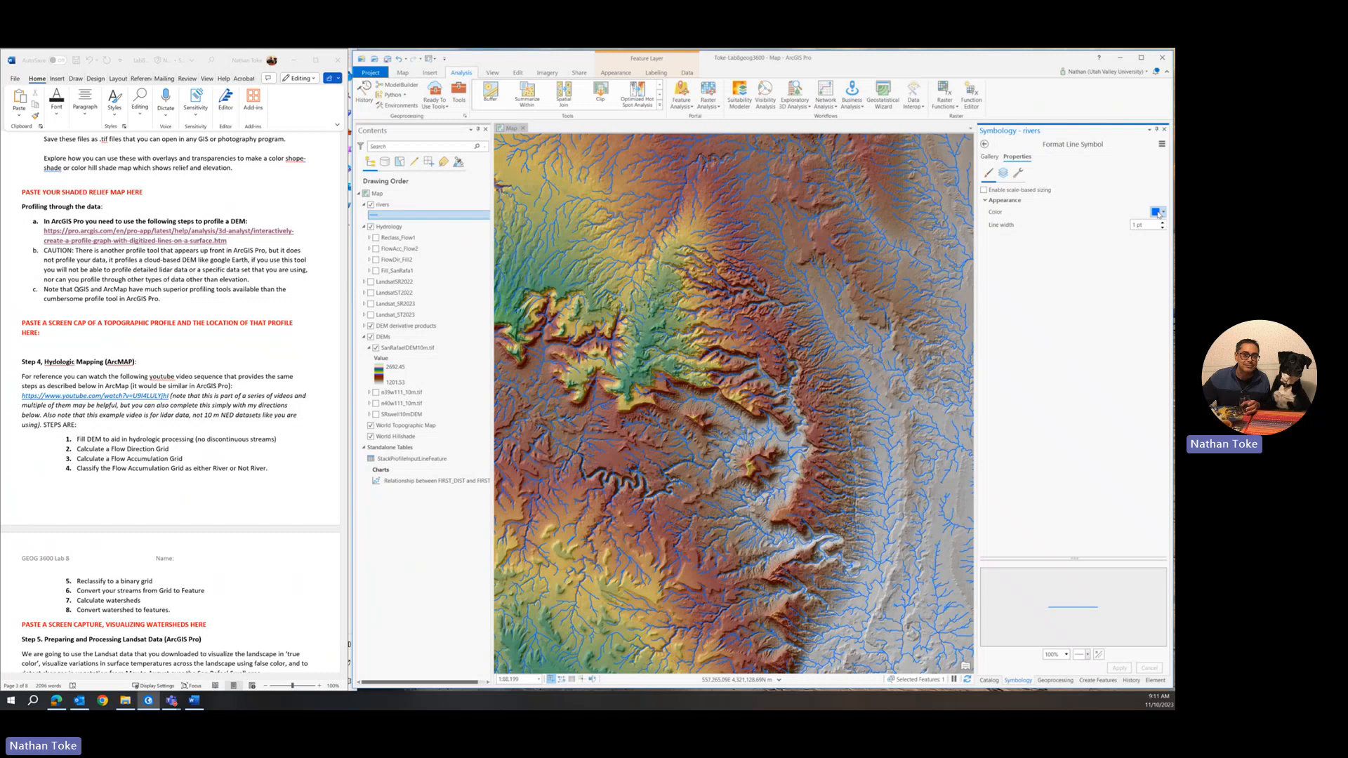
{"action": "left_click", "coordinate": [1156, 211]}
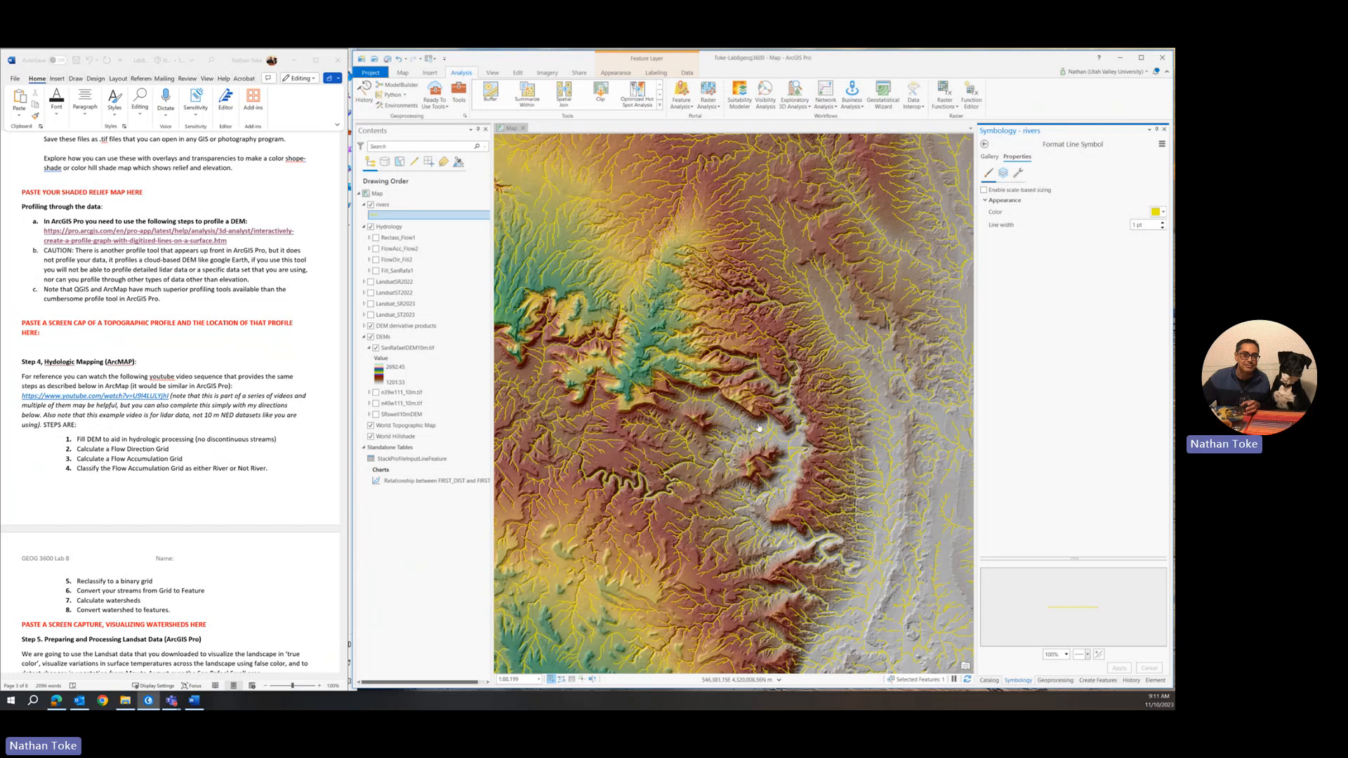
{"action": "scroll", "scroll_direction": "up", "scroll_amount": 3}
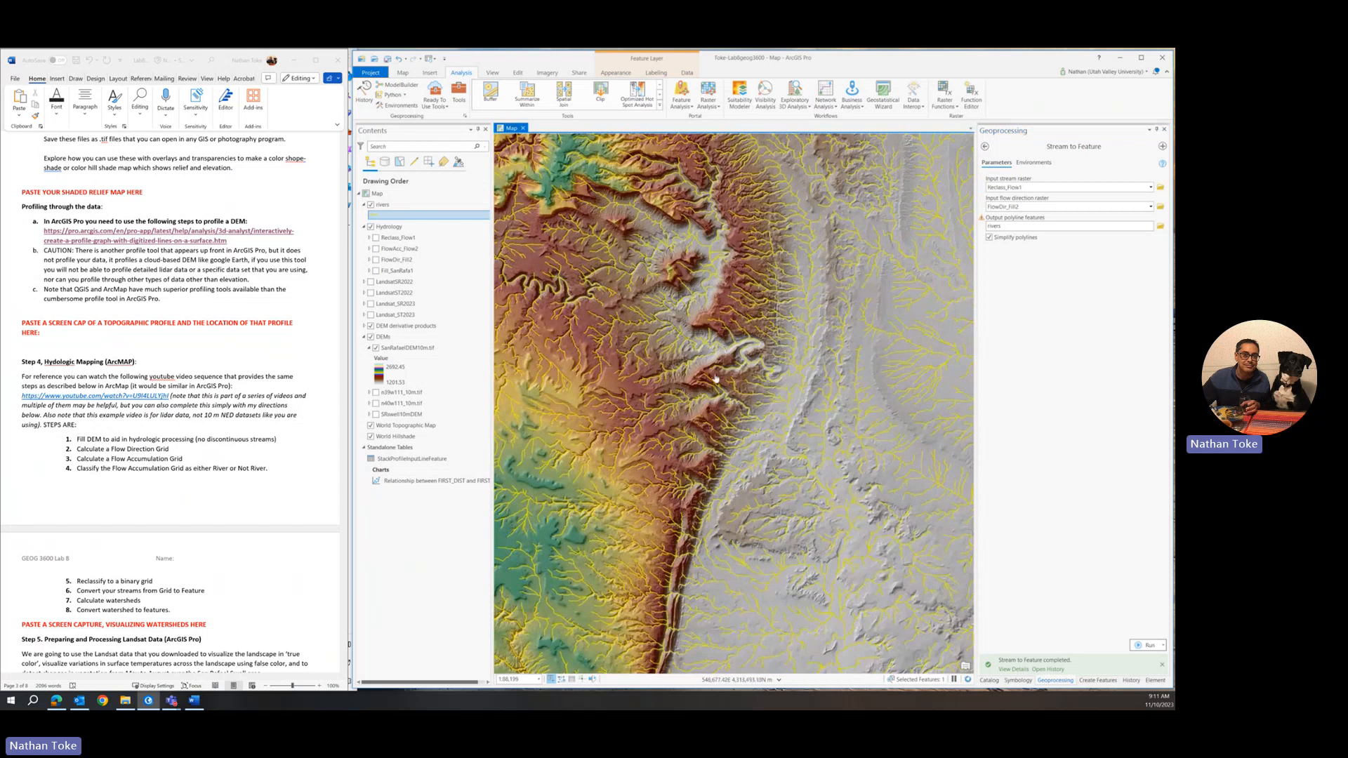
Step: Go back from Stream to Feature to the Hydrology tools list showing Watershed
{"action": "scroll", "scroll_direction": "down", "scroll_amount": 3}
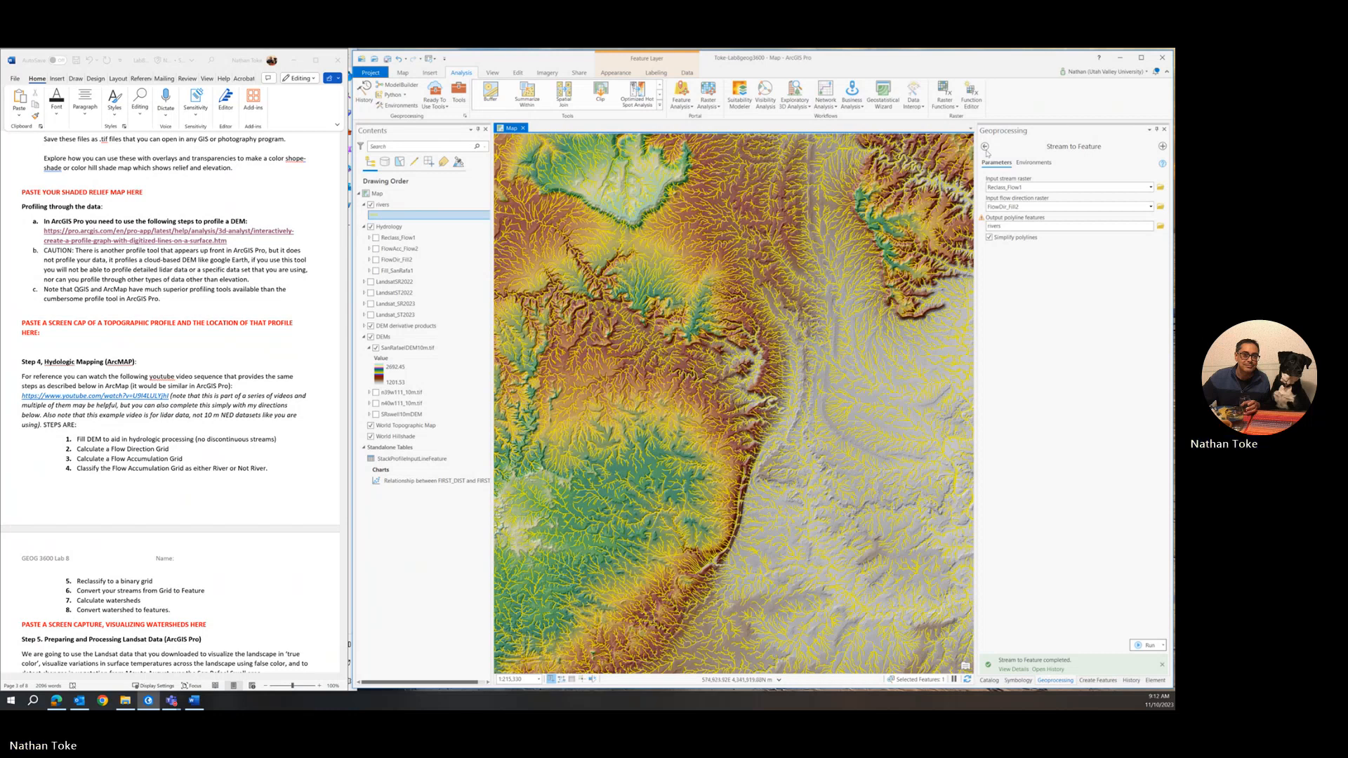
{"action": "left_click", "coordinate": [1019, 162]}
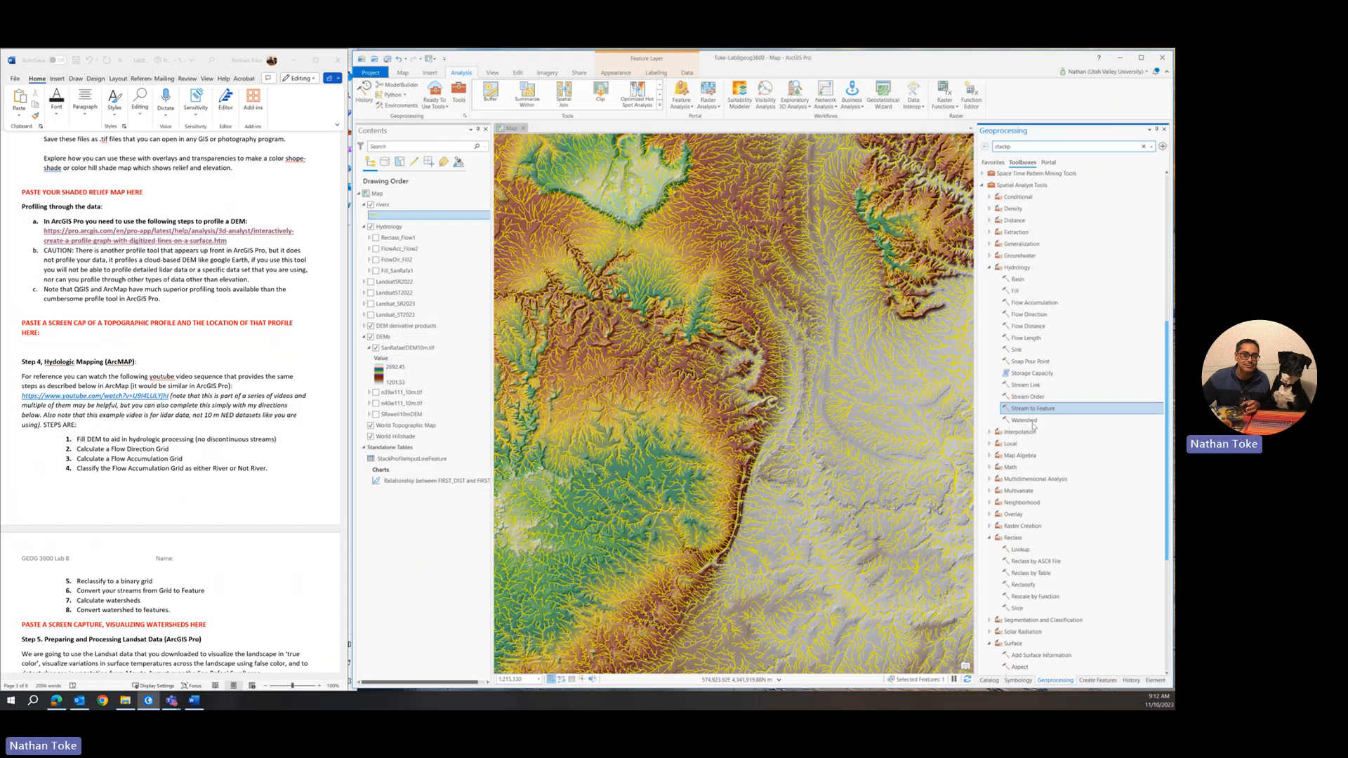
{"action": "mouse_move", "coordinate": [1023, 420]}
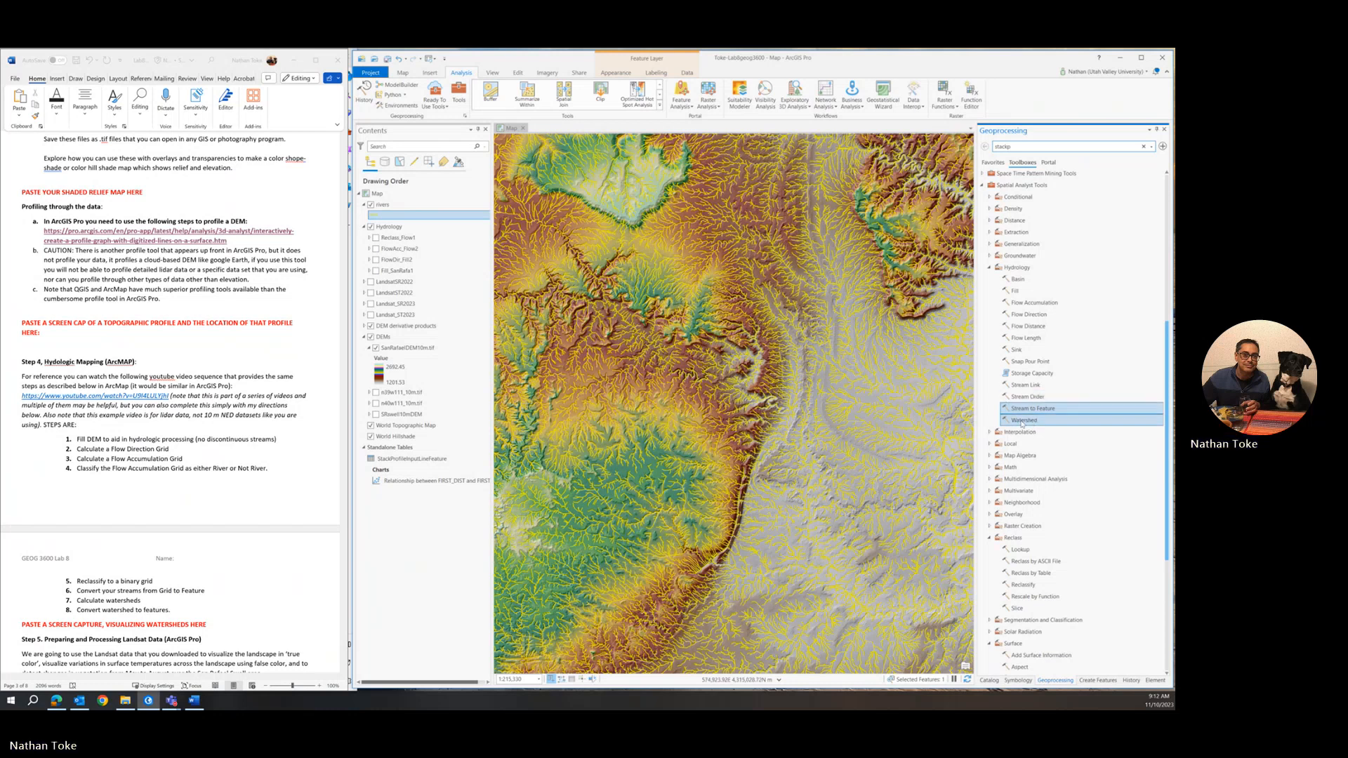
{"action": "mouse_move", "coordinate": [1023, 421]}
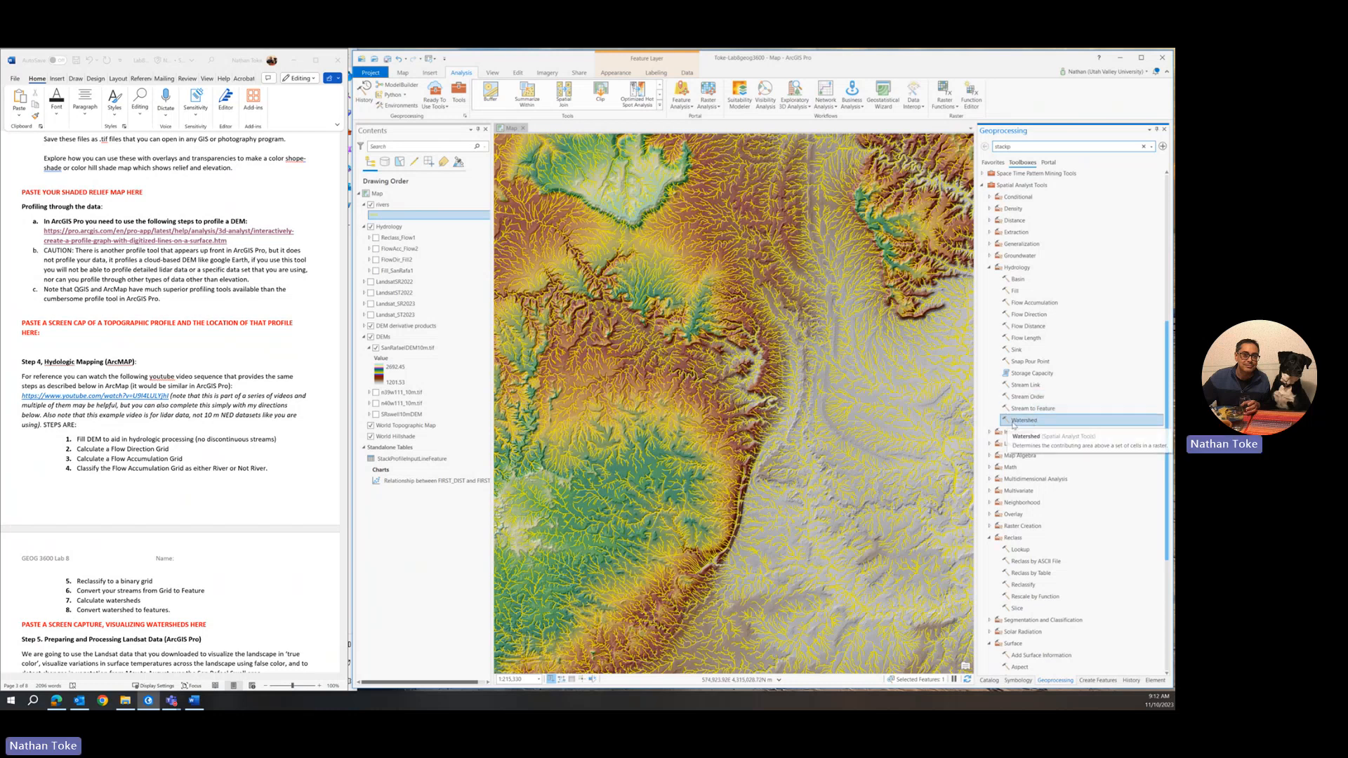
{"action": "left_click", "coordinate": [1023, 420]}
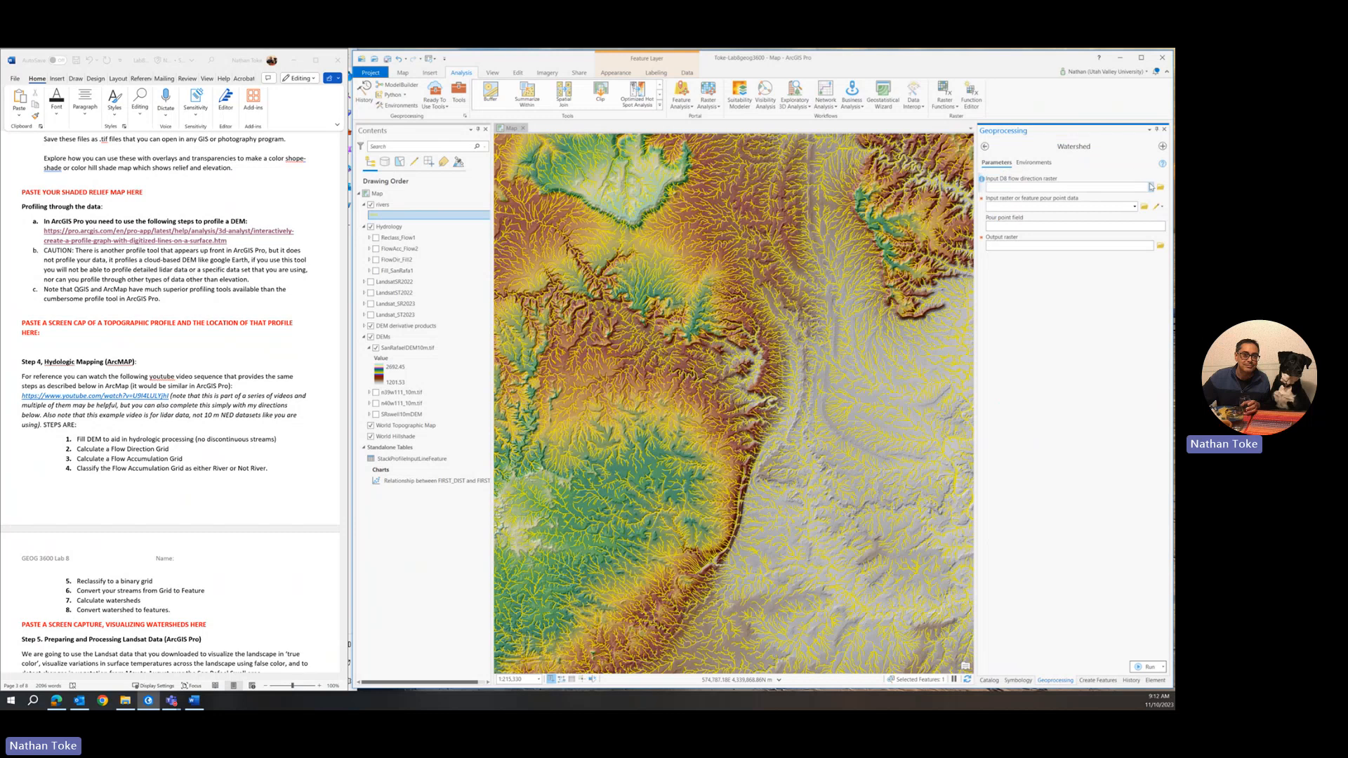
{"action": "left_click", "coordinate": [1152, 187]}
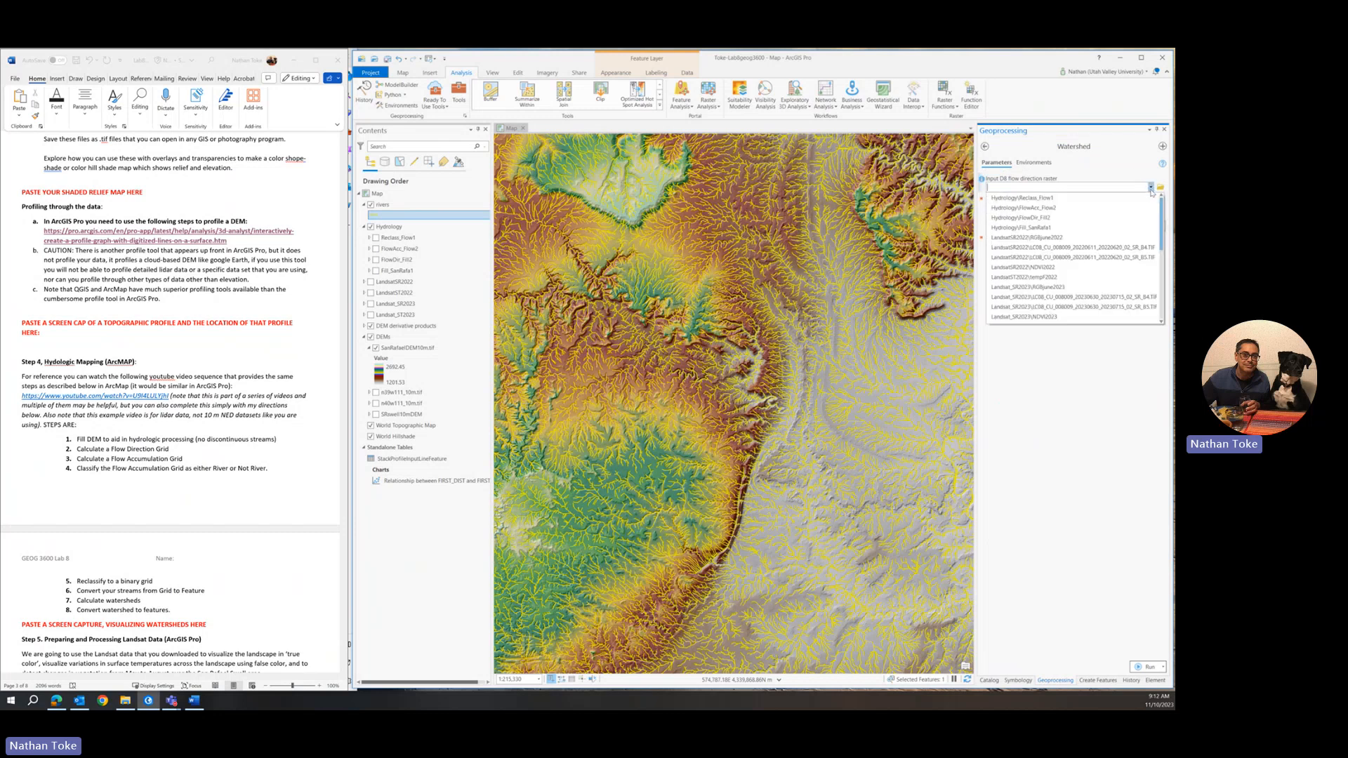
{"action": "left_click", "coordinate": [1021, 218]}
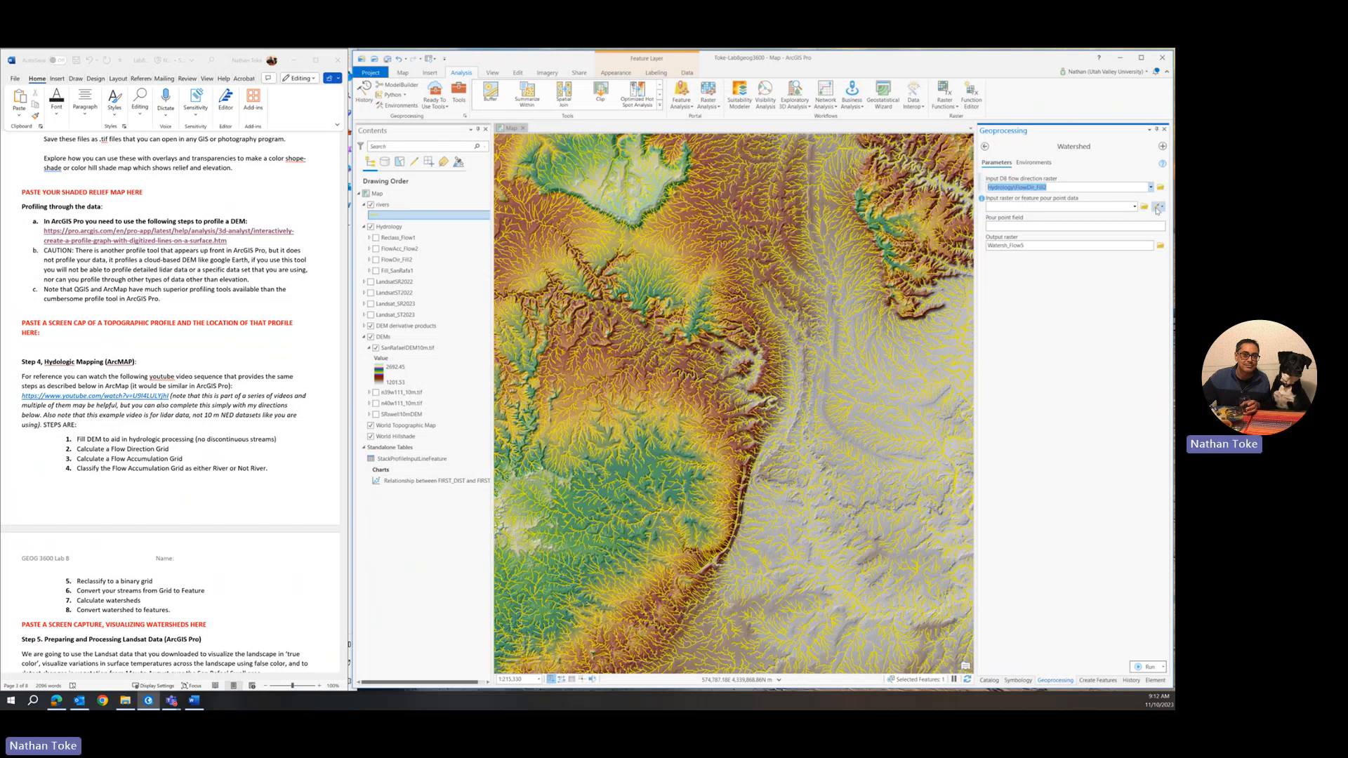
{"action": "mouse_move", "coordinate": [1144, 207]}
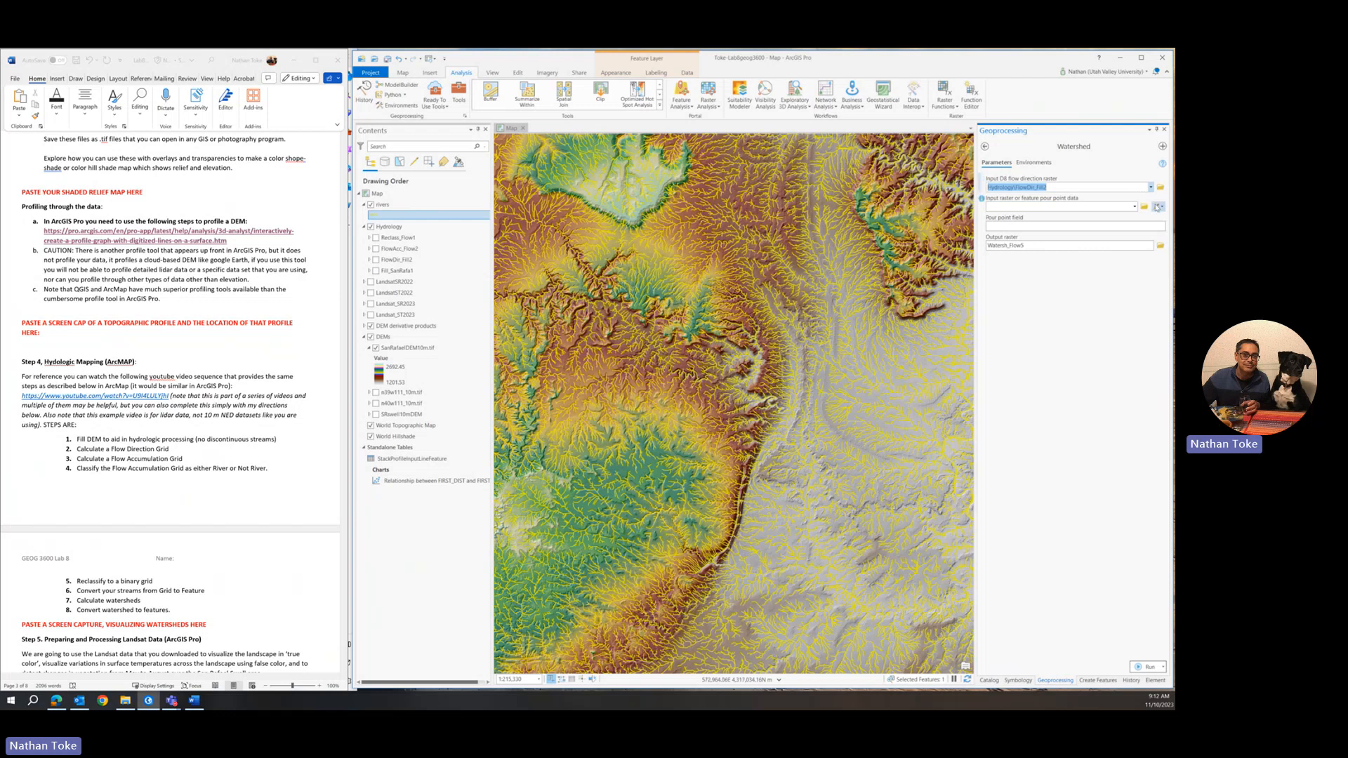
Step: Sketch a new pour point layer and place one point on a yellow river
{"action": "left_click", "coordinate": [1159, 206]}
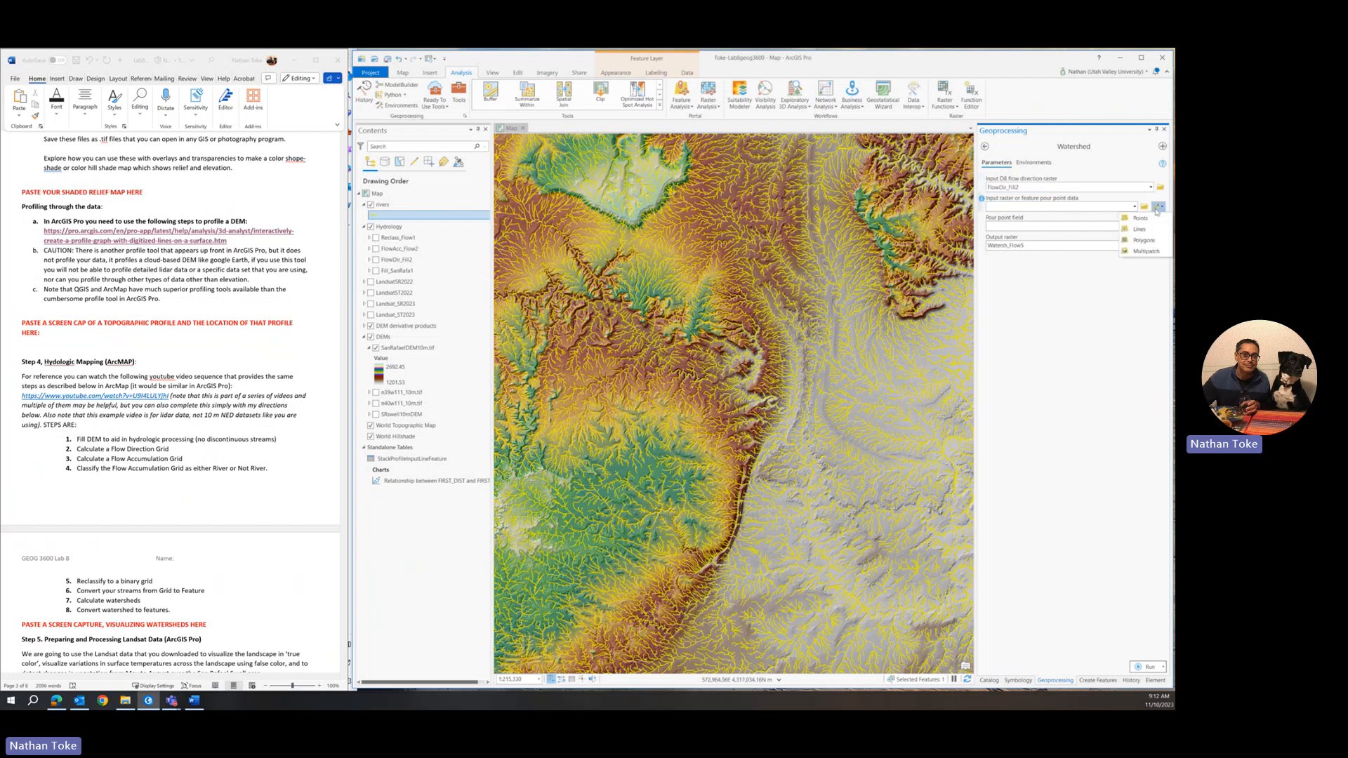
{"action": "mouse_move", "coordinate": [1141, 218]}
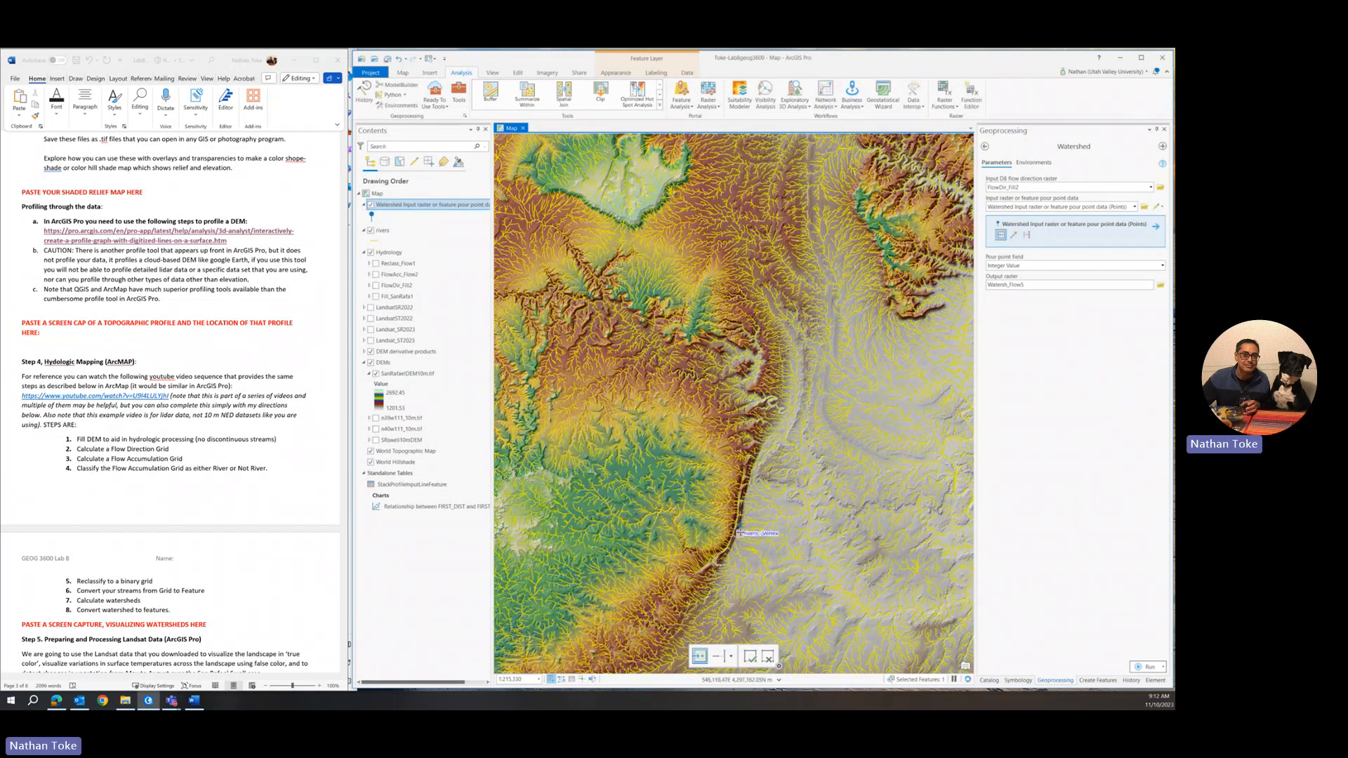
{"action": "mouse_move", "coordinate": [747, 531]}
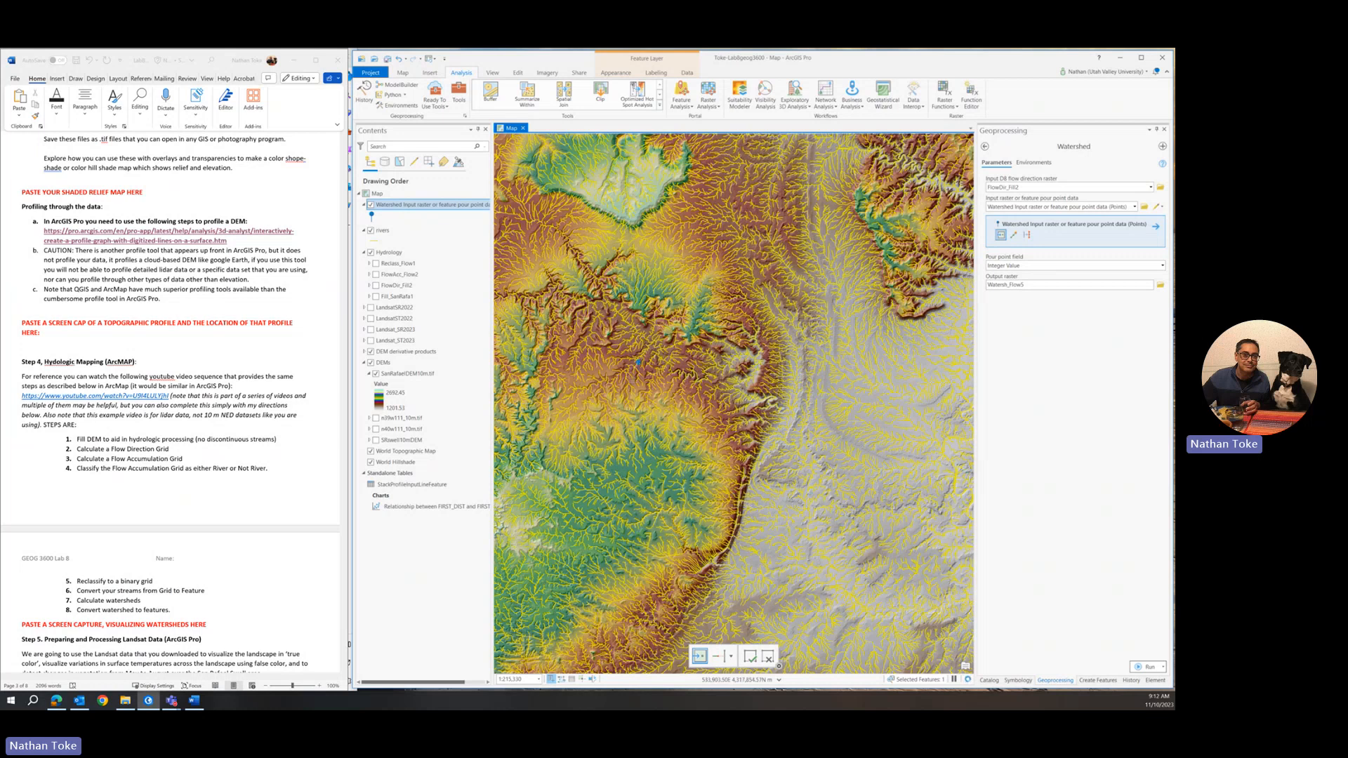
{"action": "mouse_move", "coordinate": [738, 555]}
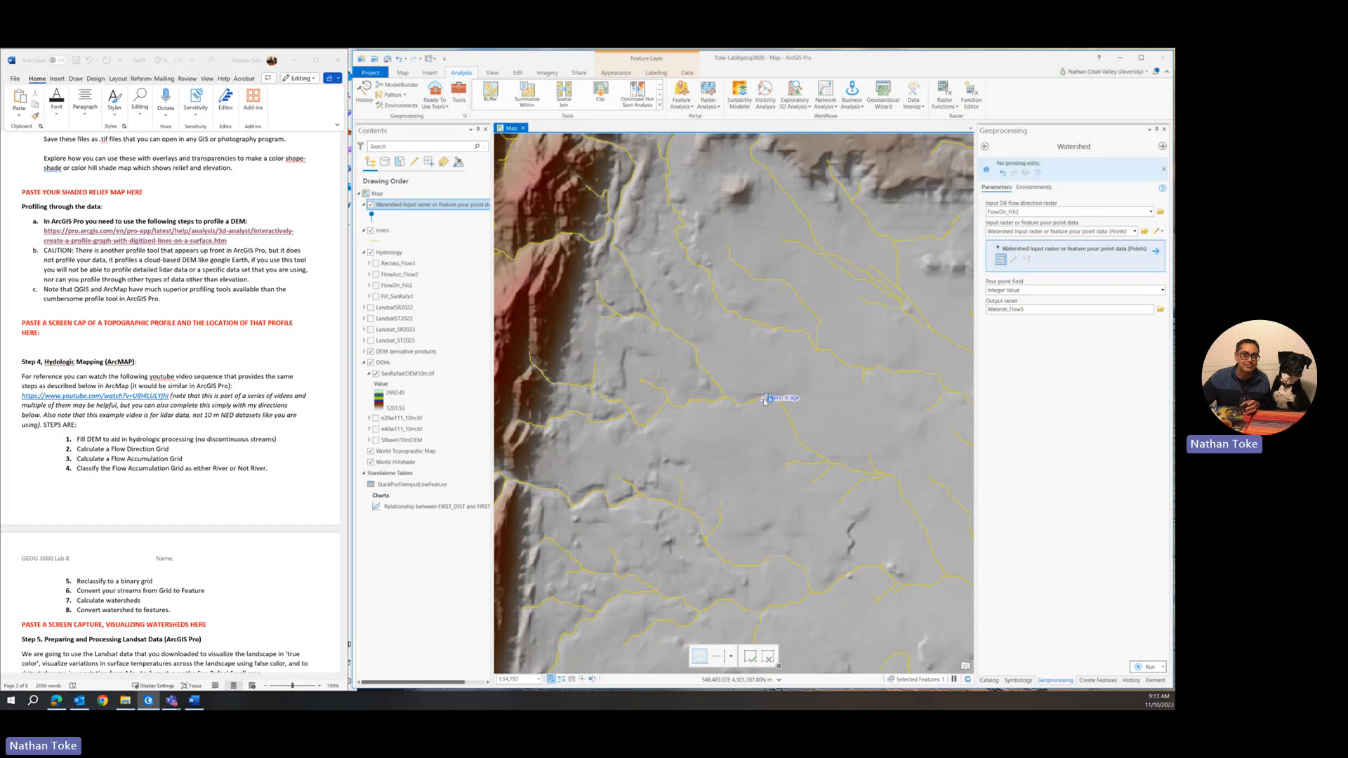
{"action": "left_click", "coordinate": [850, 315]}
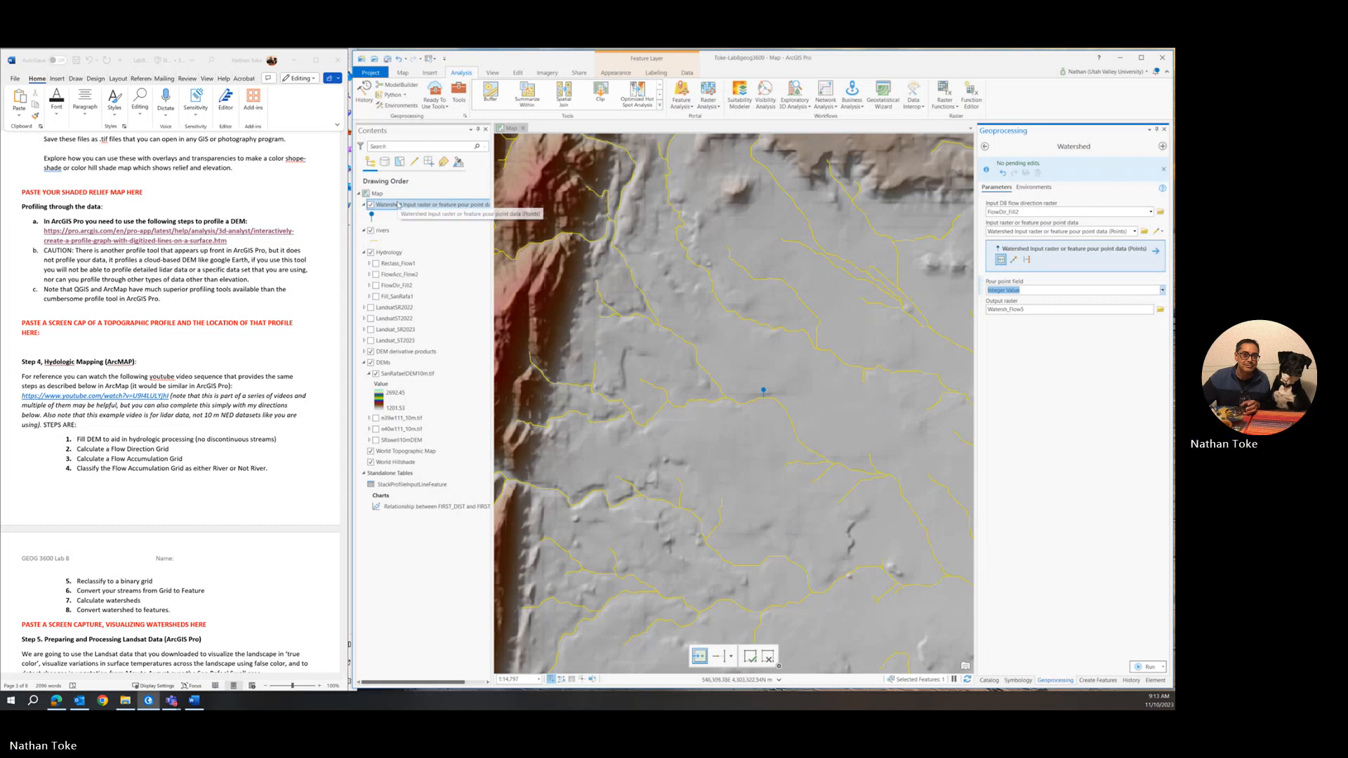
Step: Inspect the pour point's attribute table and set the Watershed pour point field to OBJECTID
{"action": "right_click", "coordinate": [388, 204]}
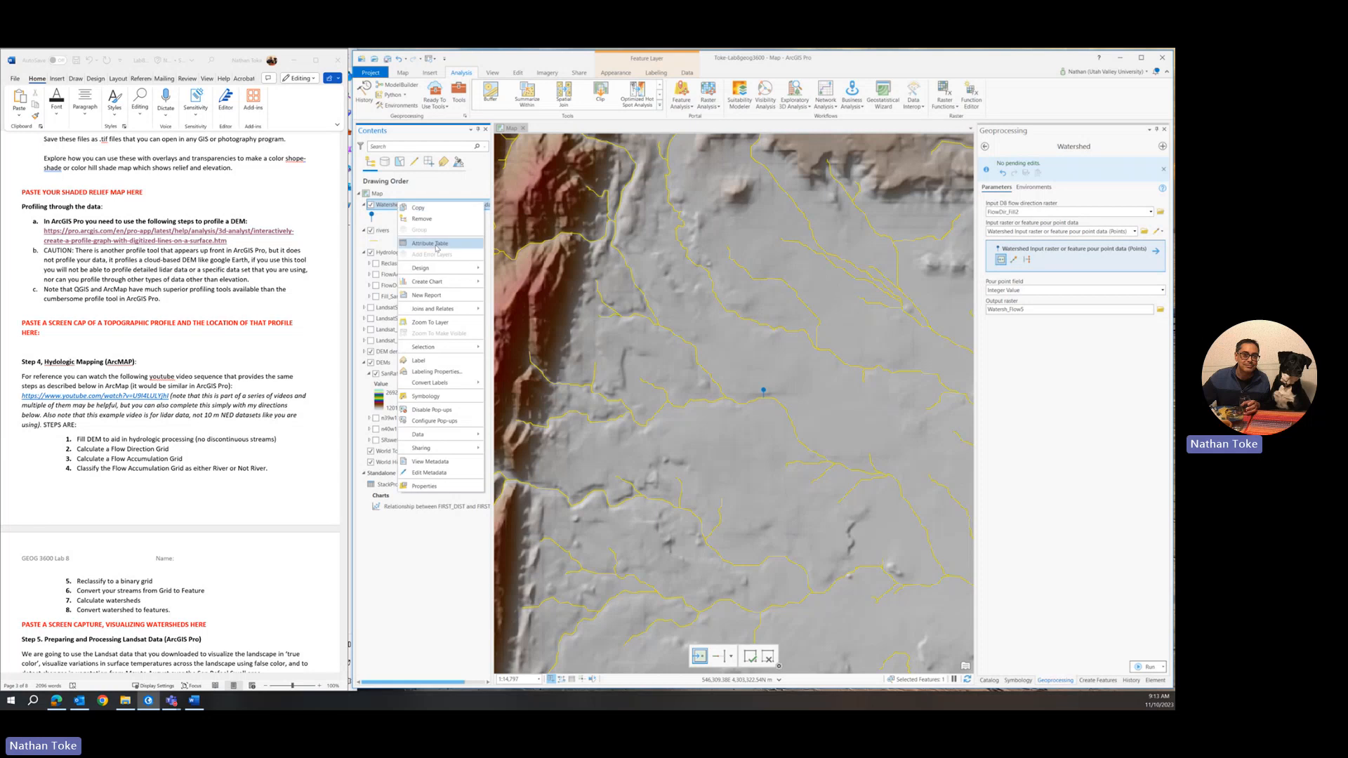
{"action": "left_click", "coordinate": [430, 242]}
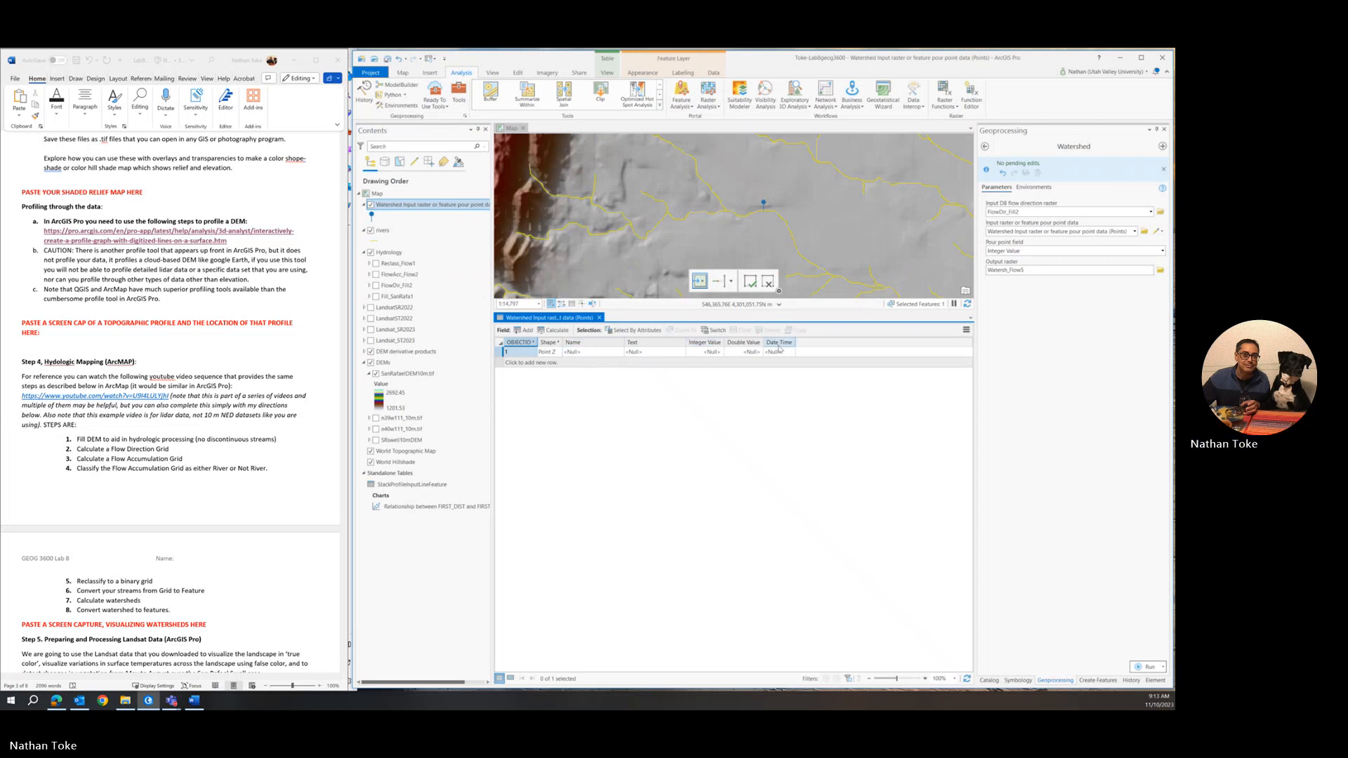
{"action": "mouse_move", "coordinate": [704, 342]}
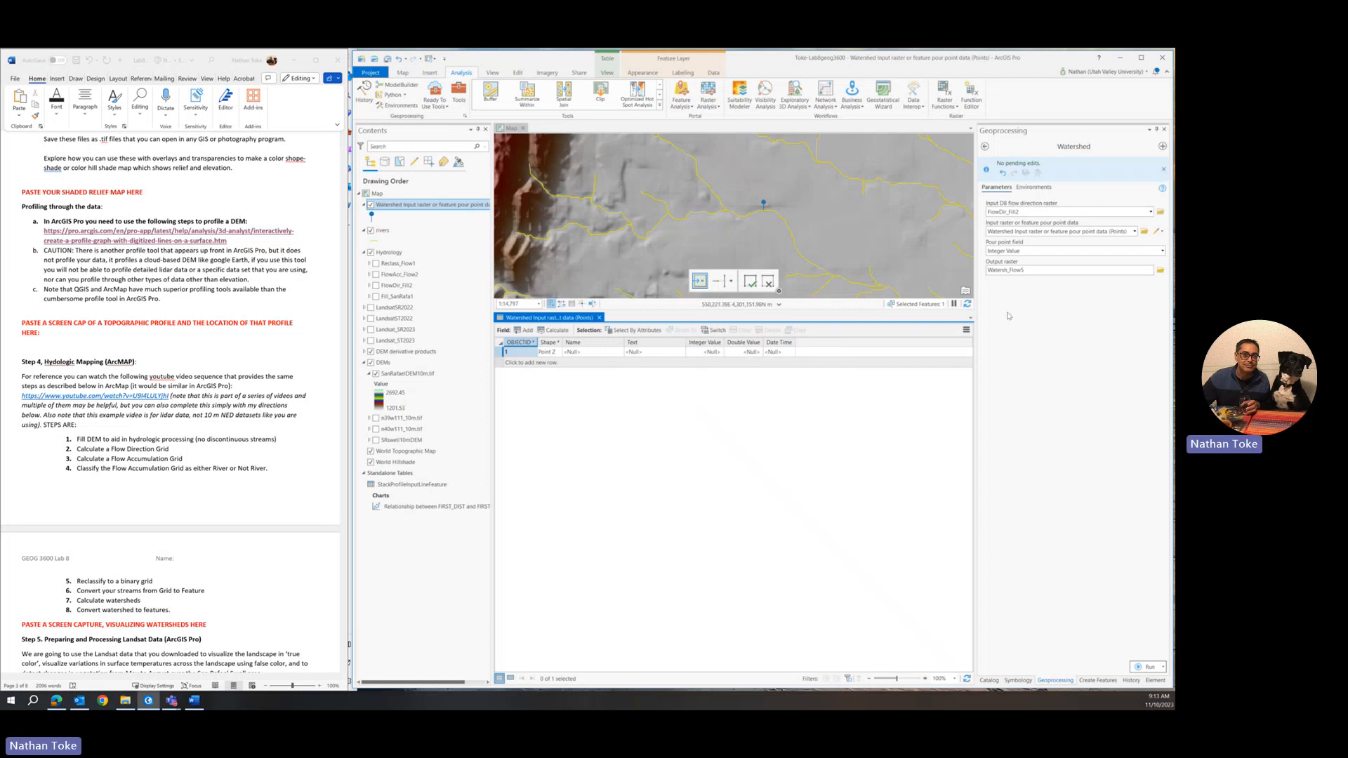
{"action": "left_click", "coordinate": [1161, 250]}
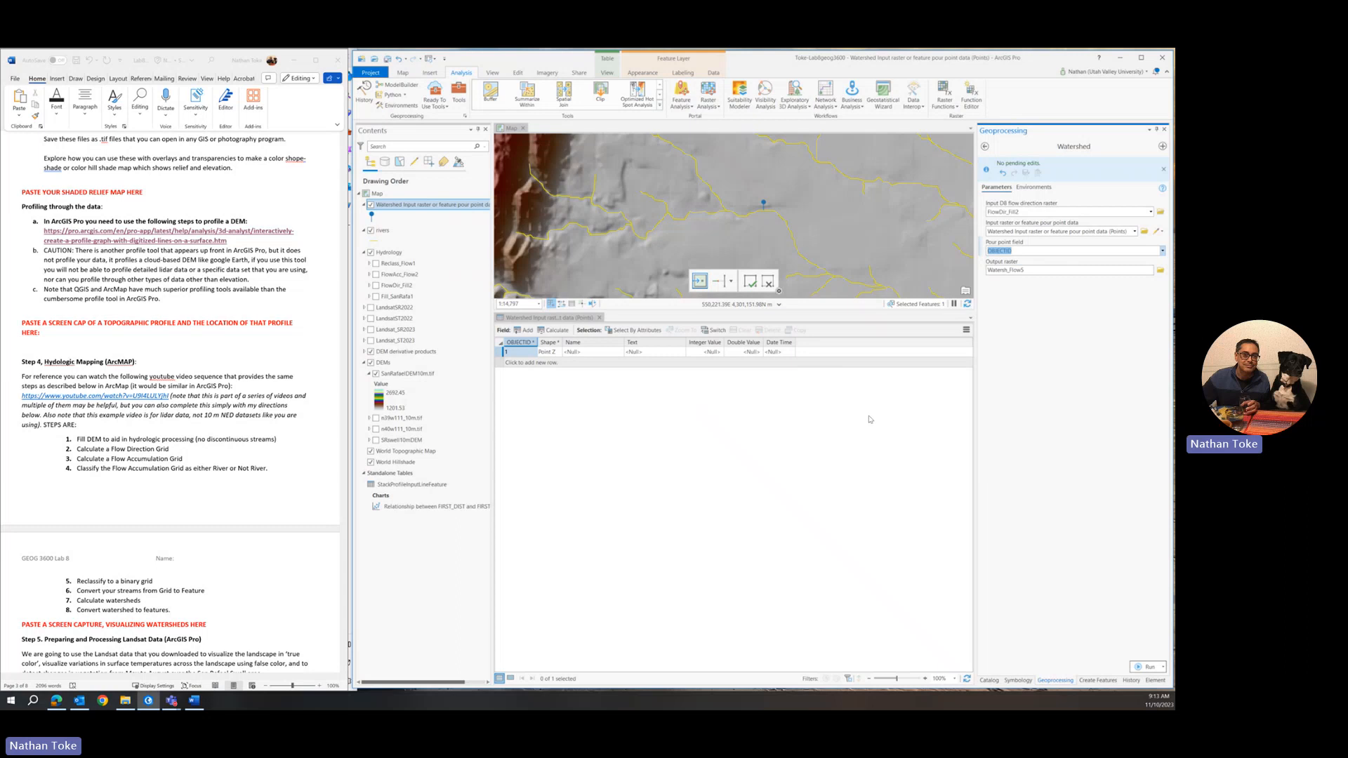
{"action": "left_click", "coordinate": [546, 317]}
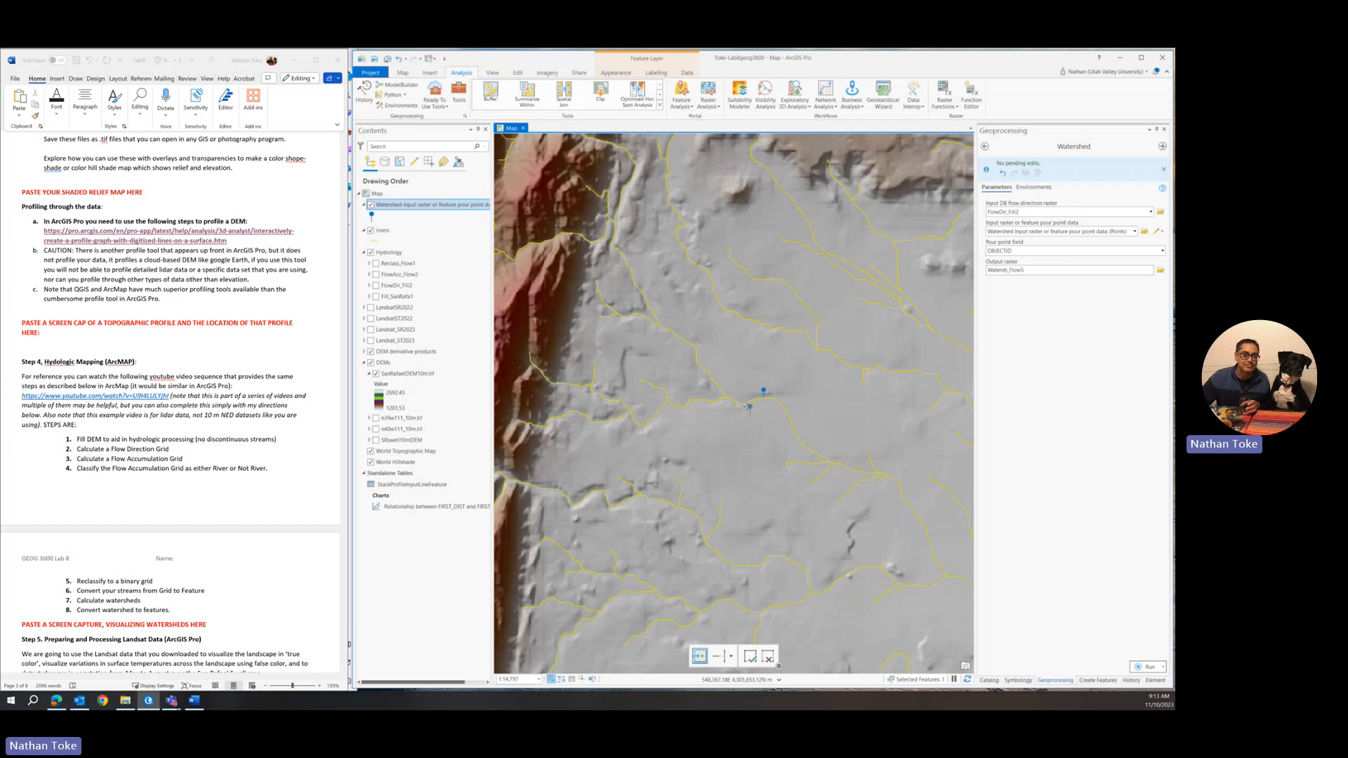
Step: Toggle the flow direction and accumulation layers, then show Reclass_Flow1 and zoom in on the pour point
{"action": "left_click", "coordinate": [925, 332]}
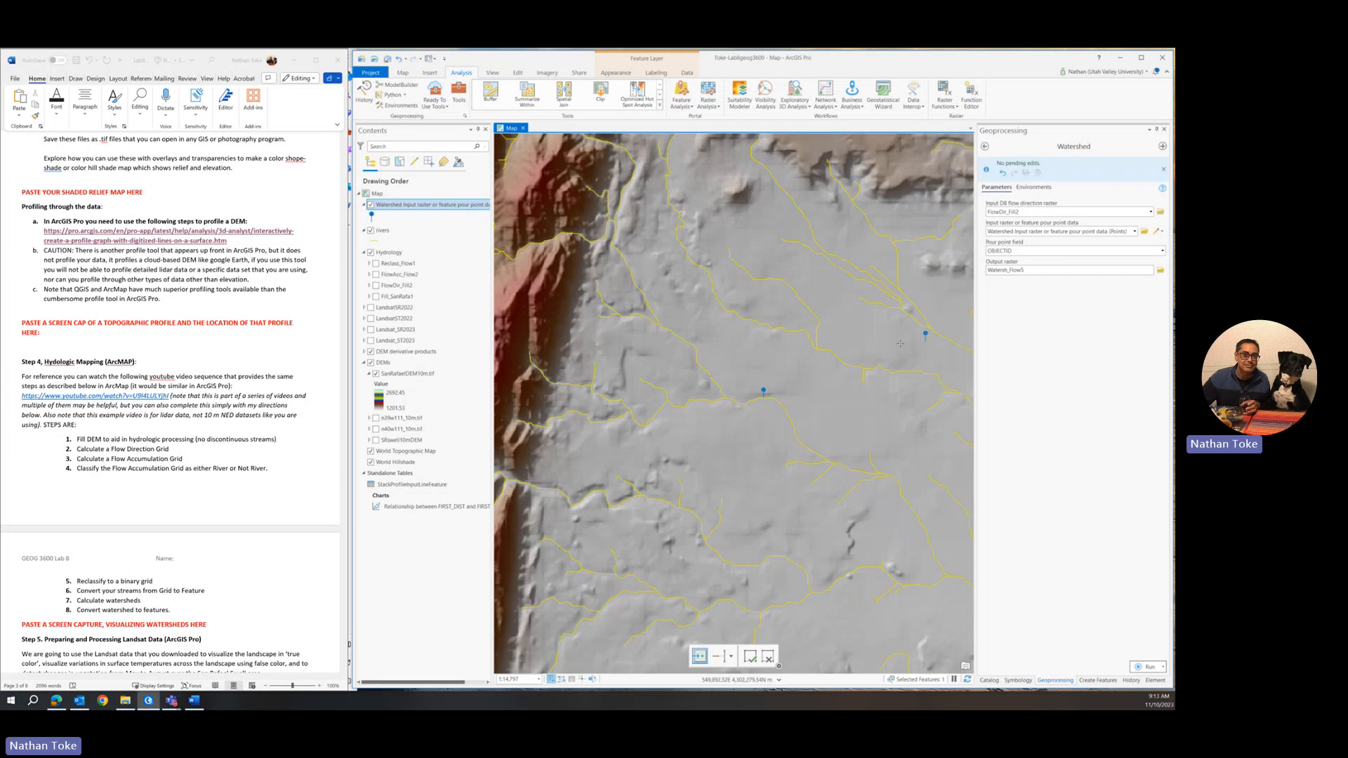
{"action": "left_click", "coordinate": [396, 284]}
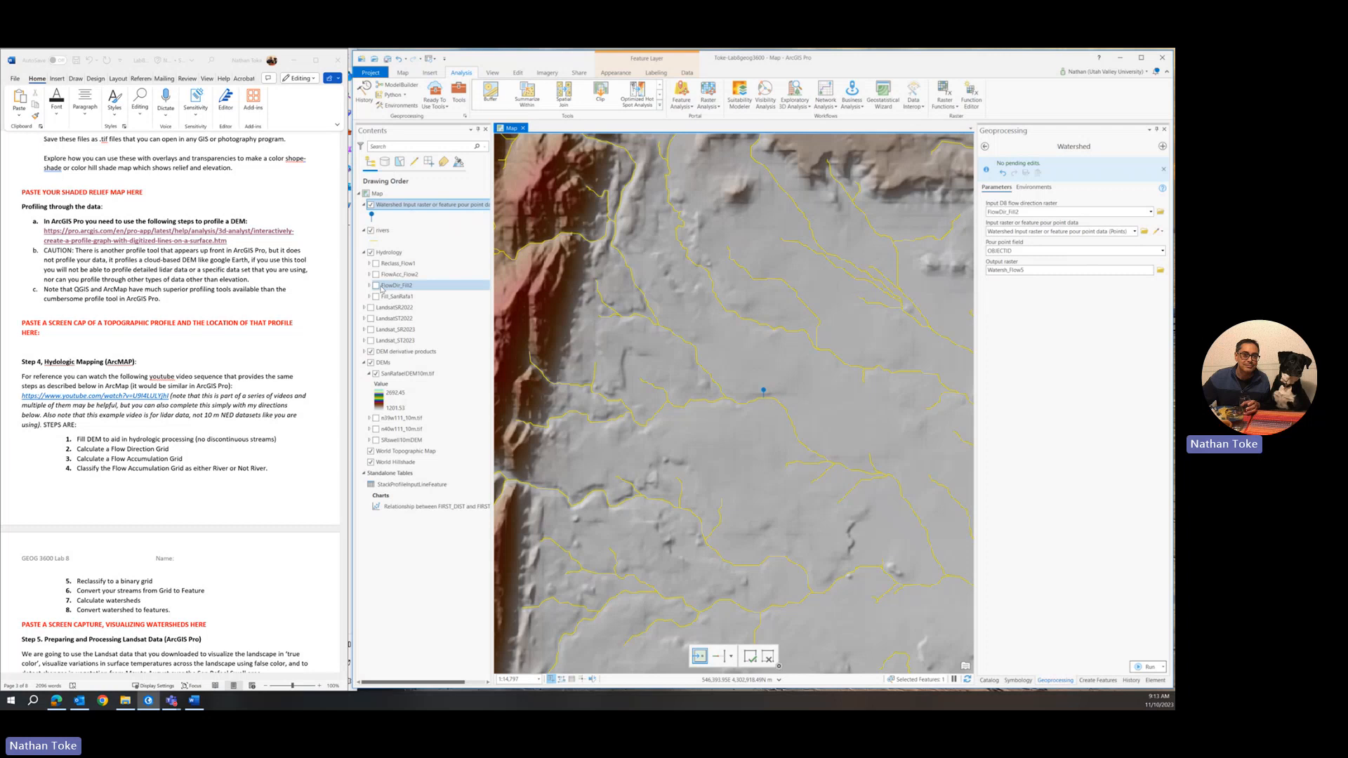
{"action": "left_click", "coordinate": [398, 274]}
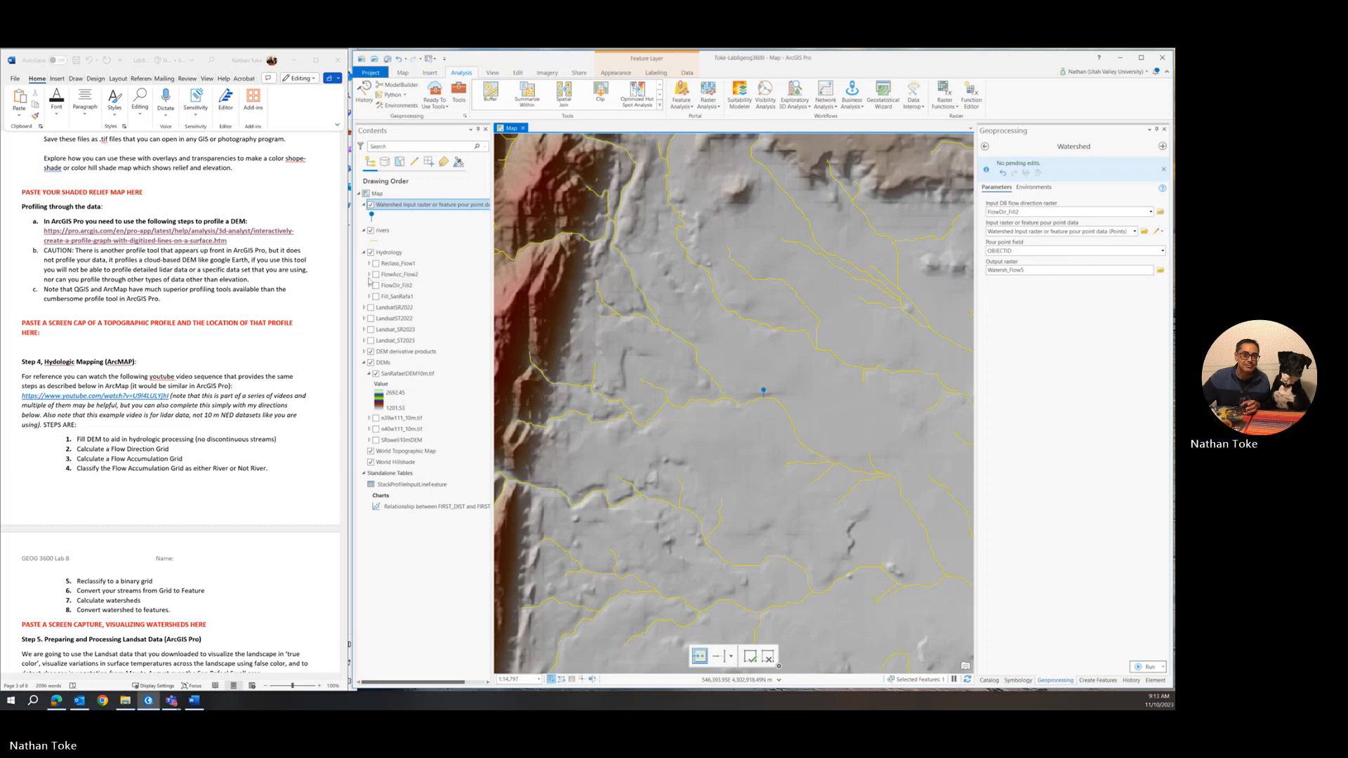
{"action": "left_click", "coordinate": [399, 273]}
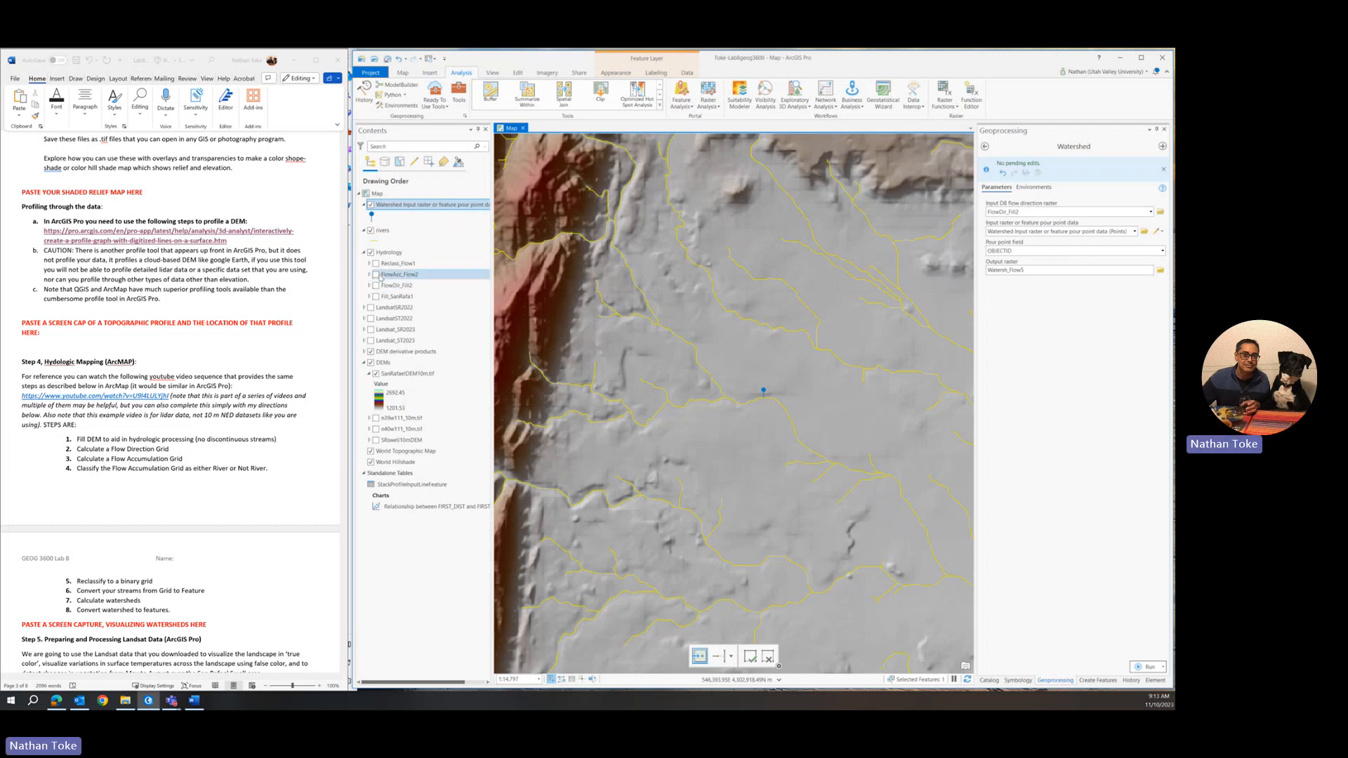
{"action": "left_click", "coordinate": [369, 264]}
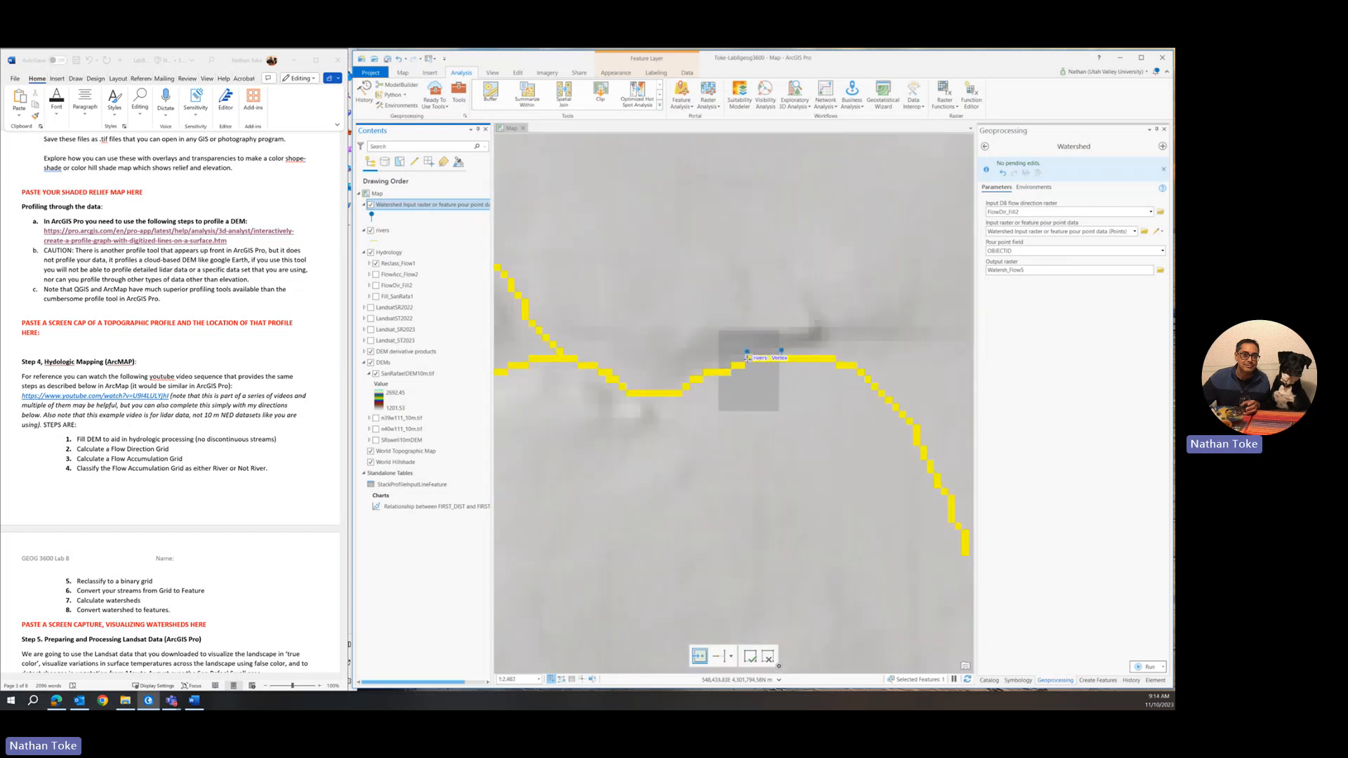
{"action": "scroll", "scroll_direction": "up", "scroll_amount": 3}
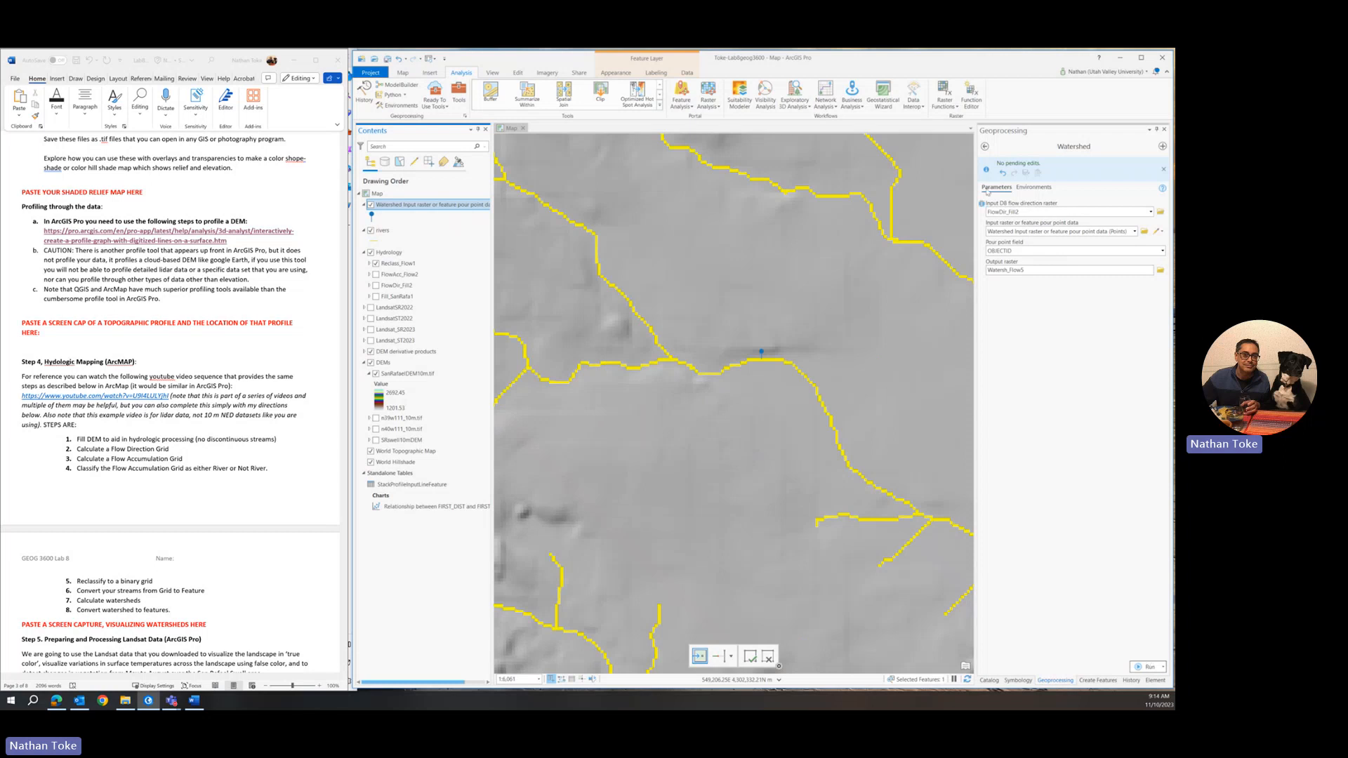
{"action": "mouse_move", "coordinate": [980, 148]}
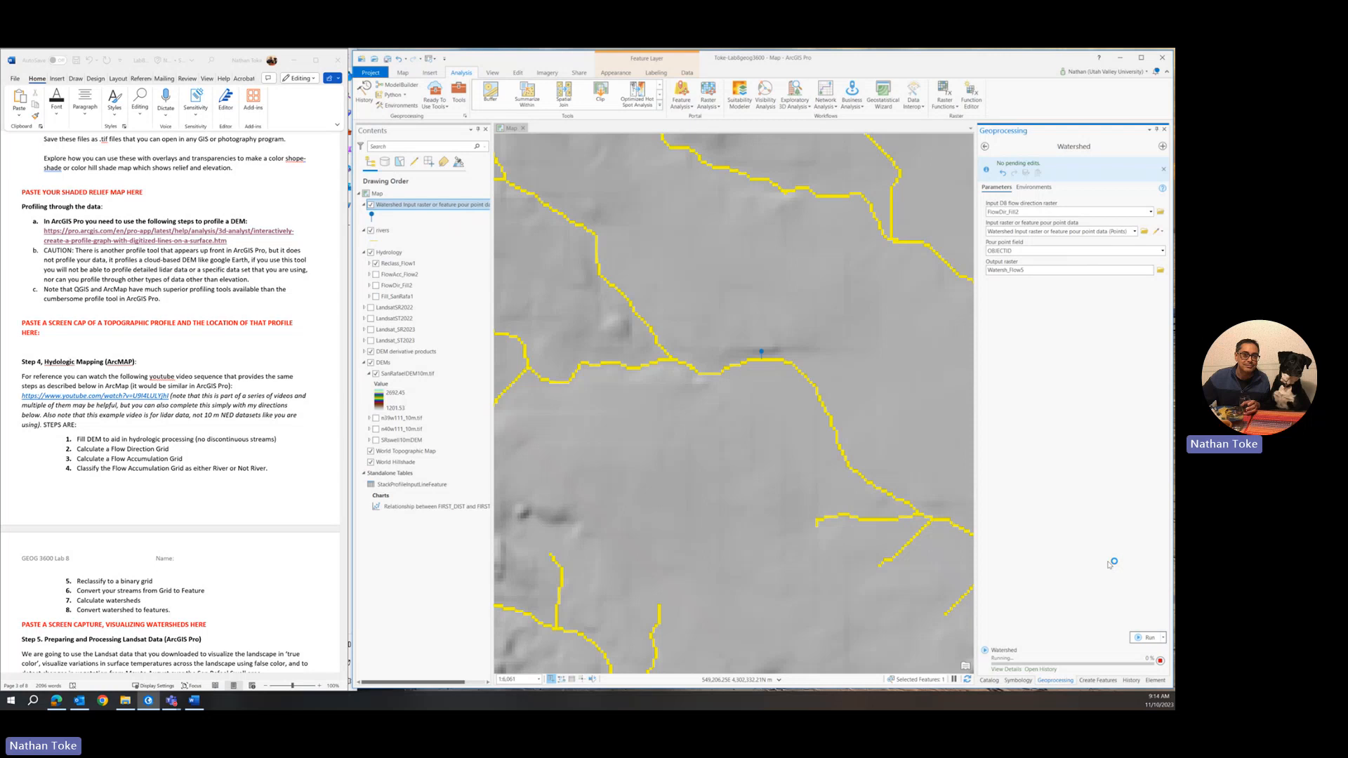
{"action": "mouse_move", "coordinate": [1108, 564]}
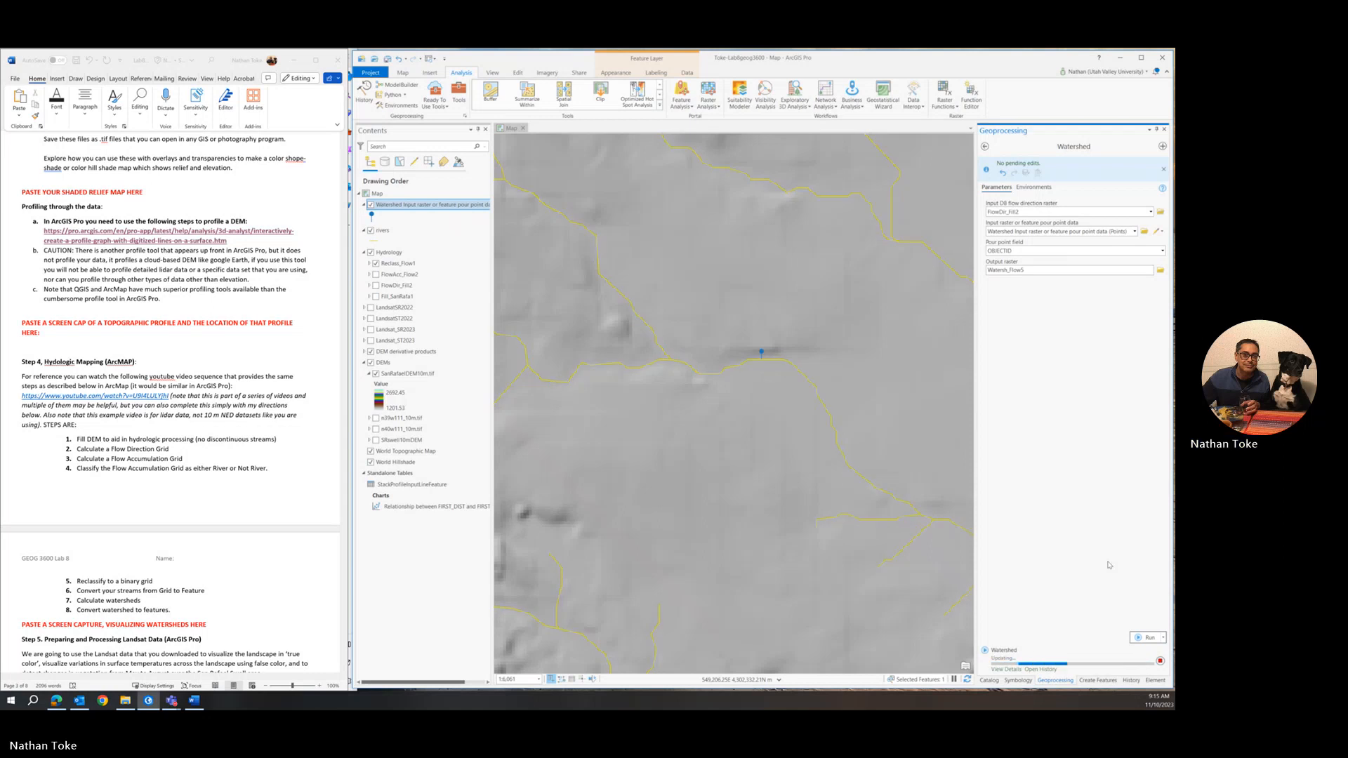
Step: Run the Watershed tool to produce Watersh_Flow5 and zoom out to view the basin
{"action": "left_click", "coordinate": [1148, 644]}
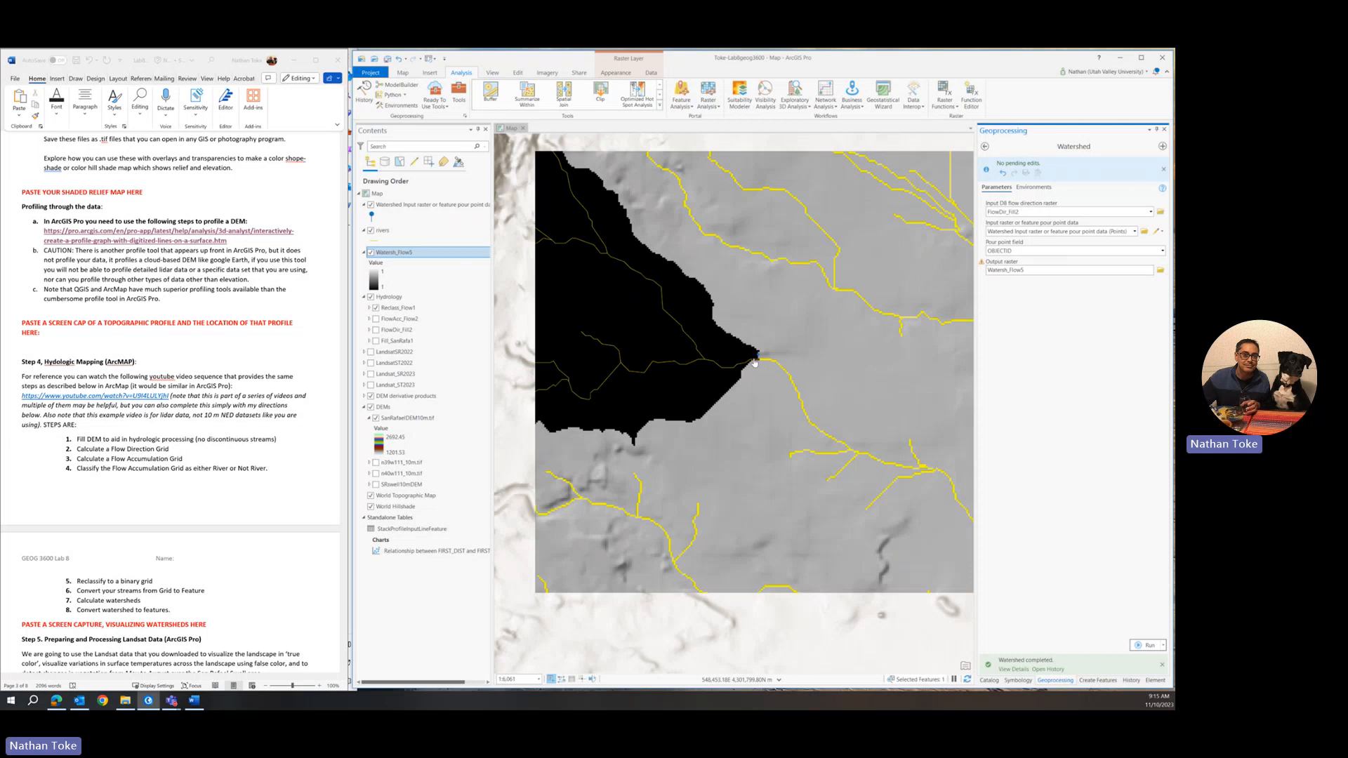
{"action": "scroll", "scroll_direction": "down", "scroll_amount": 3}
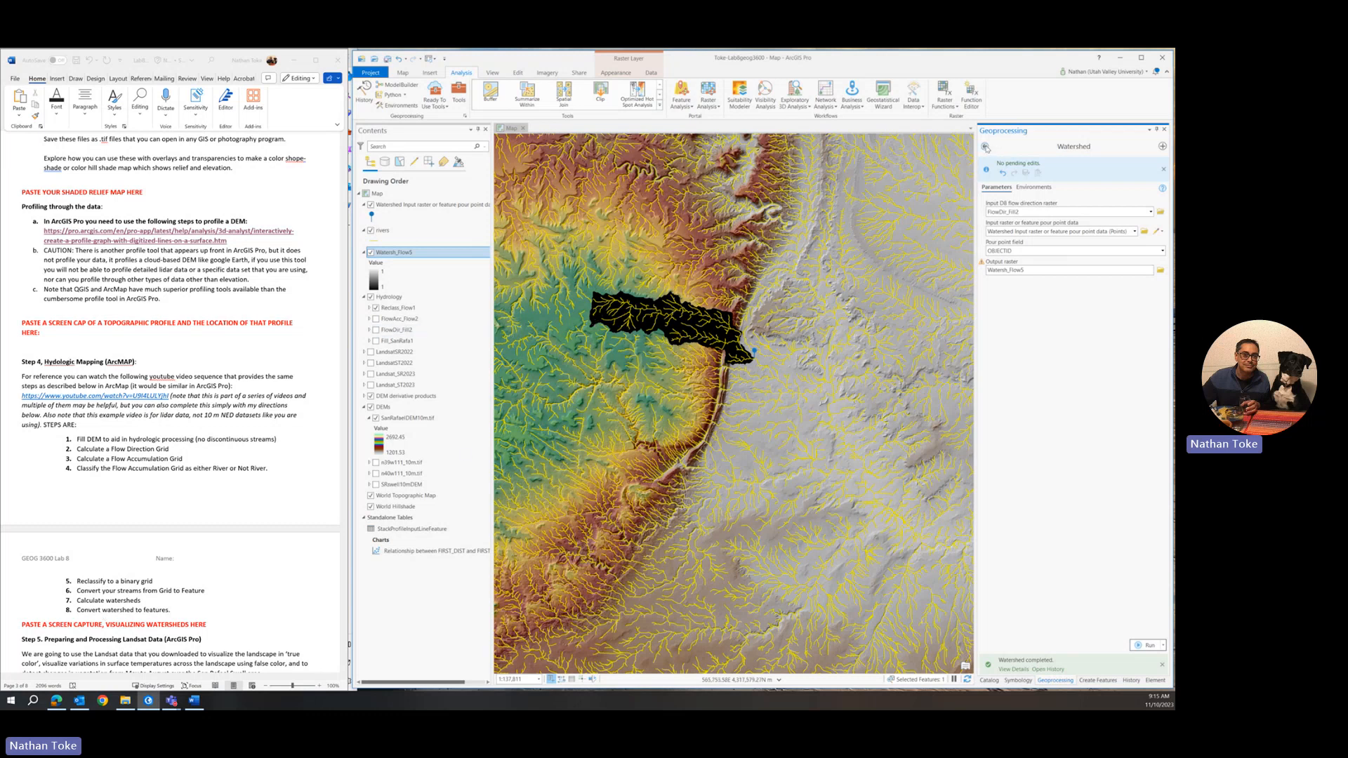
Step: Convert Watersh_Flow5 with Raster to Polygon, naming the output polygon layer watershedpg
{"action": "left_click", "coordinate": [386, 262]}
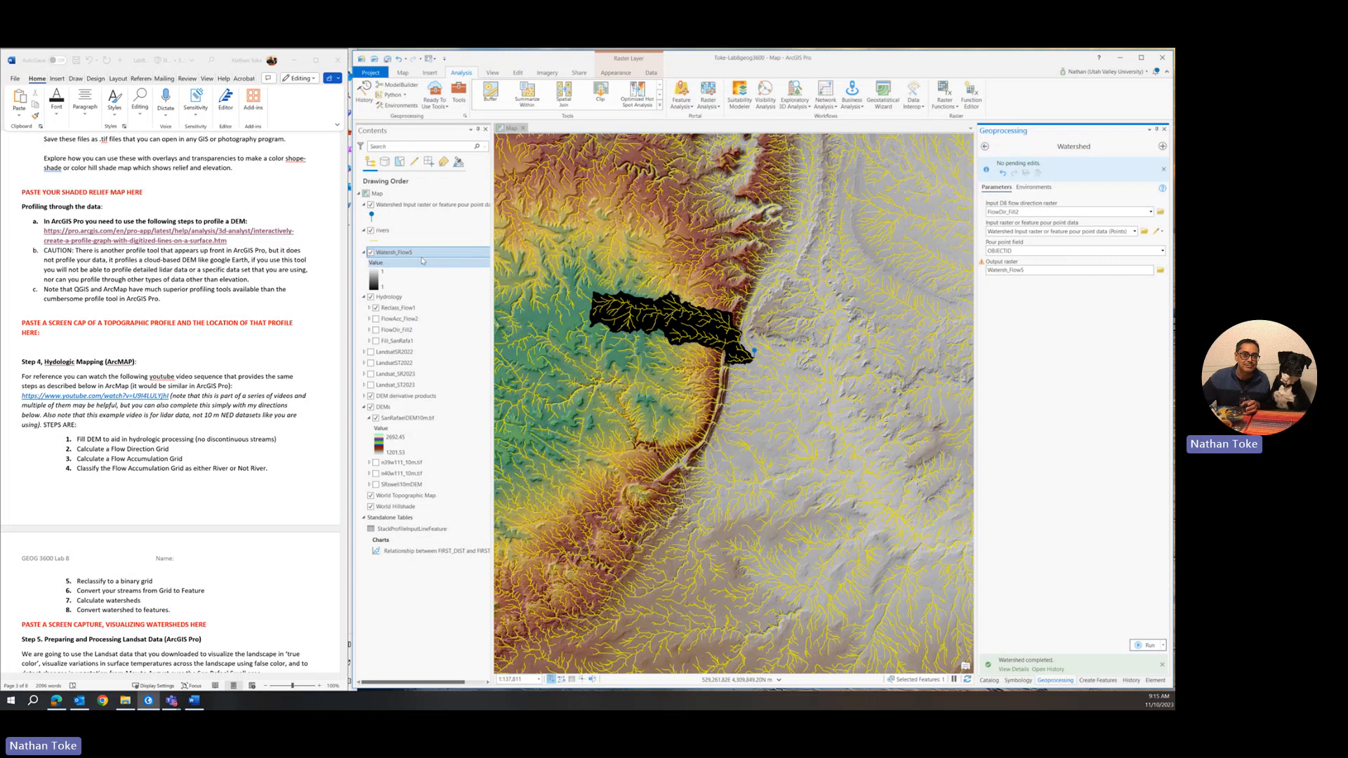
{"action": "left_click", "coordinate": [421, 252]}
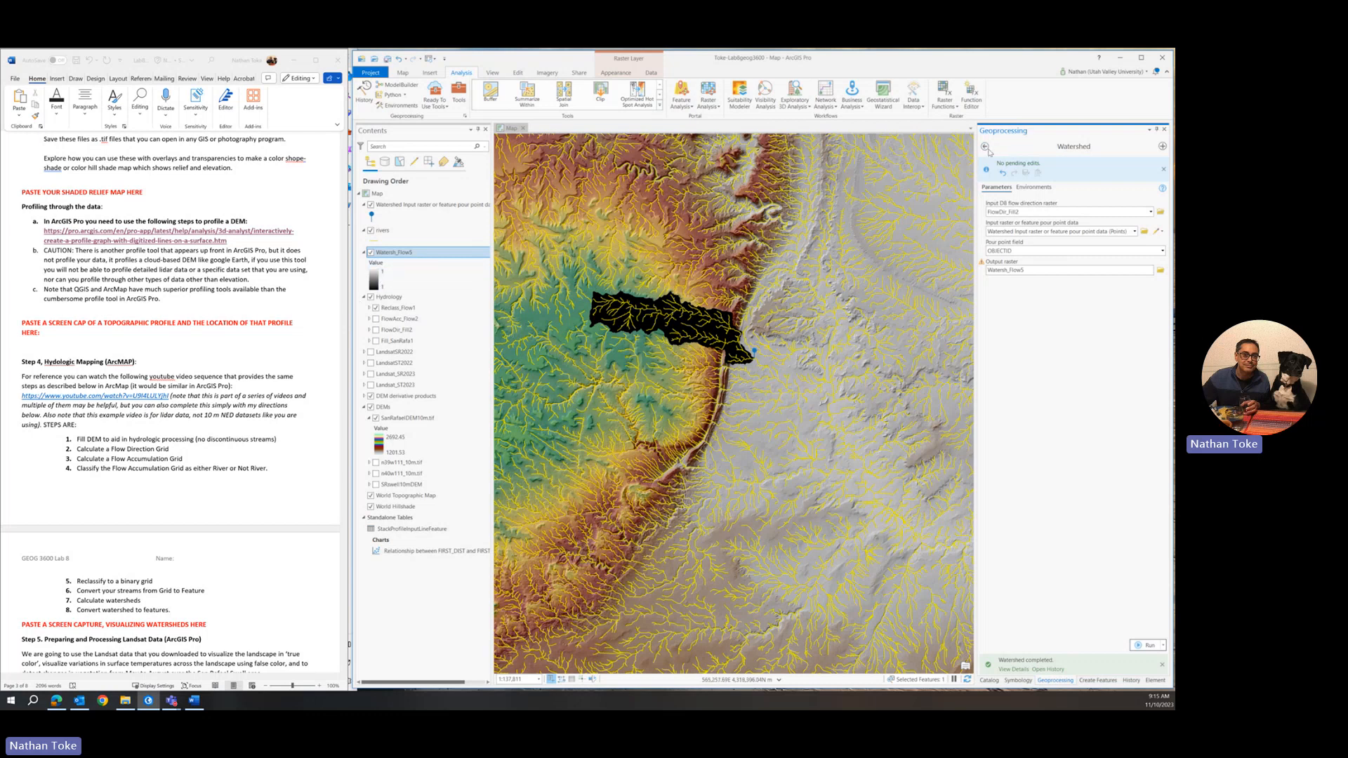
{"action": "left_click", "coordinate": [988, 146]}
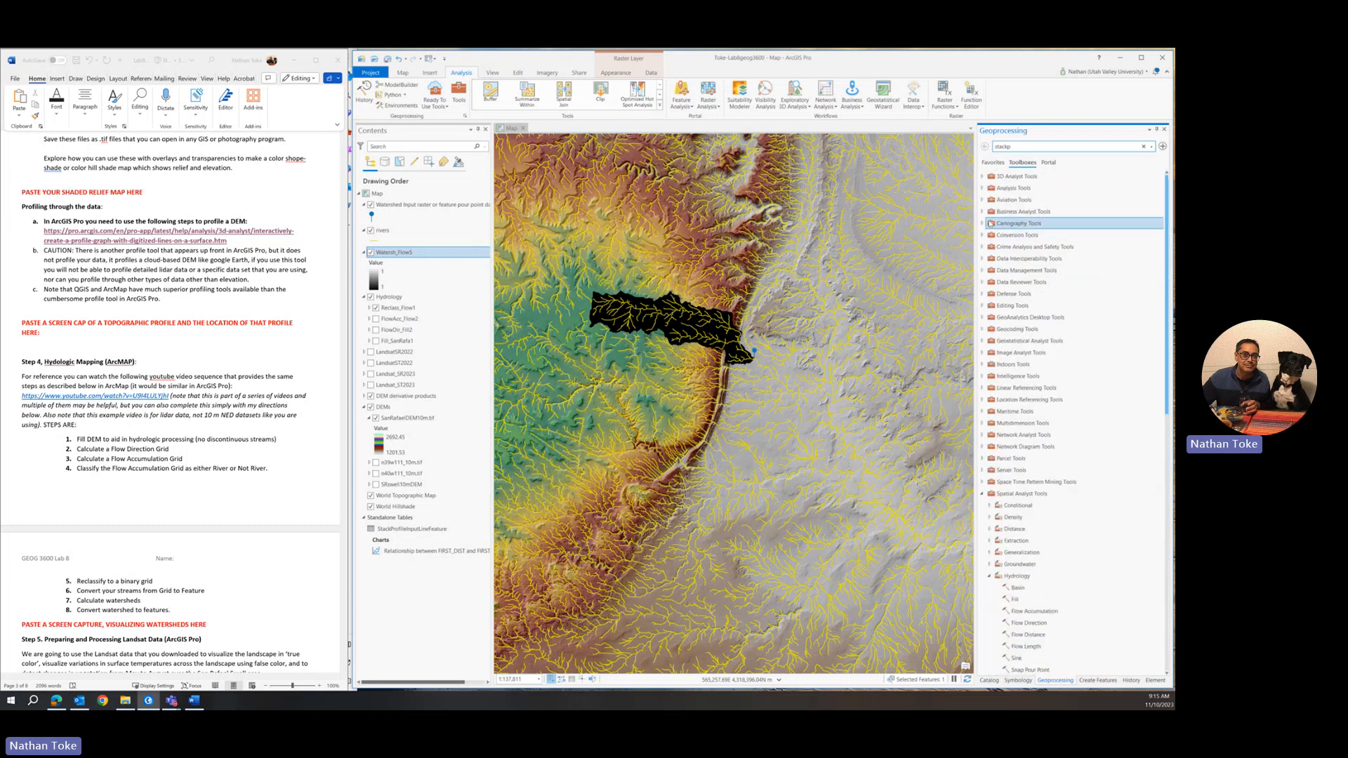
{"action": "scroll", "scroll_direction": "down", "scroll_amount": 3}
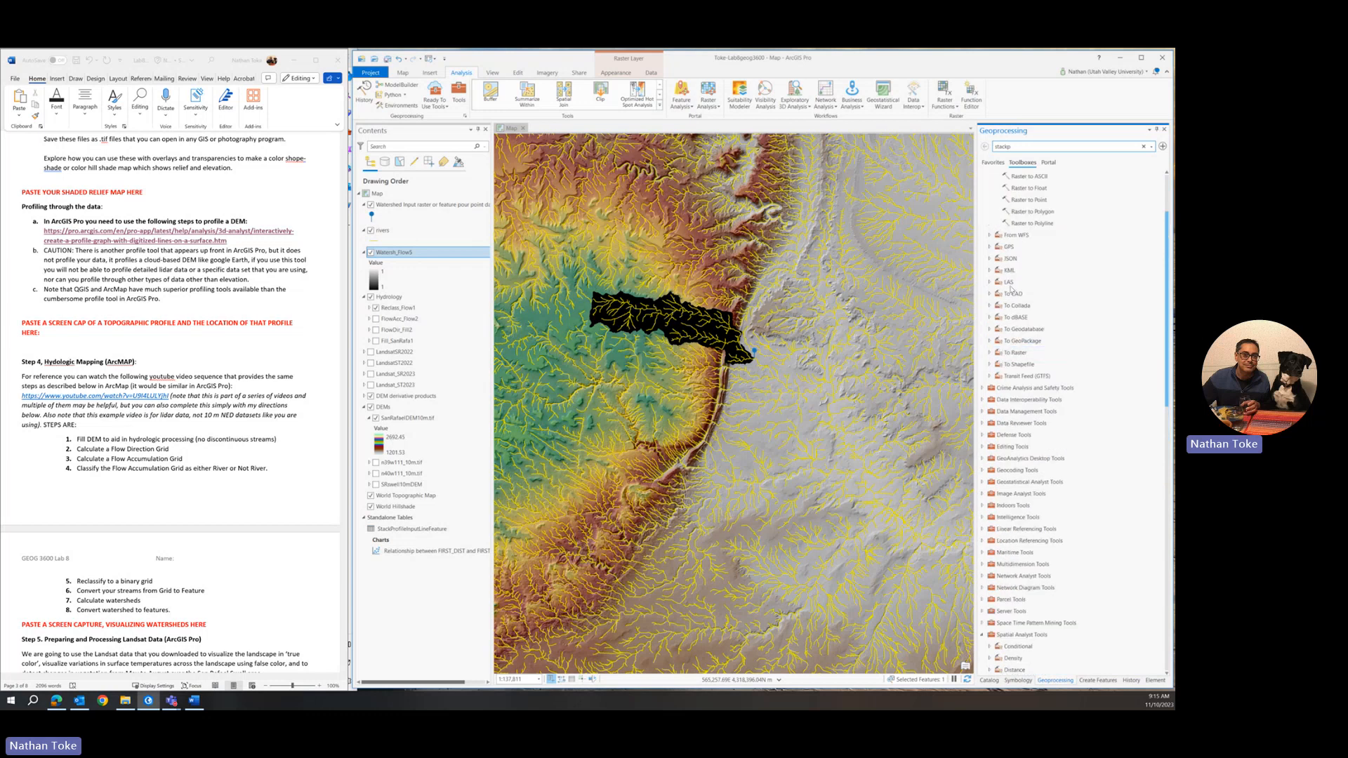
{"action": "scroll", "scroll_direction": "up", "scroll_amount": 3}
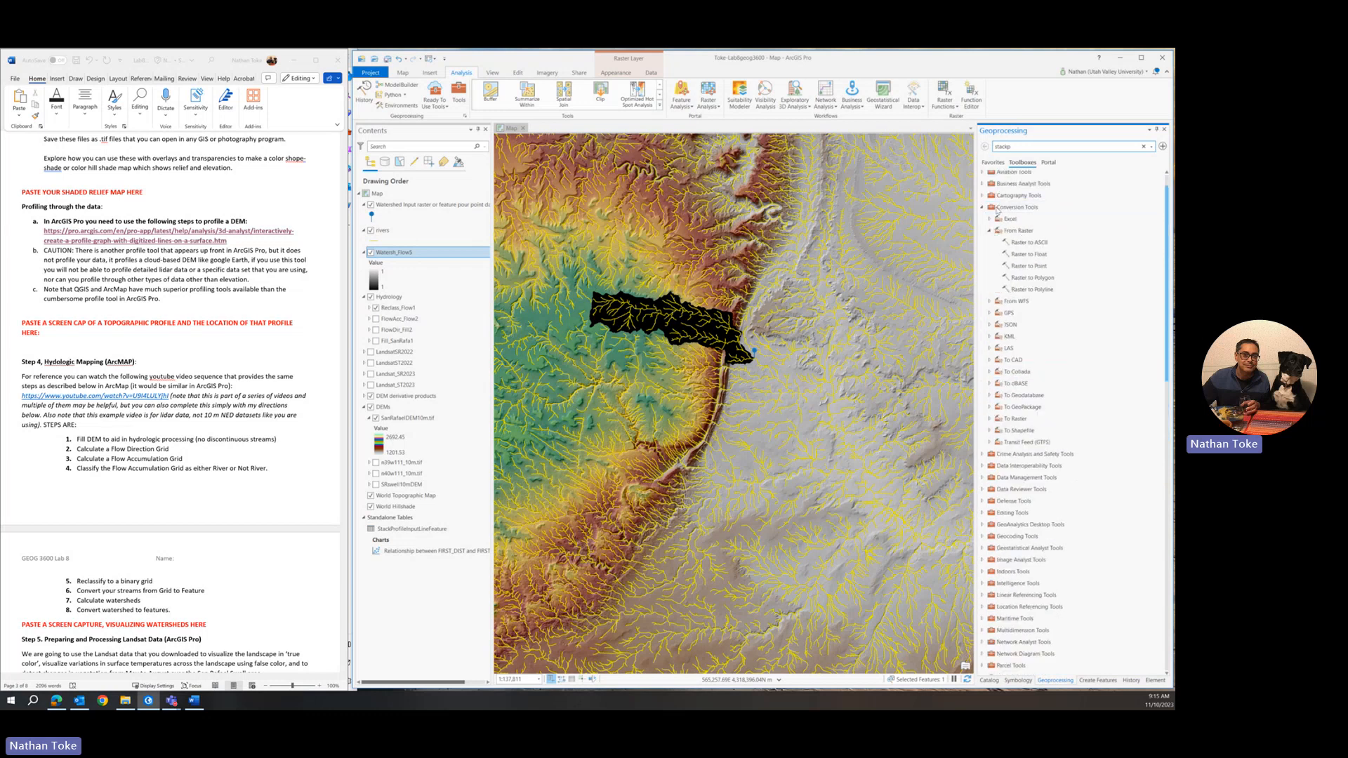
{"action": "mouse_move", "coordinate": [1030, 242]}
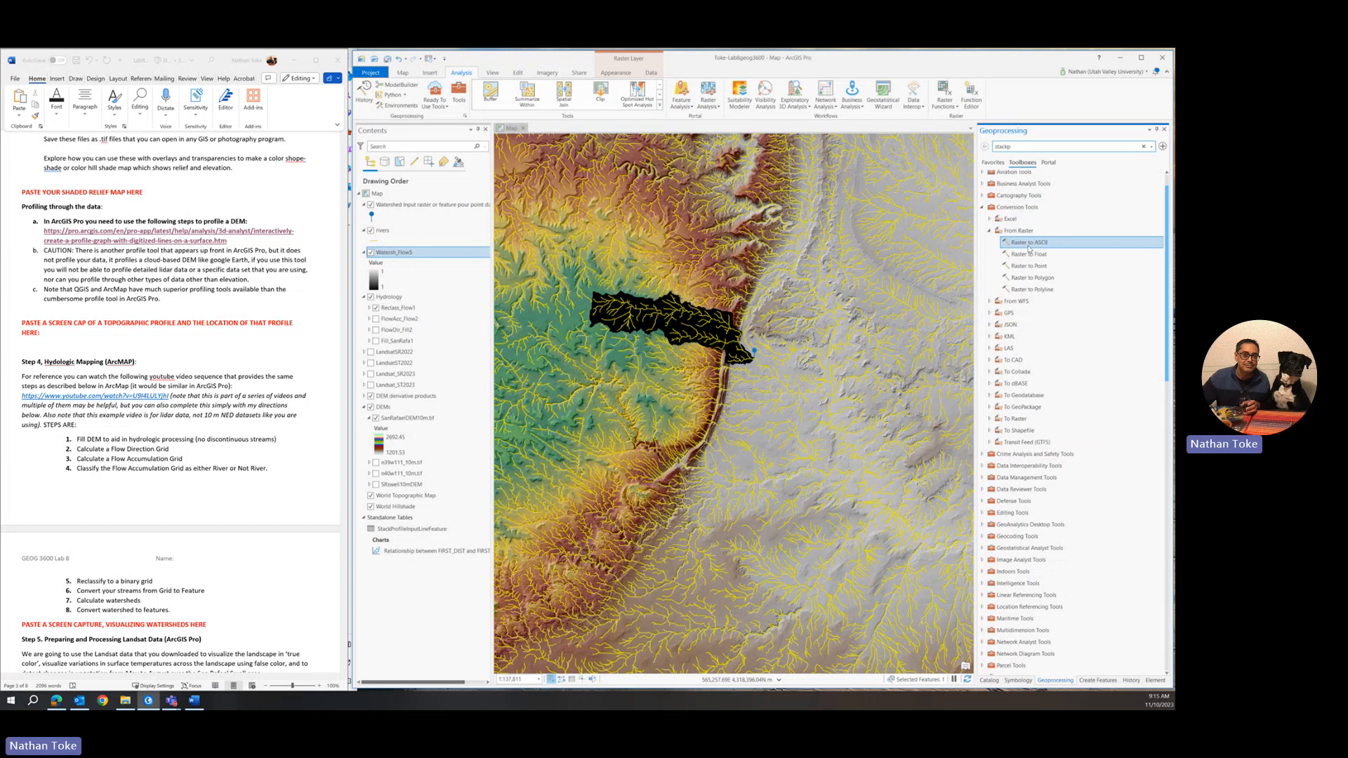
{"action": "mouse_move", "coordinate": [1030, 277]}
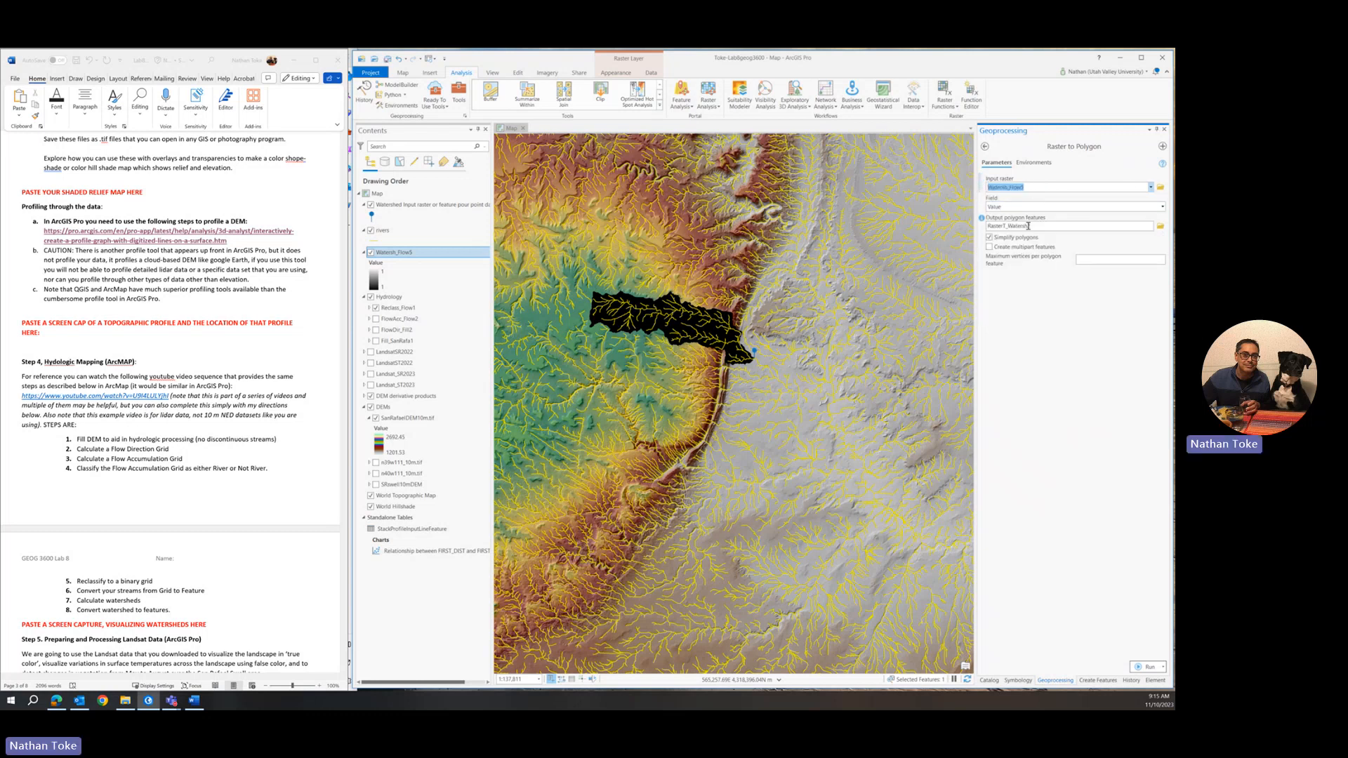
{"action": "left_click", "coordinate": [1065, 226]}
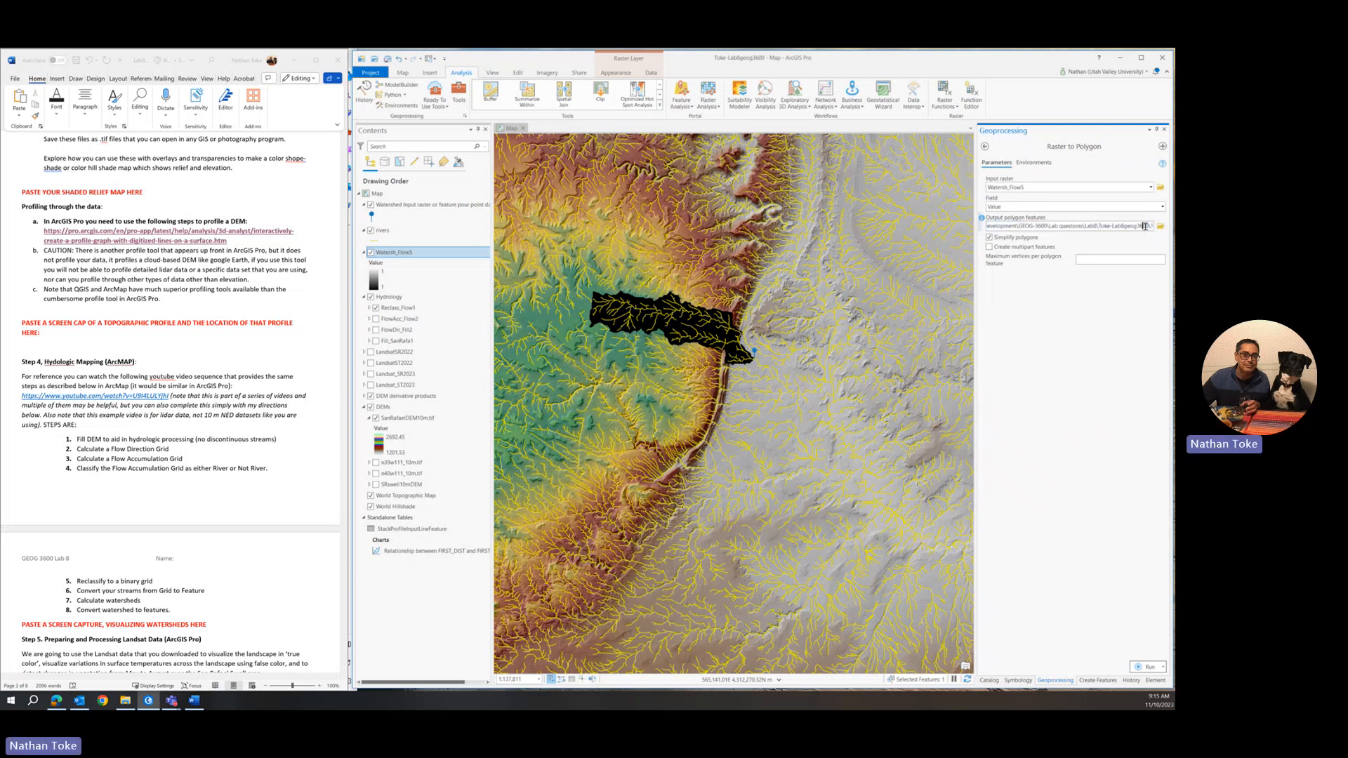
{"action": "triple_click", "coordinate": [1070, 226]}
{"action": "type", "text": "watersheding"}
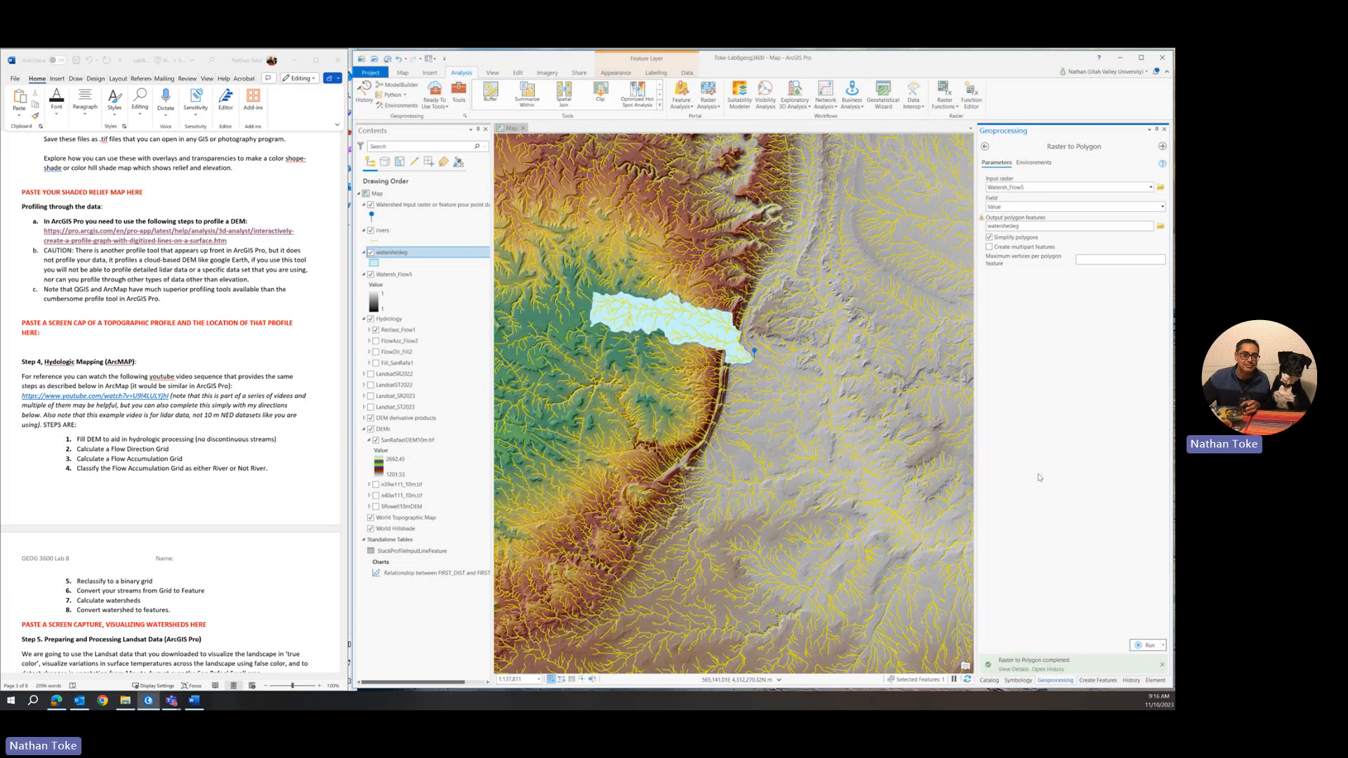
Step: Give the watershed polygon a magenta fill with a black 2 pt outline
{"action": "left_click", "coordinate": [395, 273]}
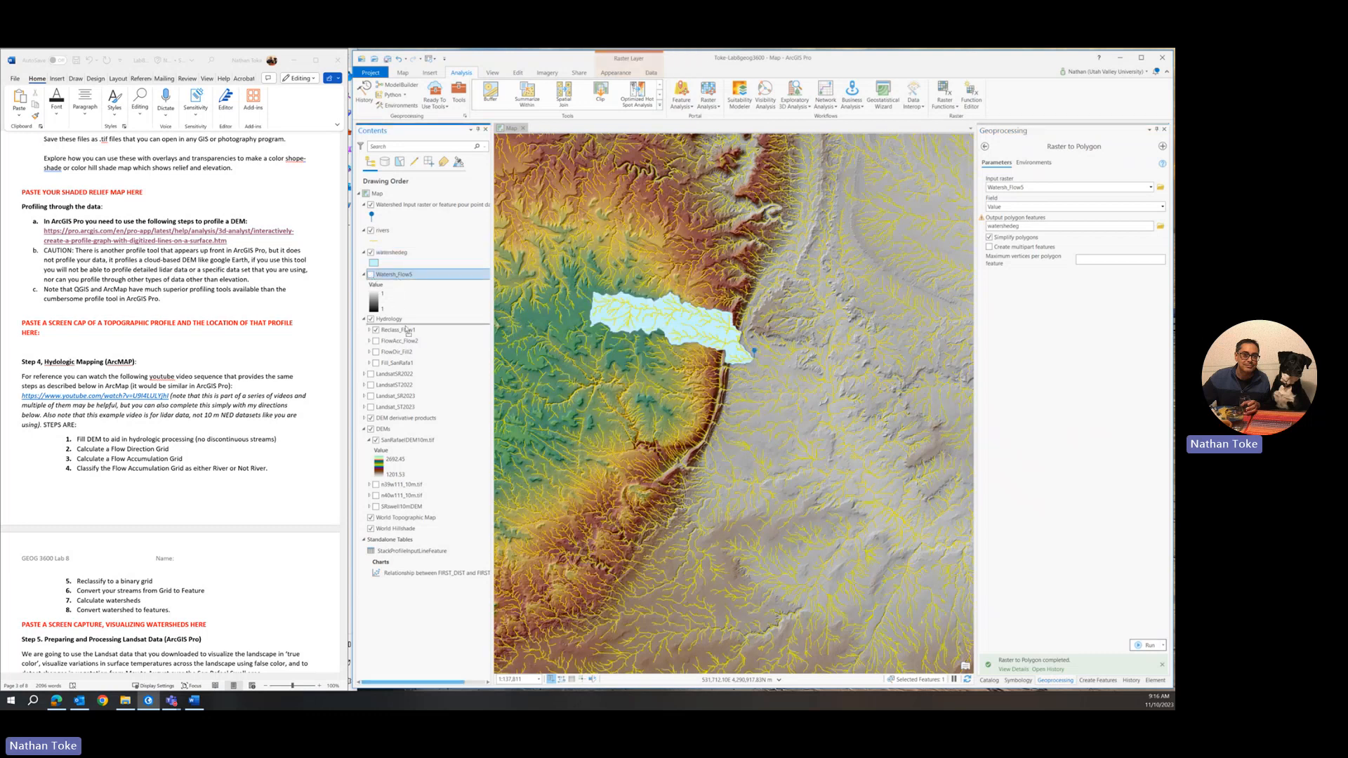
{"action": "left_click", "coordinate": [391, 252]}
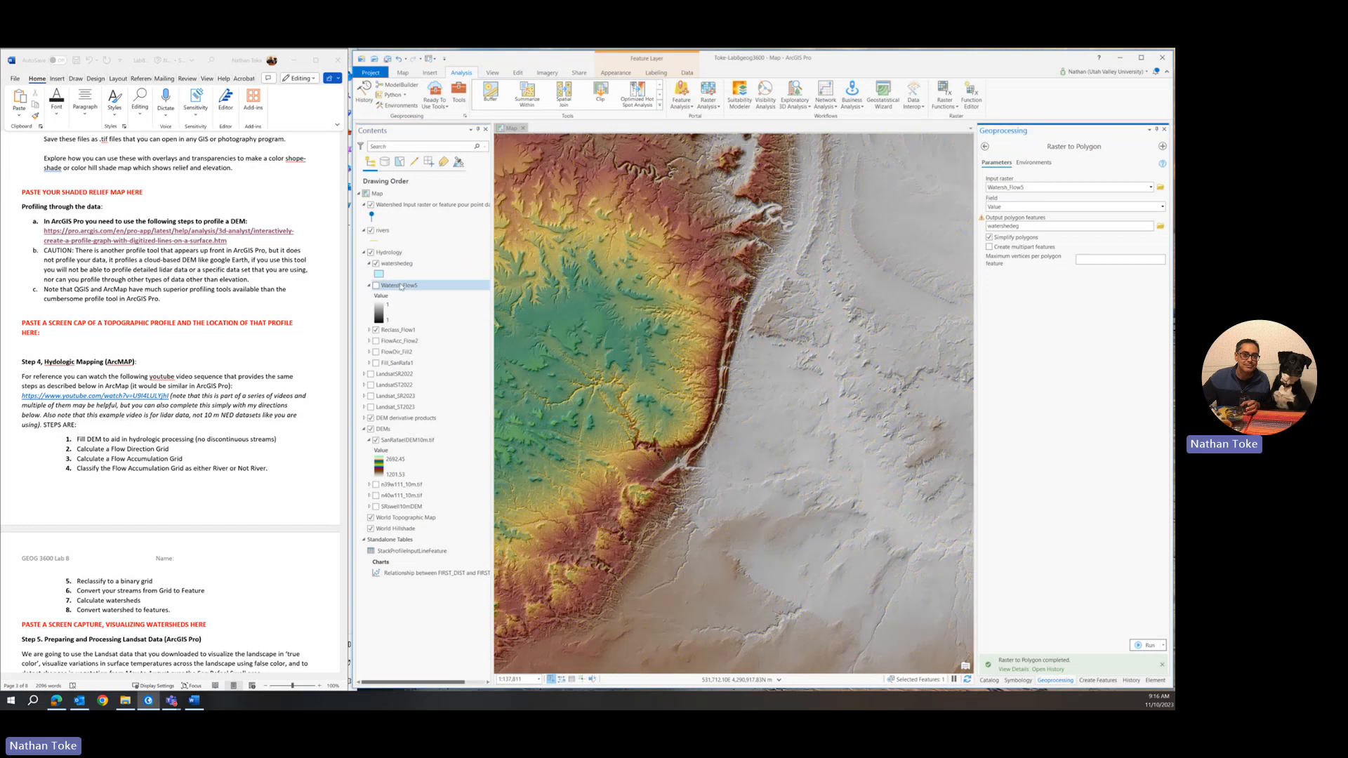
{"action": "left_click", "coordinate": [375, 284]}
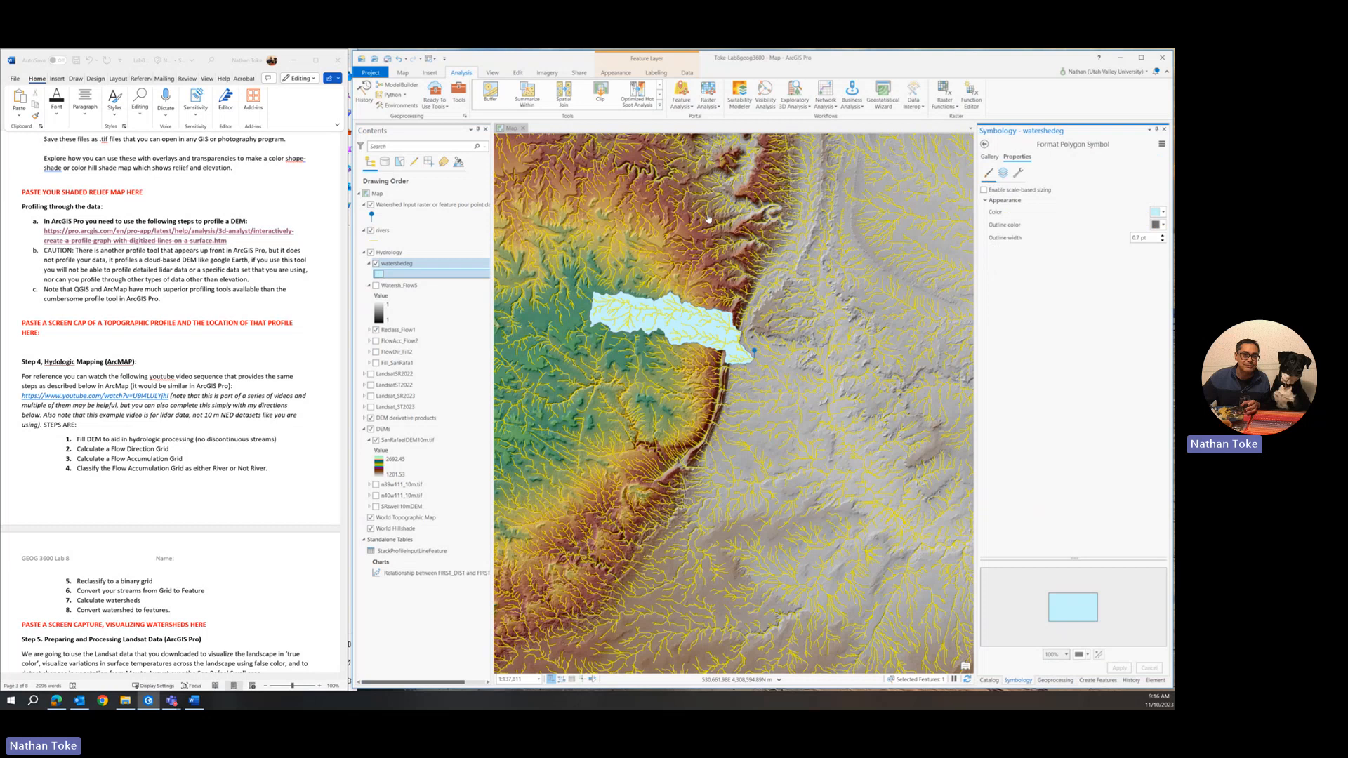
{"action": "left_click", "coordinate": [1159, 212]}
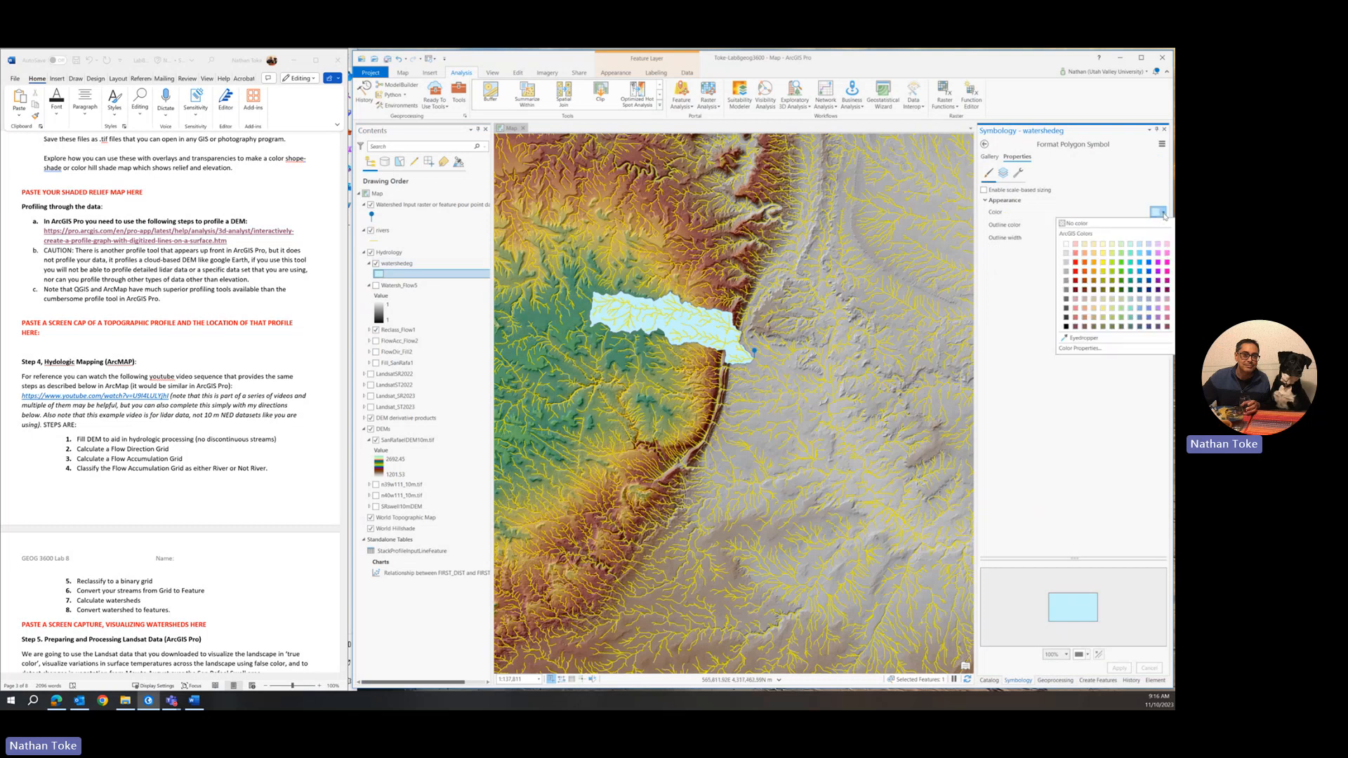
{"action": "left_click", "coordinate": [1162, 212]}
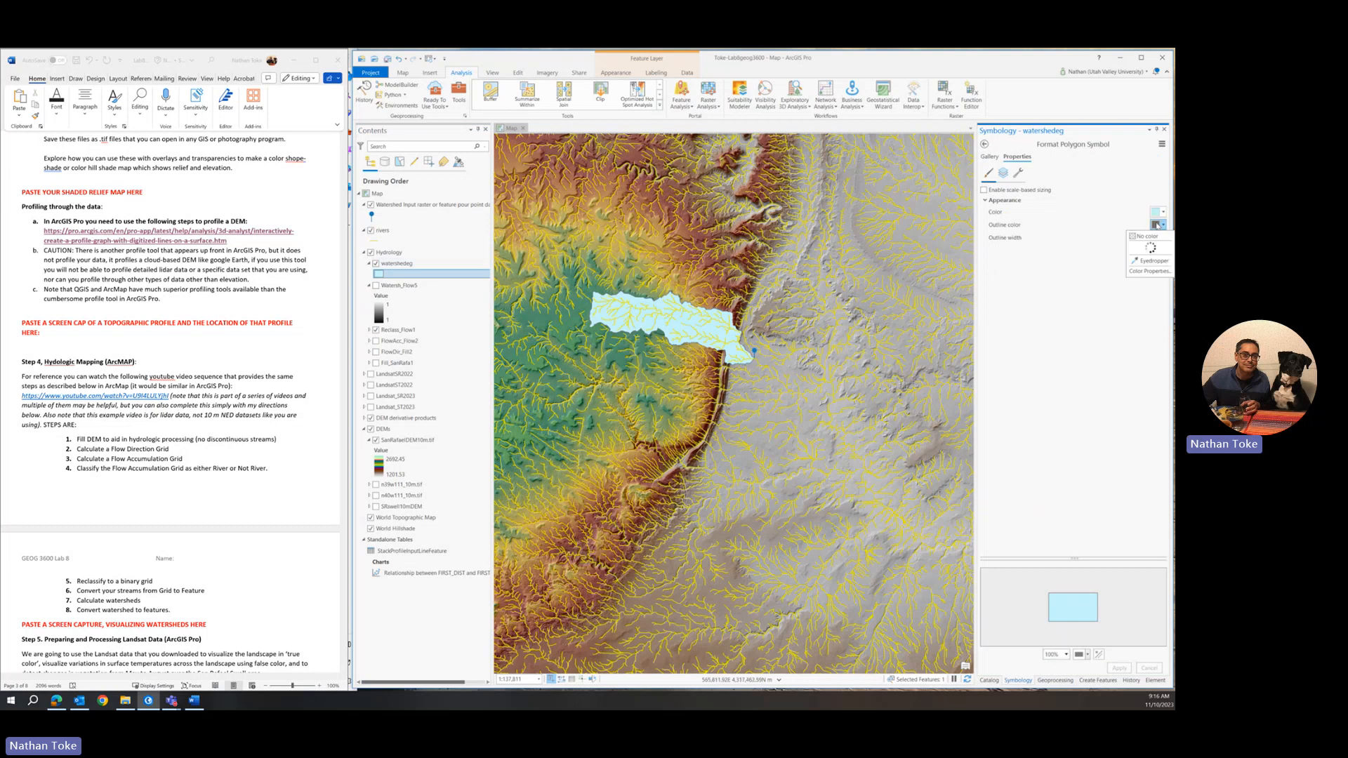
{"action": "left_click", "coordinate": [1159, 211]}
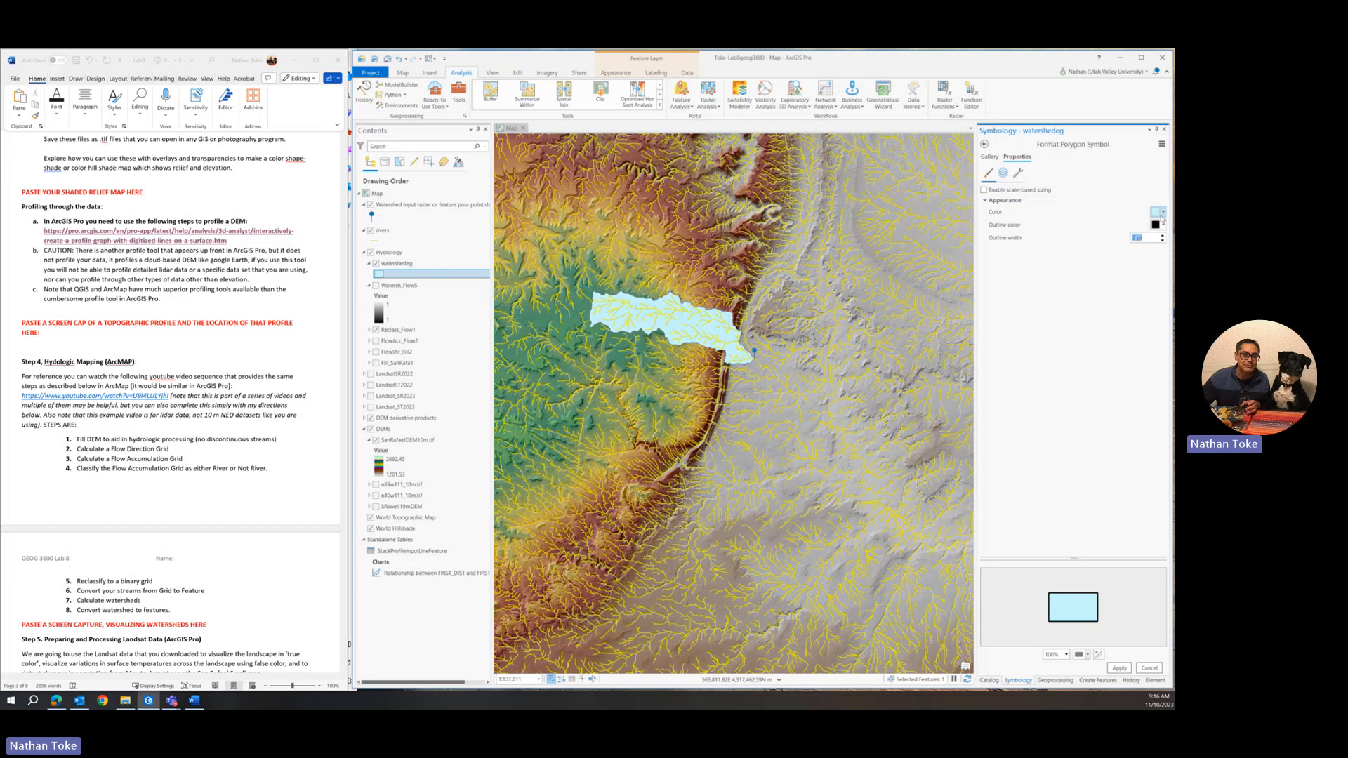
{"action": "left_click", "coordinate": [1155, 212]}
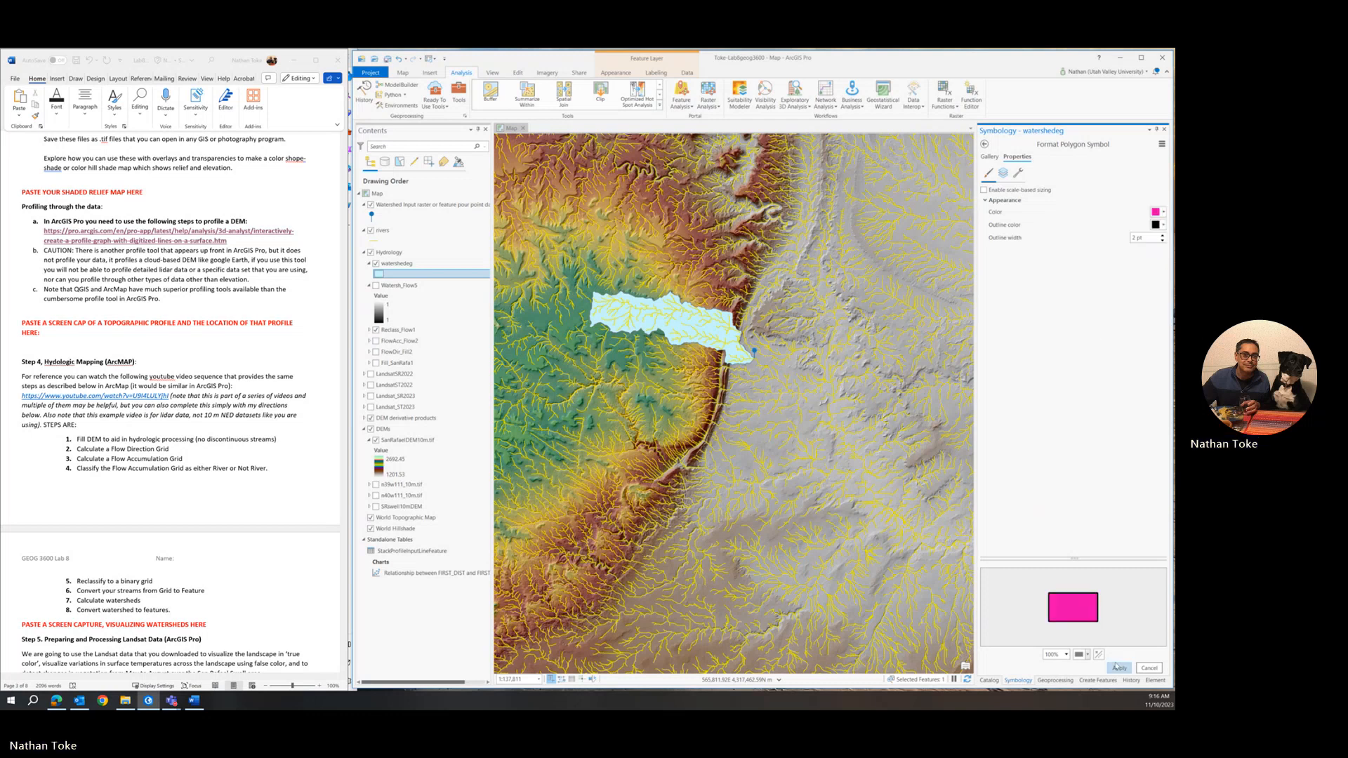
{"action": "left_click", "coordinate": [1118, 667]}
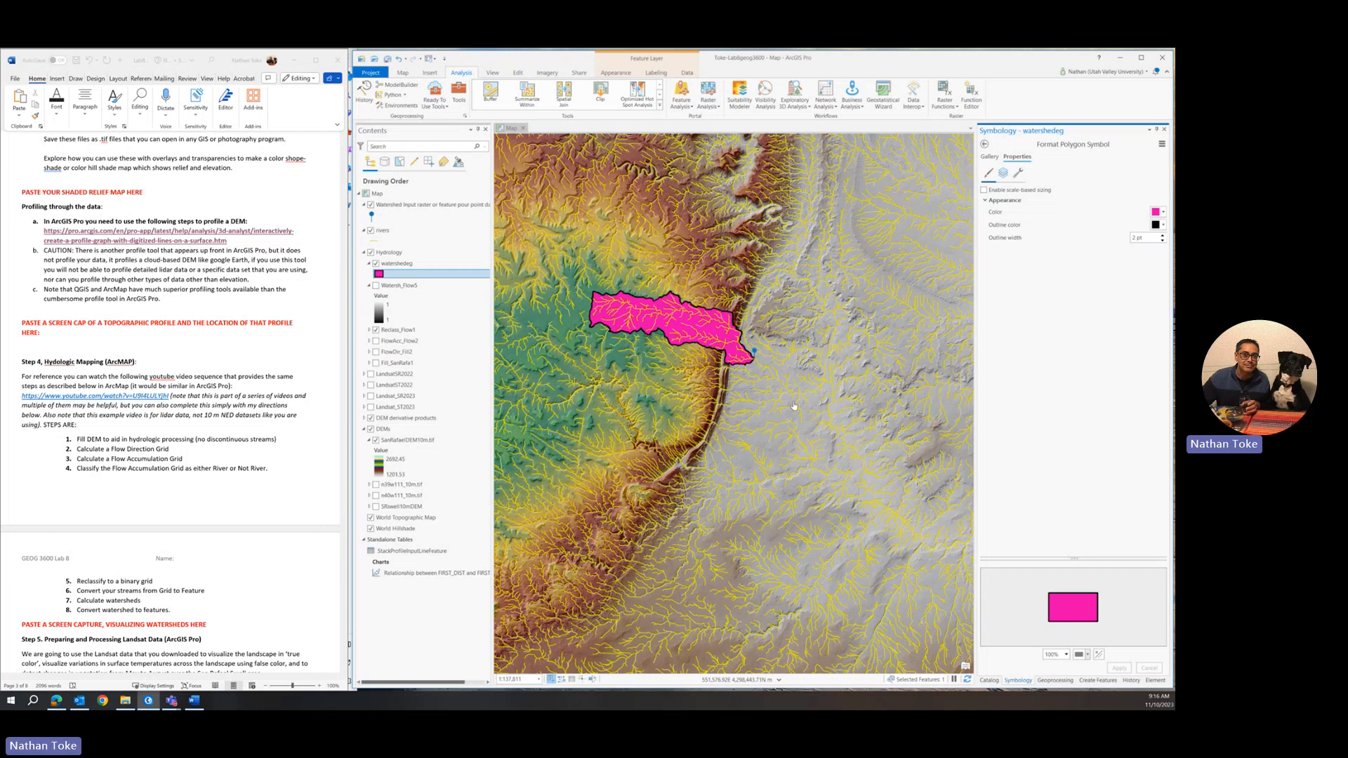
{"action": "scroll", "scroll_direction": "down", "scroll_amount": 3}
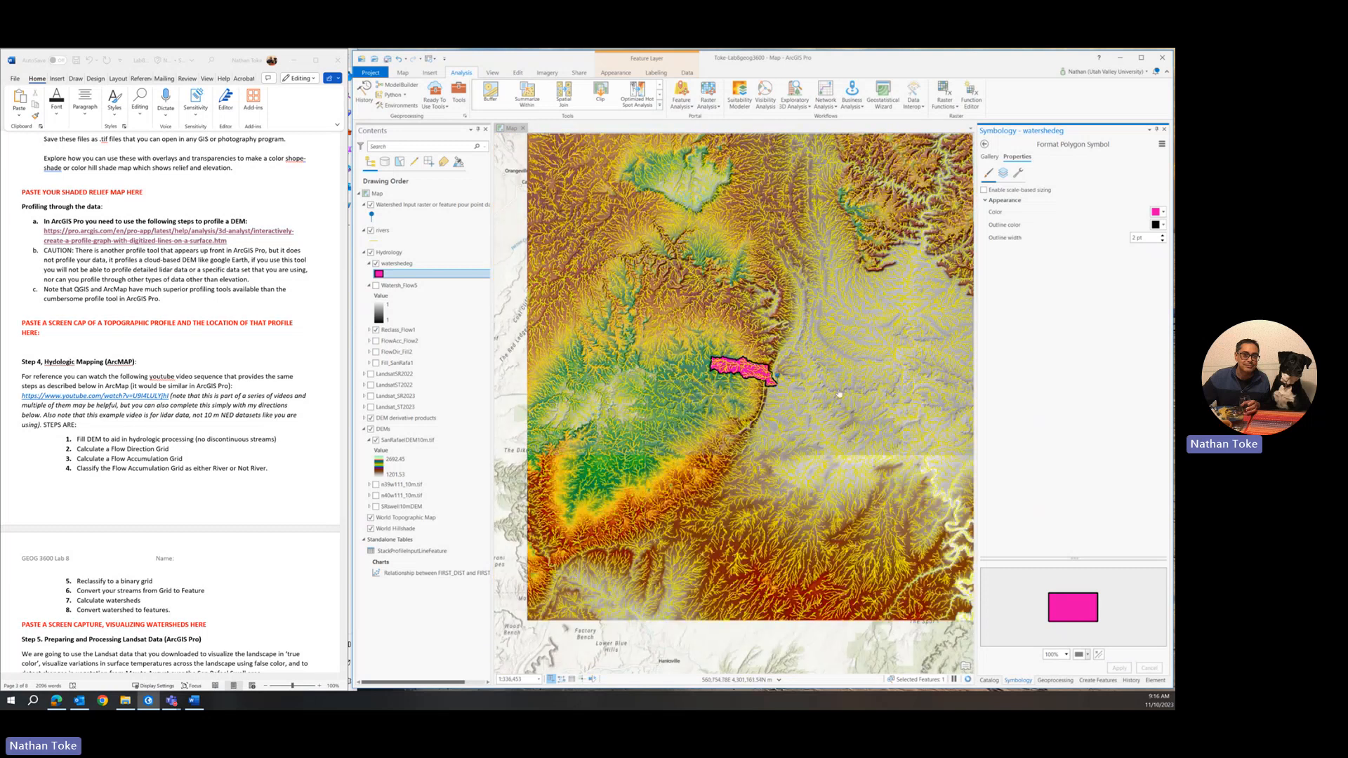
Step: Set the yellow rivers line symbol width to 0.5 pt
{"action": "left_click", "coordinate": [380, 230]}
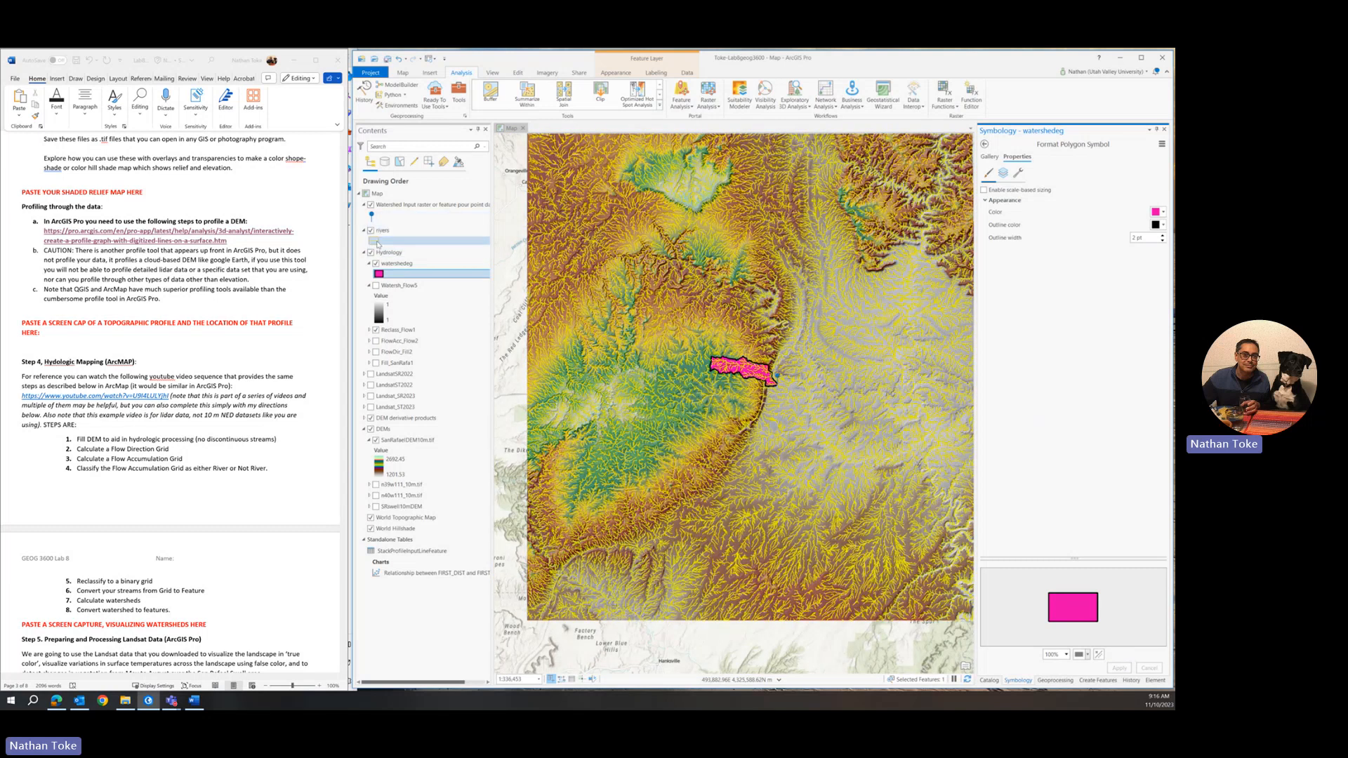
{"action": "left_click", "coordinate": [391, 230]}
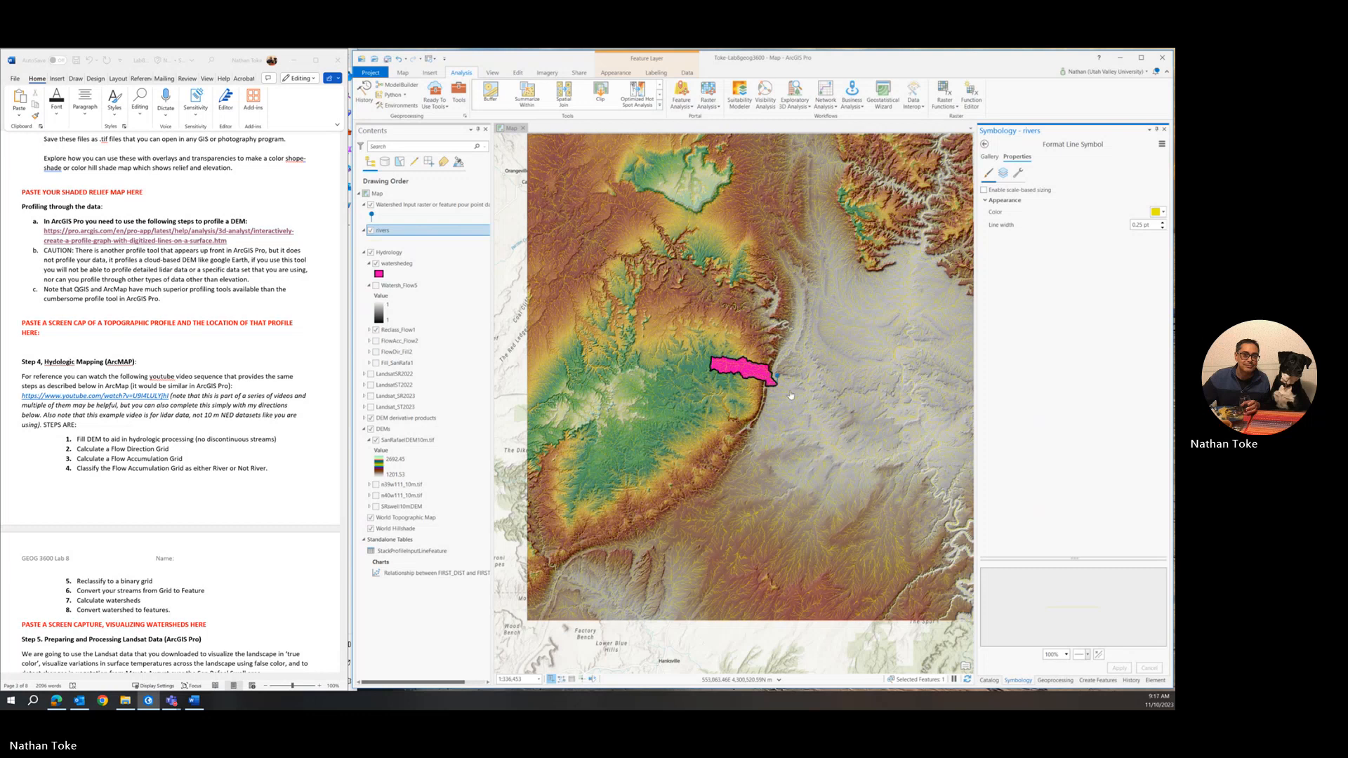
{"action": "mouse_move", "coordinate": [755, 372]}
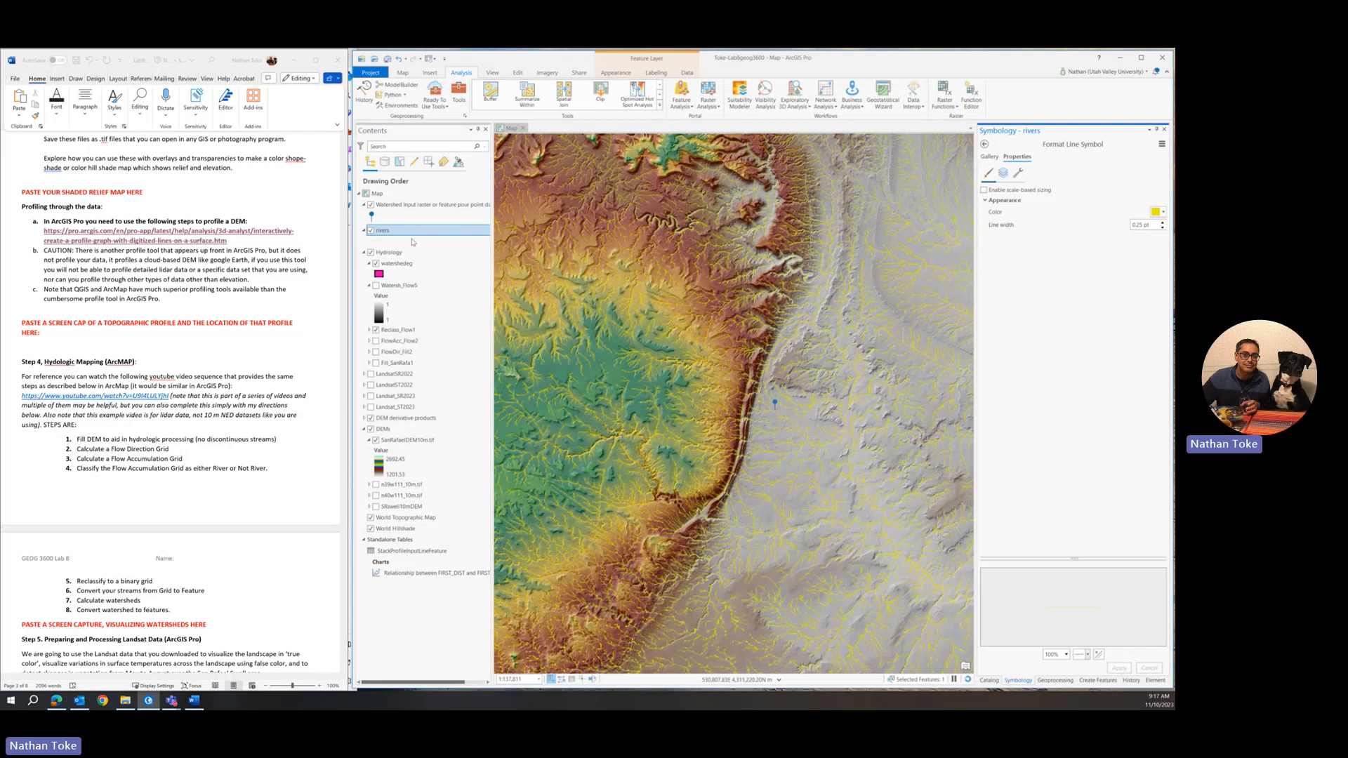
{"action": "left_click", "coordinate": [700, 363]}
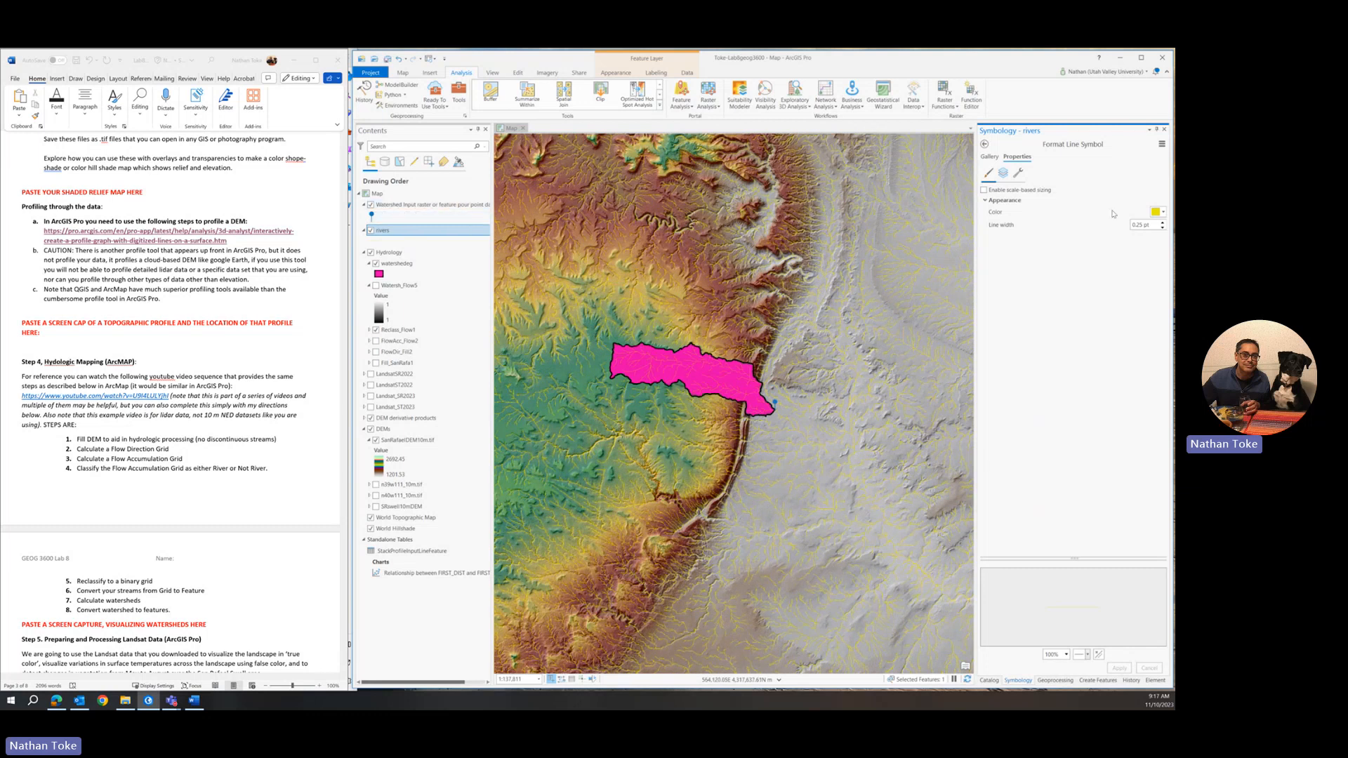
{"action": "triple_click", "coordinate": [1141, 224]}
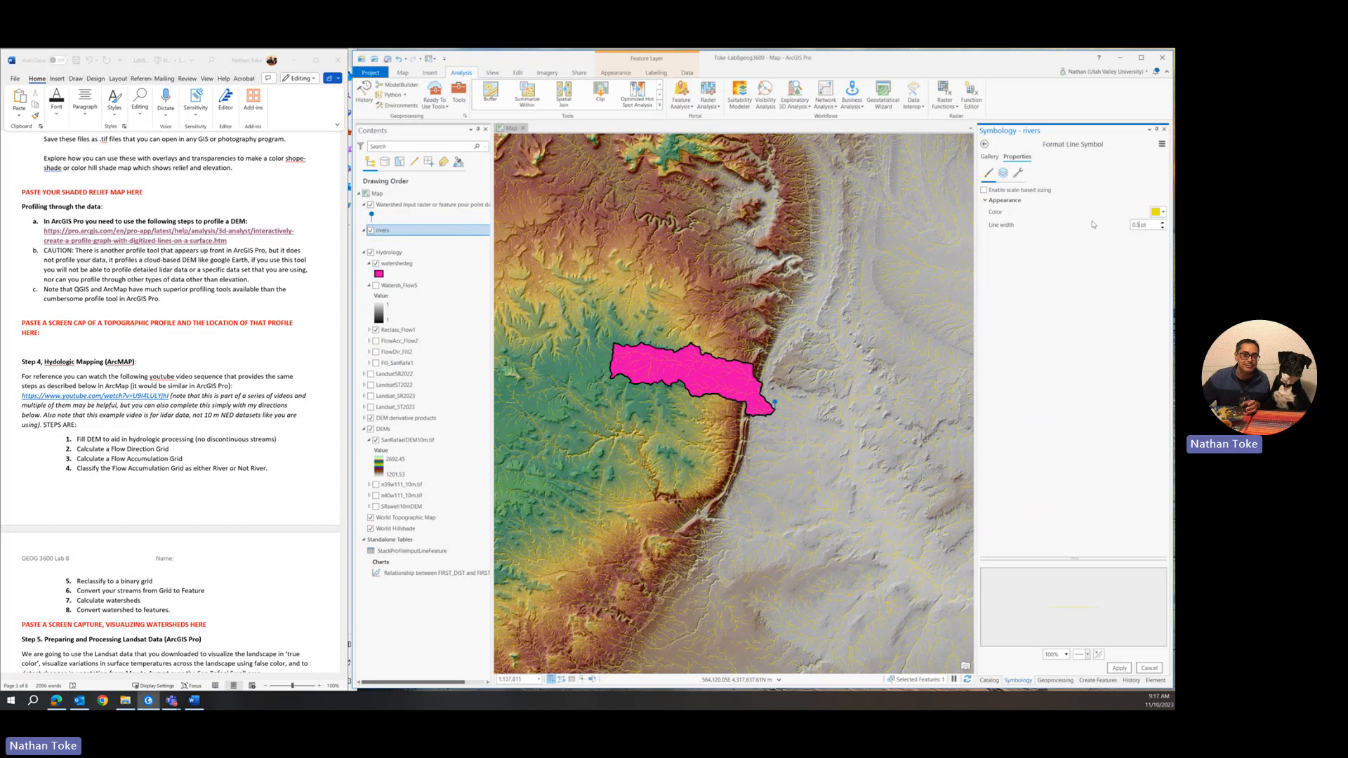
{"action": "left_click", "coordinate": [1118, 667]}
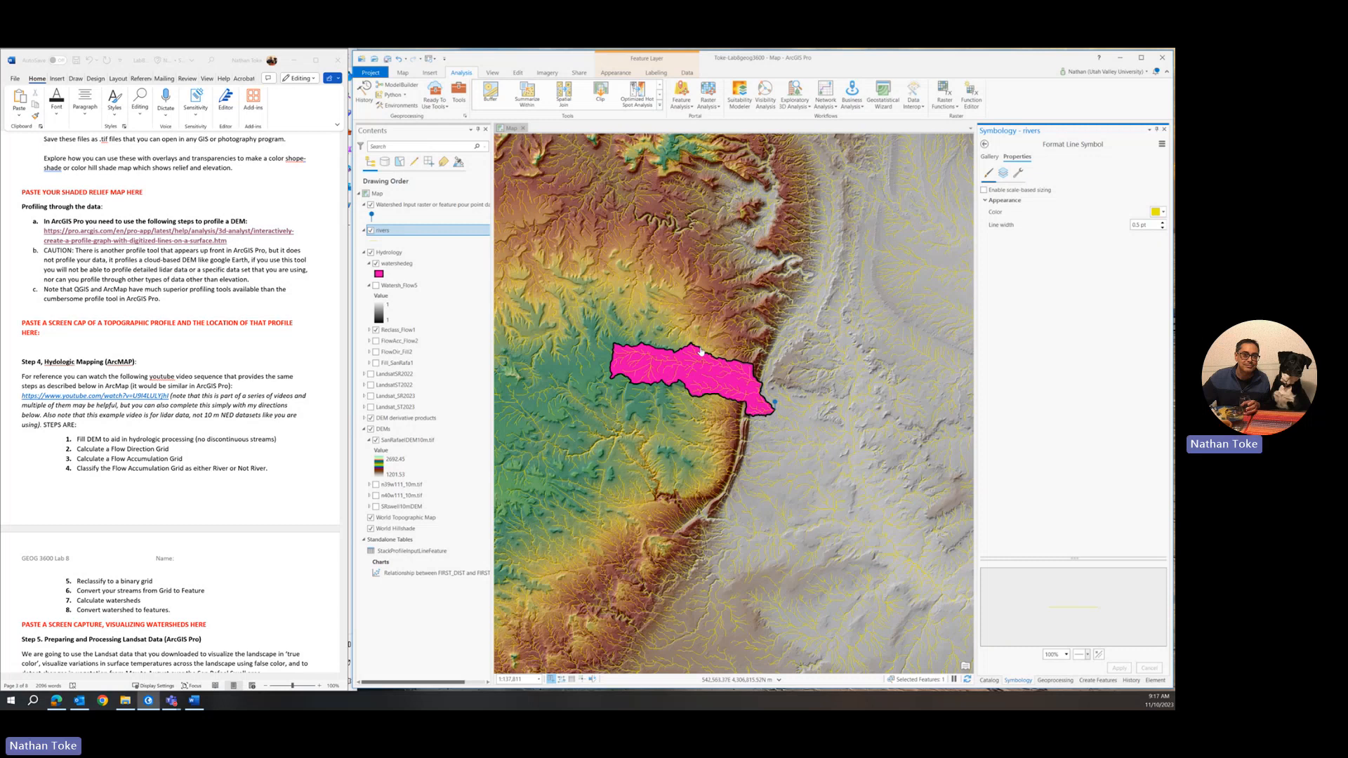
{"action": "scroll", "scroll_direction": "down", "scroll_amount": 3}
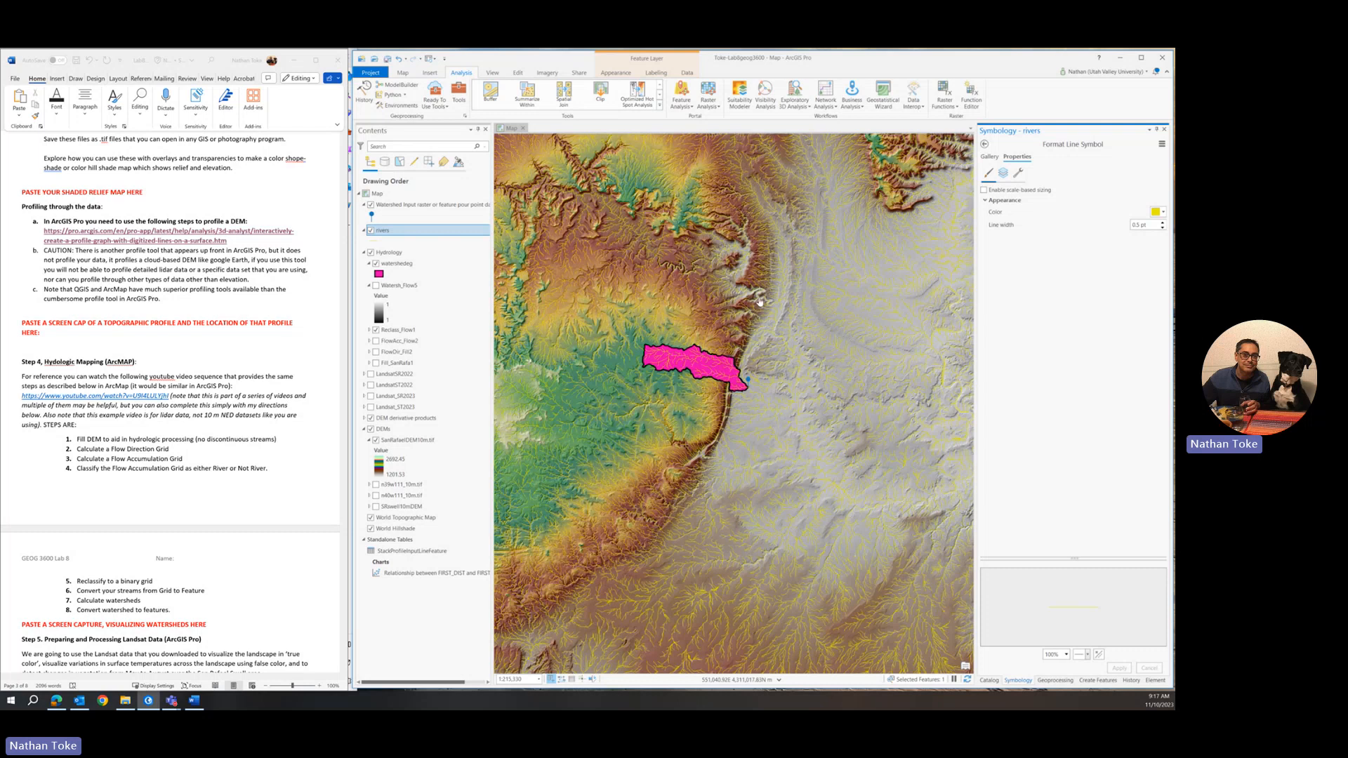
{"action": "mouse_move", "coordinate": [651, 333]}
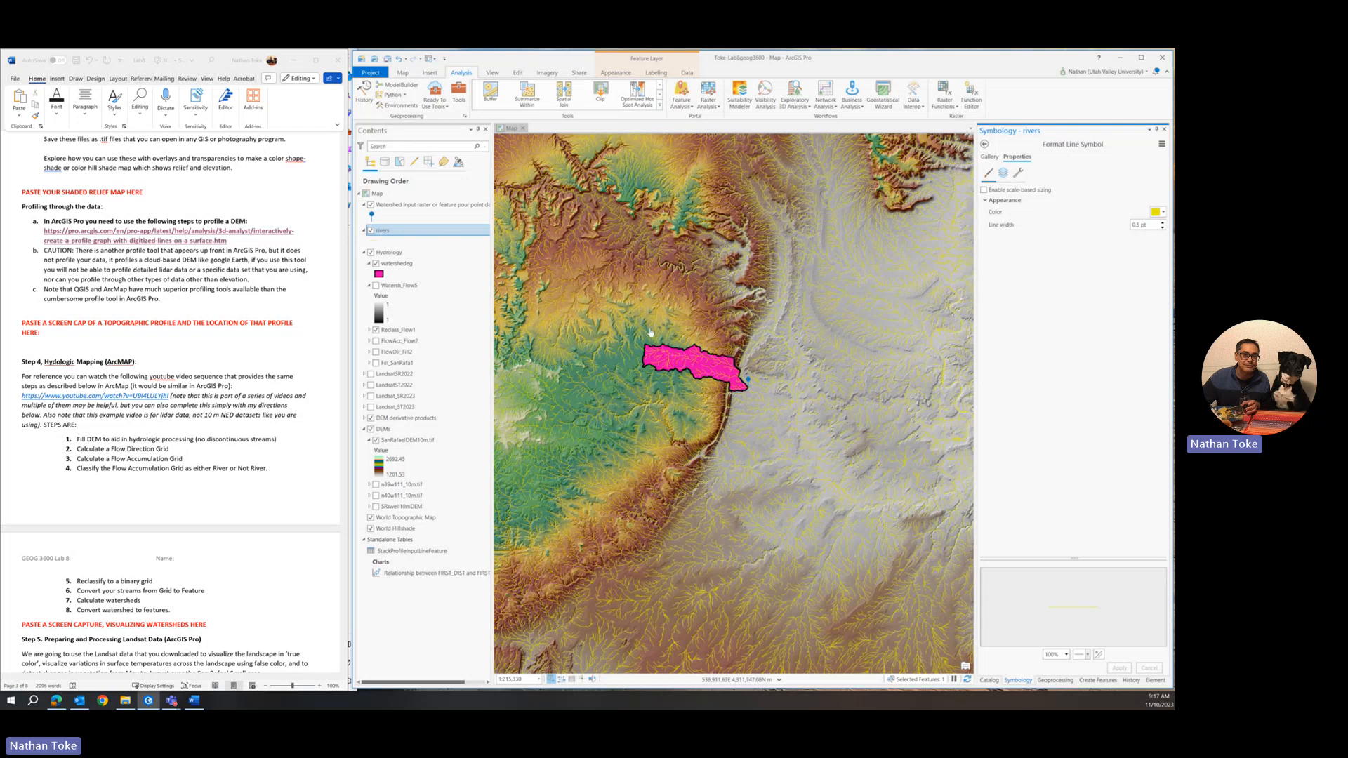
{"action": "mouse_move", "coordinate": [820, 249]}
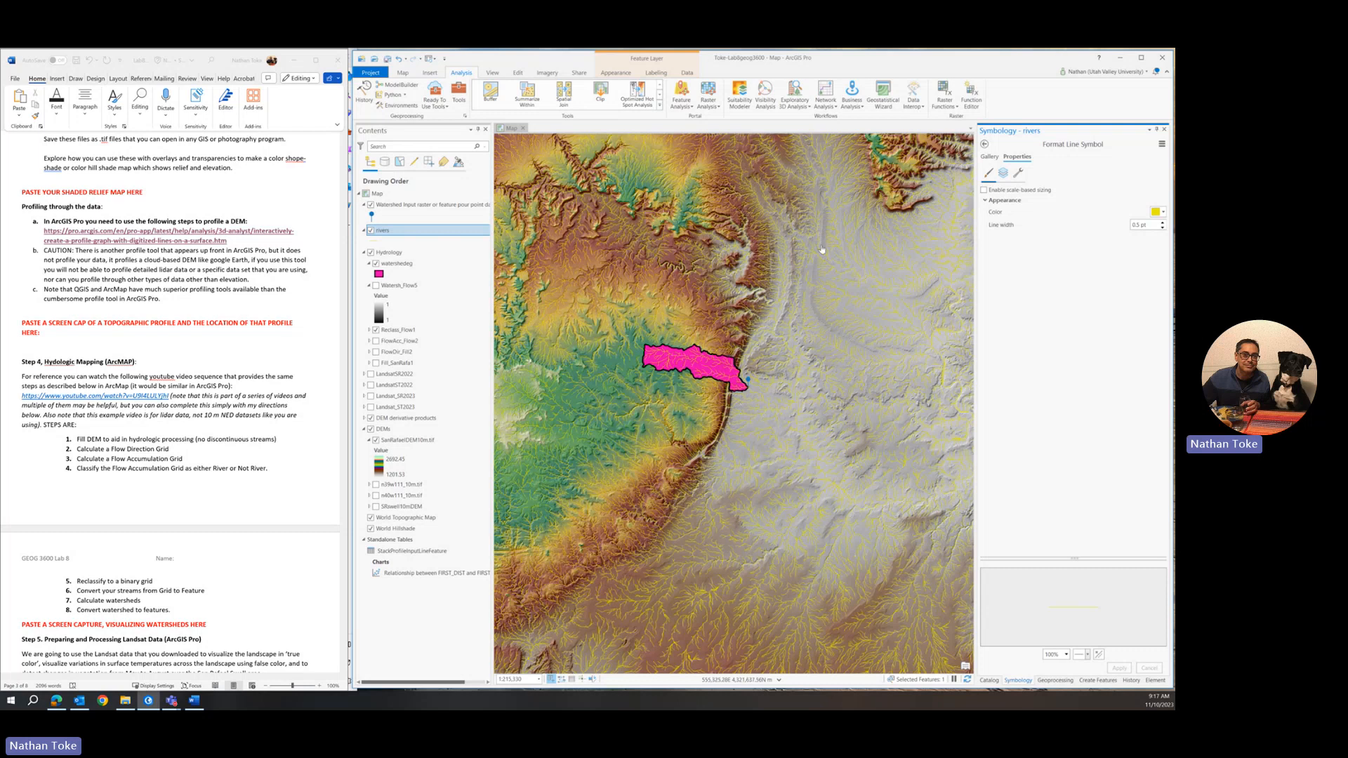
{"action": "mouse_move", "coordinate": [586, 230]}
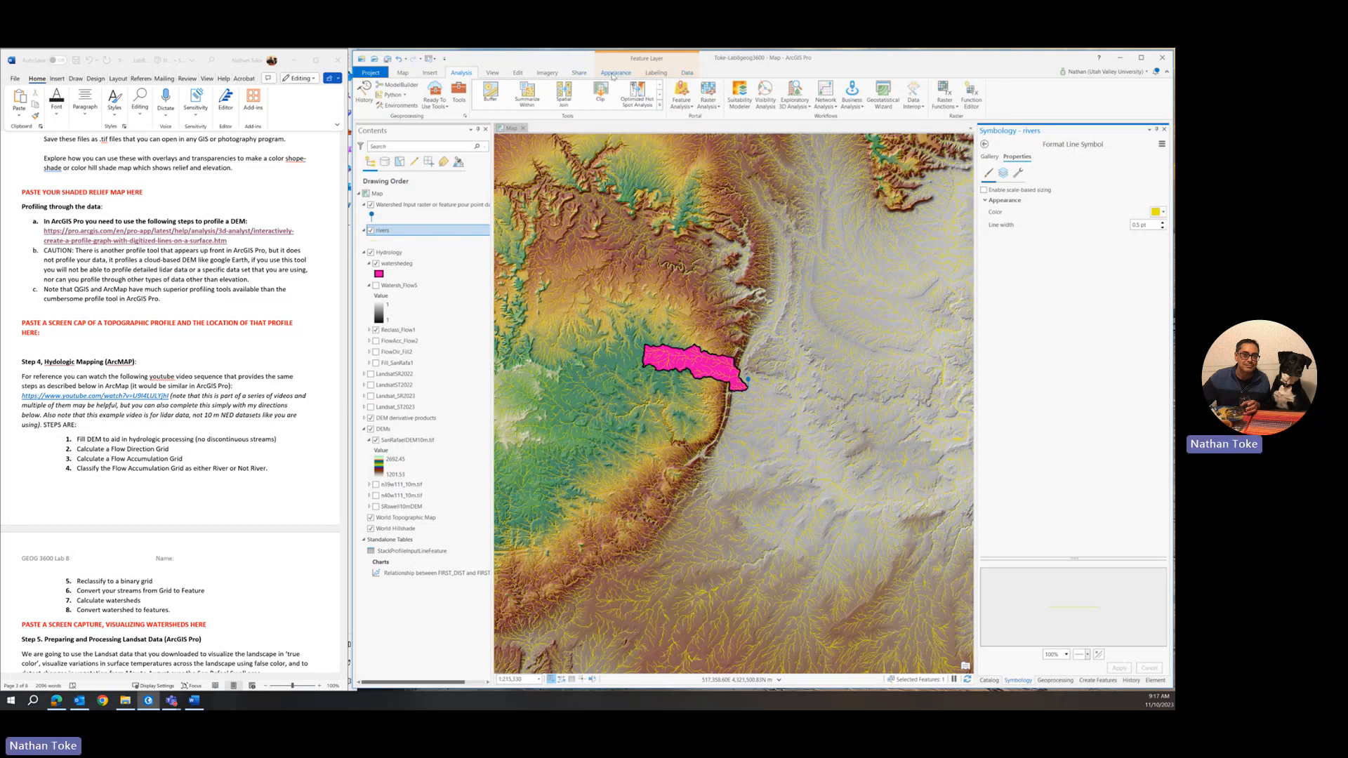
Step: Raise the watershedeg layer's transparency to 70% in Appearance settings
{"action": "left_click", "coordinate": [396, 263]}
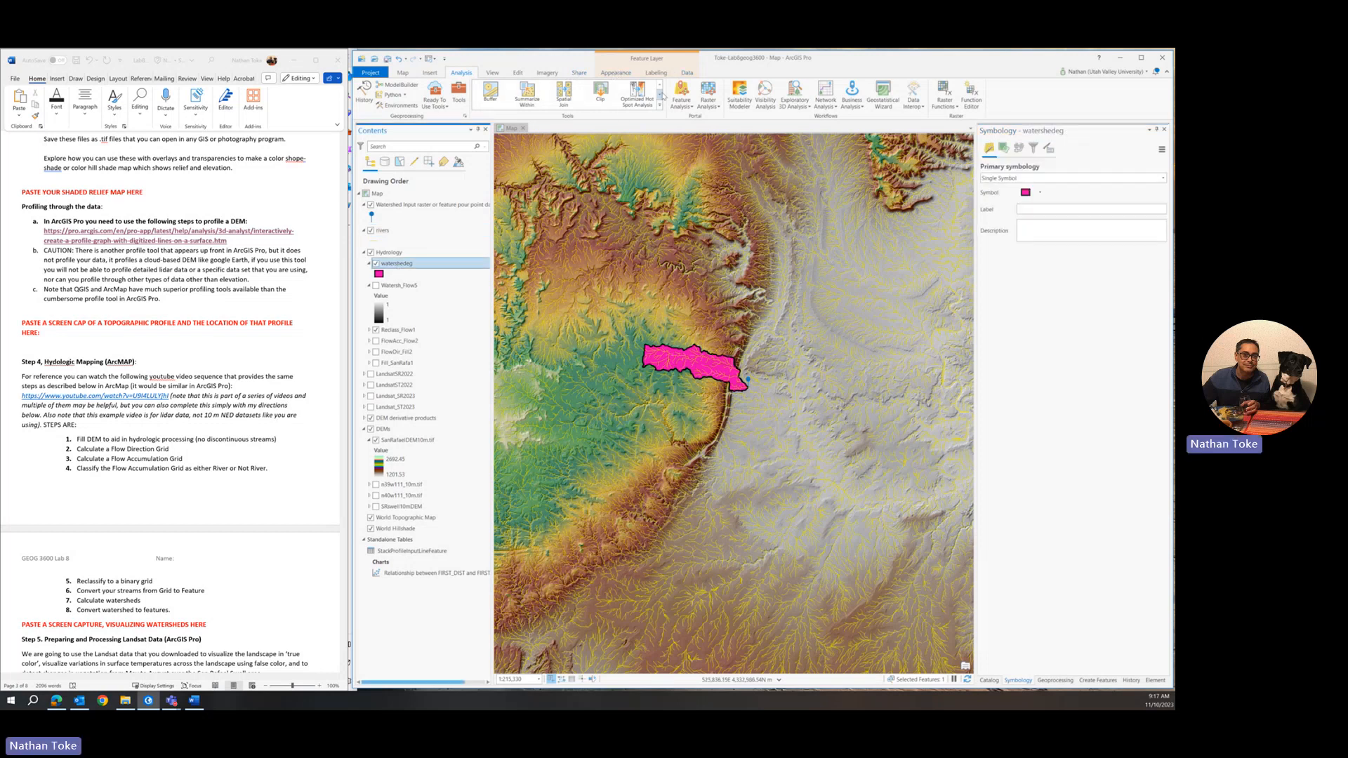
{"action": "left_click", "coordinate": [616, 72]}
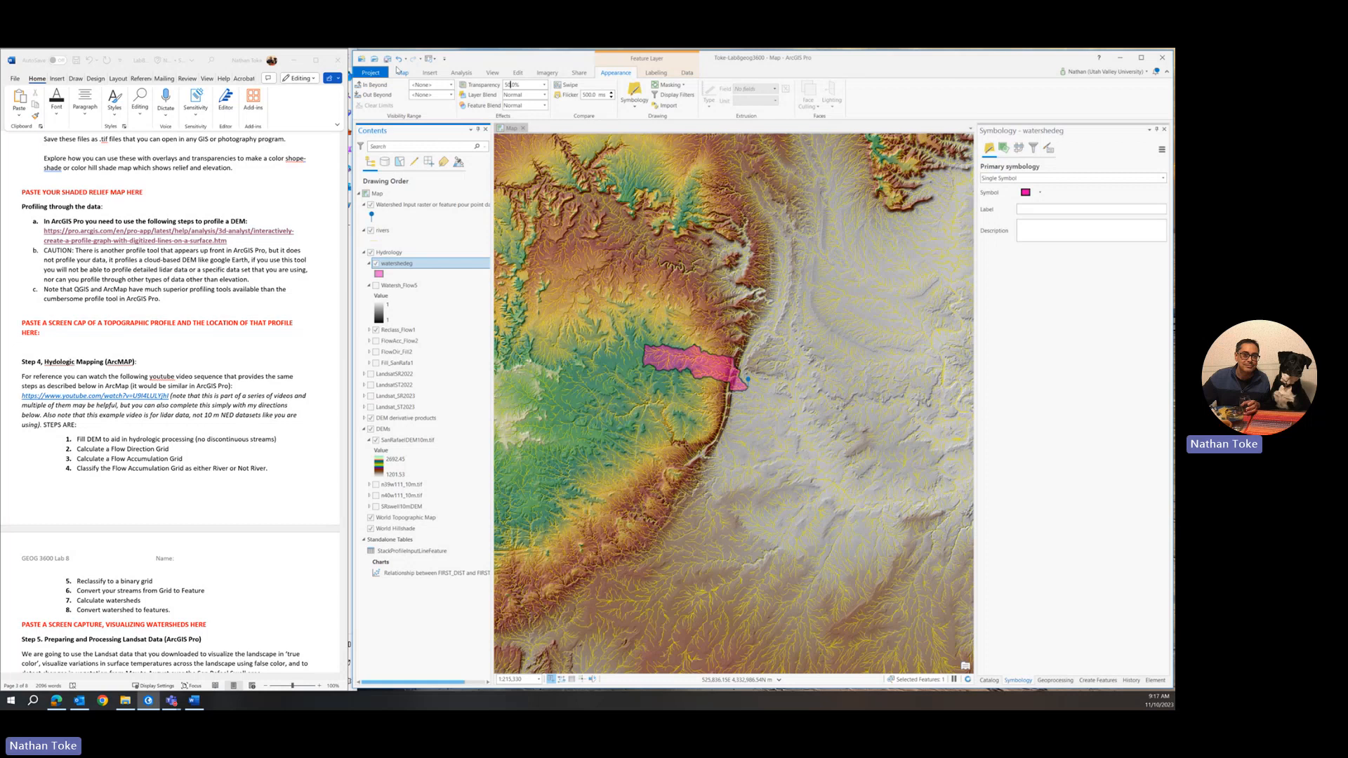
{"action": "scroll", "scroll_direction": "up", "scroll_amount": 3}
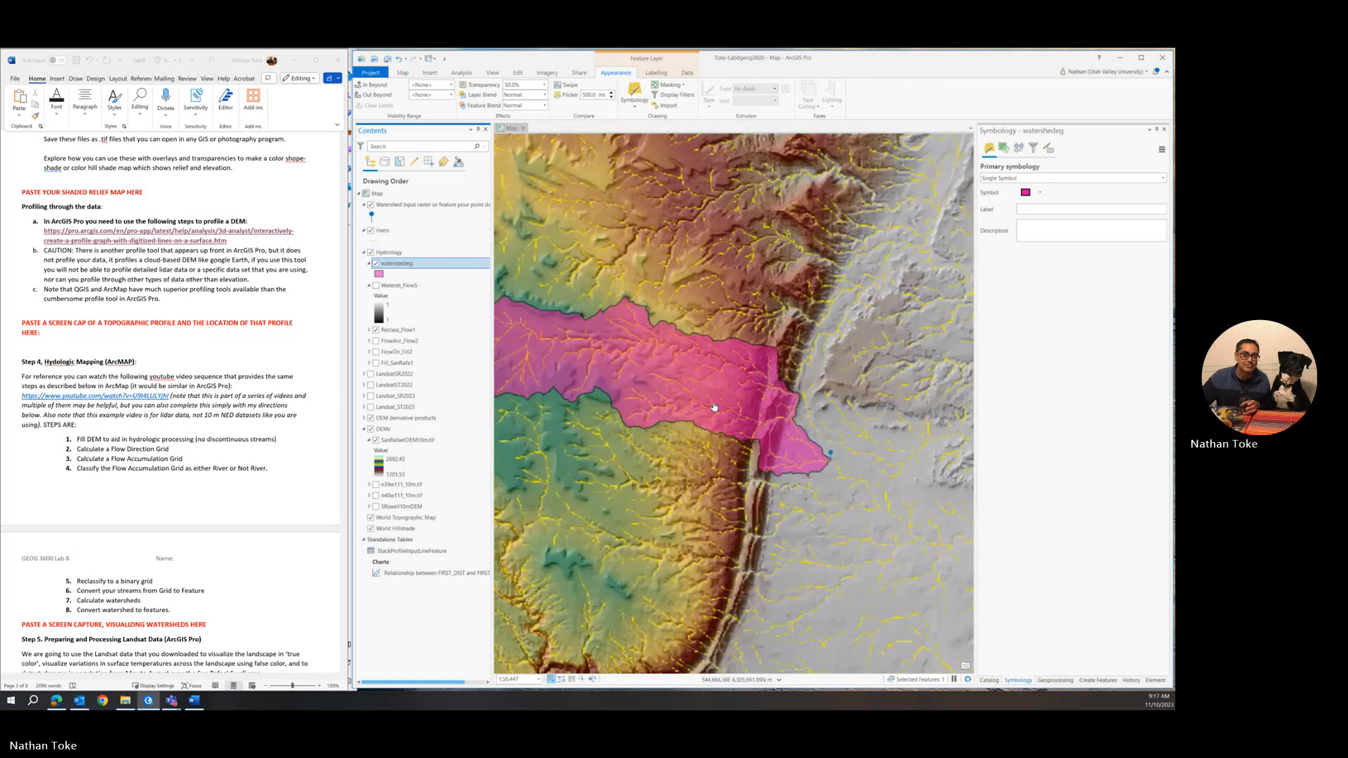
{"action": "scroll", "scroll_direction": "down", "scroll_amount": 3}
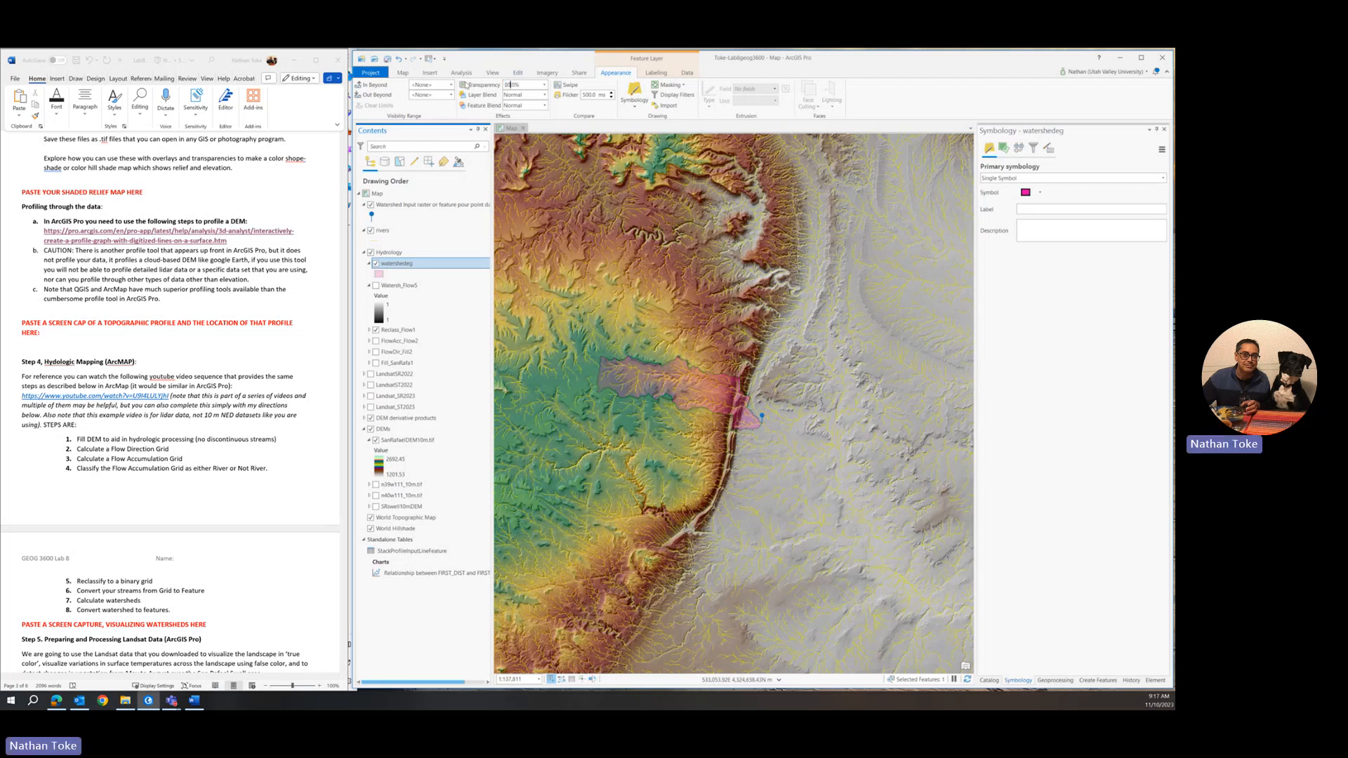
{"action": "scroll", "scroll_direction": "up", "scroll_amount": 3}
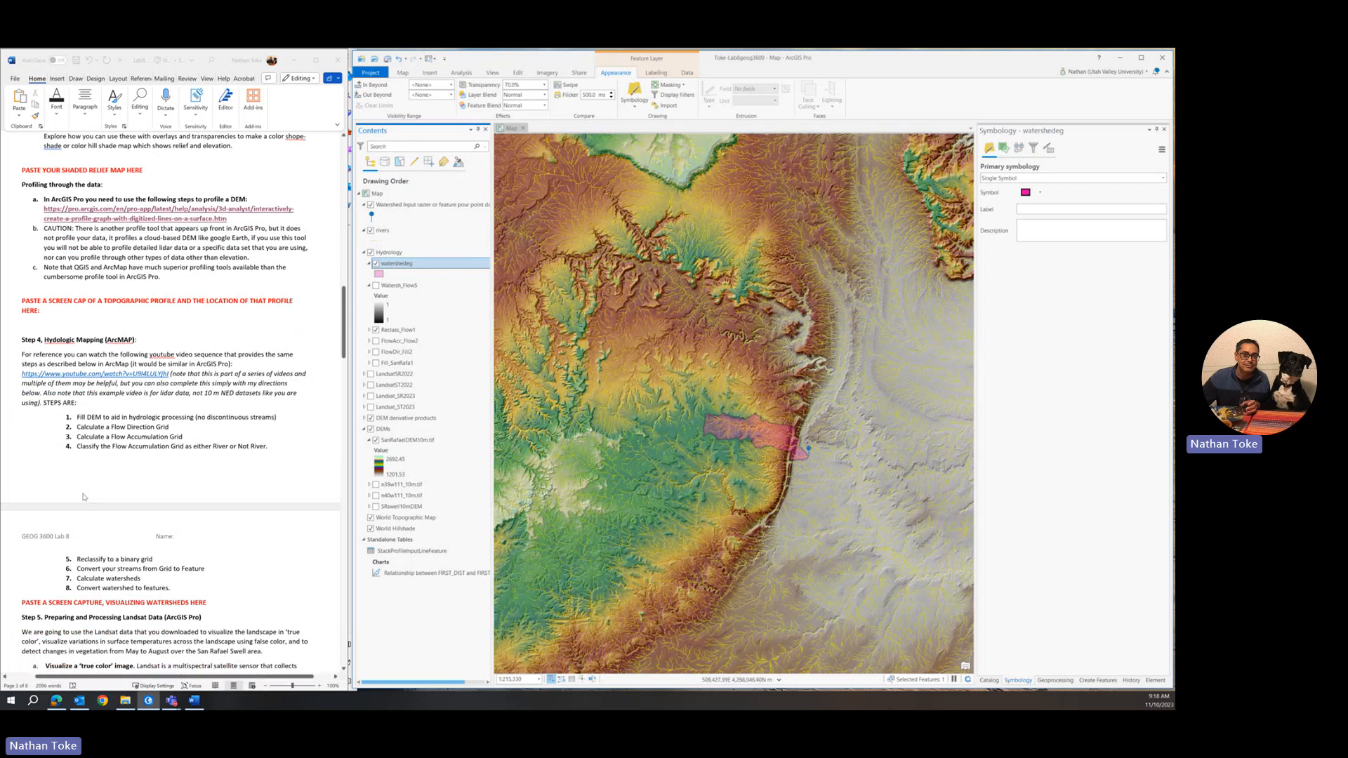
{"action": "scroll", "scroll_direction": "down", "scroll_amount": 3}
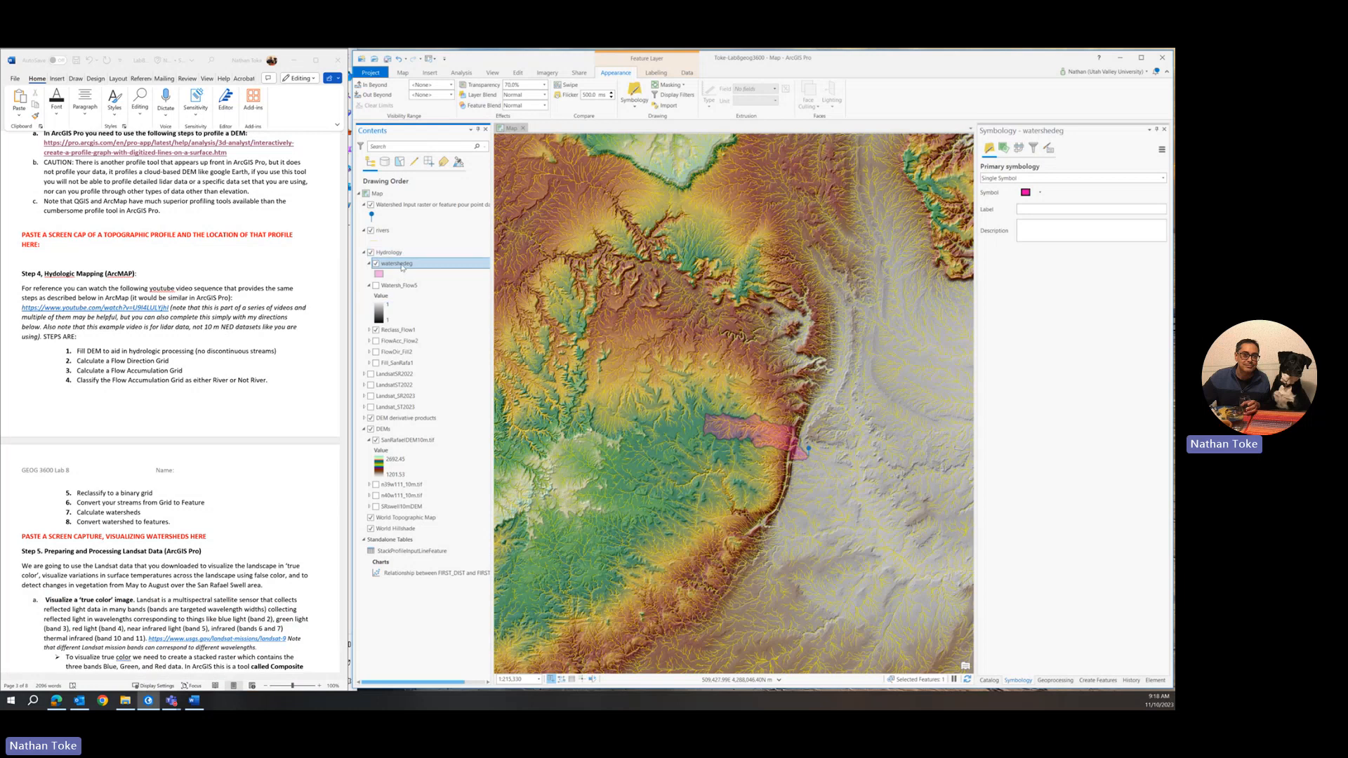
Step: Open watershedeg Properties and expand the Source Extent and Spatial Reference details
{"action": "right_click", "coordinate": [396, 264]}
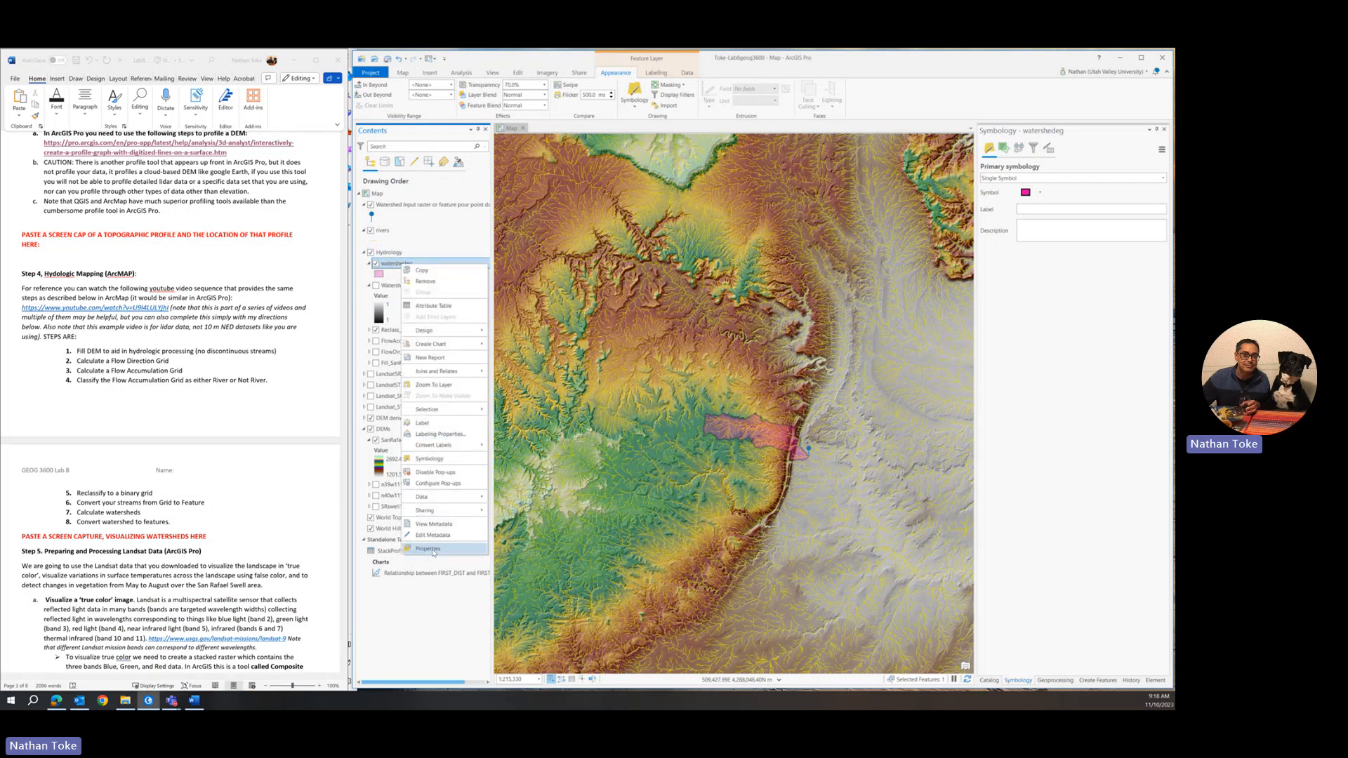
{"action": "left_click", "coordinate": [428, 548]}
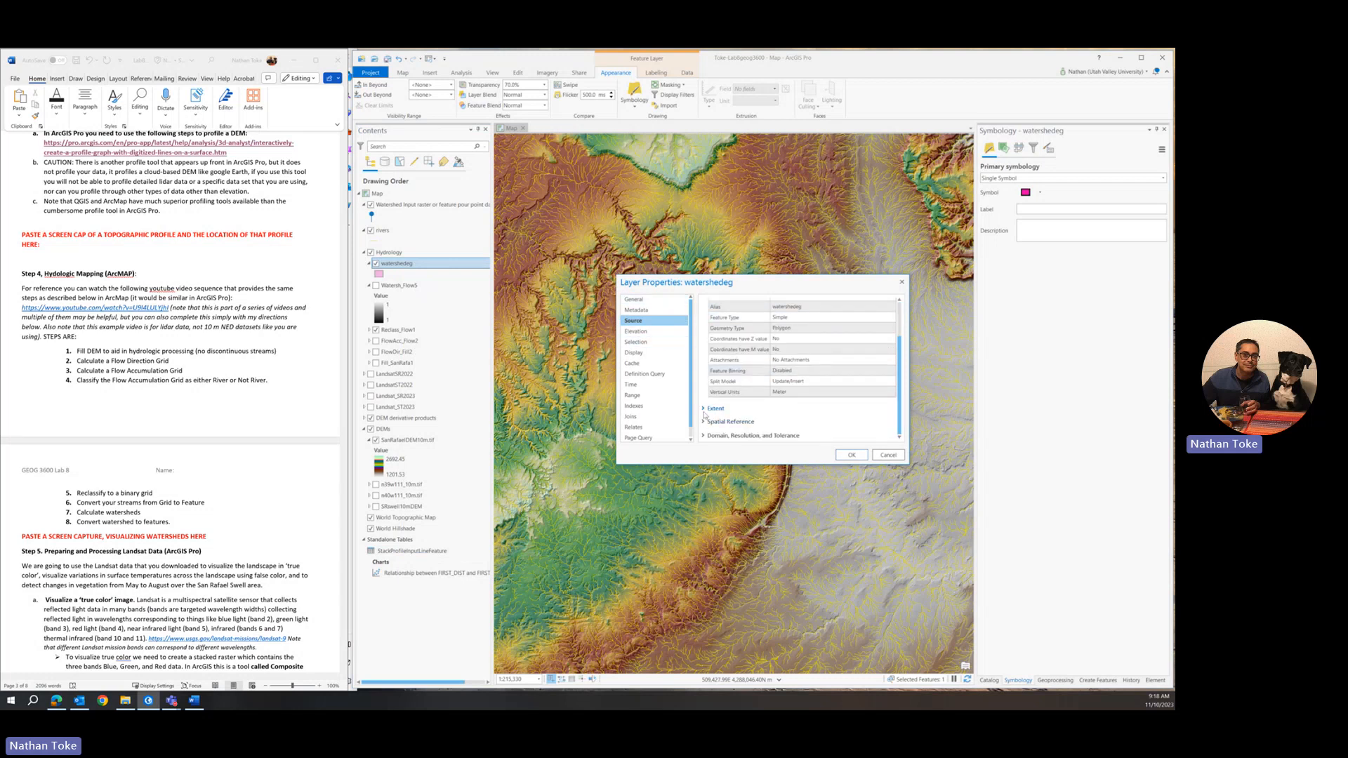
{"action": "left_click", "coordinate": [716, 407]}
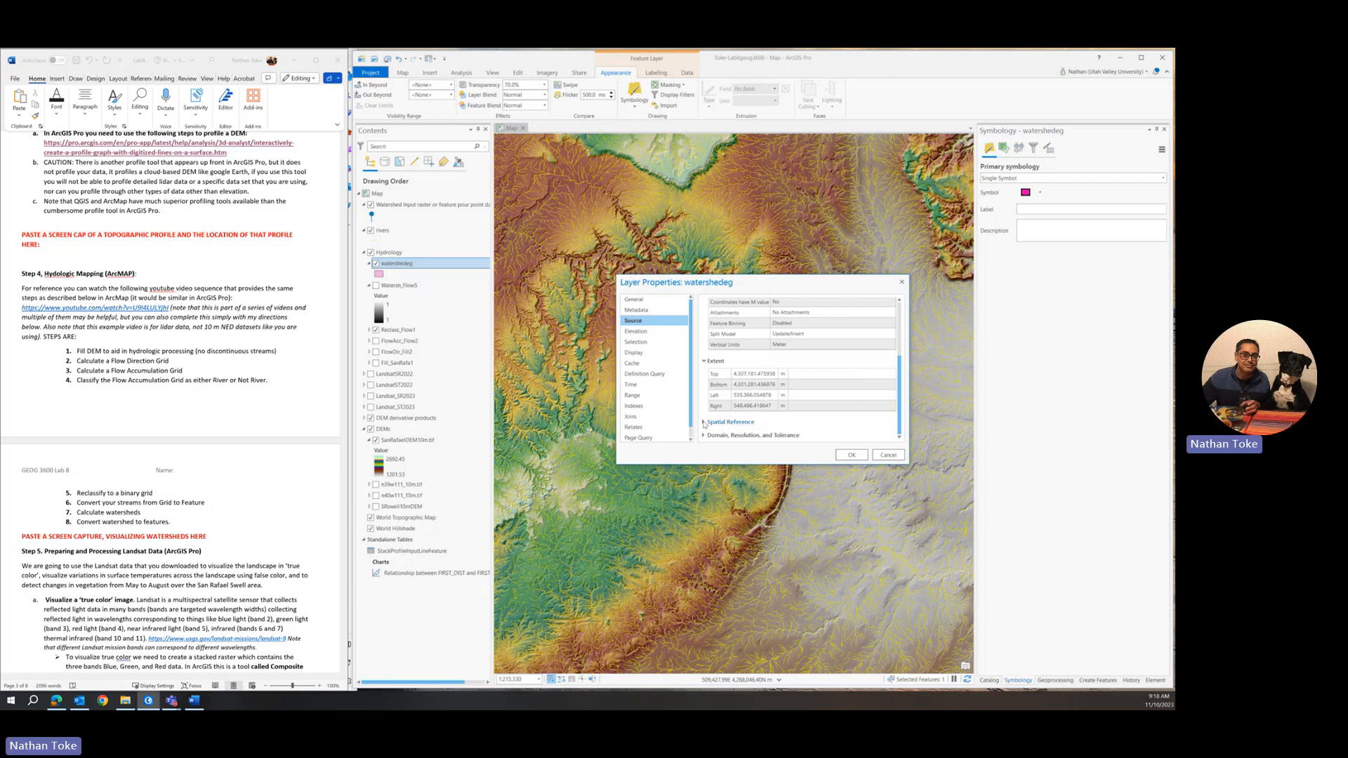
{"action": "left_click", "coordinate": [728, 421]}
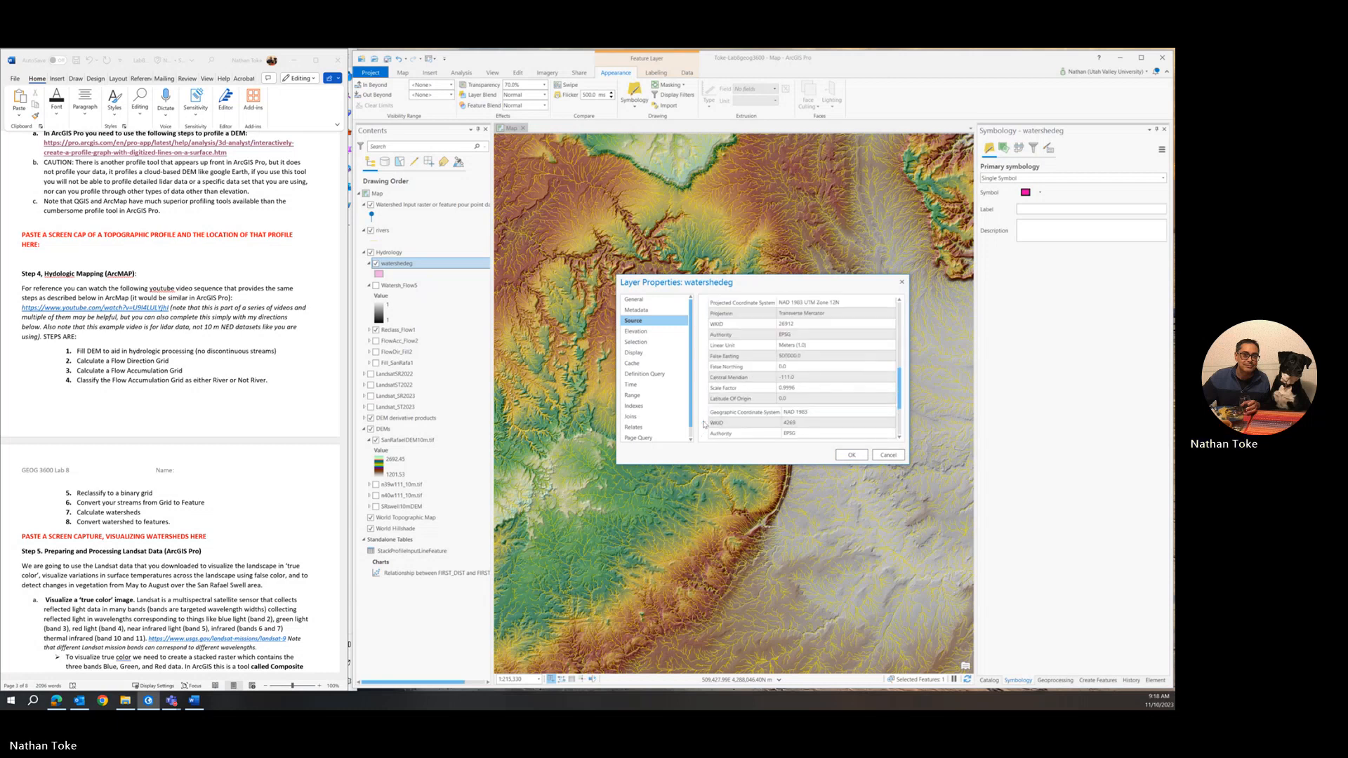
{"action": "scroll", "scroll_direction": "down", "scroll_amount": 3}
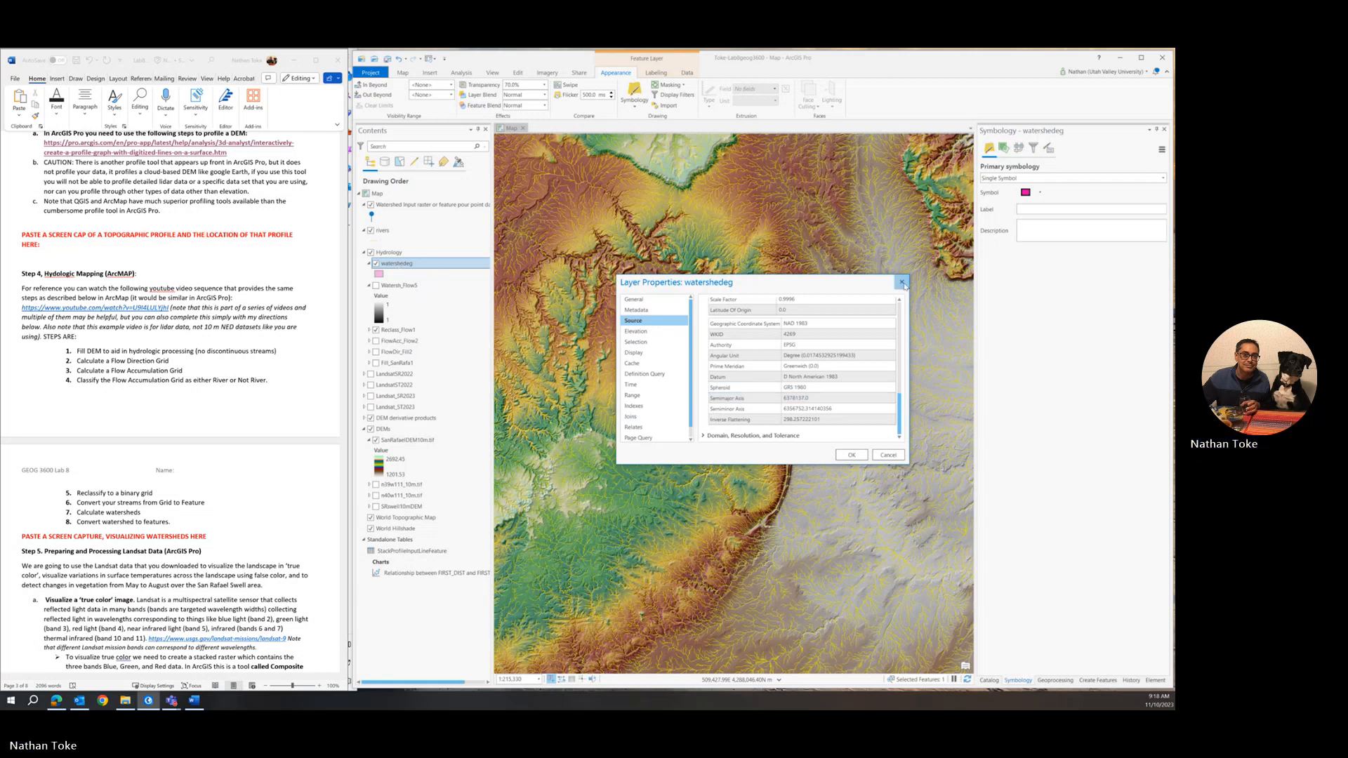
Step: Open the watershedeg attribute table and inspect its Shape_Length and Shape_Area values
{"action": "right_click", "coordinate": [398, 263]}
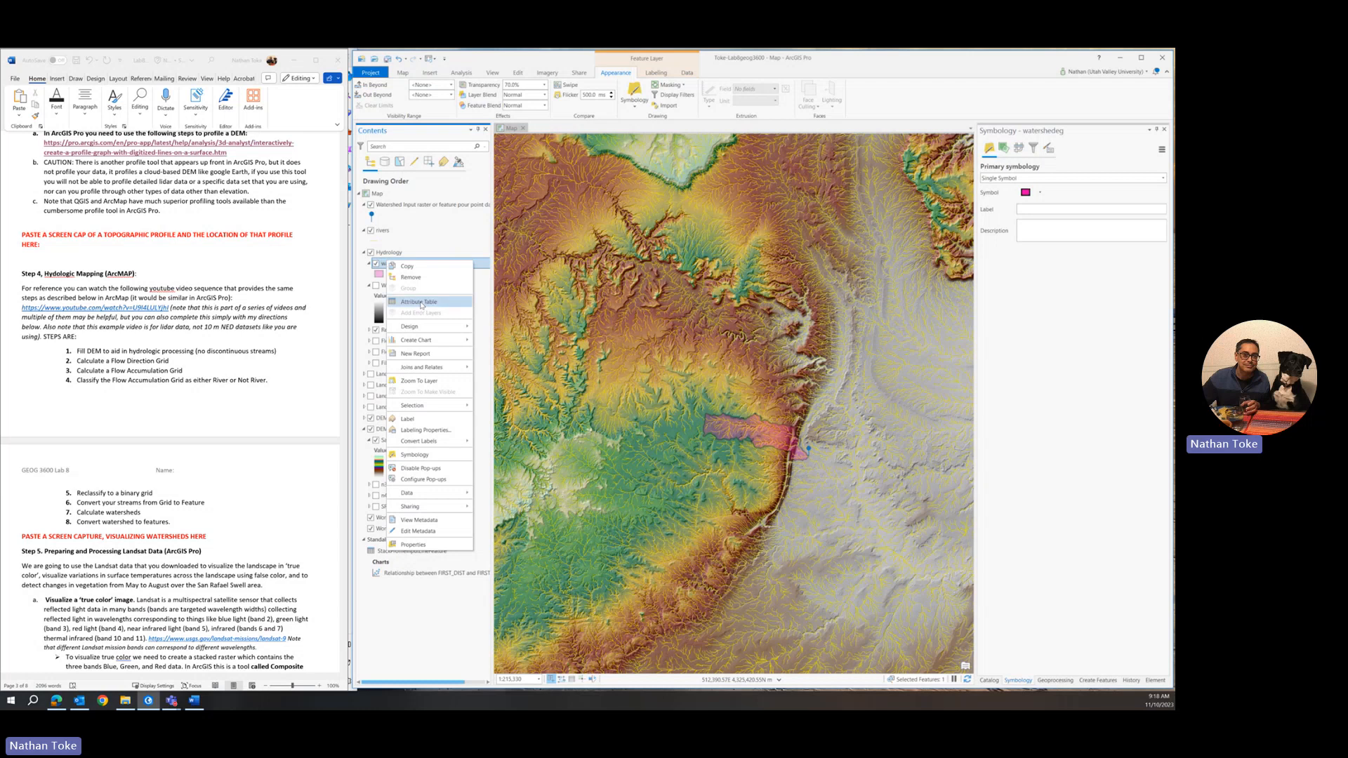
{"action": "left_click", "coordinate": [418, 302]}
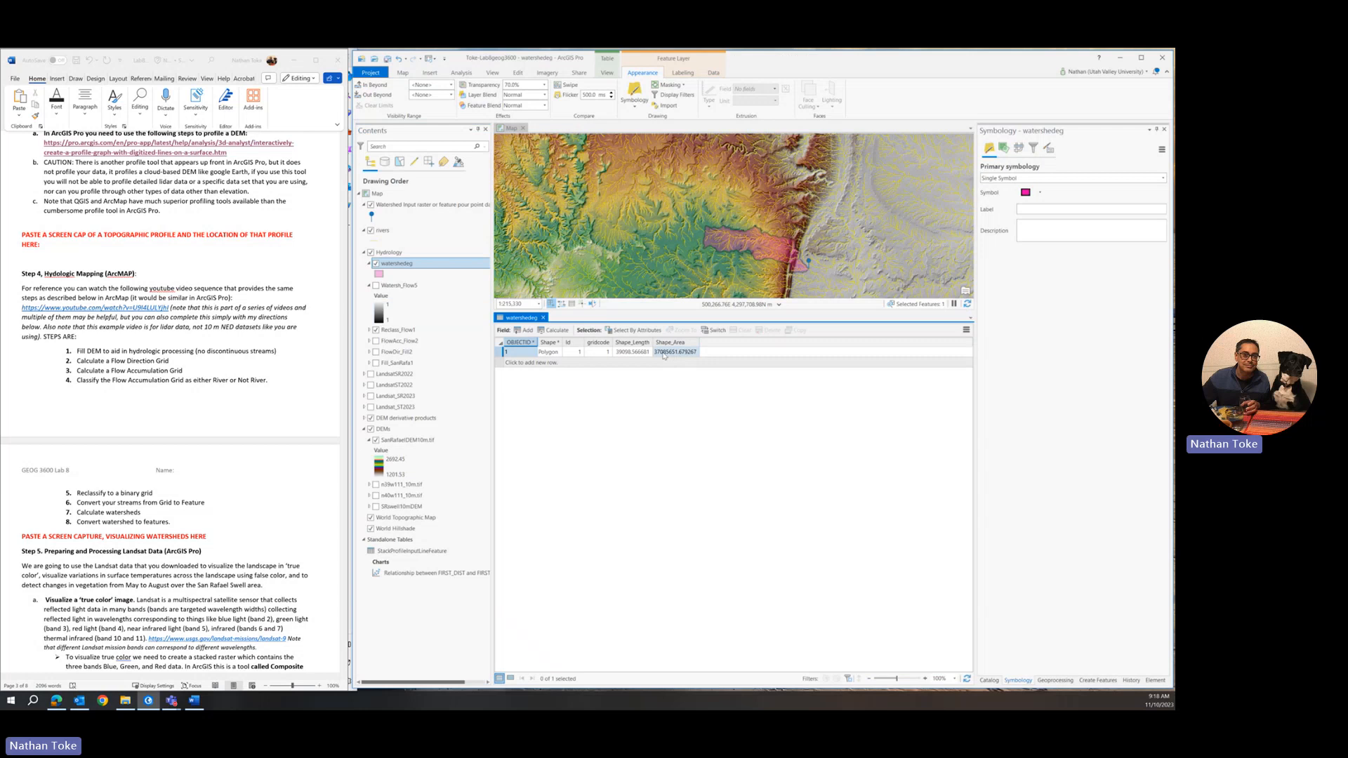
{"action": "left_click", "coordinate": [632, 352]}
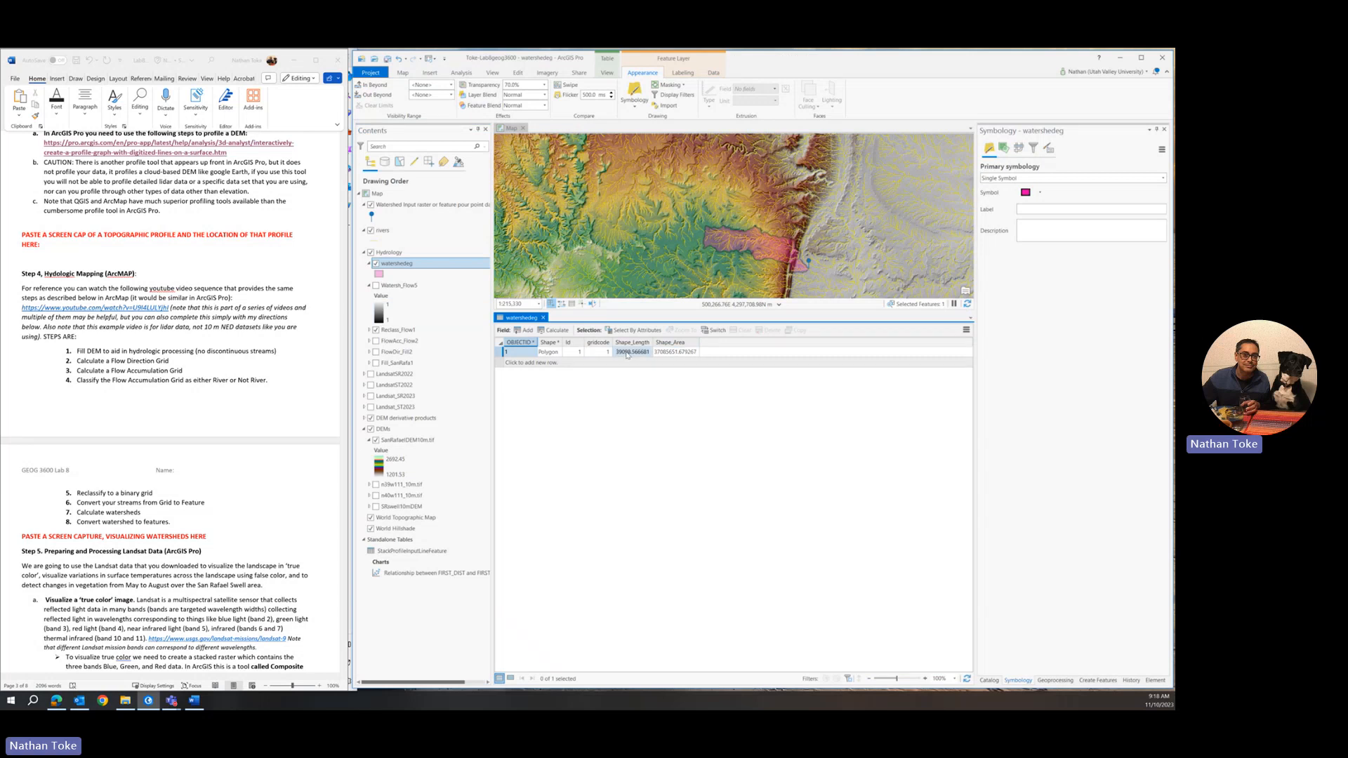